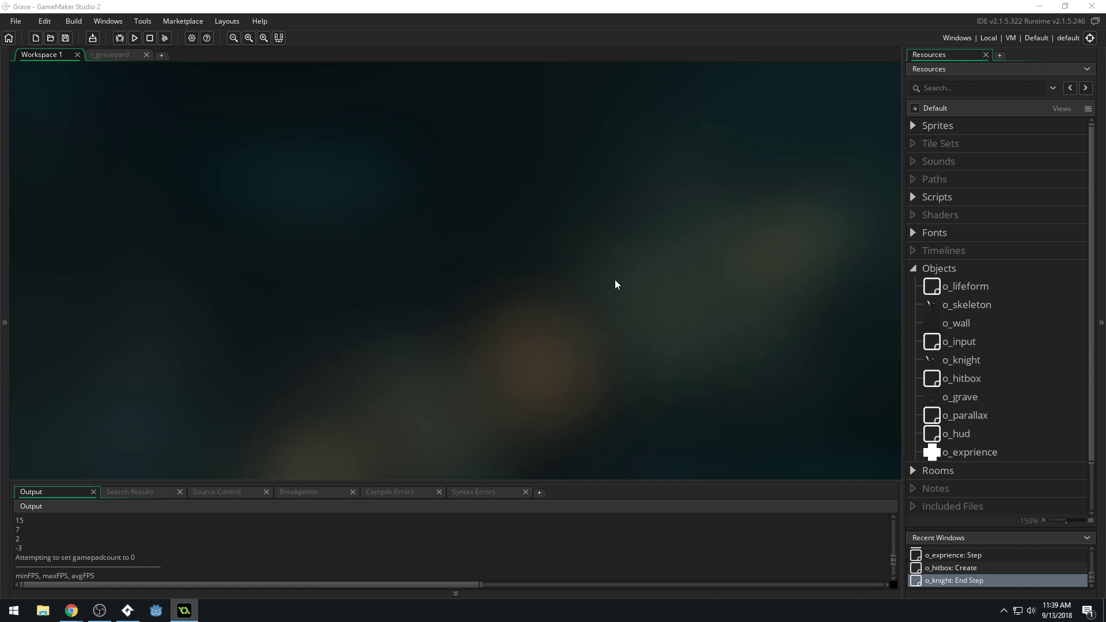
mouse_move(484, 293)
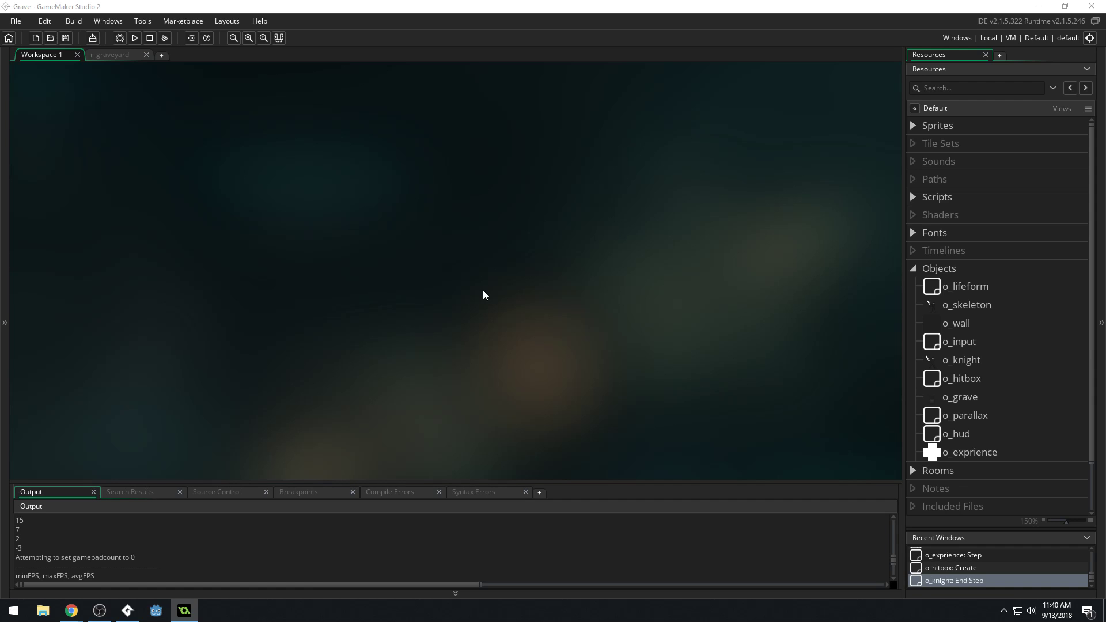
mouse_move(501, 291)
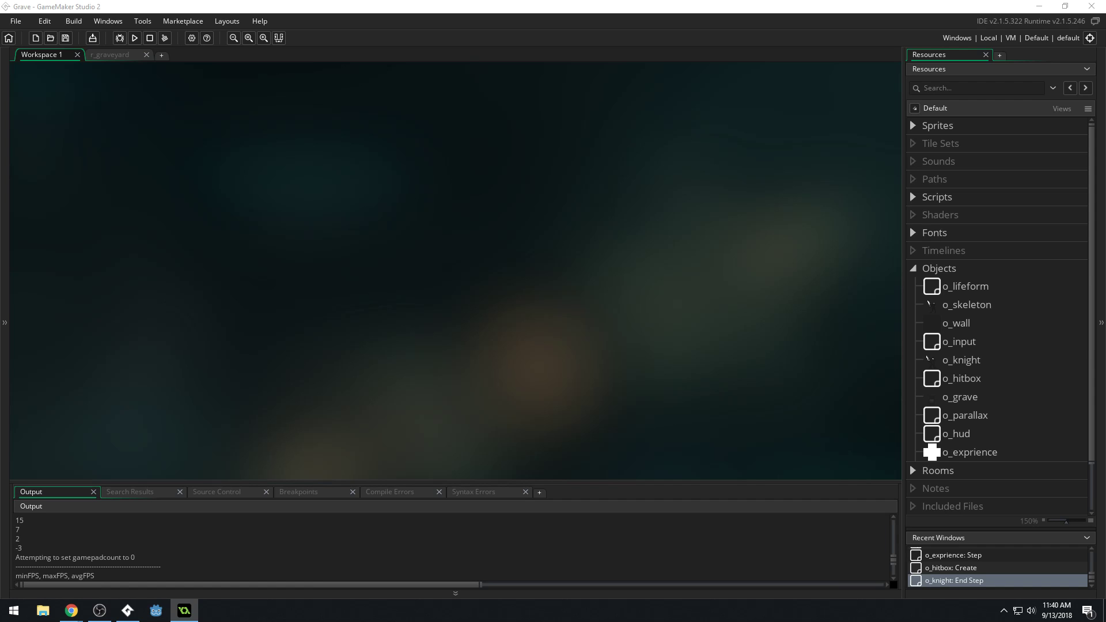
mouse_move(397, 329)
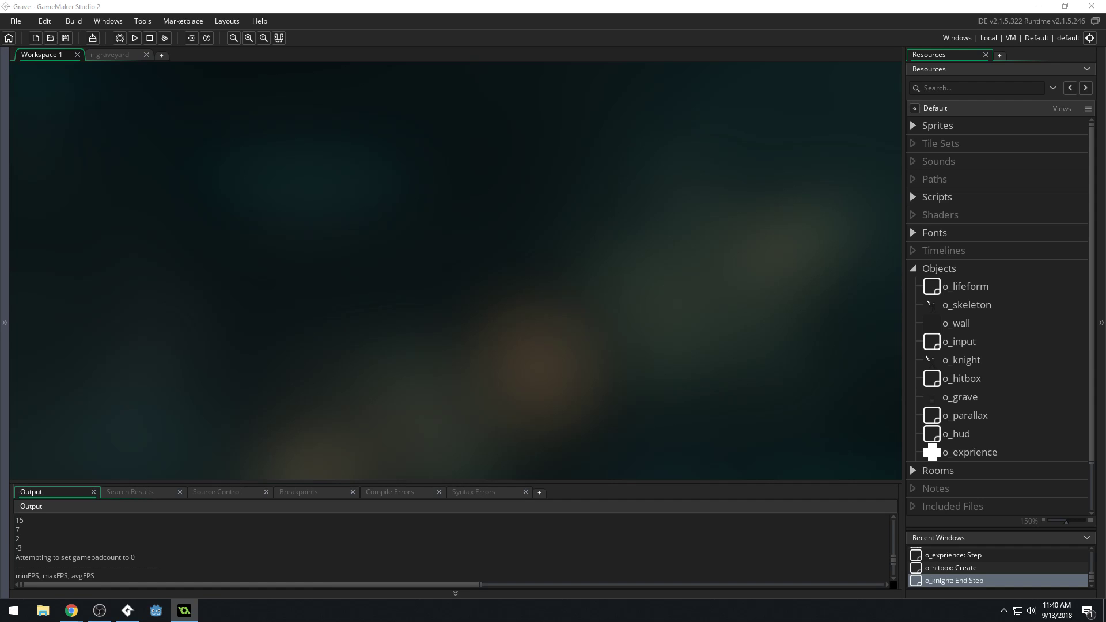
mouse_move(611, 322)
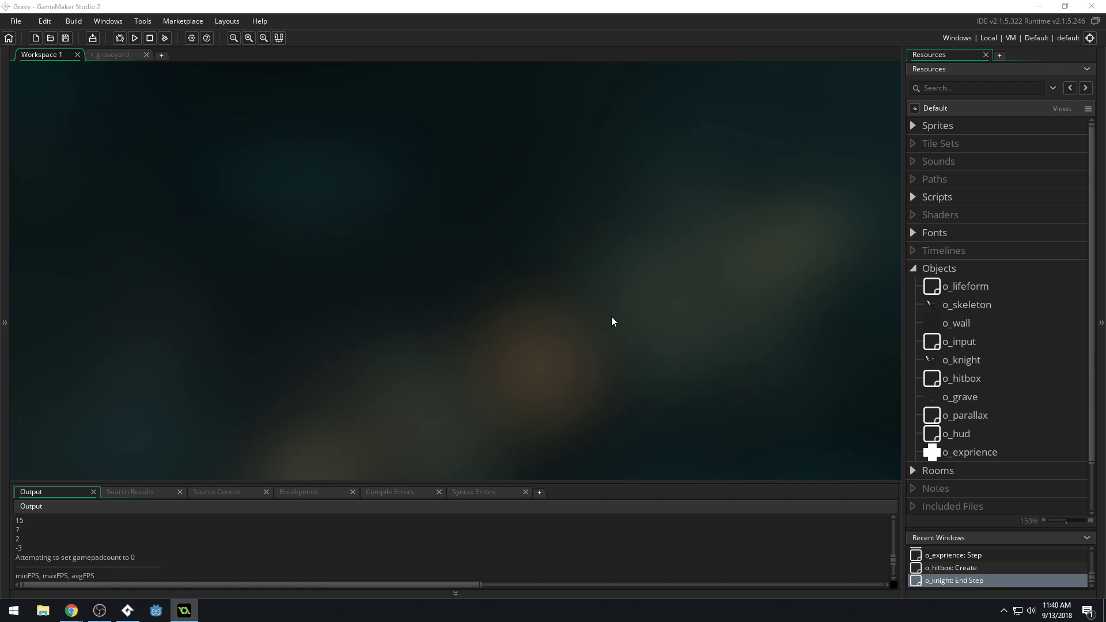
mouse_move(436, 405)
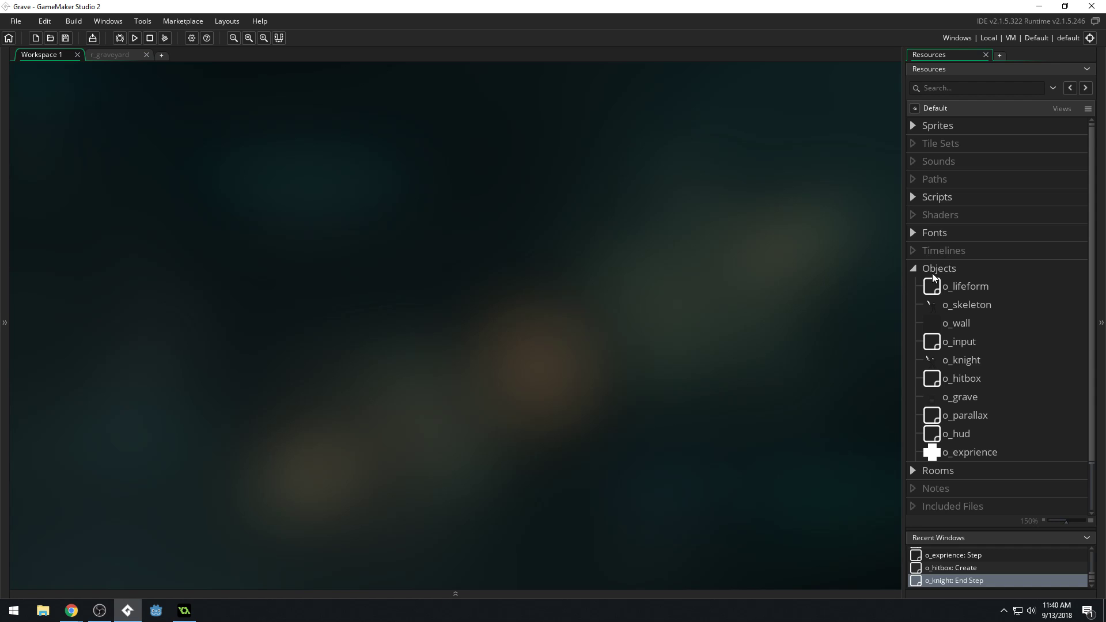
Step: Create a new object from the Objects list in the Resources panel
right_click(938, 268)
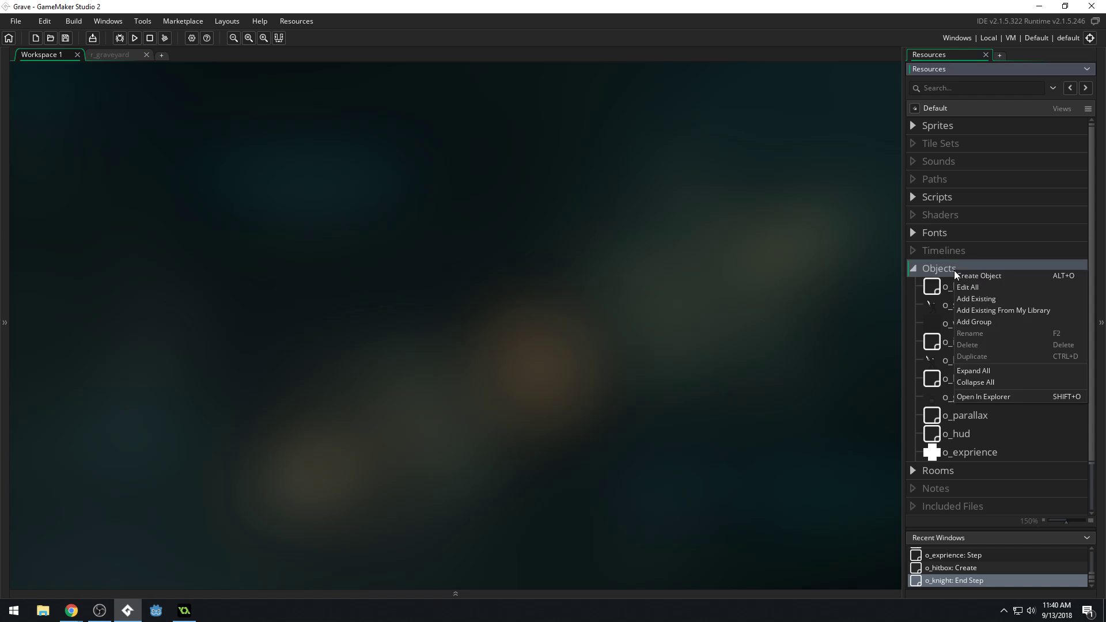
click(979, 275)
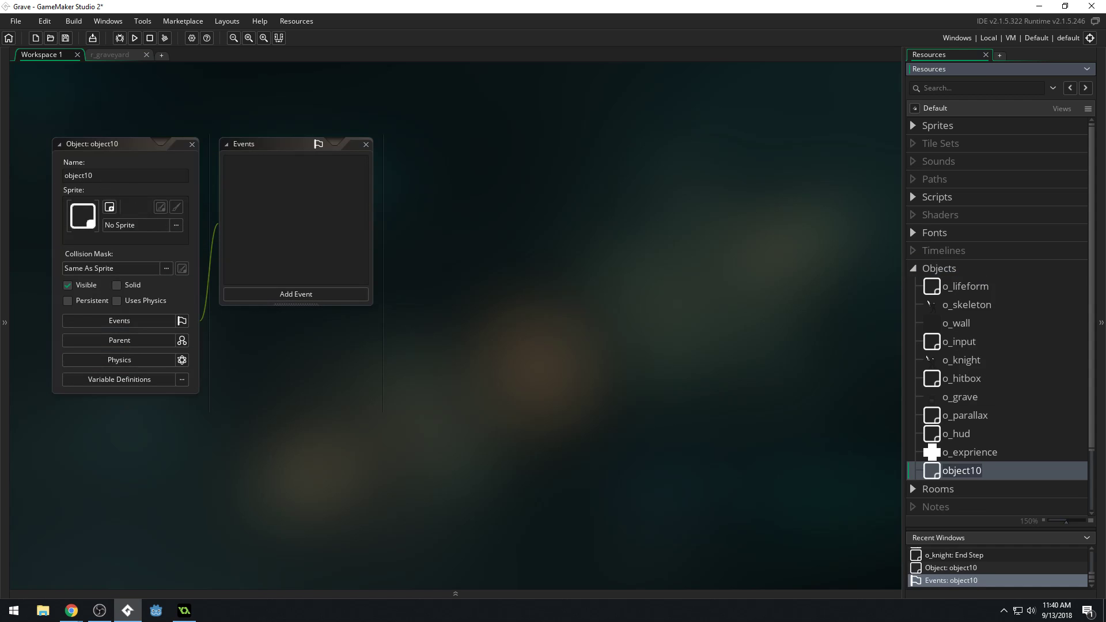
mouse_move(97, 194)
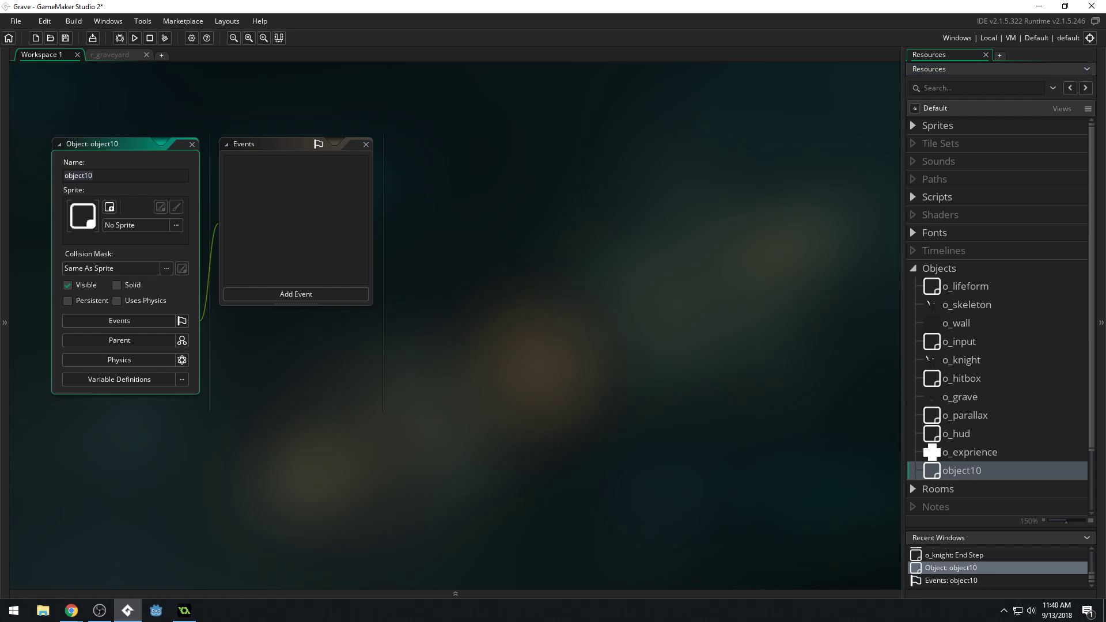
Step: Name the object o_crow, add a Create event, and browse the sprite picker without choosing one
text(o_crow)
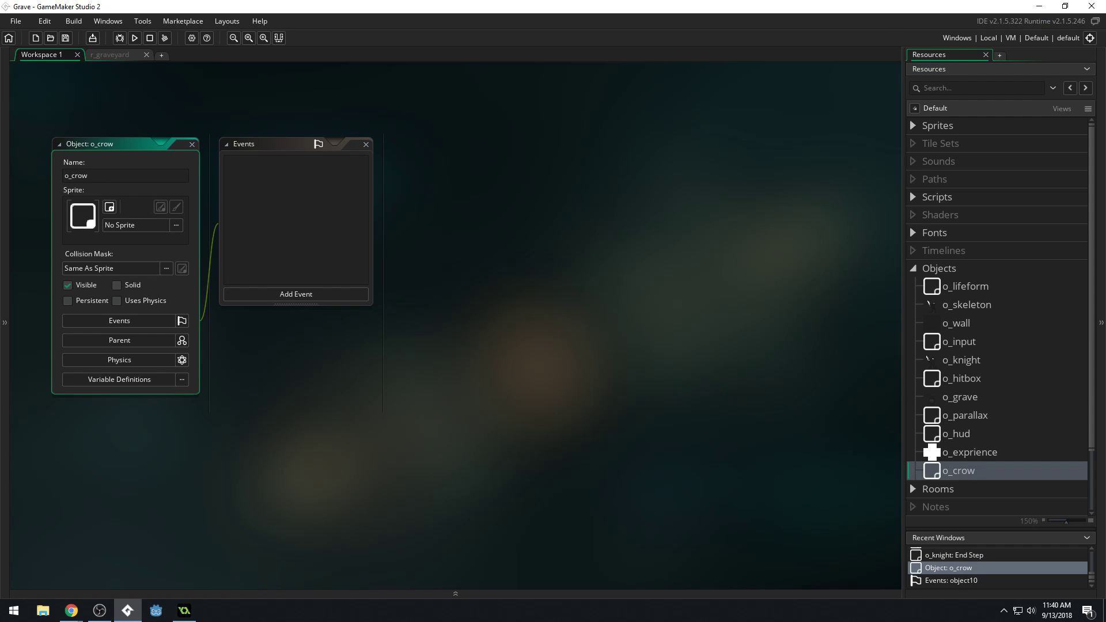
click(296, 294)
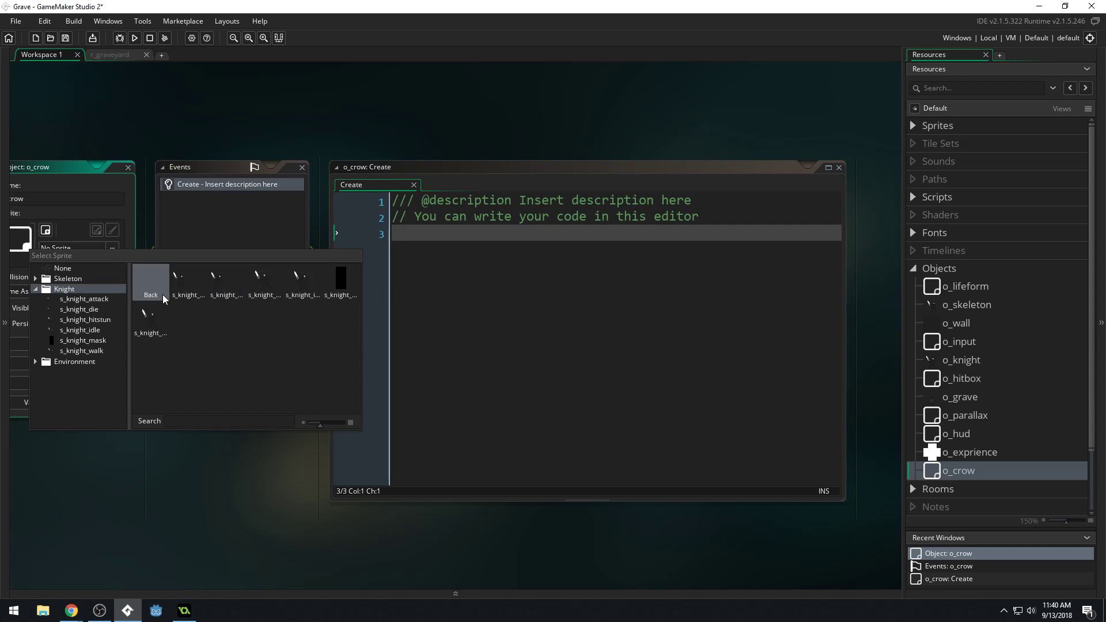
click(75, 300)
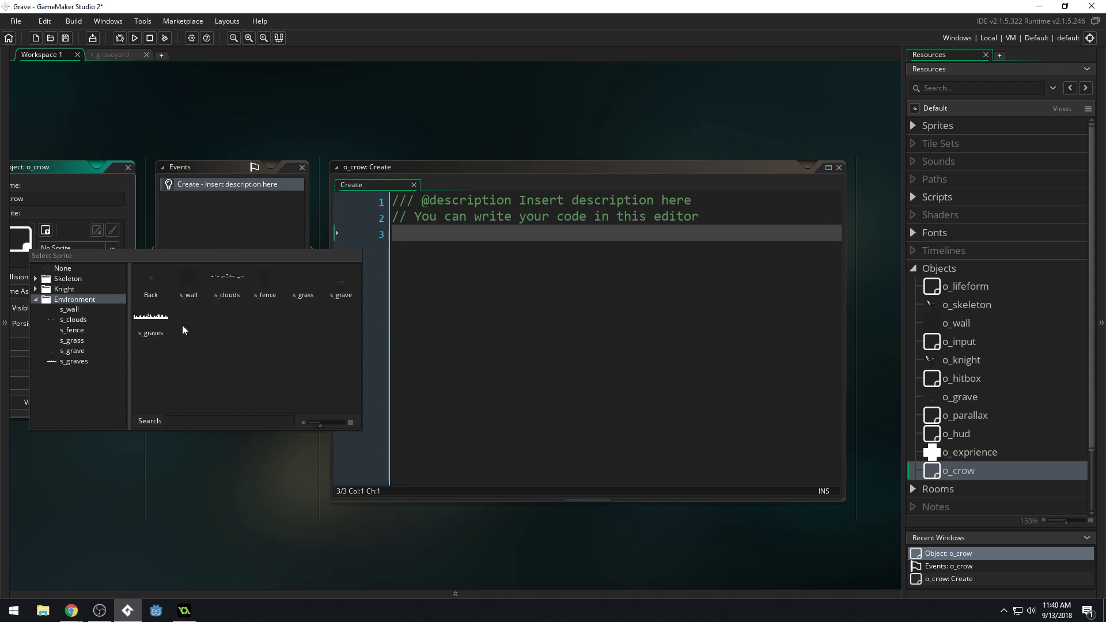
mouse_move(130, 287)
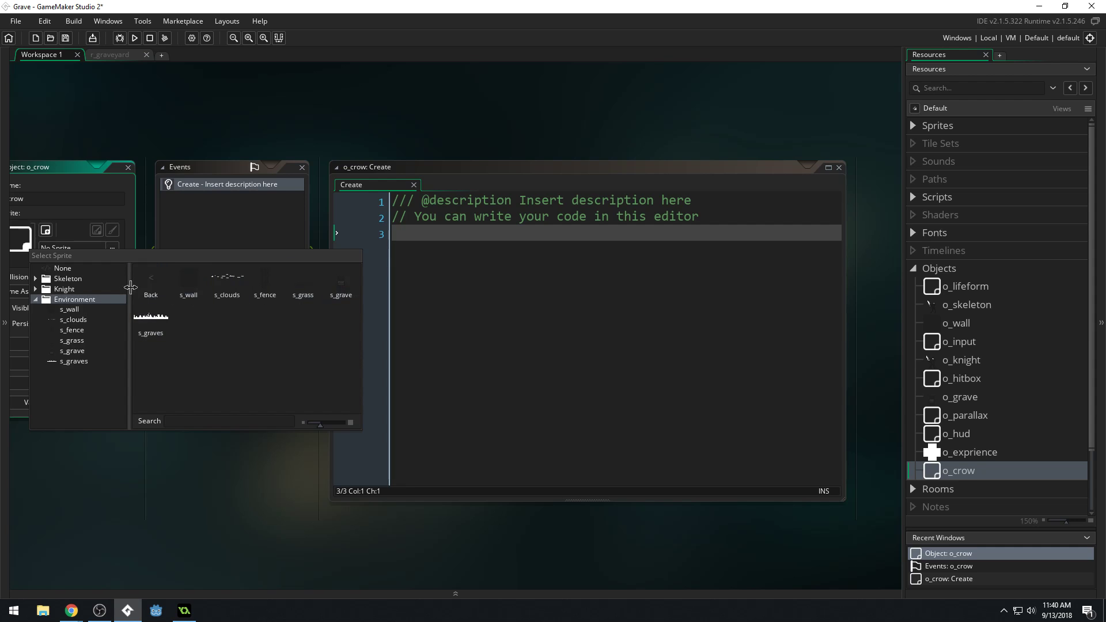
click(68, 278)
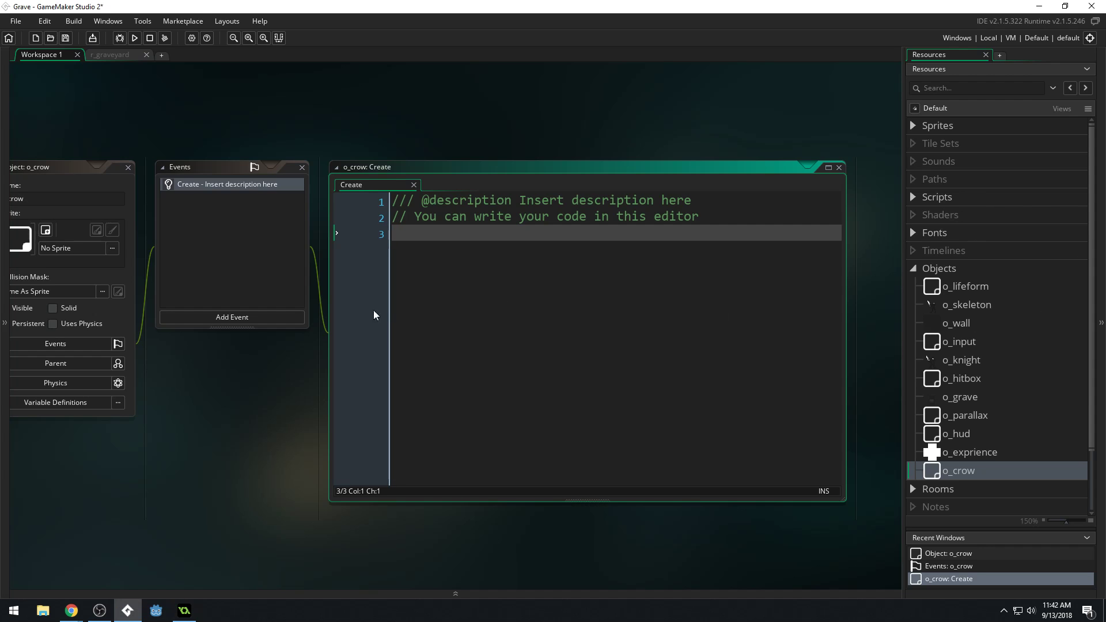
mouse_move(171, 451)
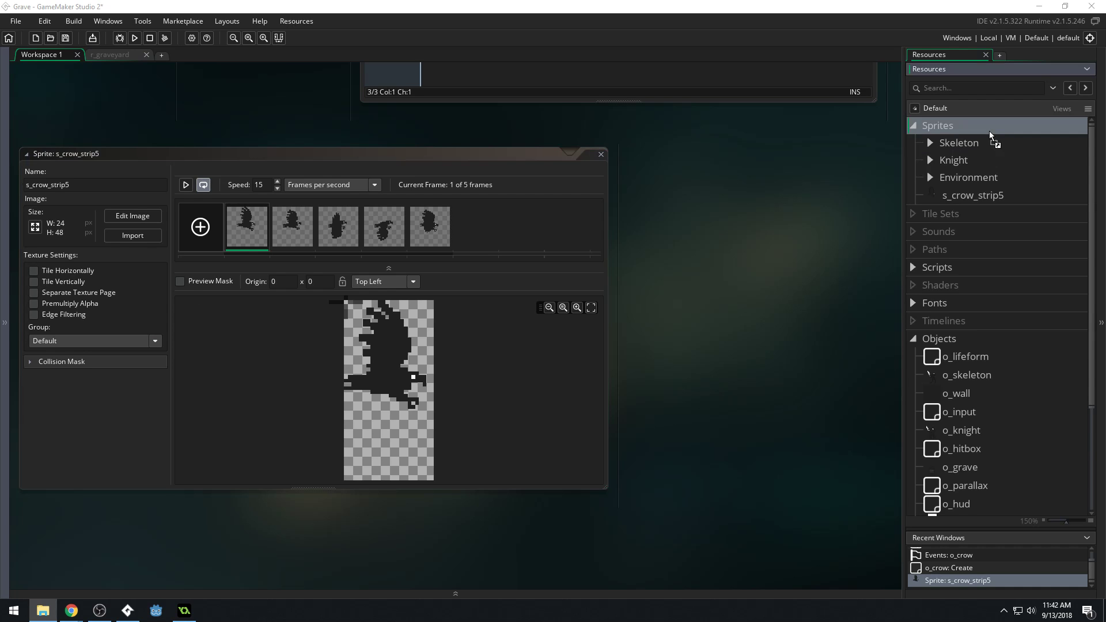
Step: Import the crow and feather sprites and delete the empty sprite27
right_click(937, 124)
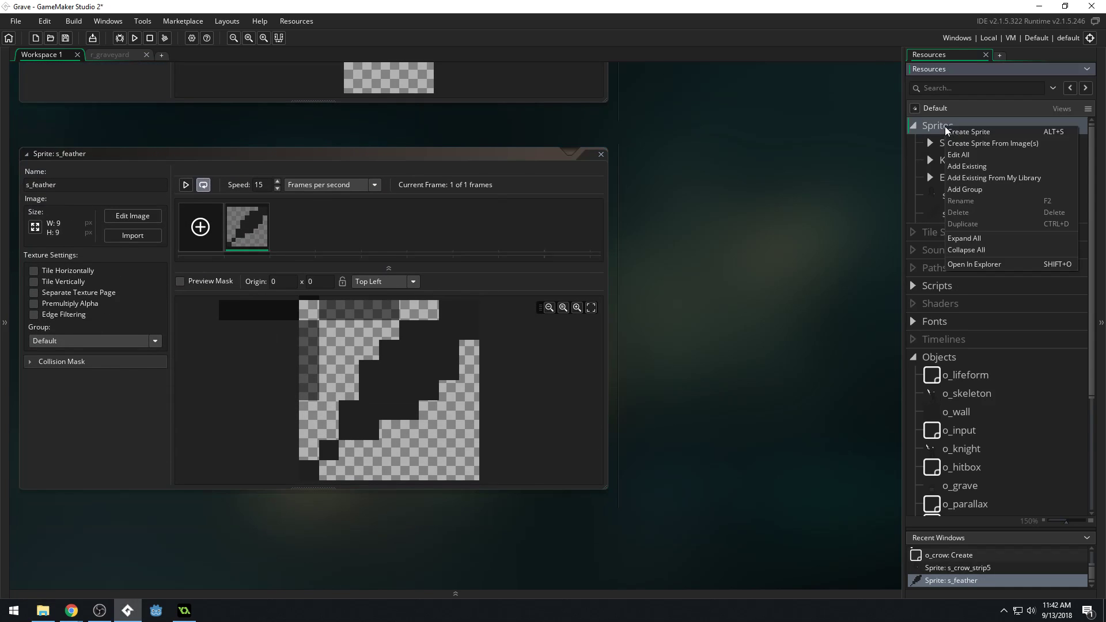
click(968, 131)
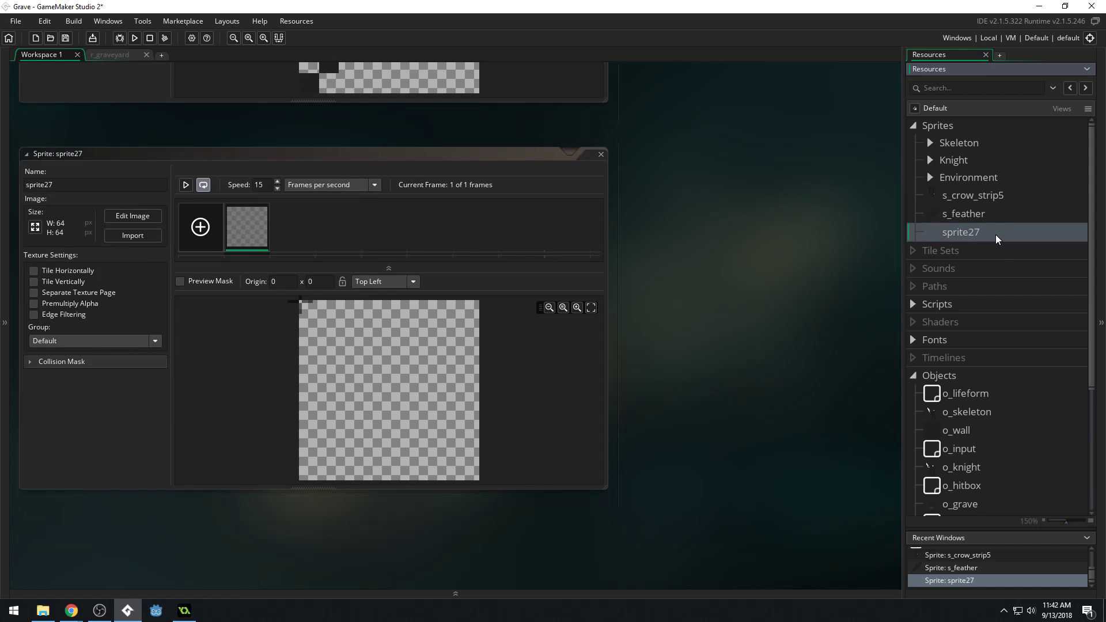
right_click(959, 232)
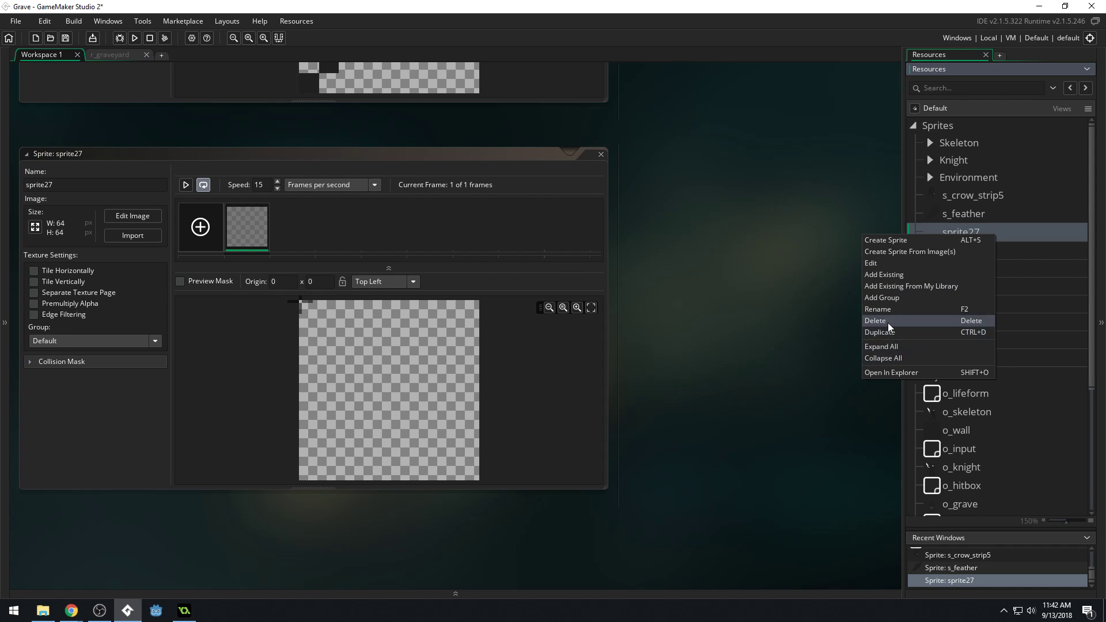
click(874, 320)
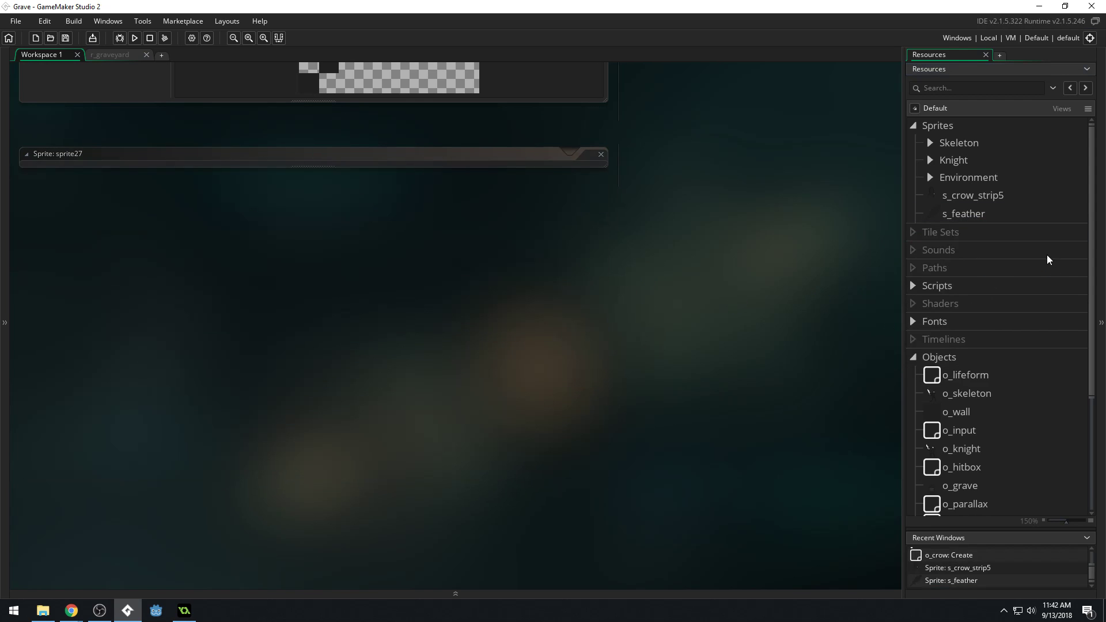
Step: Add a new sprite group named Crow for the crow and feather sprites
right_click(937, 124)
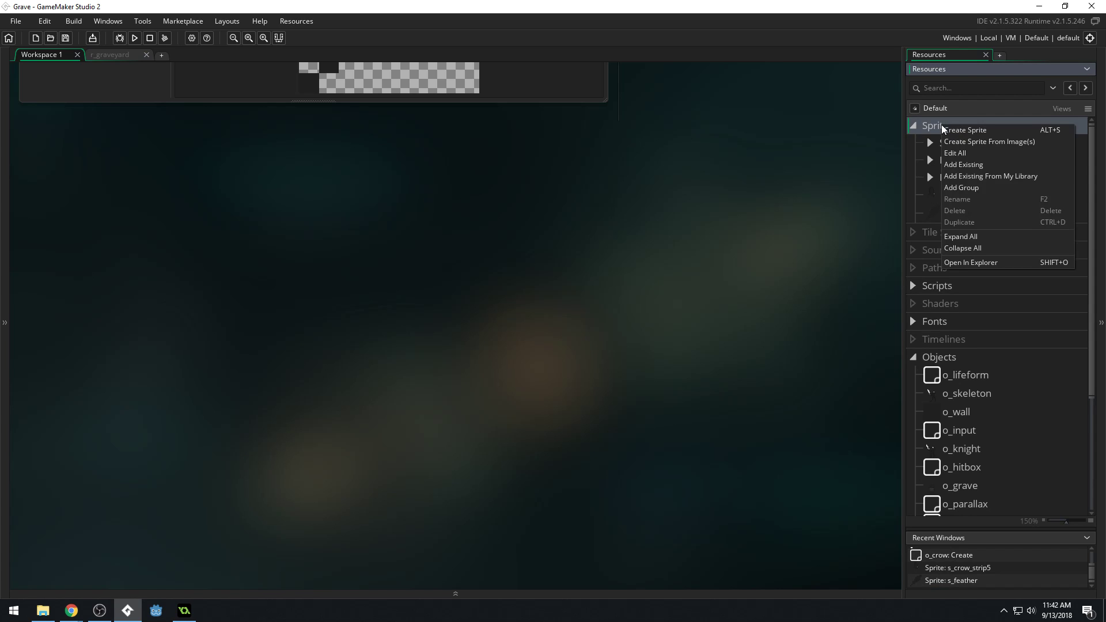
mouse_move(973, 188)
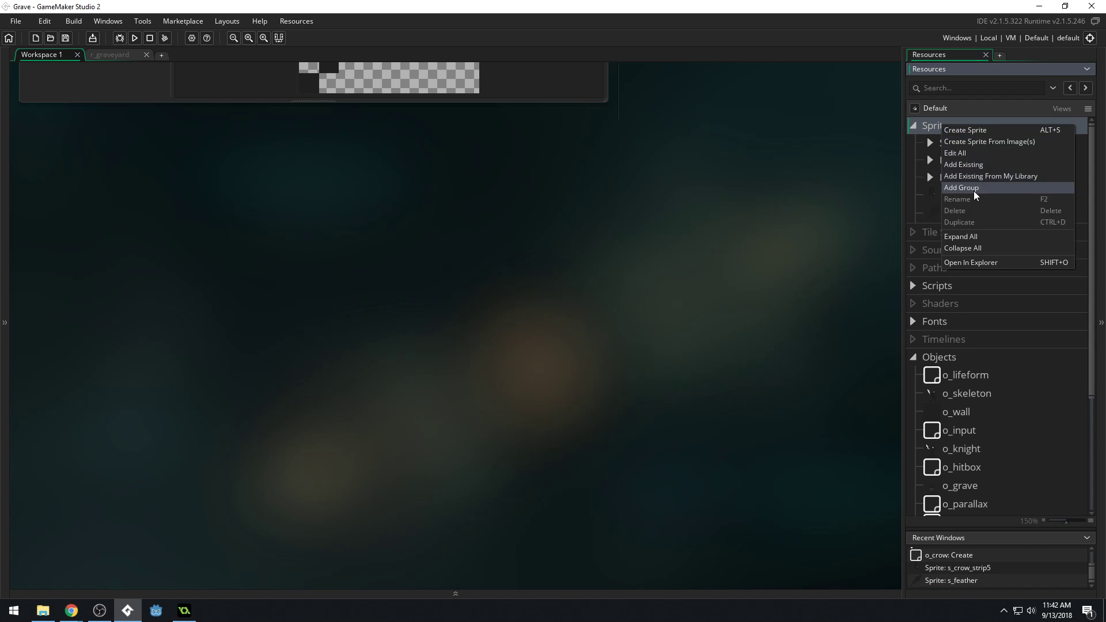
click(961, 188)
text(Crow)
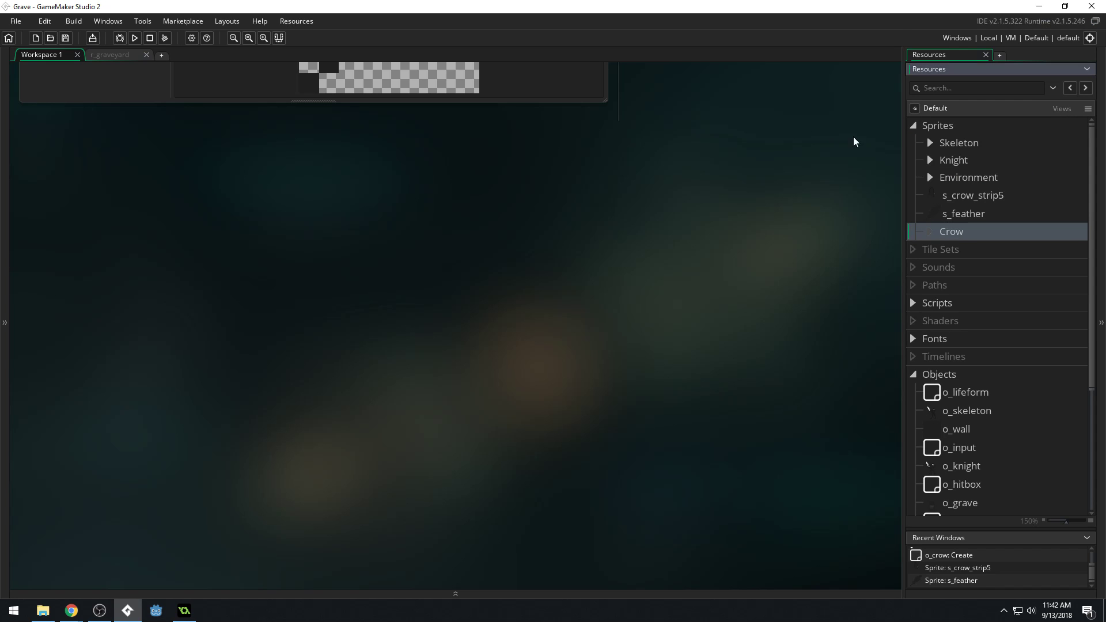
click(920, 232)
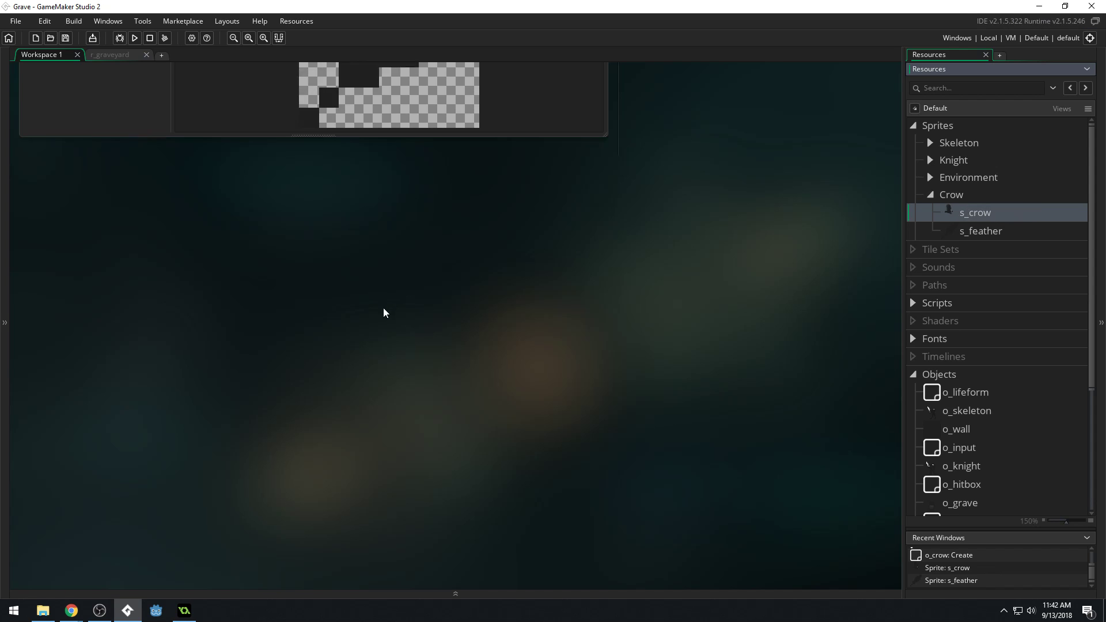
Step: Set the s_crow sprite's origin to Middle Centre (12, 24)
double_click(980, 230)
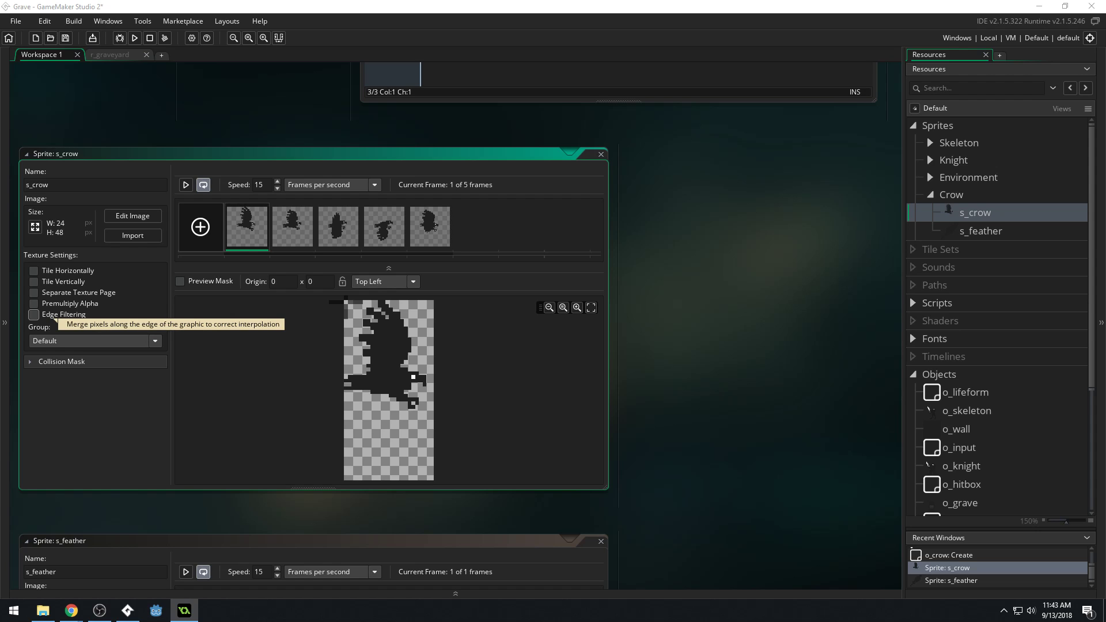
mouse_move(425, 353)
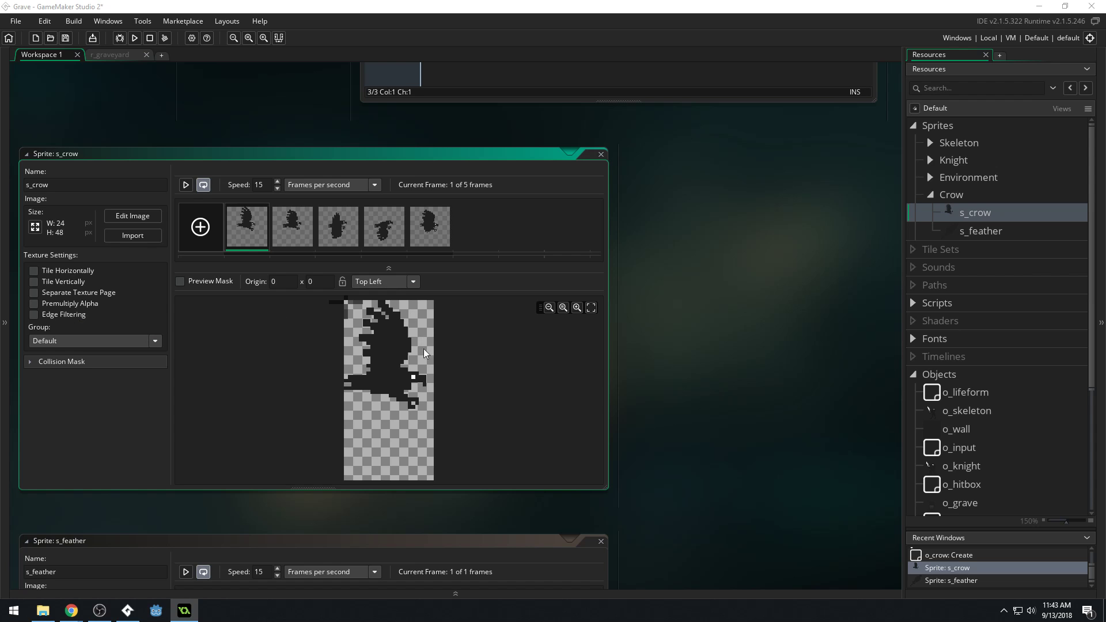
click(415, 281)
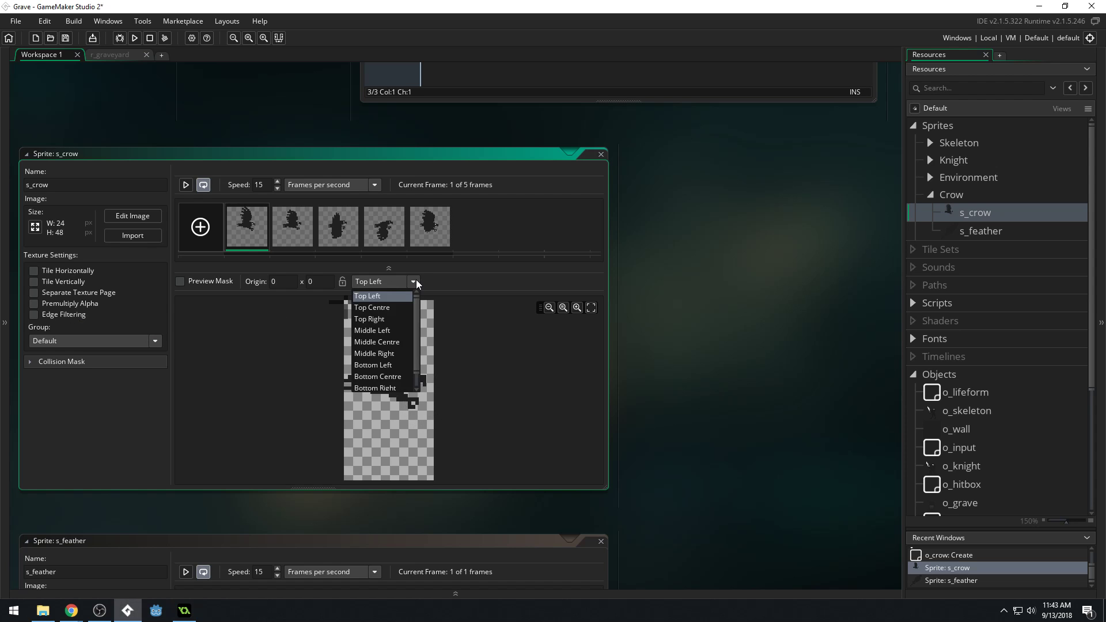
click(375, 343)
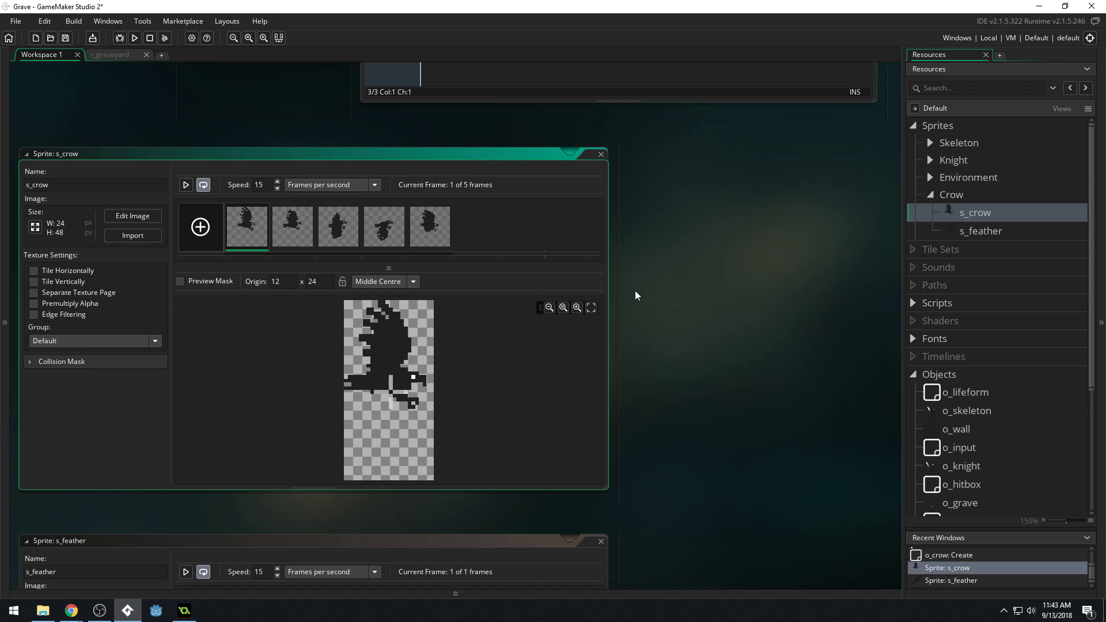
mouse_move(611, 159)
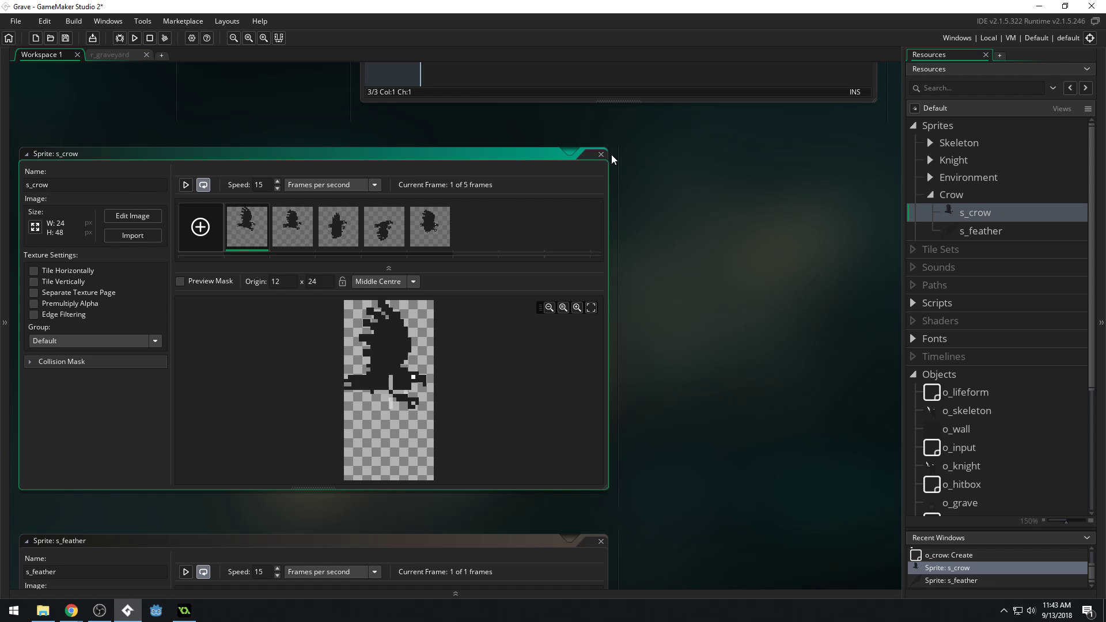
click(600, 153)
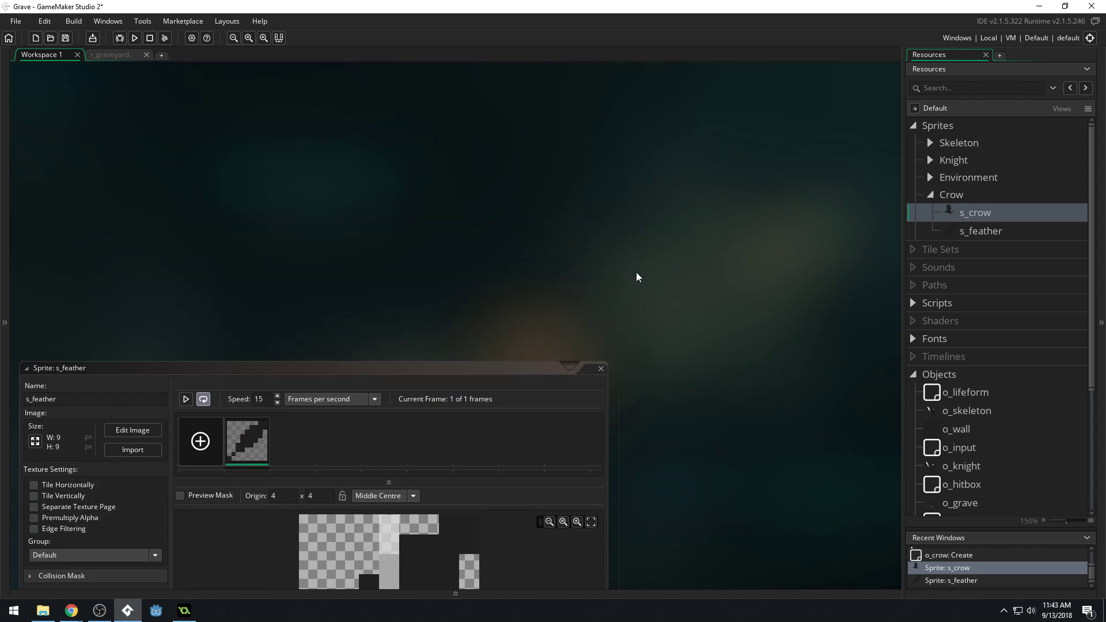
Step: Close the feather sprite editor after setting its Middle Centre origin
click(598, 368)
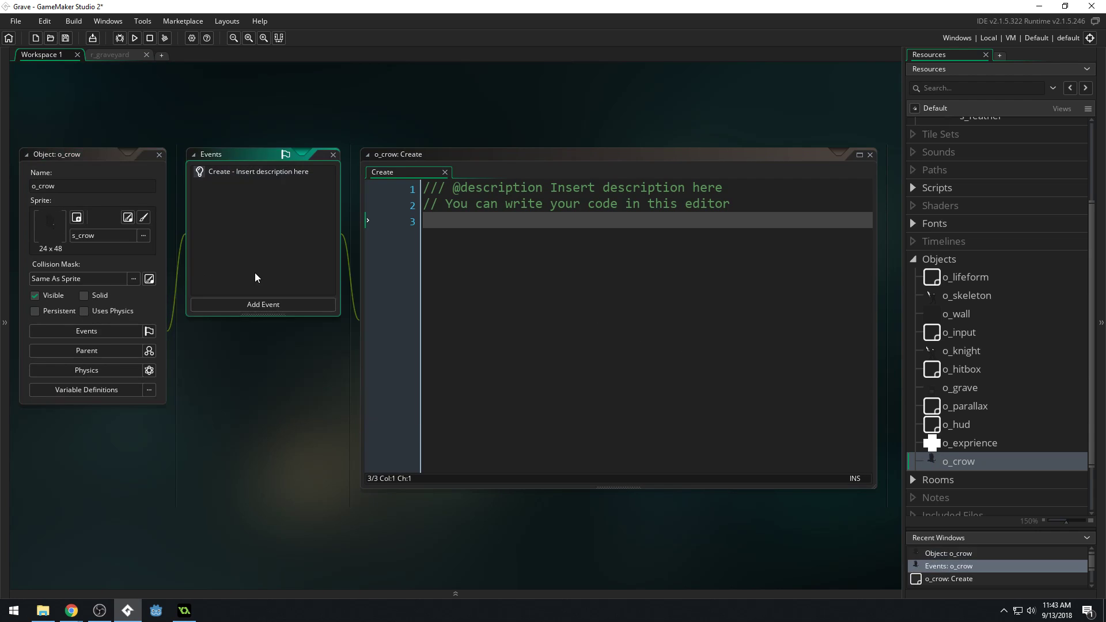
mouse_move(36, 311)
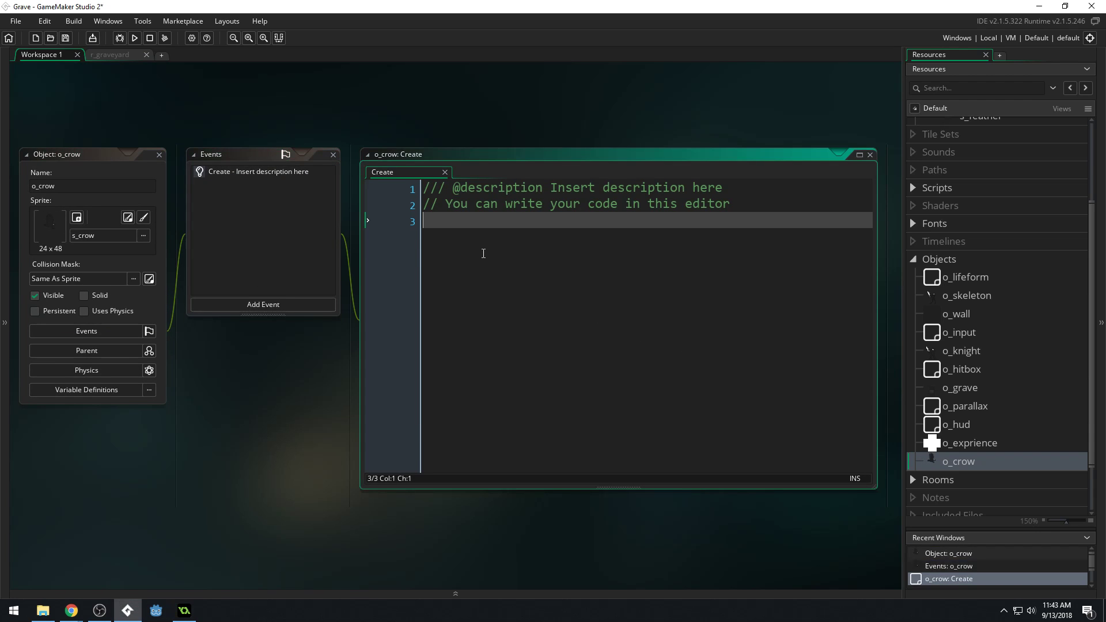
mouse_move(442, 227)
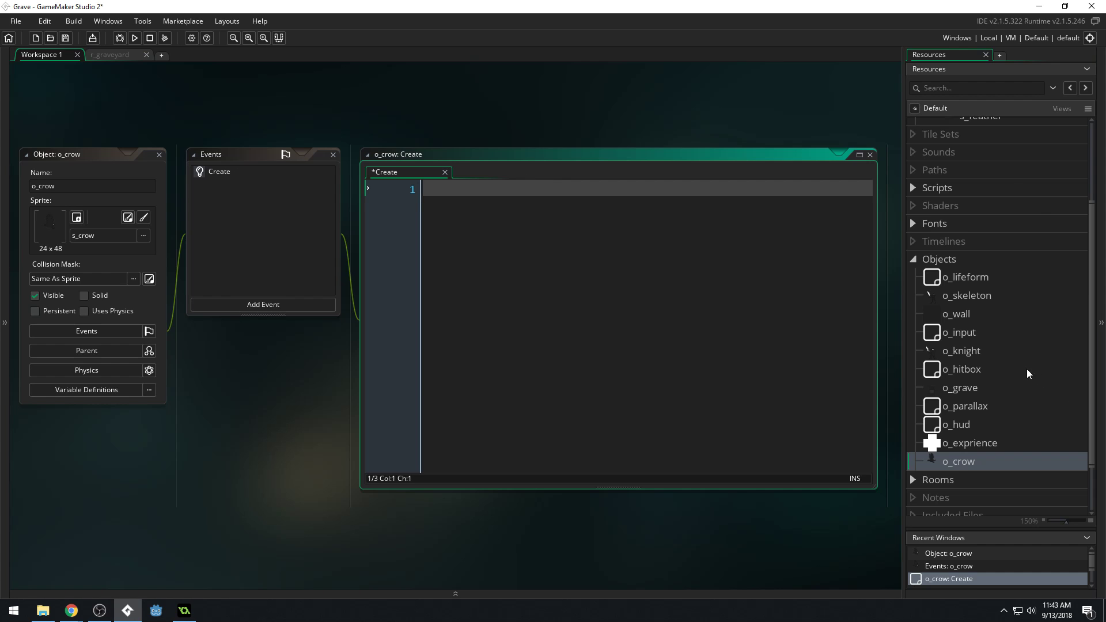
Step: Review o_knight's End Step, Step and Create event code, then bring up o_crow for editing
click(961, 350)
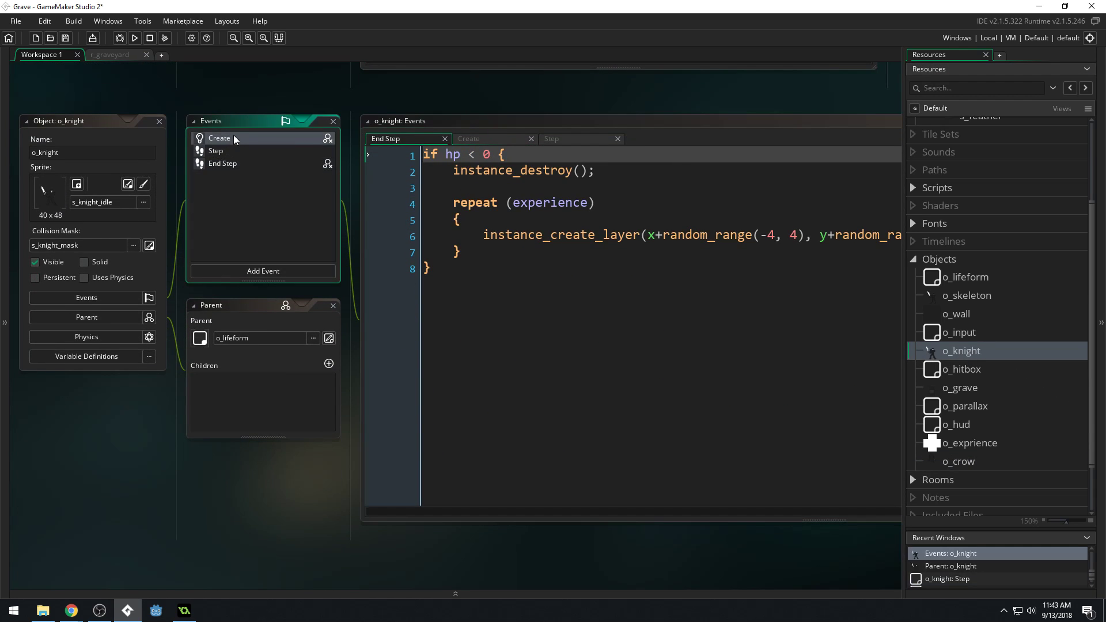
click(215, 150)
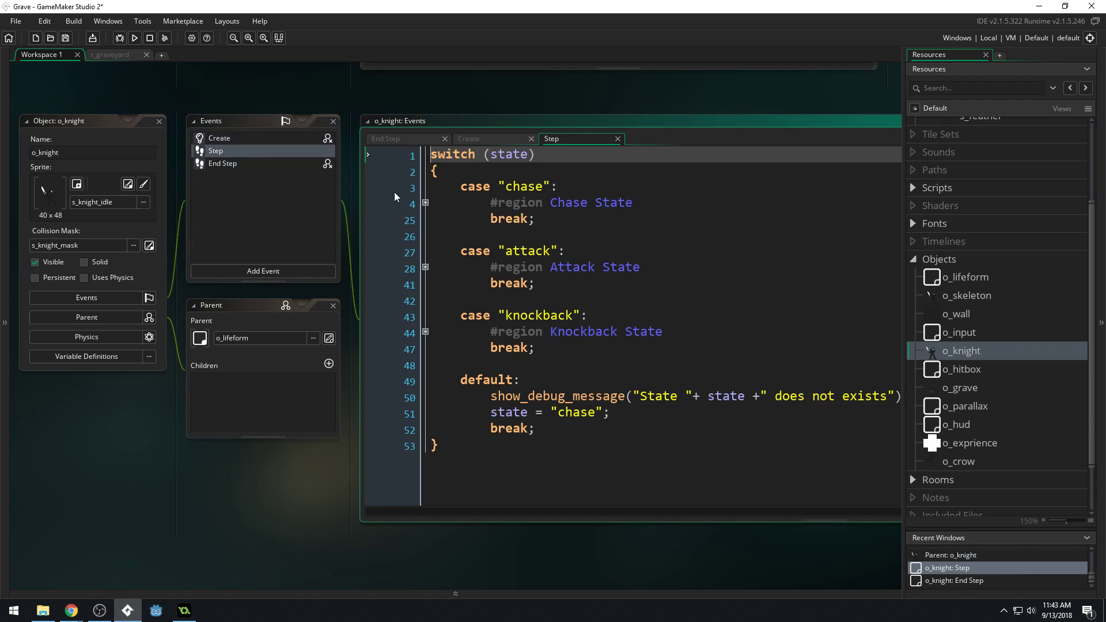
click(219, 138)
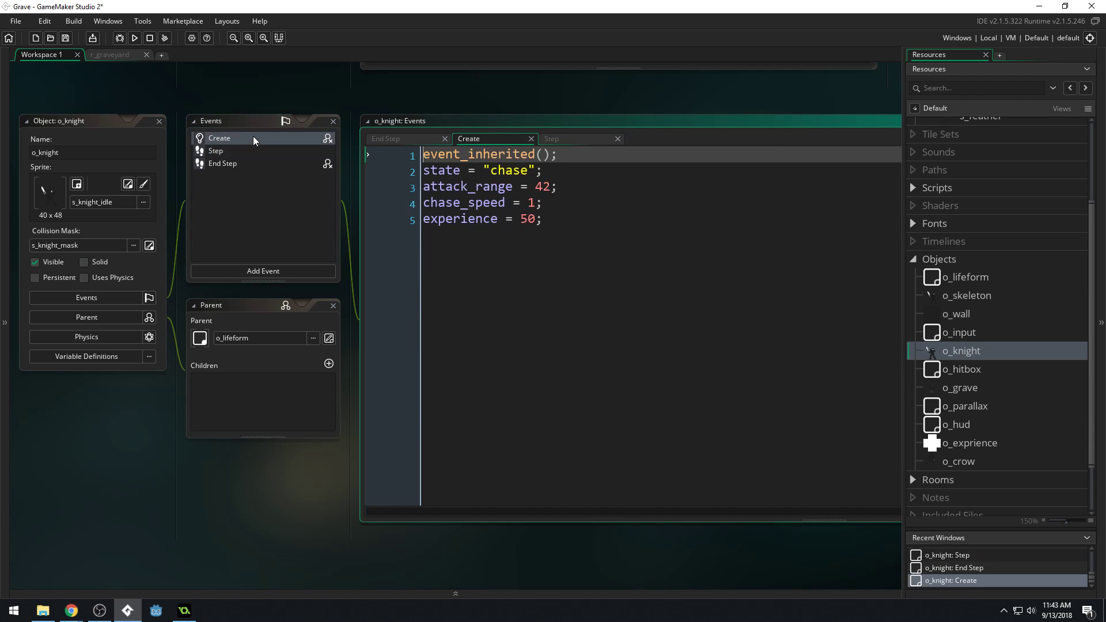
double_click(960, 460)
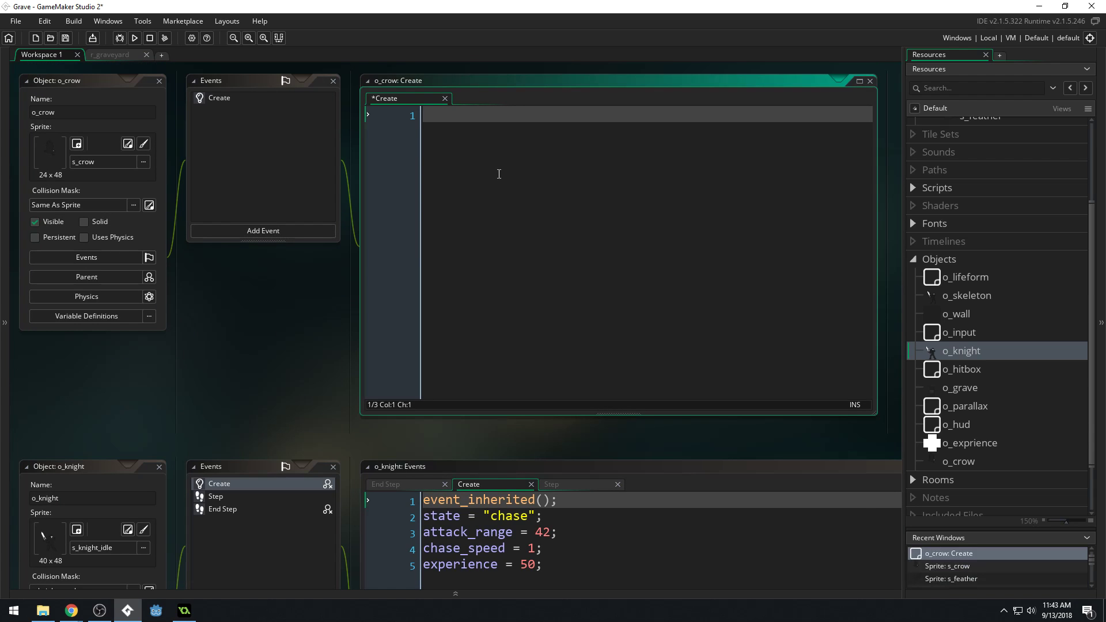
Step: Write state = "chase"; and hp = 1; in o_crow's Create event
text(state =)
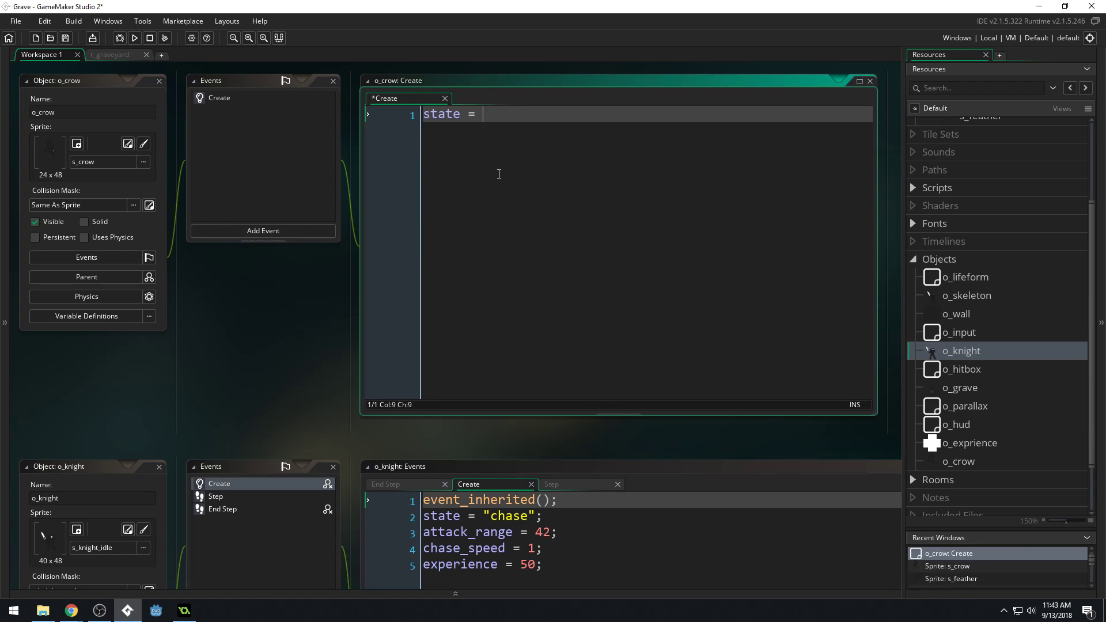
text(")
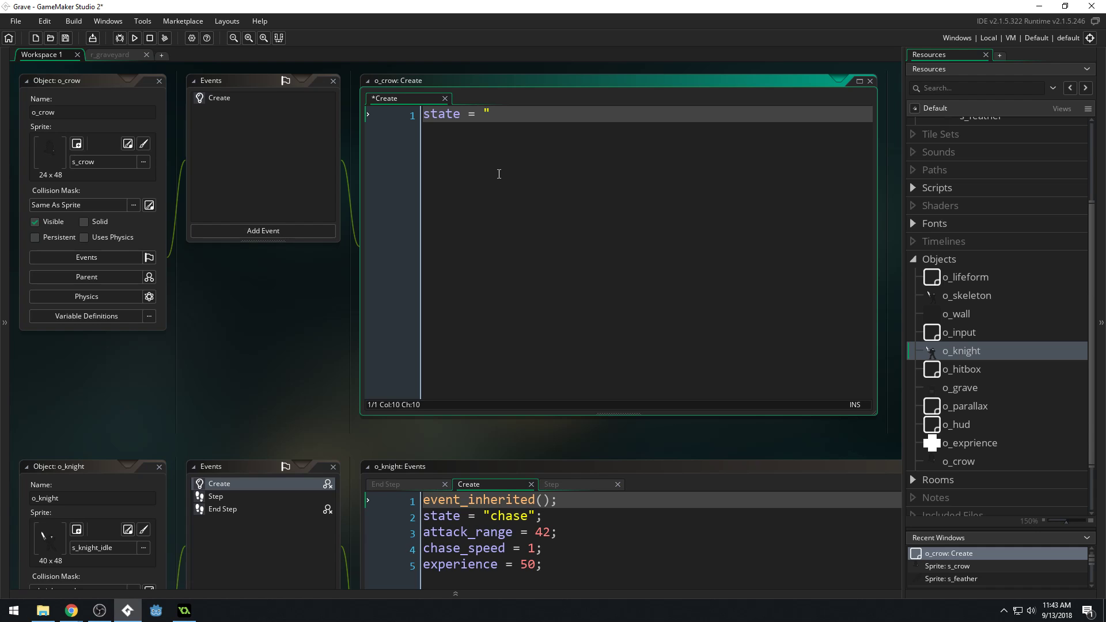
text(chase";)
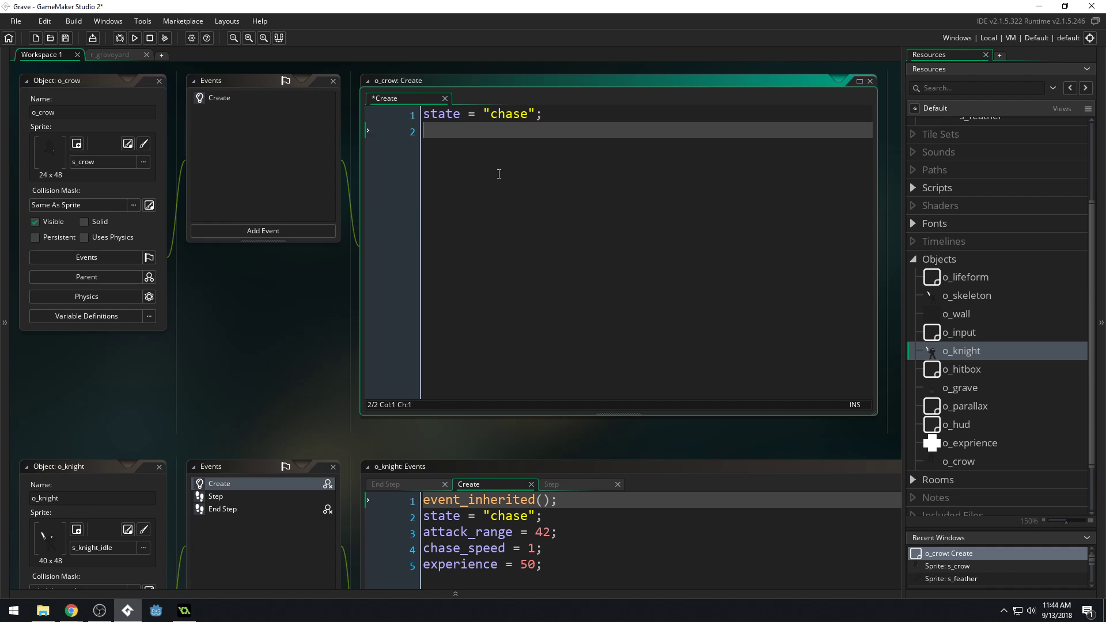
text(hp = 1)
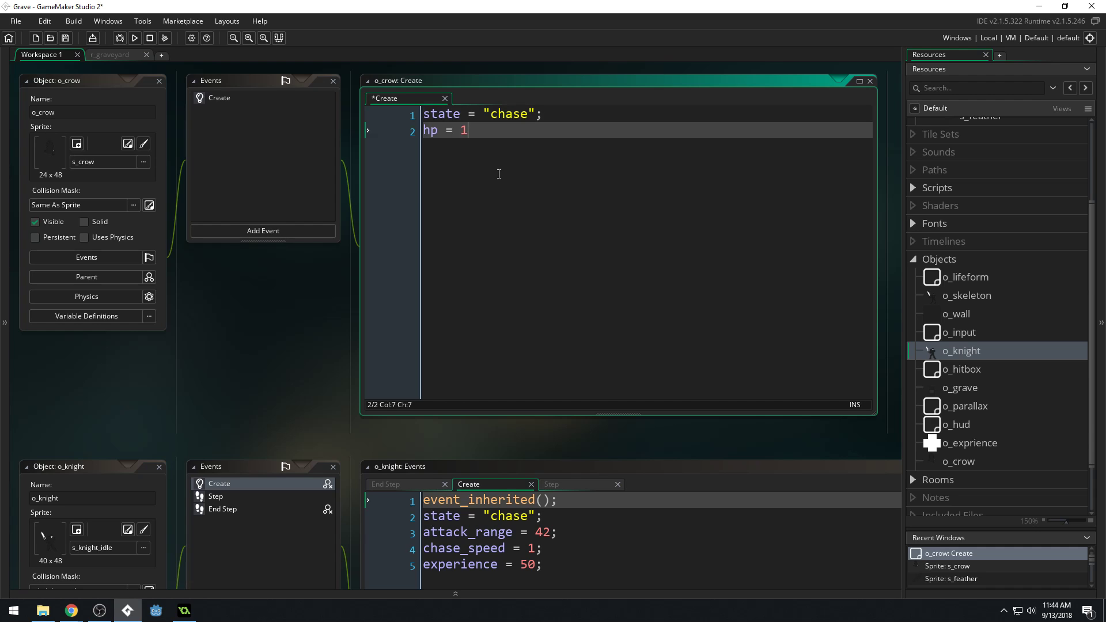
text(;)
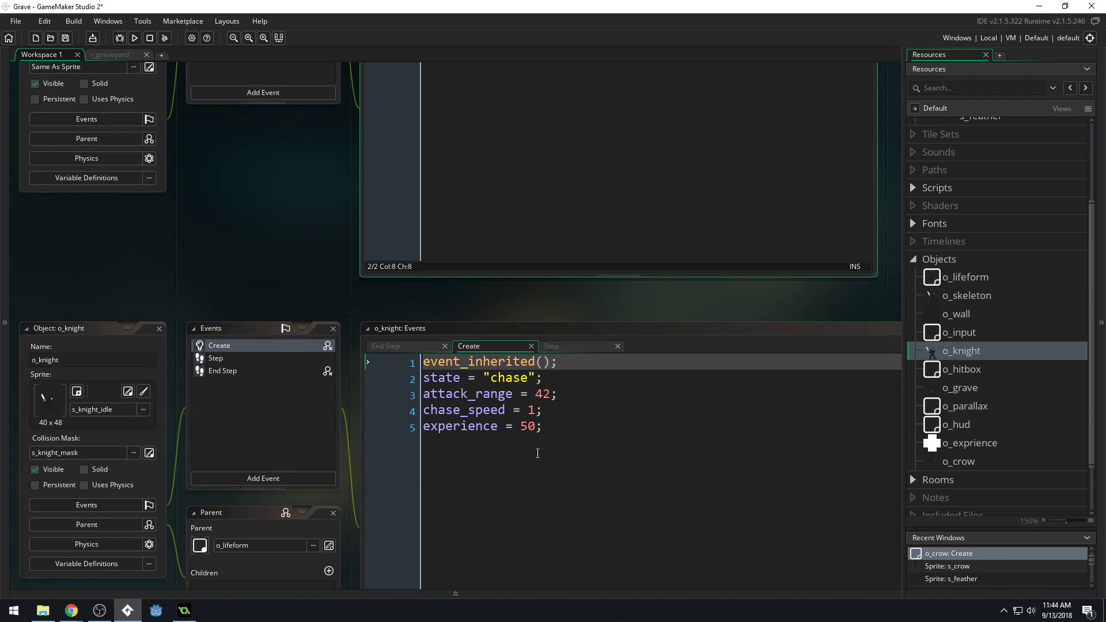
mouse_move(233, 367)
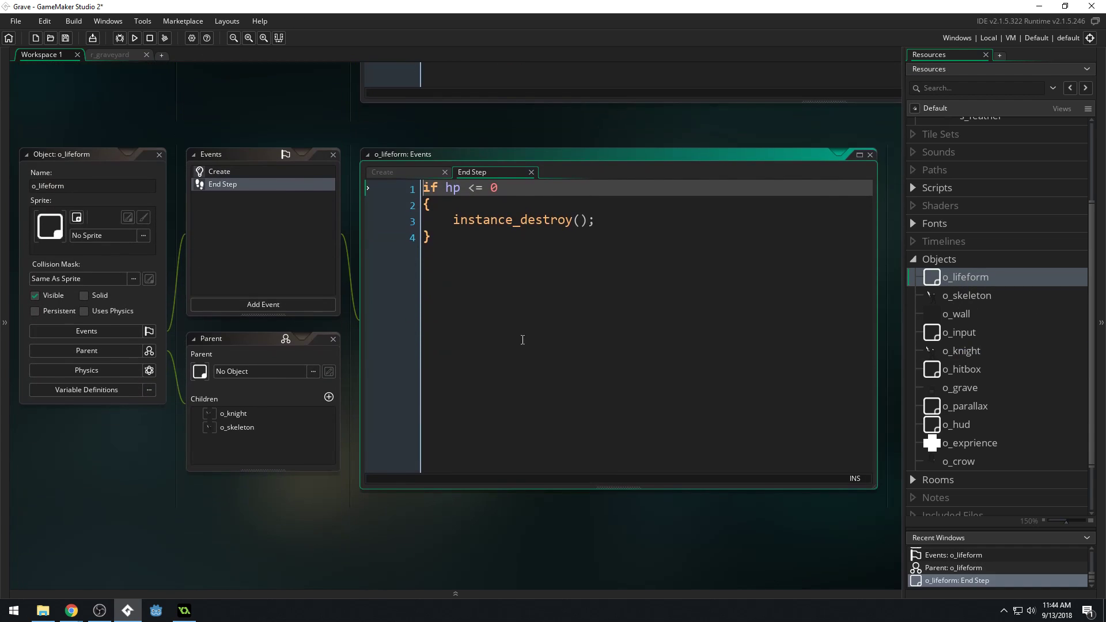
click(219, 171)
text(hp = 1;)
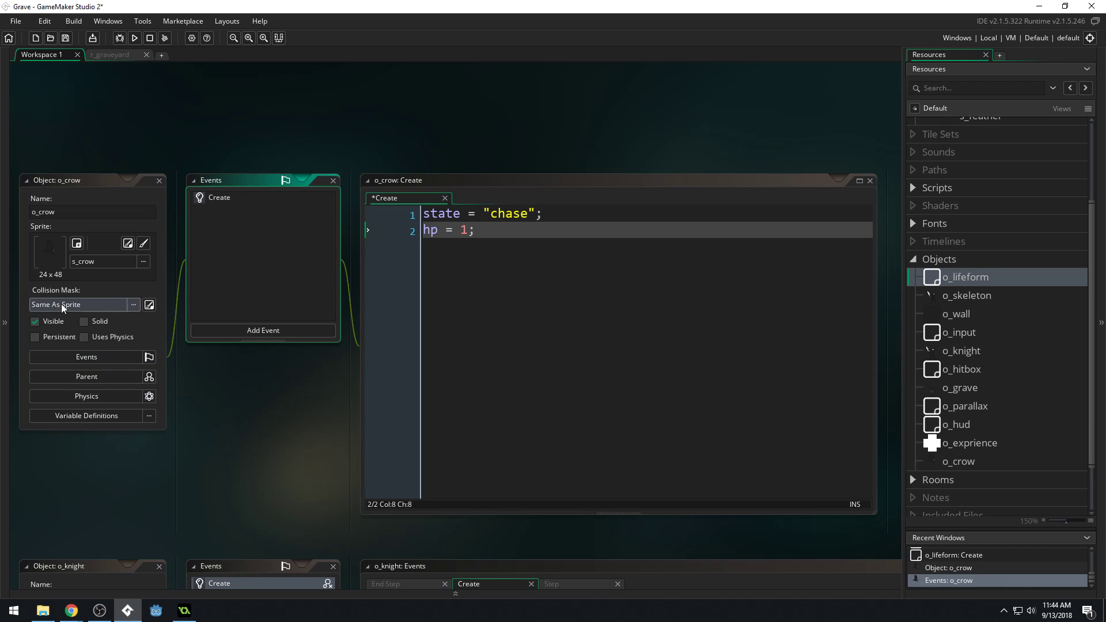
Step: Make o_lifeform the crow's parent and add event_inherited(); and max_hp to the Create event
click(86, 375)
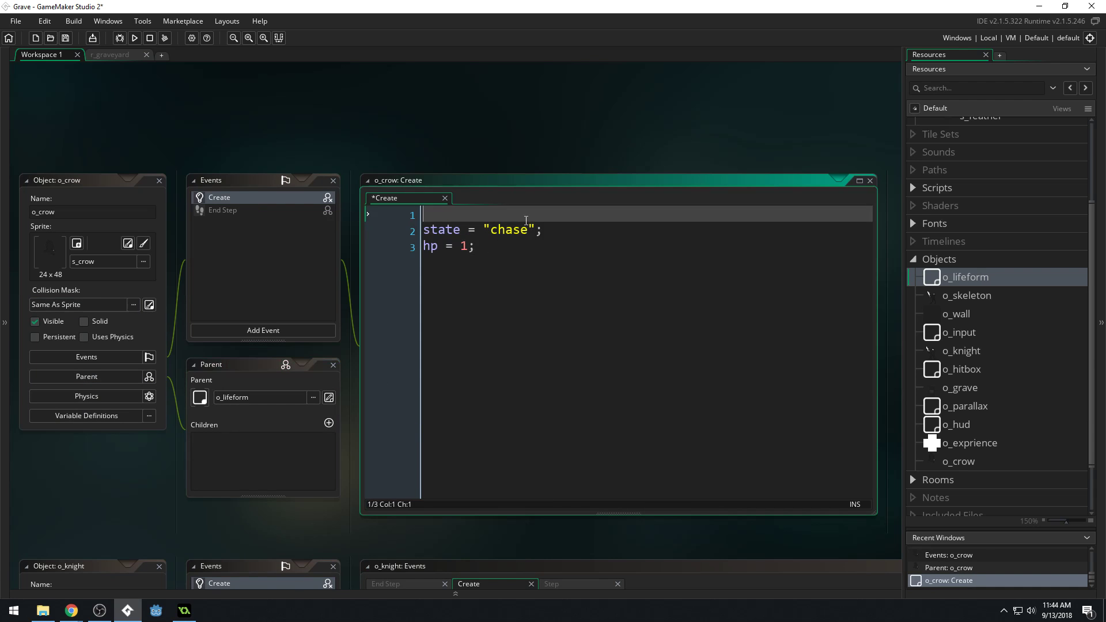
text(event_in)
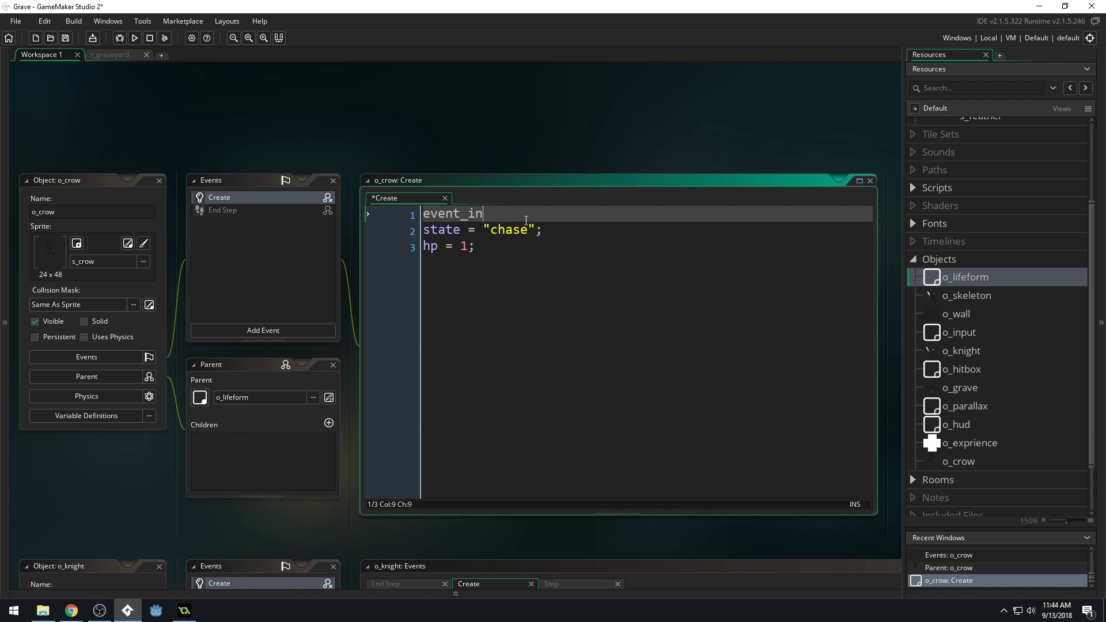
text(herited();)
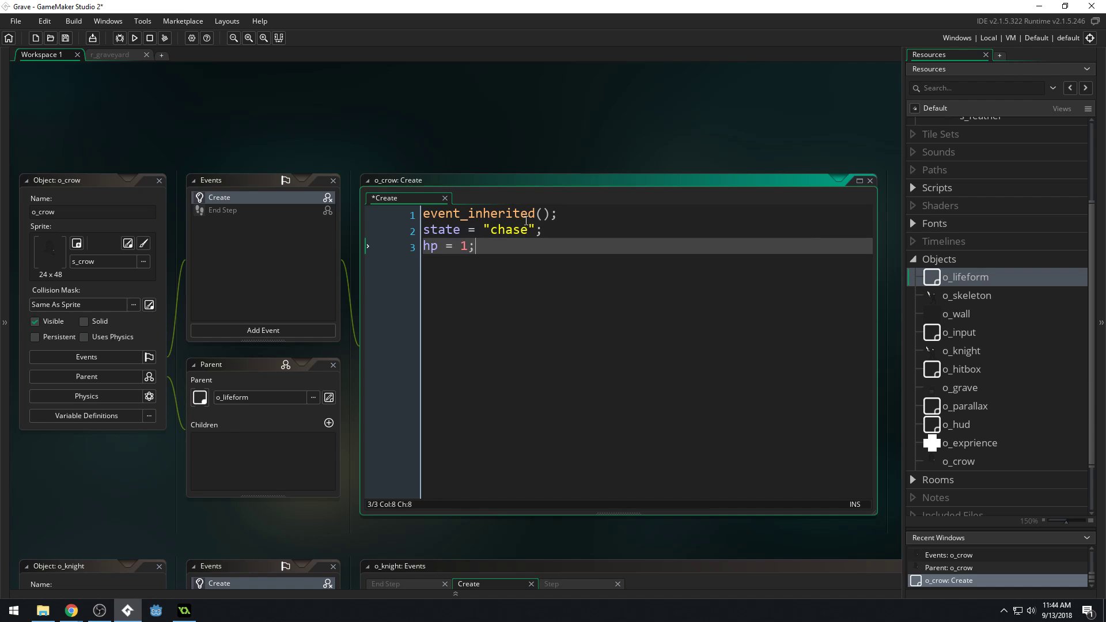
text(ma)
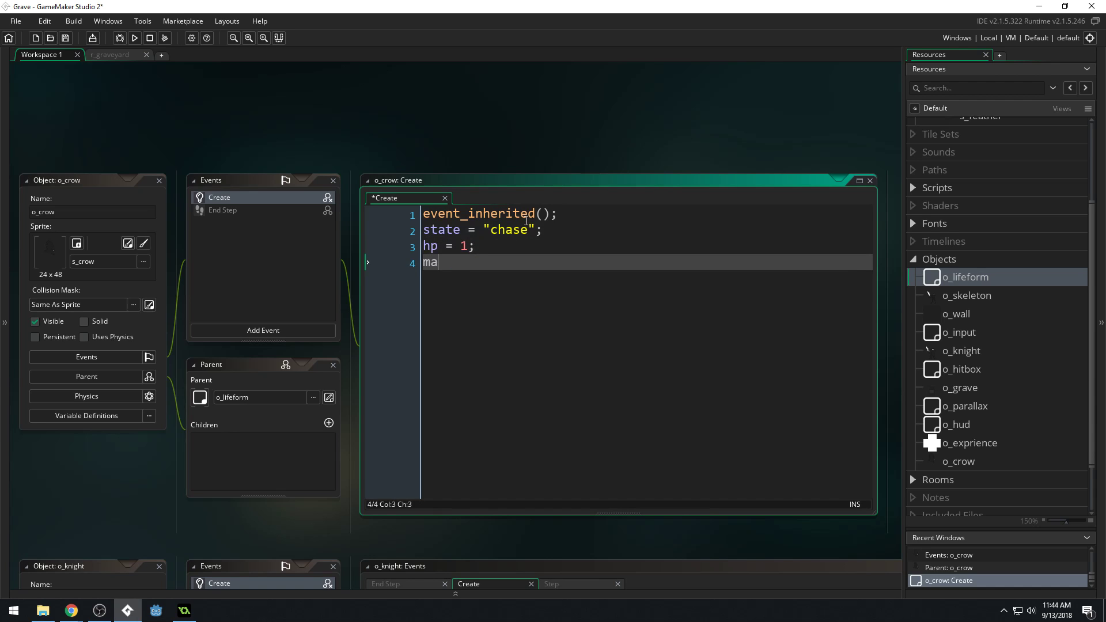
text(x_hp = 1;)
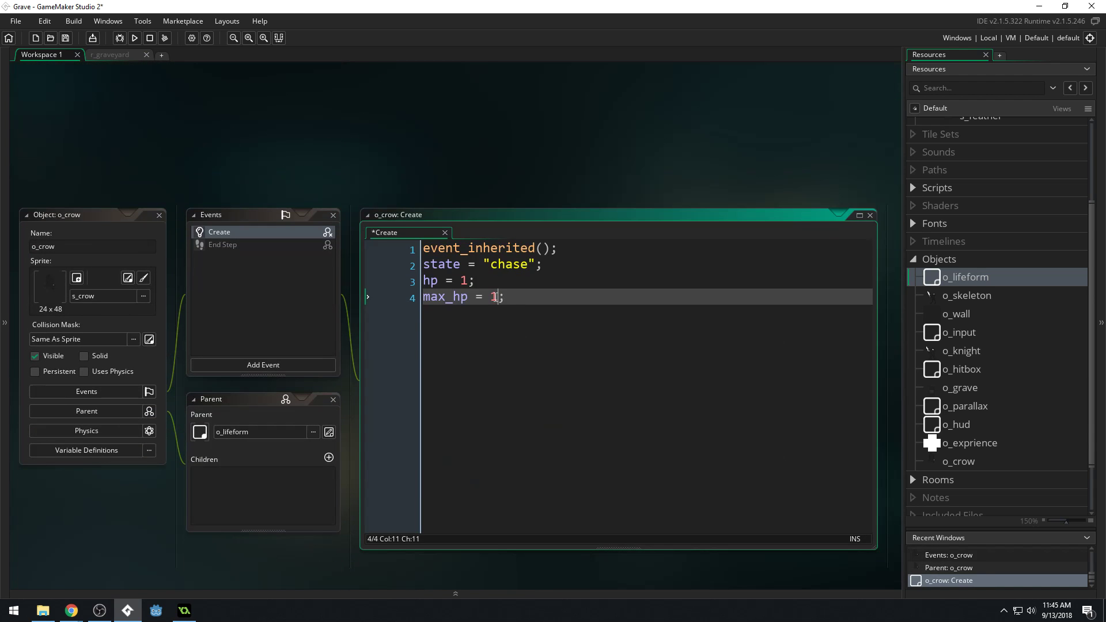
Step: Set max_hp from hp and add image_speed = 0.2; to the Create event
text(hp)
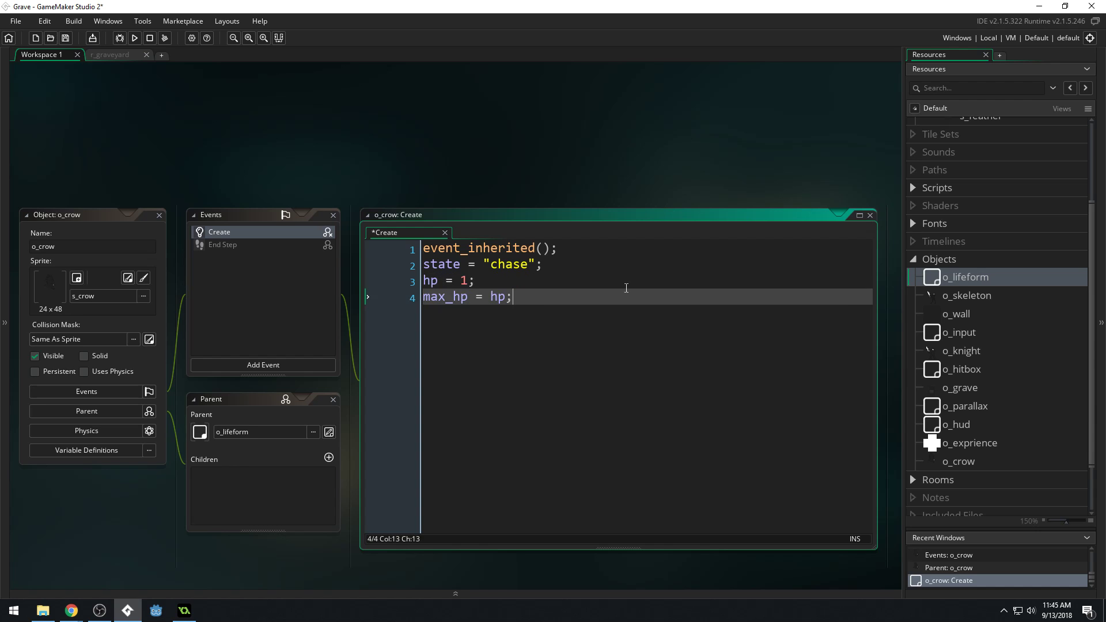
text(i)
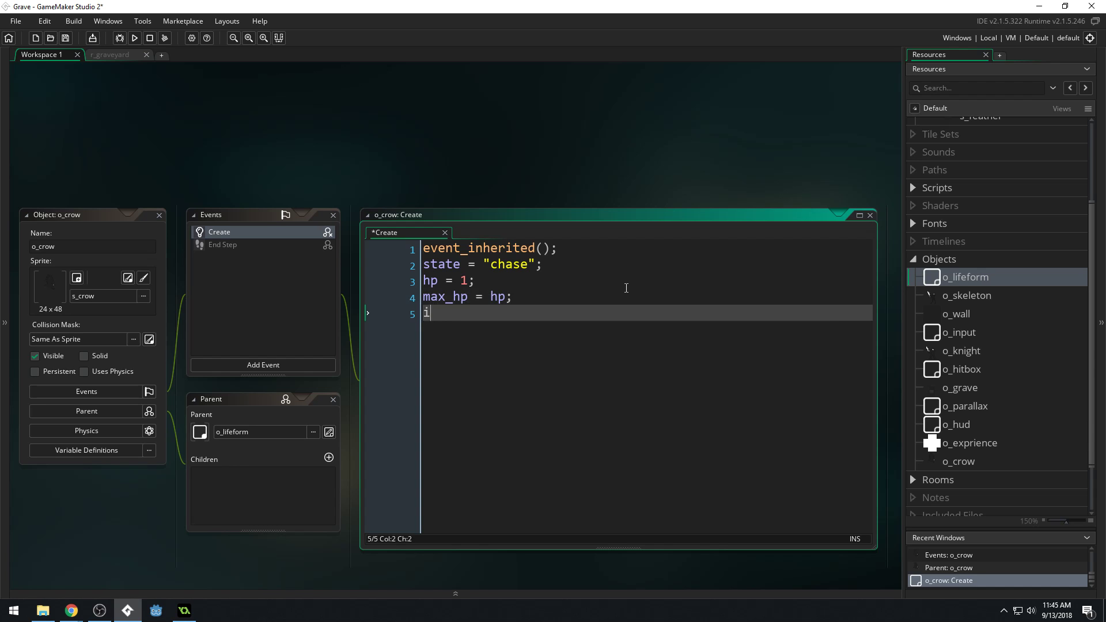
text(mage_speed)
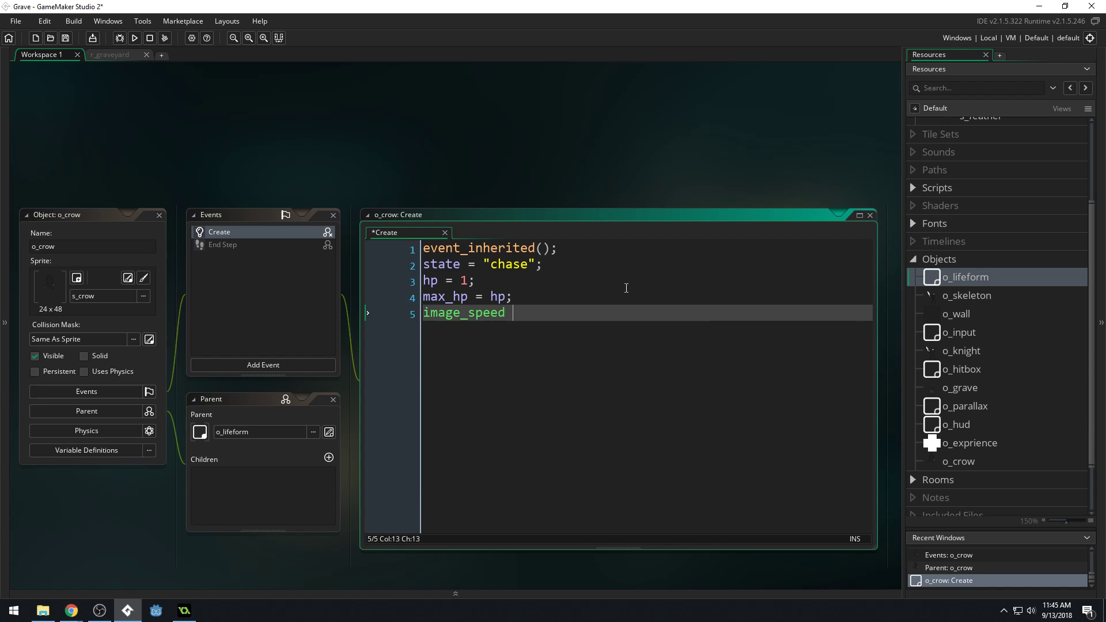
text(= 0)
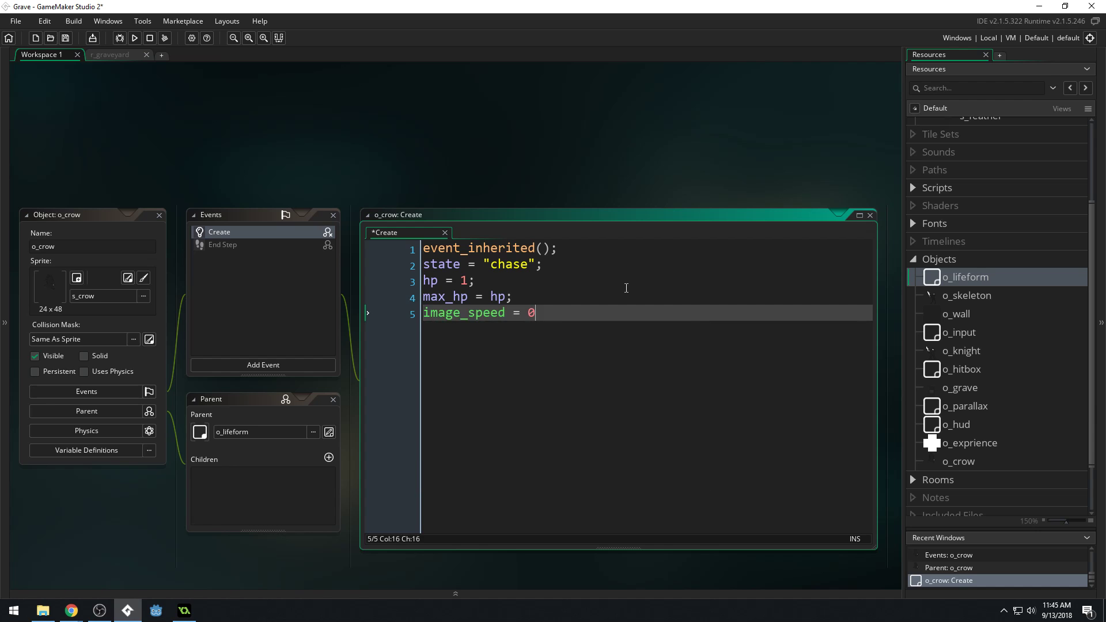
text(.2;)
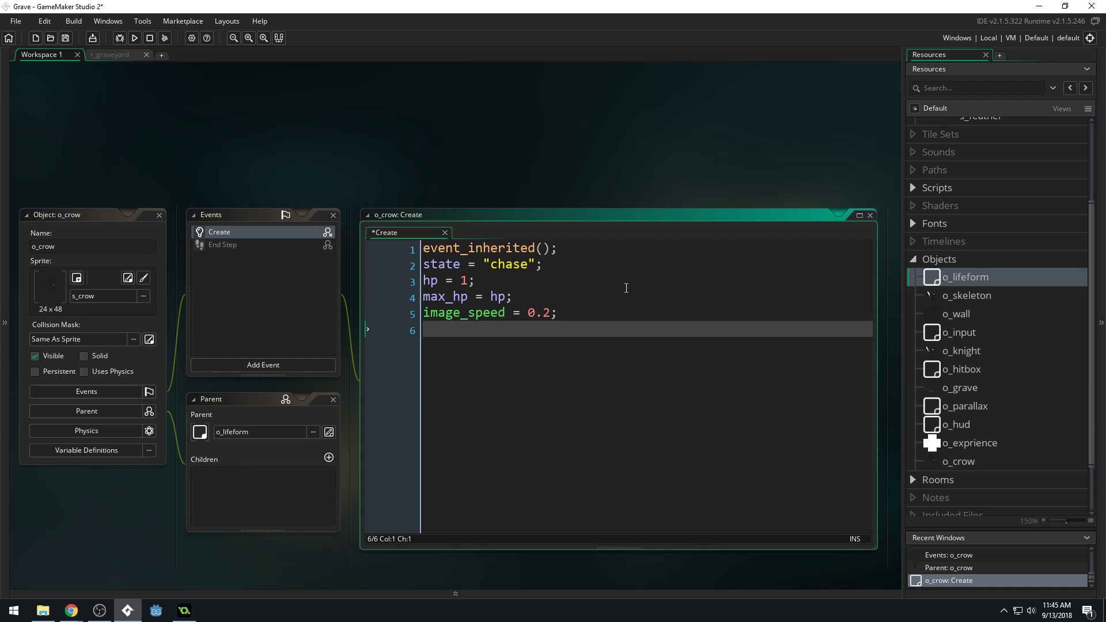
Step: Write hspeed = random_range(1, 2); in the Create event, fixing the choose and irandom typos
text(hspeed = ch)
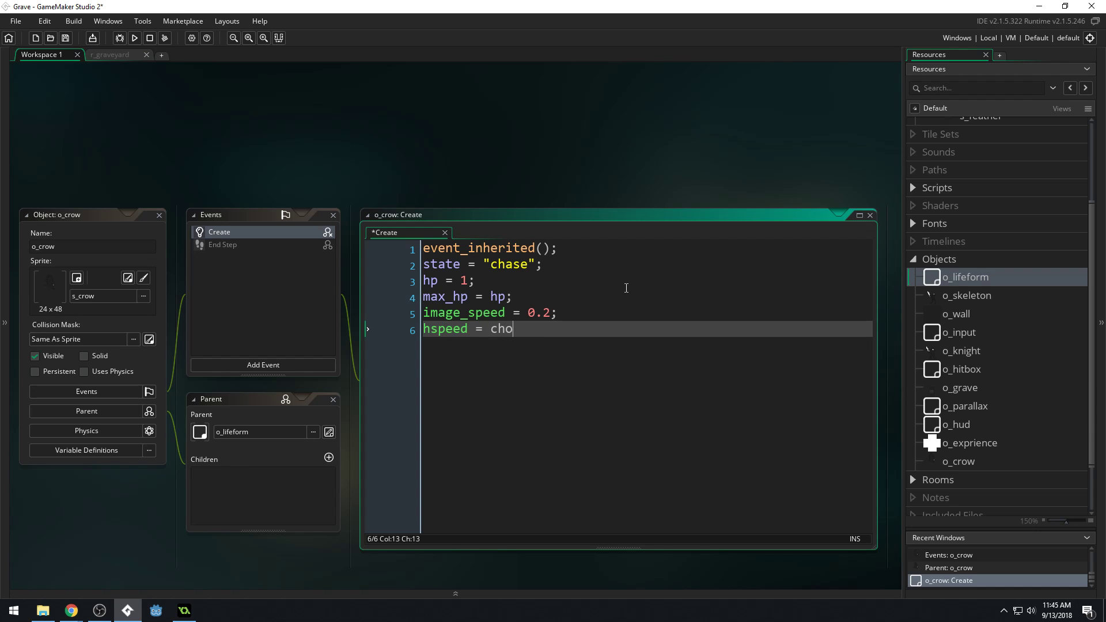
text(ose()
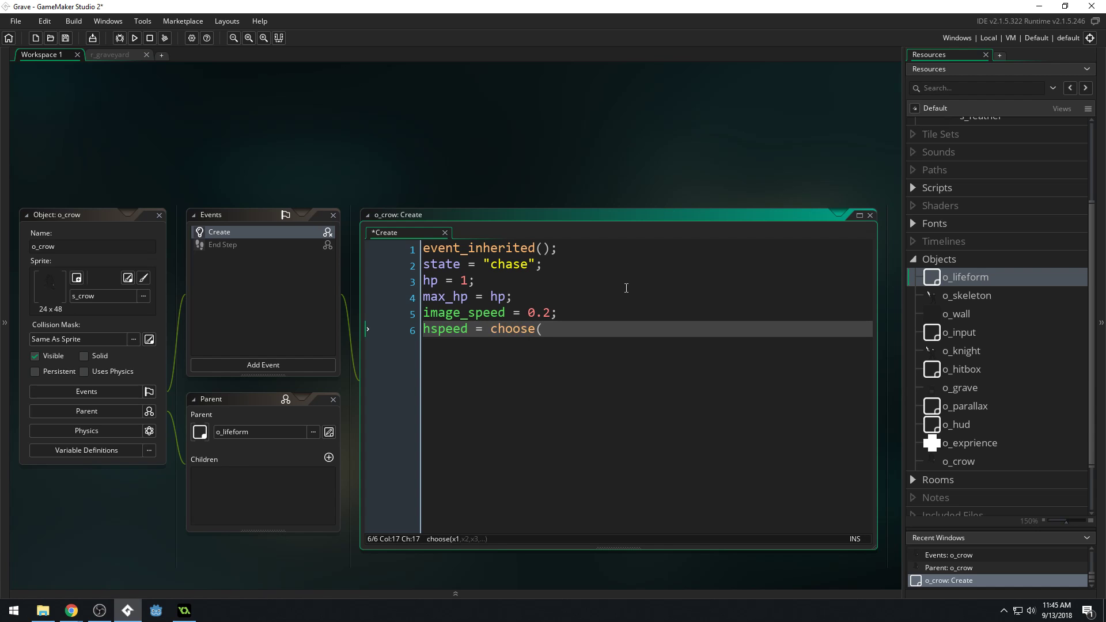
key(BackSpace)
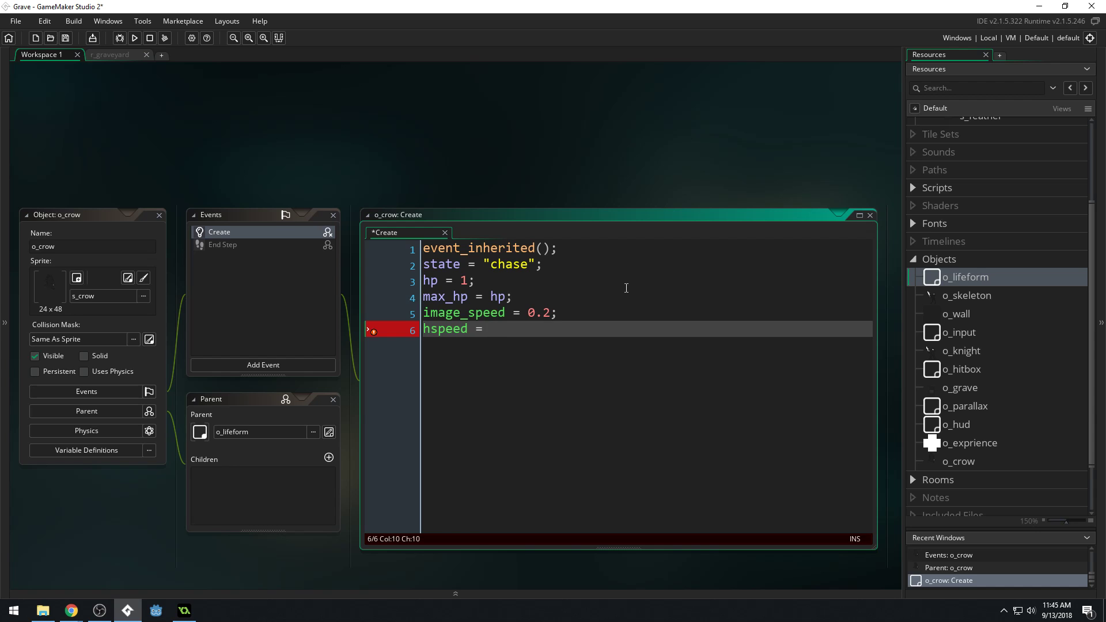
text(irandom)
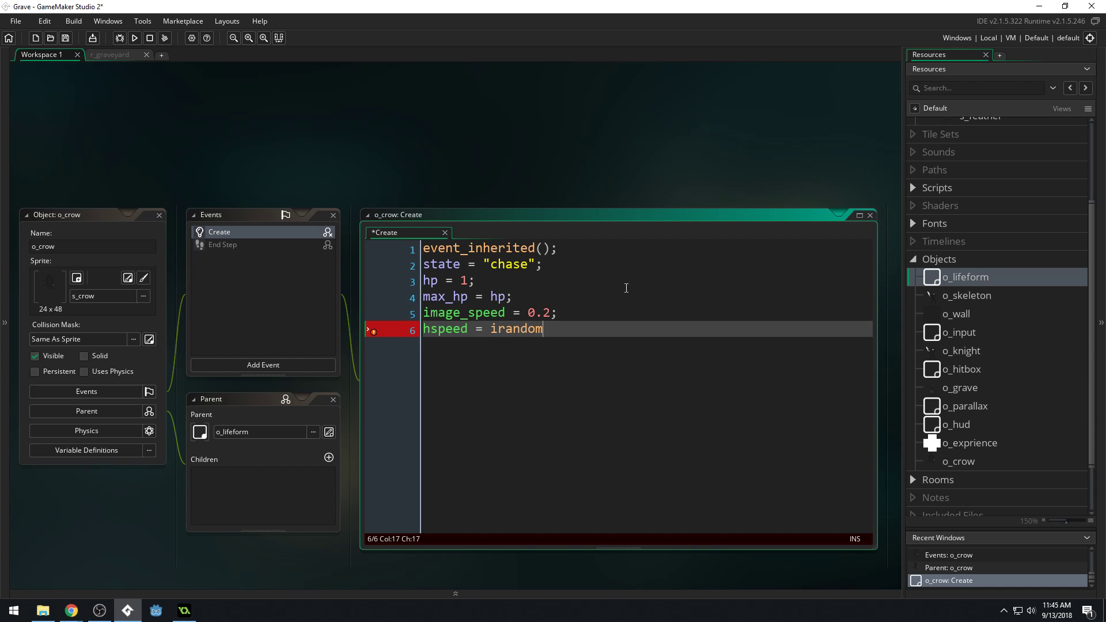
text(_range)
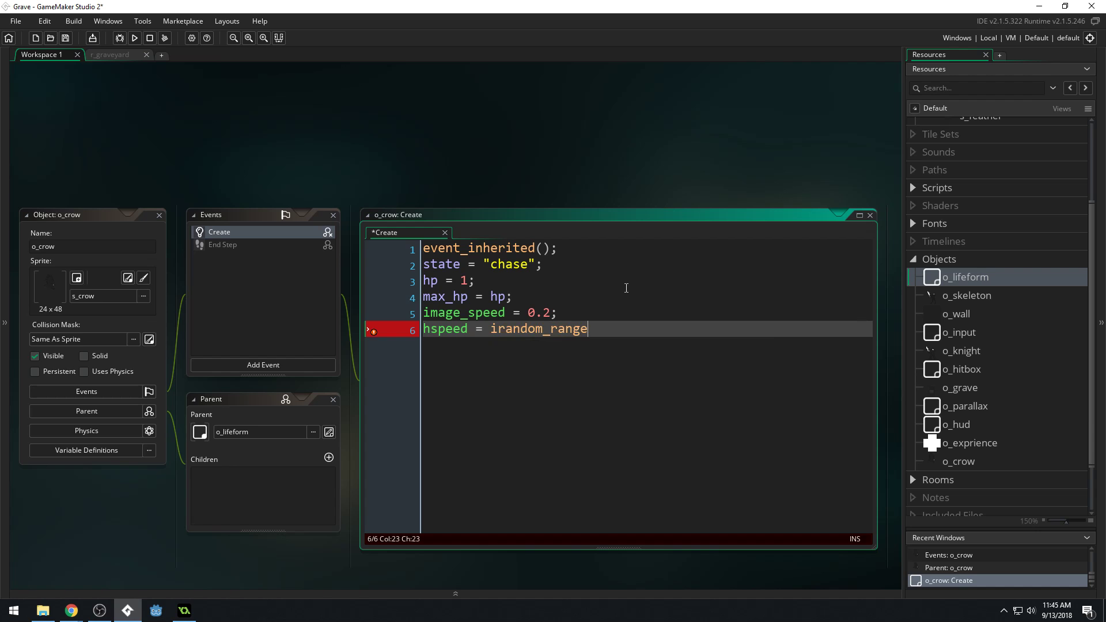
text(()
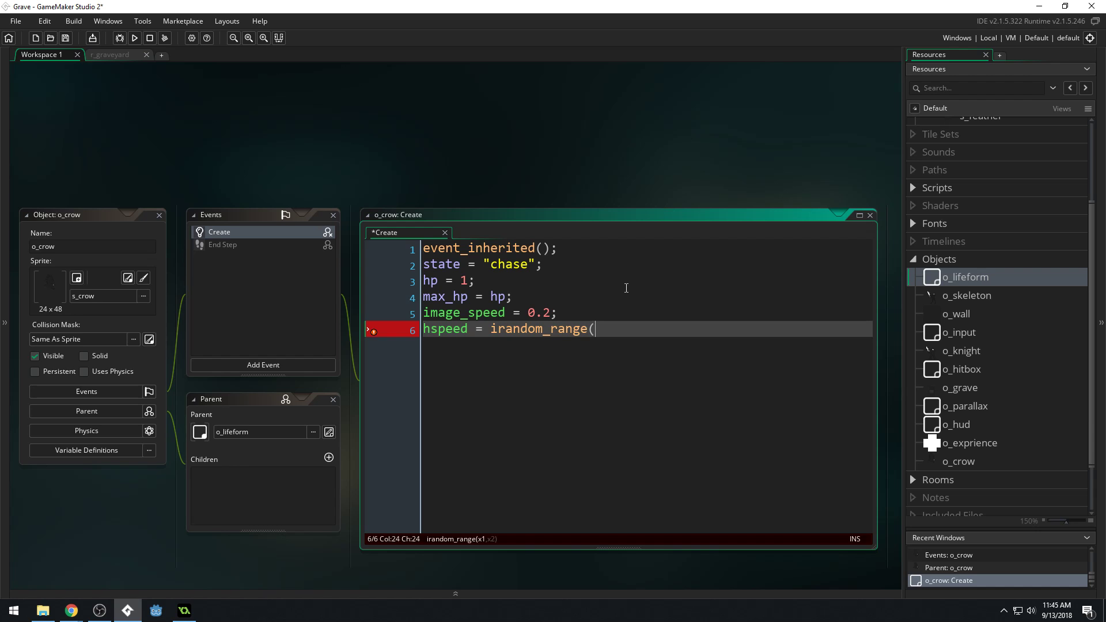
text(1, 2)
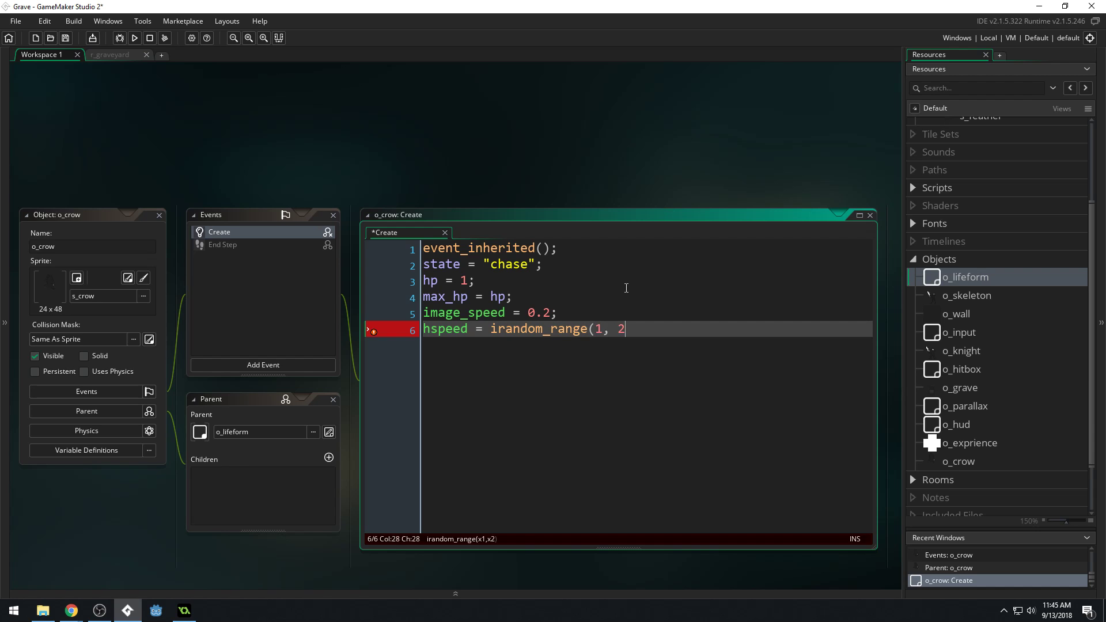
text();)
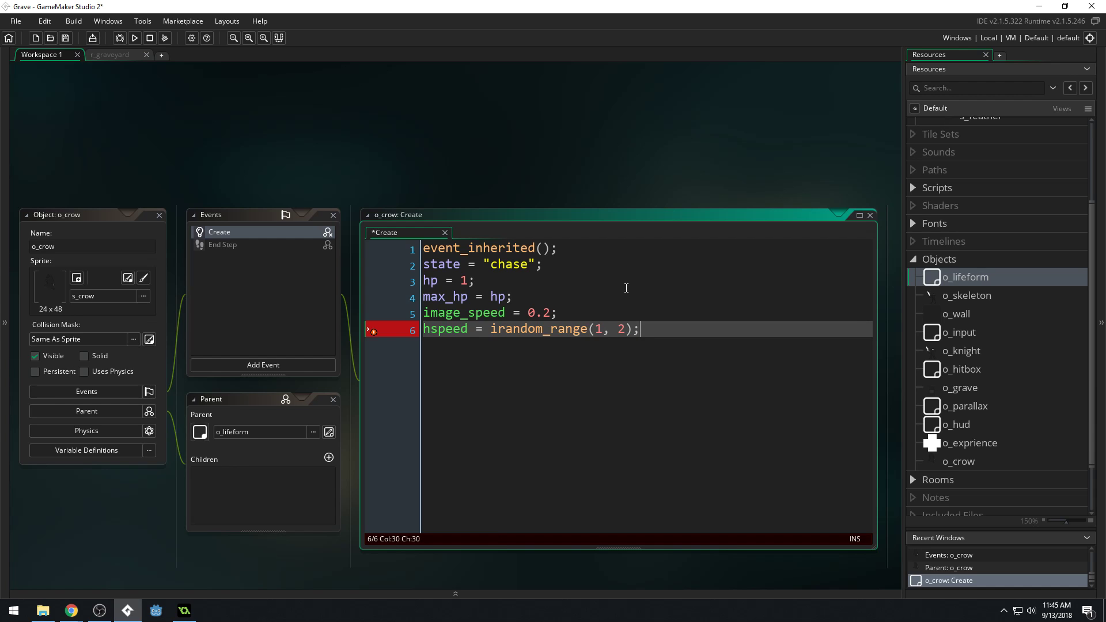
click(483, 328)
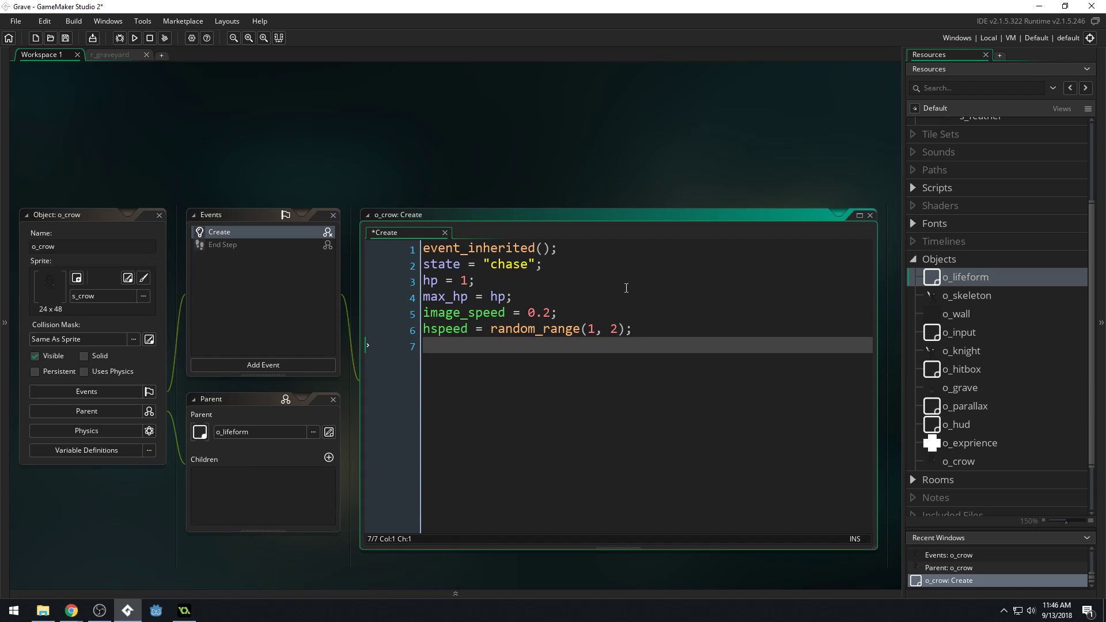
Step: Add an if instance_exists(o_skeleton) { block to the Create event
text(if)
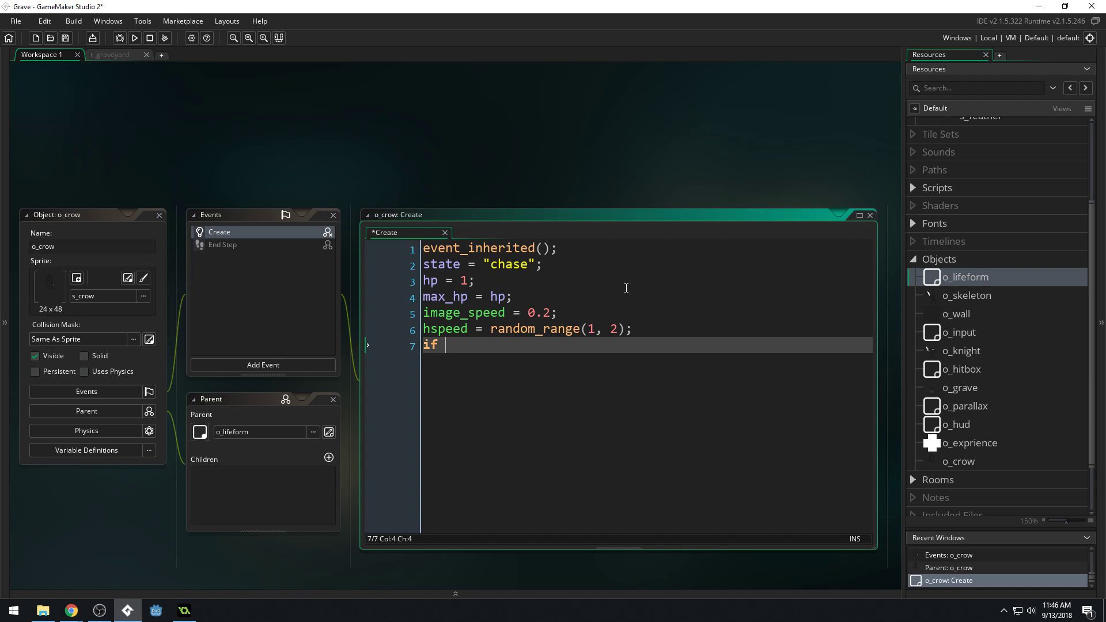
text(instance)
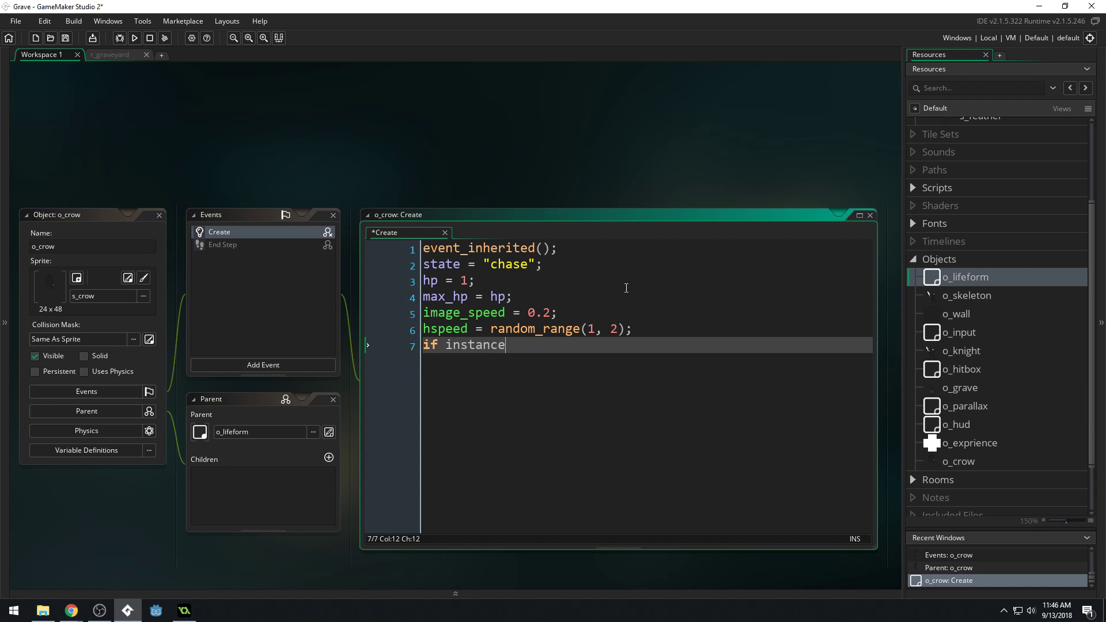
text(_exists()
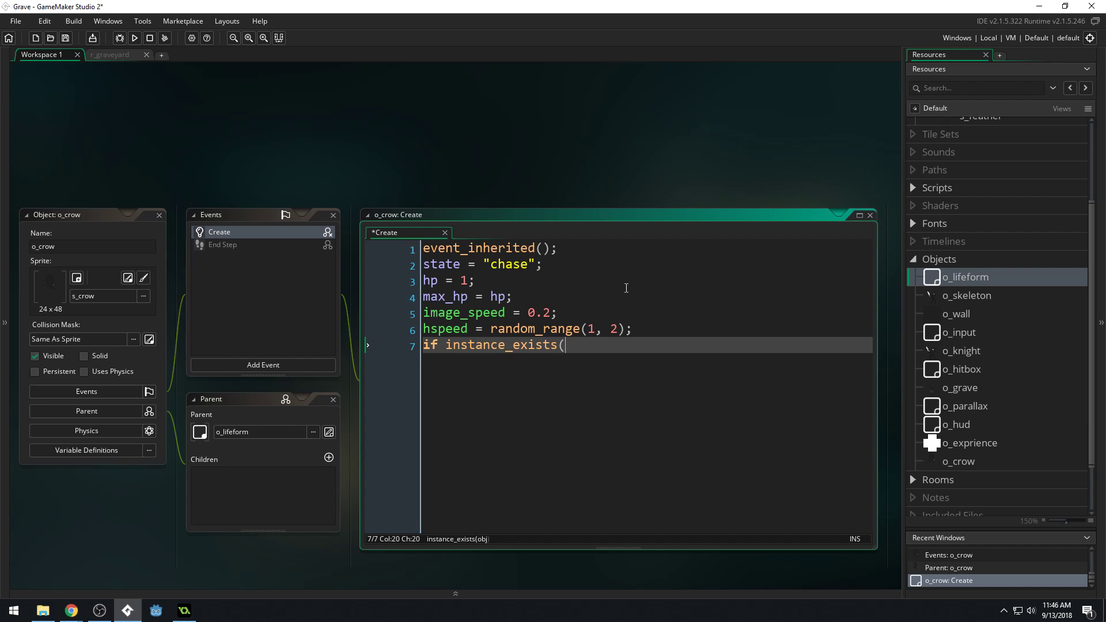
text(o_skeleton)
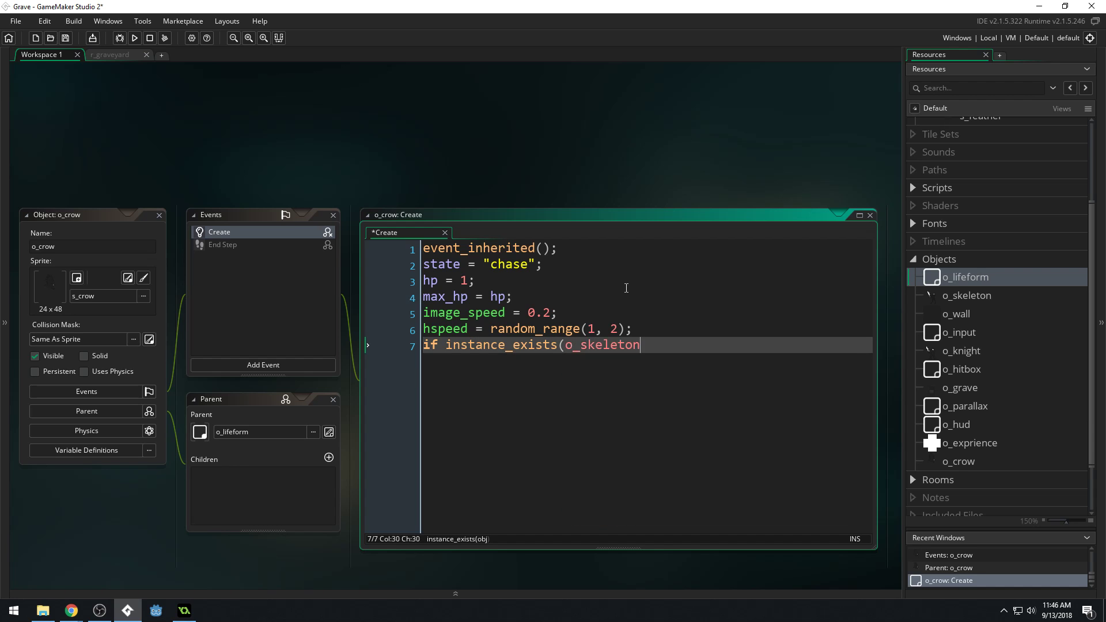
text() {)
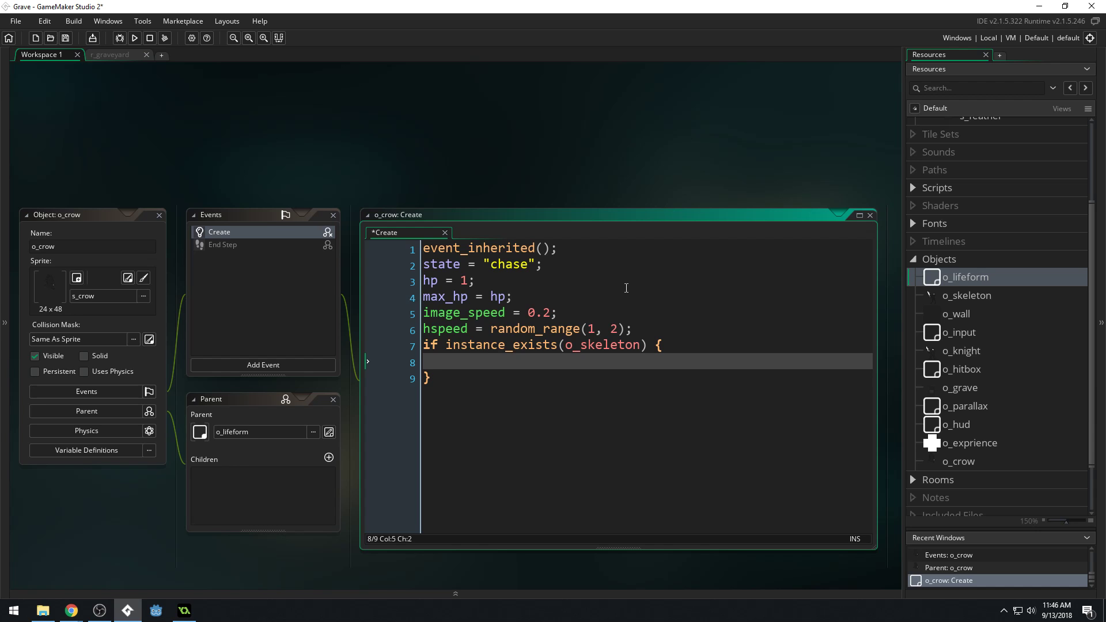
Step: Inside the block, set hspeed = sign(o_skeleton.x - x) so the crow heads toward the skeleton
text(h)
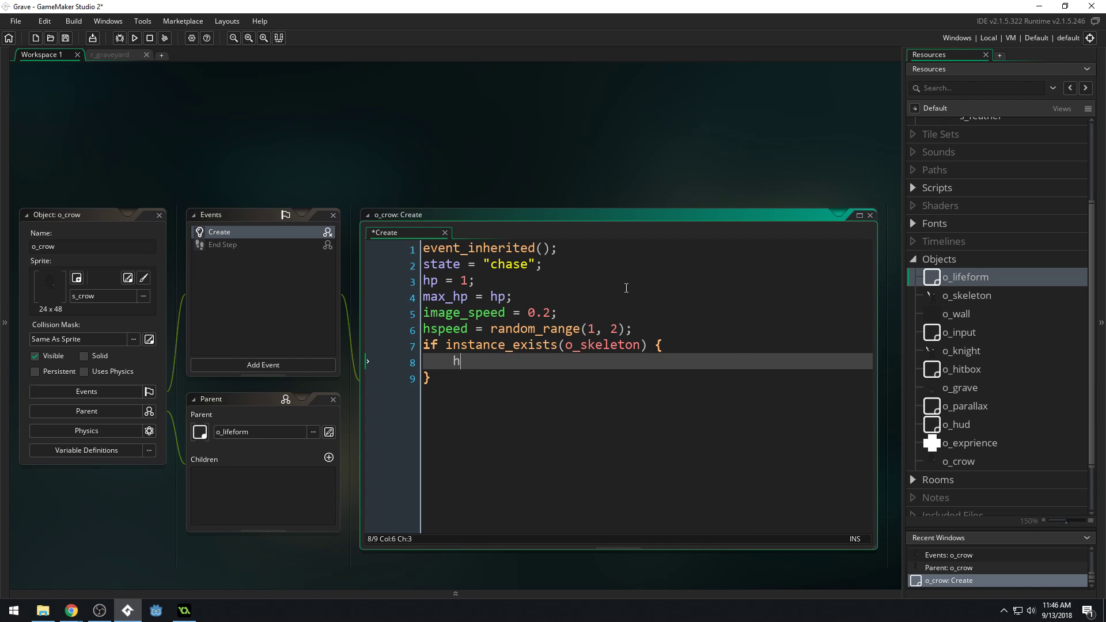
text(speed =)
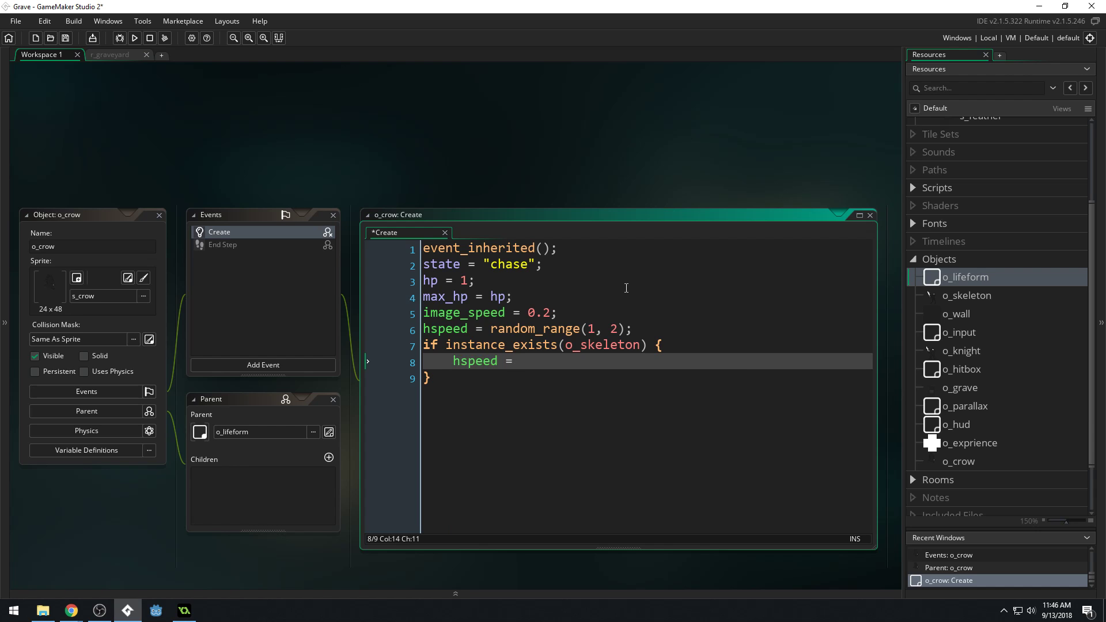
text(sign)
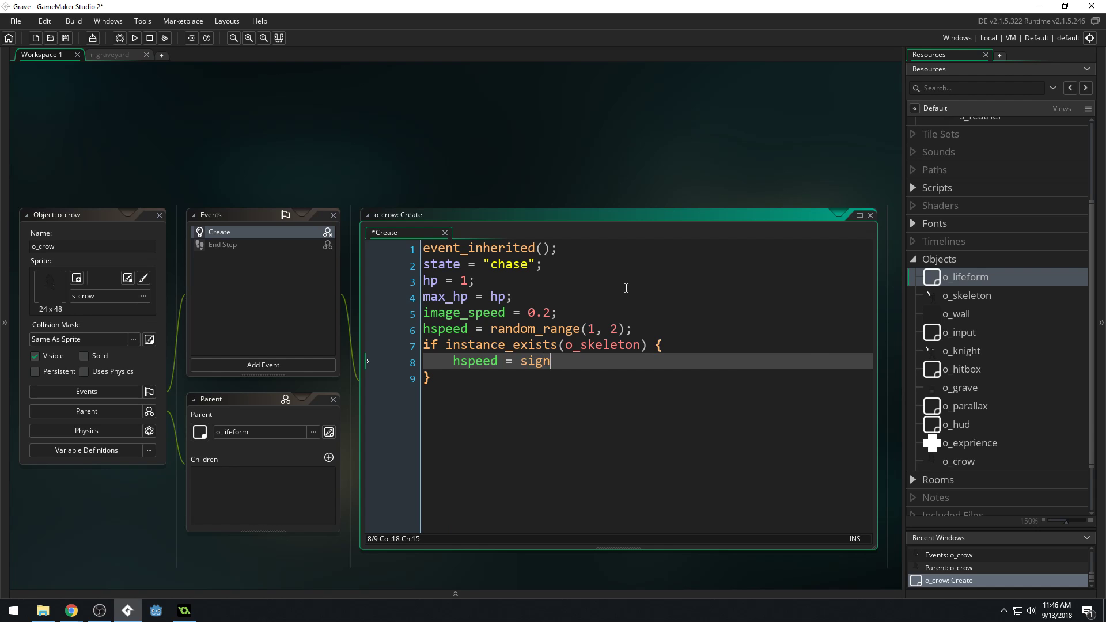
text((o_s)
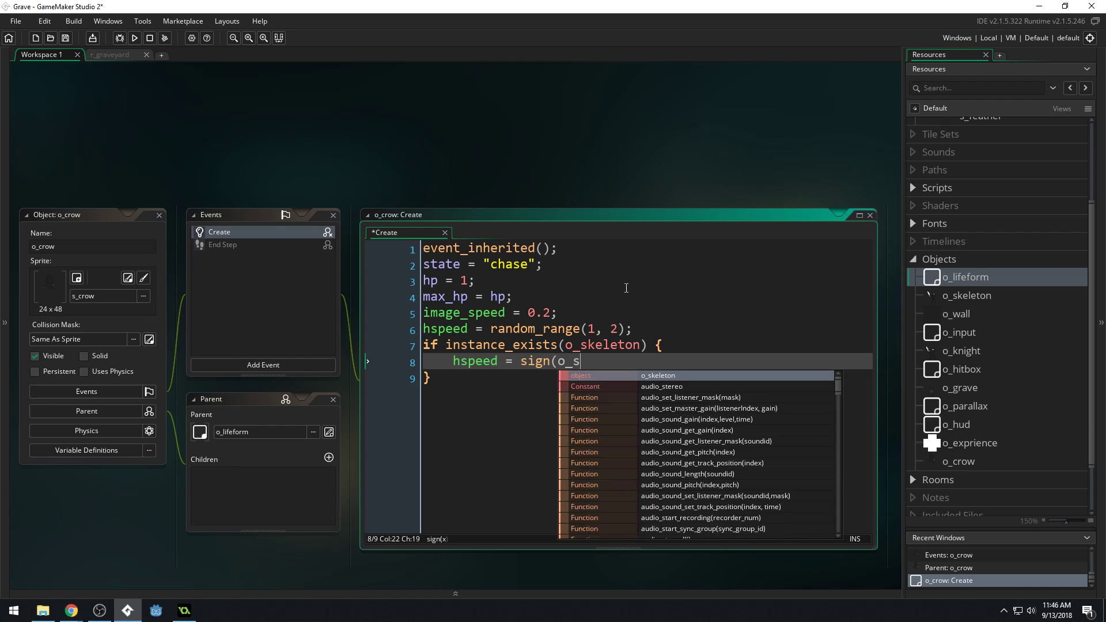
text(e)
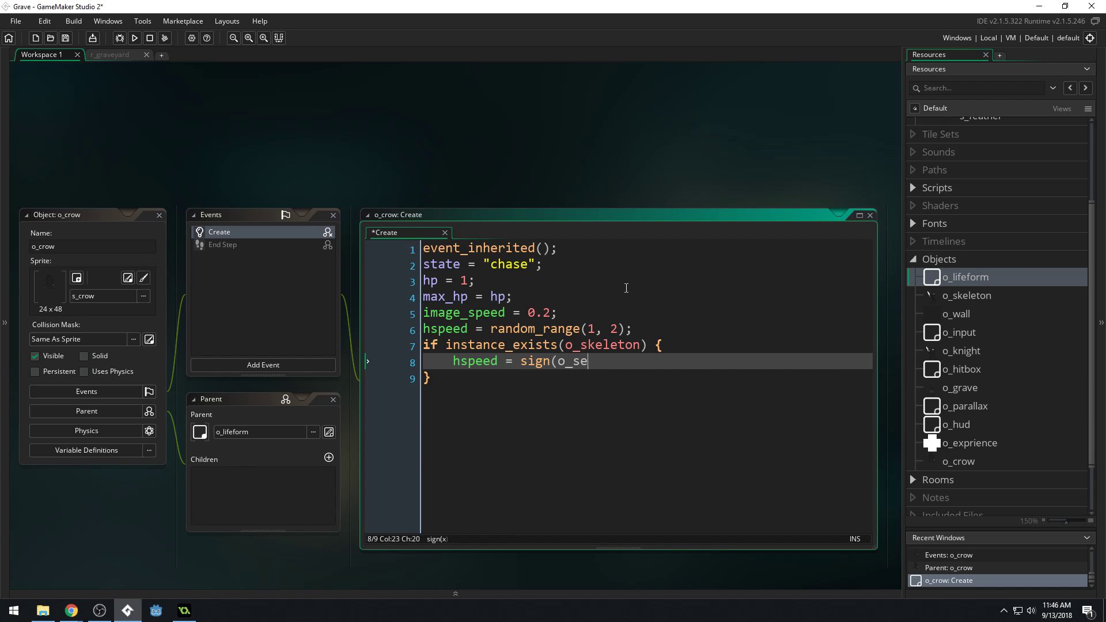
text(keleton.)
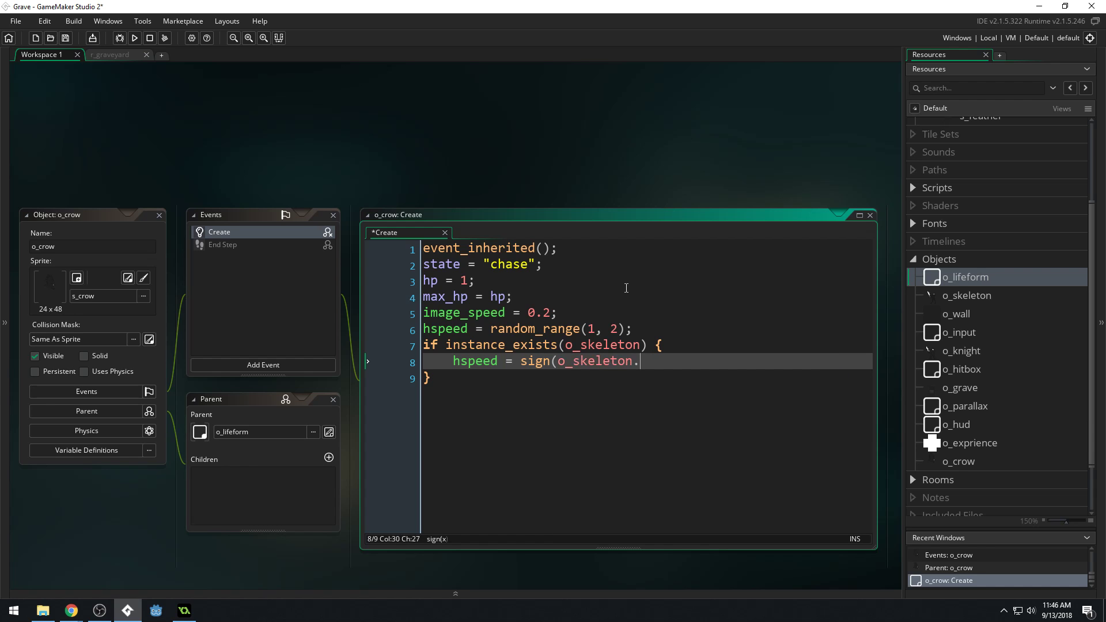
text(x - x)
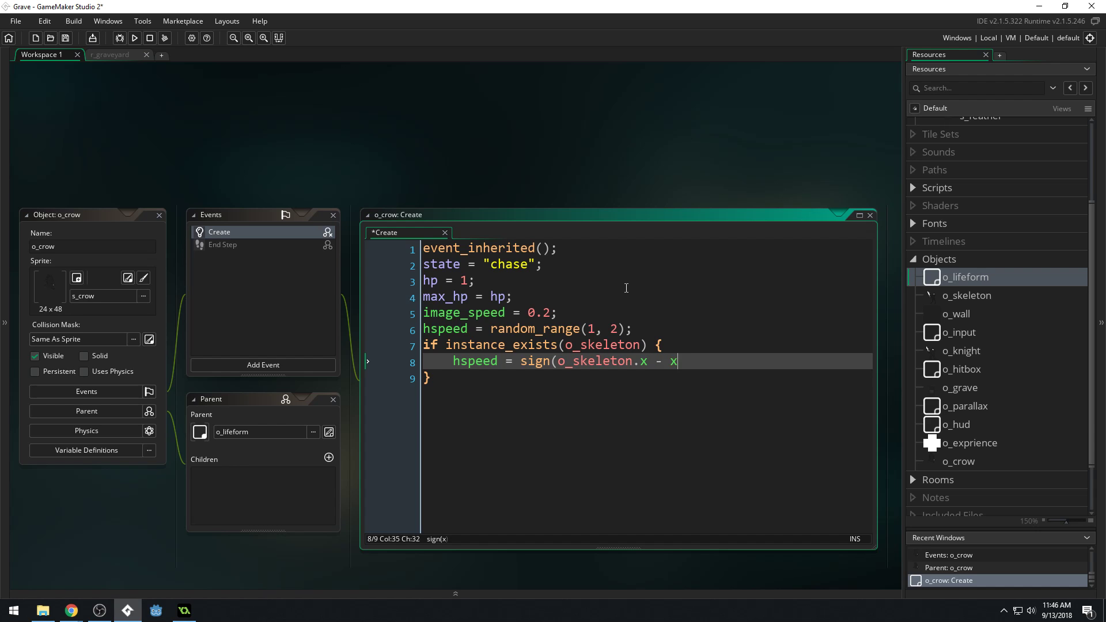
text())
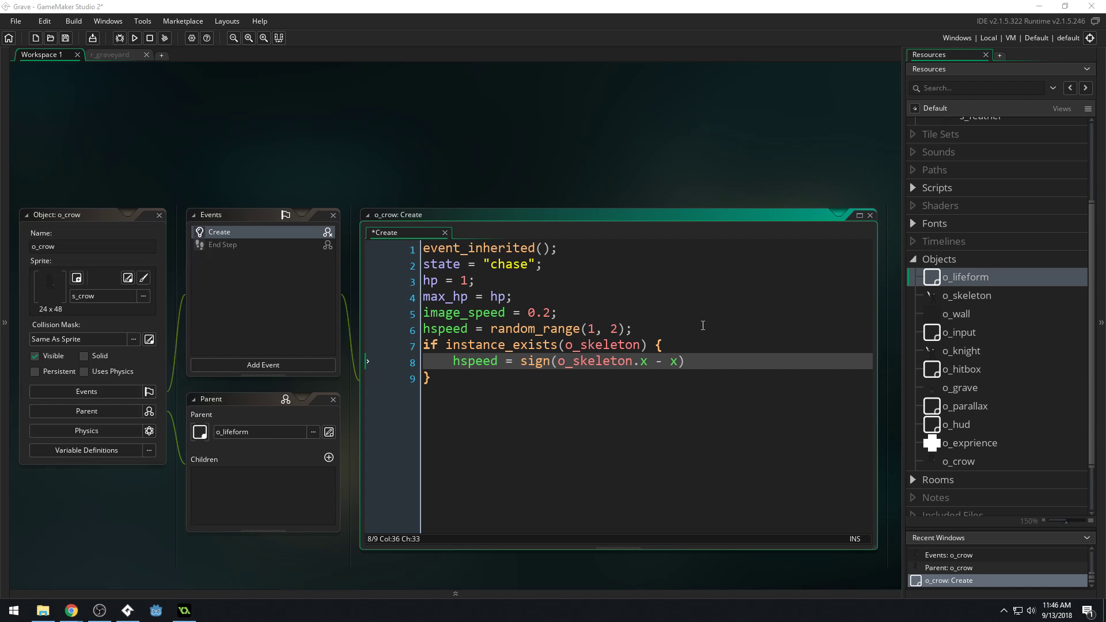
click(206, 610)
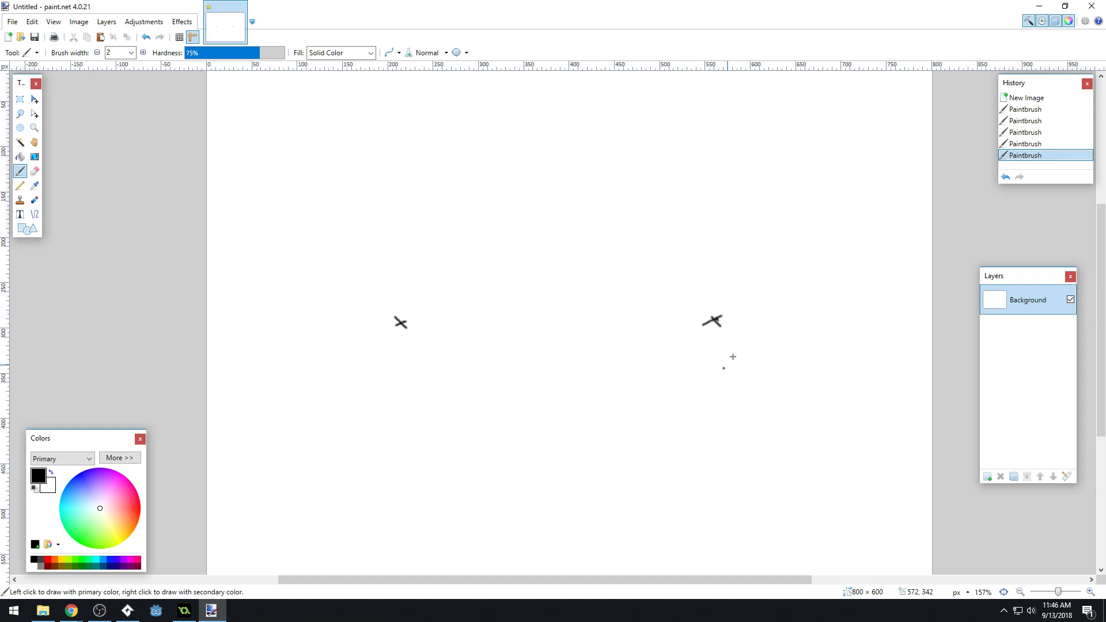
Step: Label the two marks with positions 4 and 10 and sketch a skull above the left one
drag(701, 378, 737, 359)
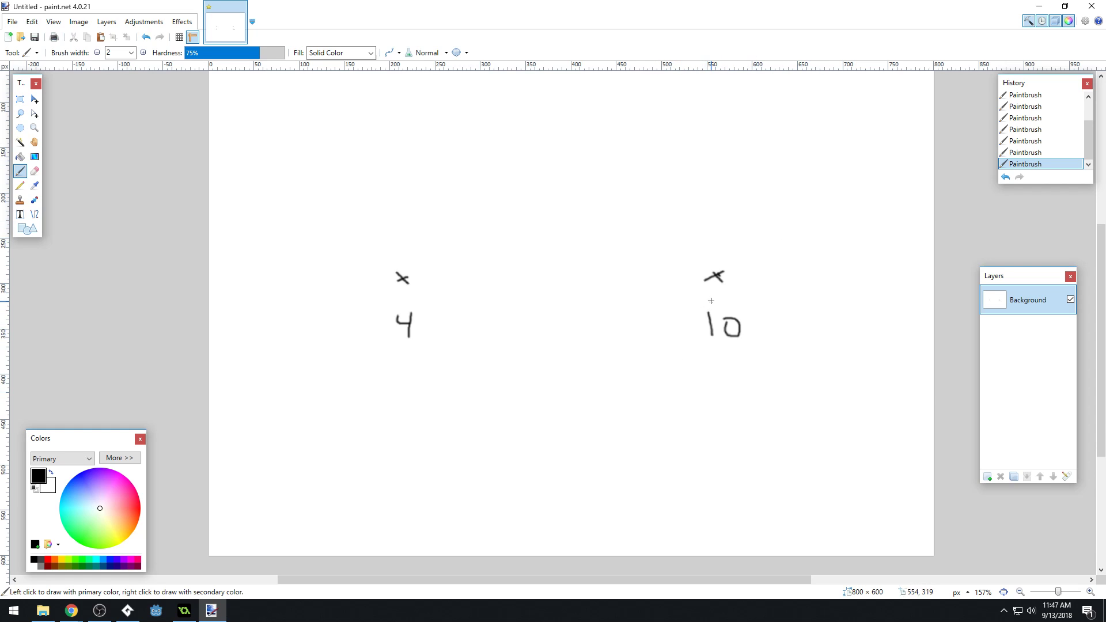
mouse_move(395, 211)
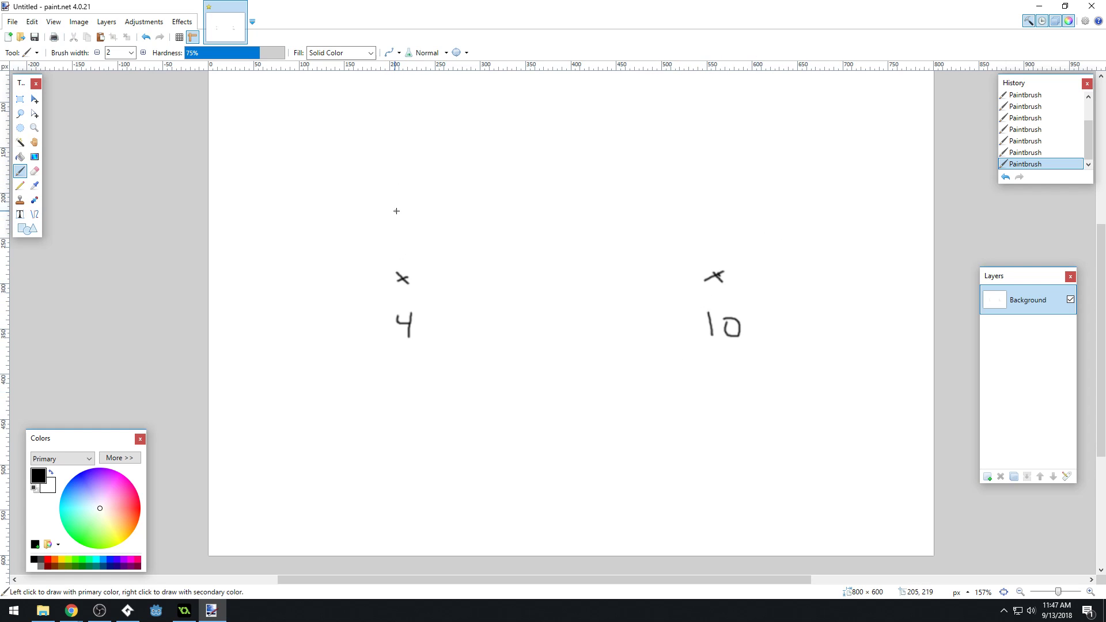
drag(395, 196, 387, 221)
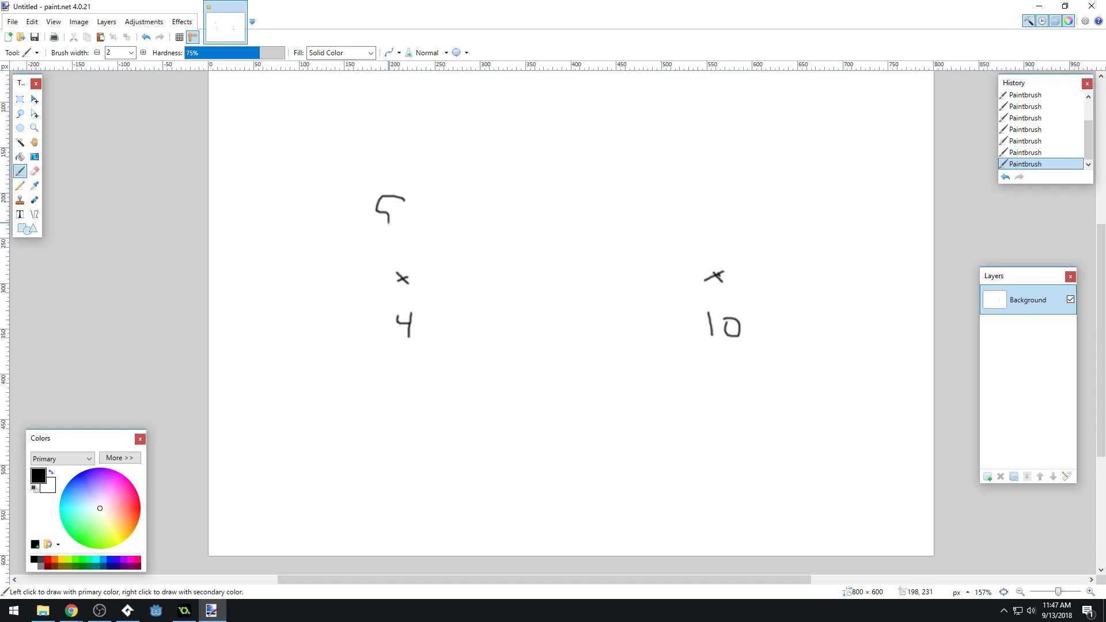
drag(399, 205, 388, 215)
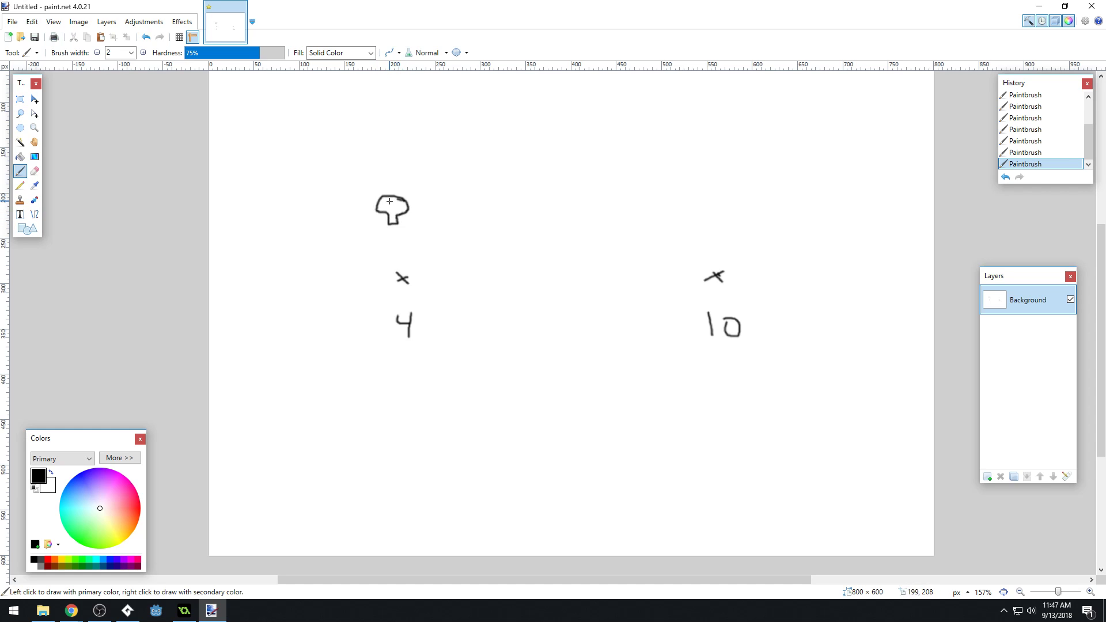
click(395, 208)
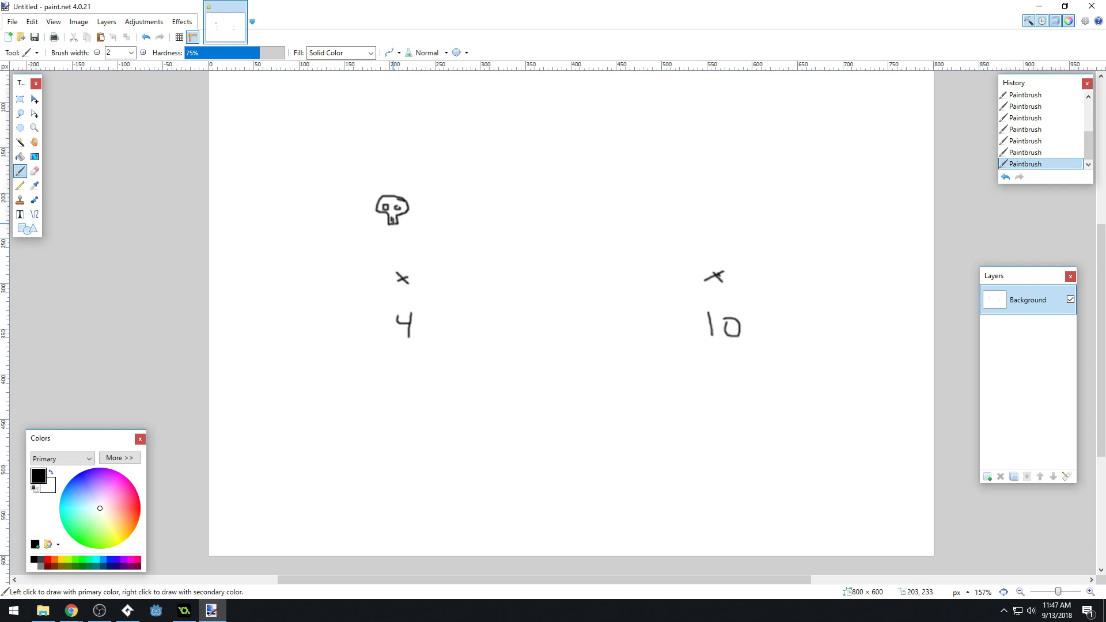
Step: Sketch a crow above the right mark with left and right arrows marked -1 and 1 above it
drag(656, 197, 698, 192)
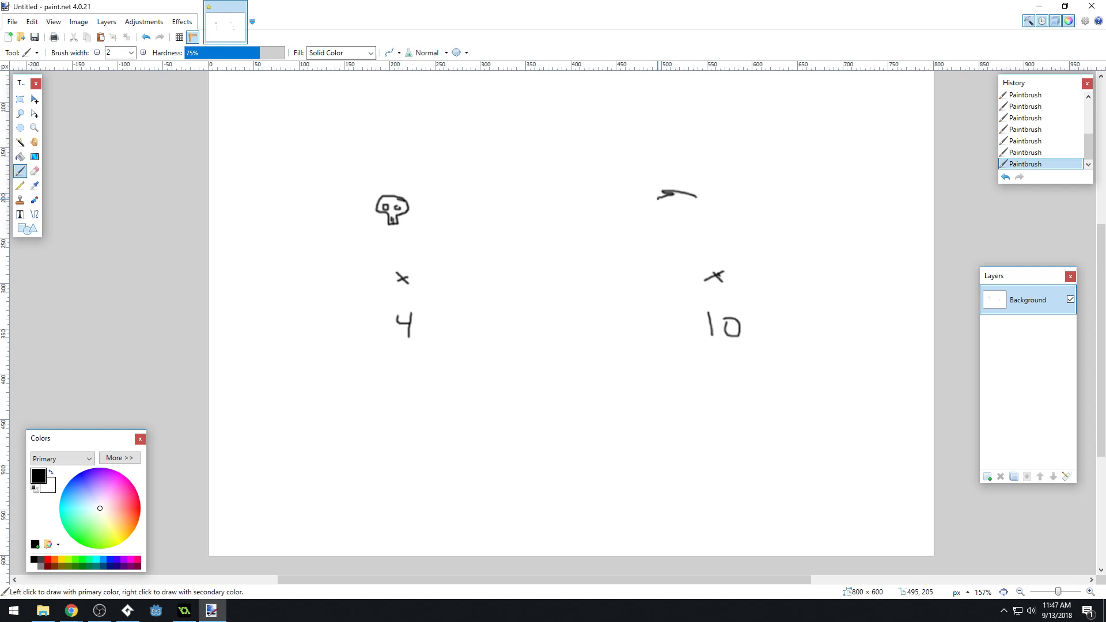
drag(663, 200, 691, 226)
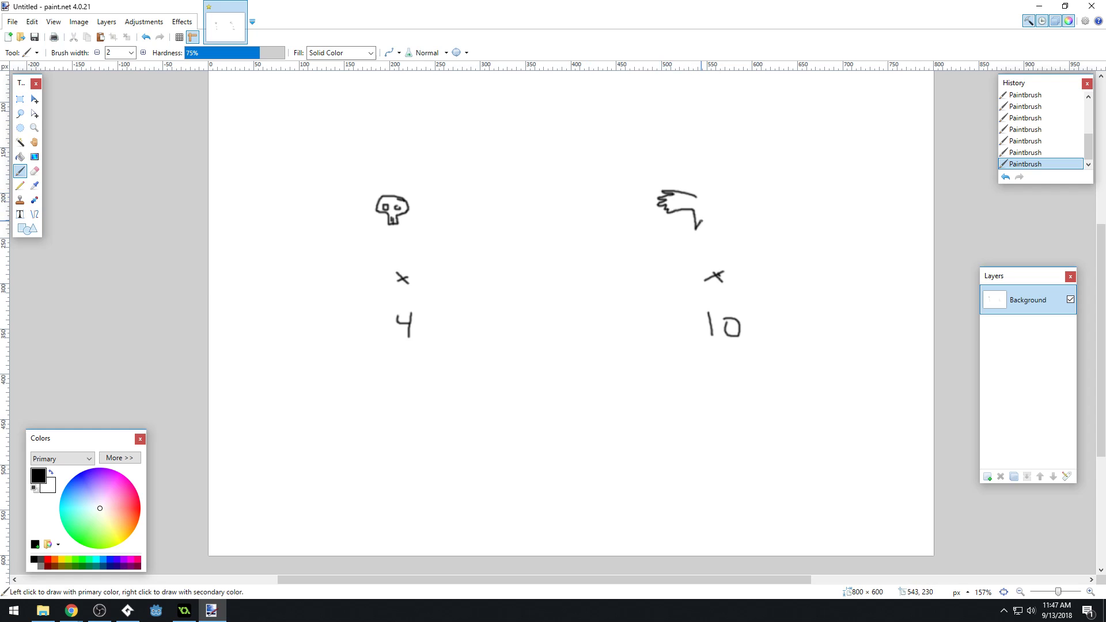
drag(702, 226, 737, 208)
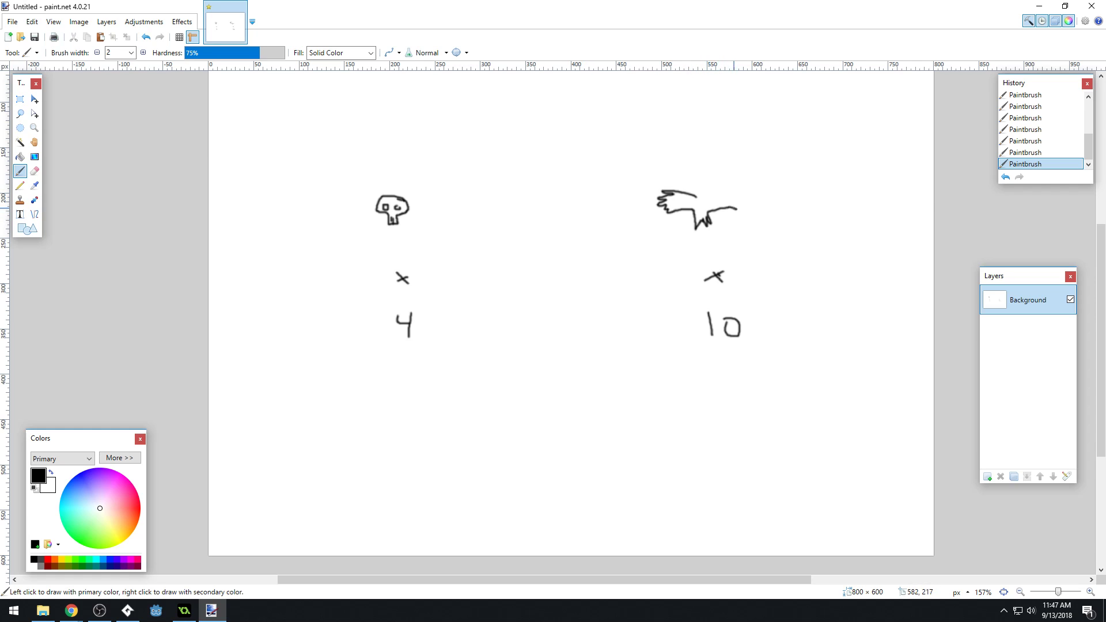
drag(708, 193, 744, 209)
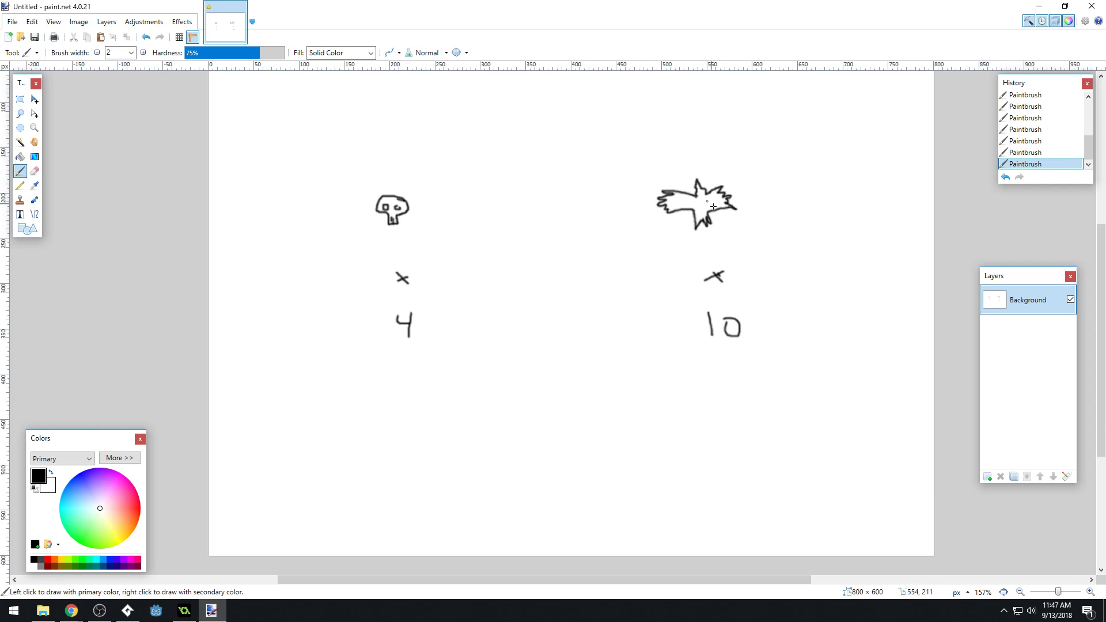
mouse_move(654, 295)
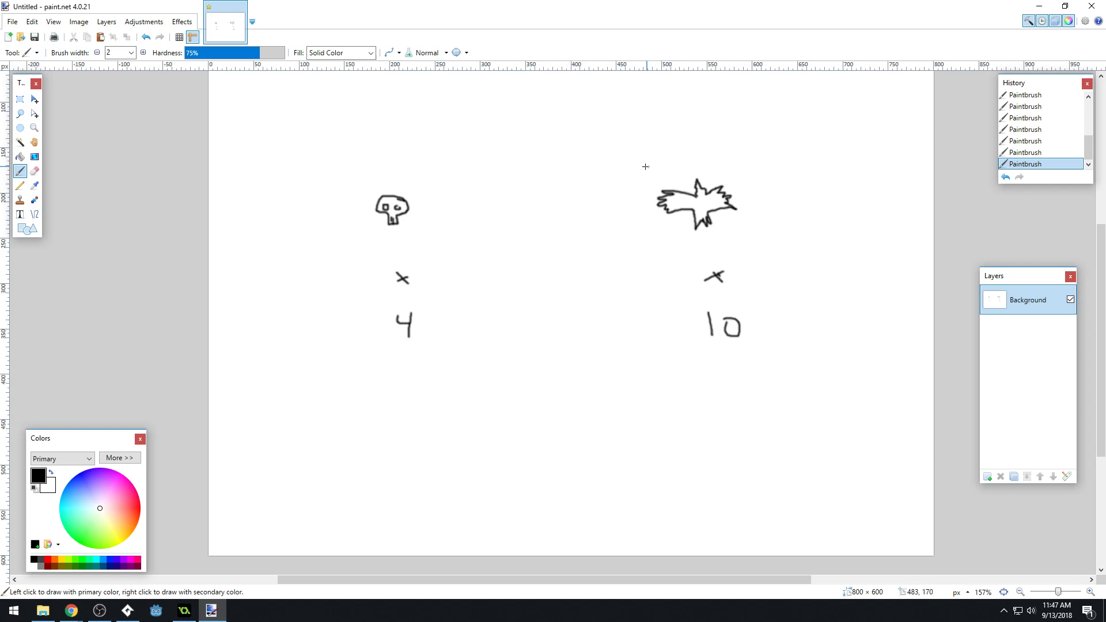
drag(608, 136, 703, 136)
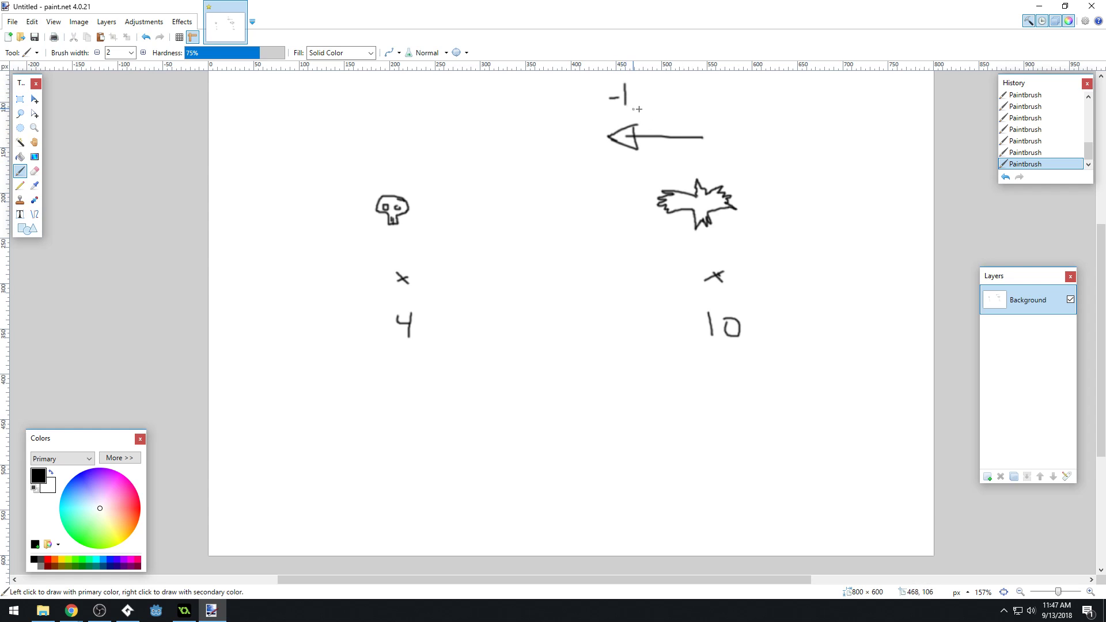
drag(765, 137, 817, 137)
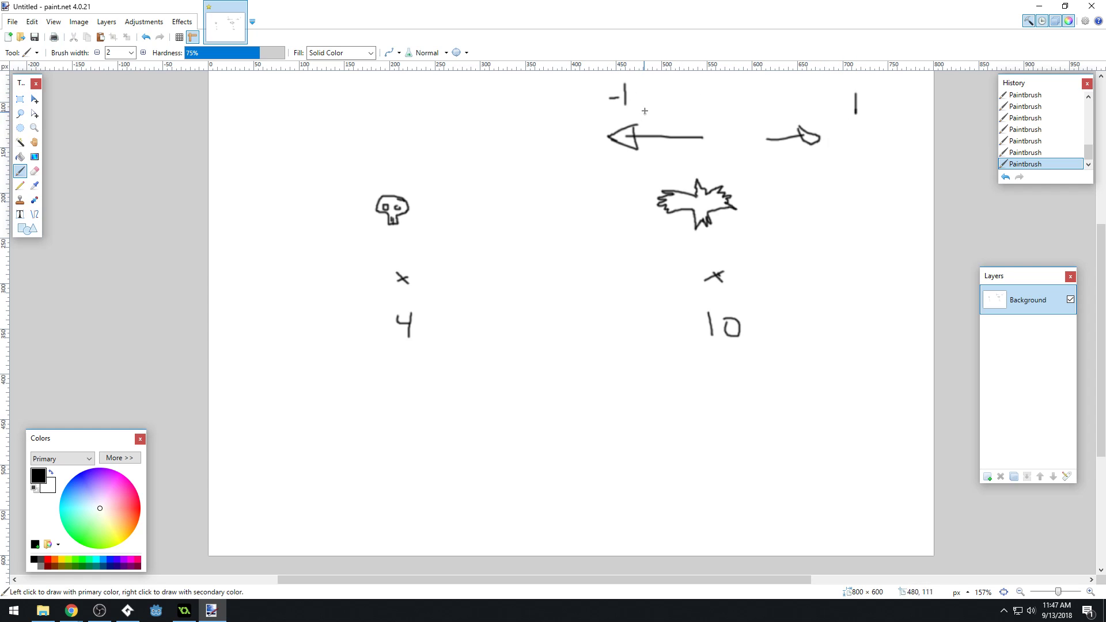
mouse_move(623, 114)
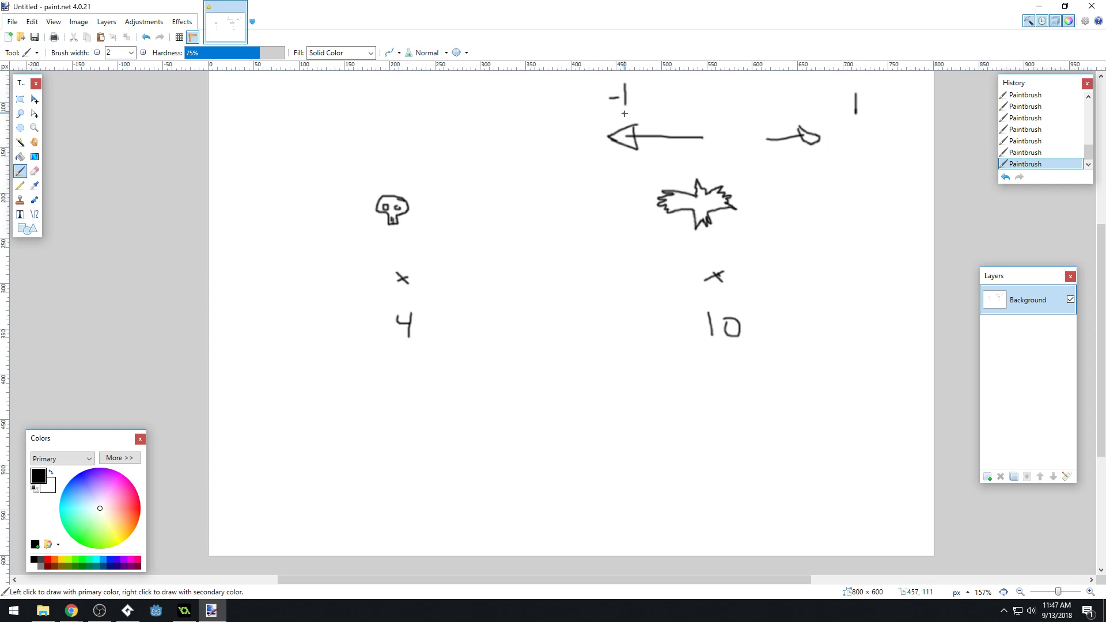
mouse_move(862, 80)
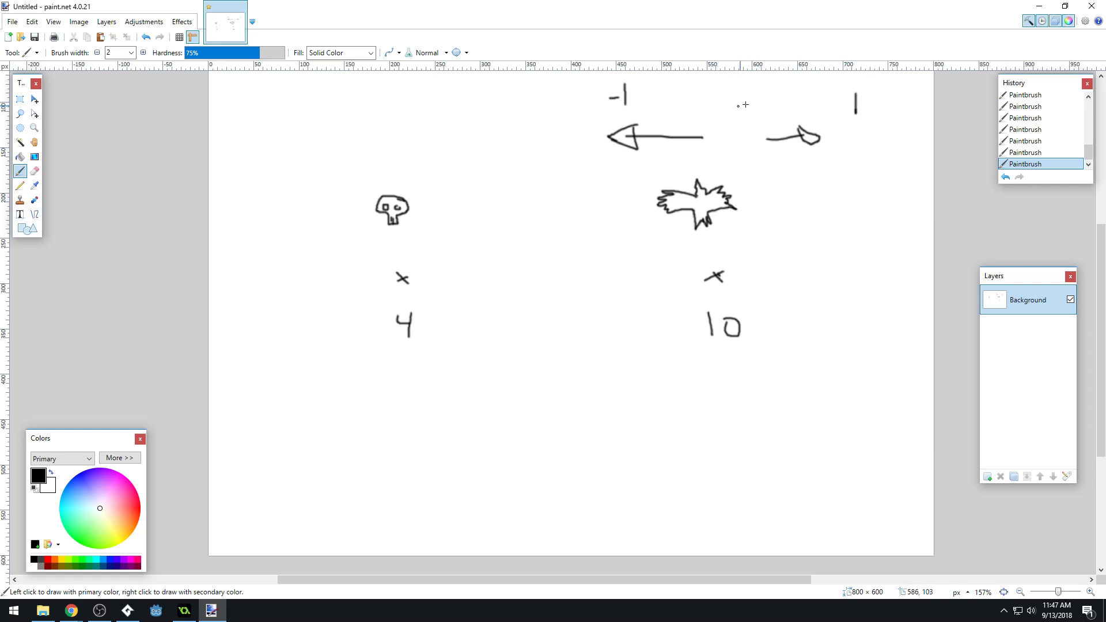
mouse_move(657, 151)
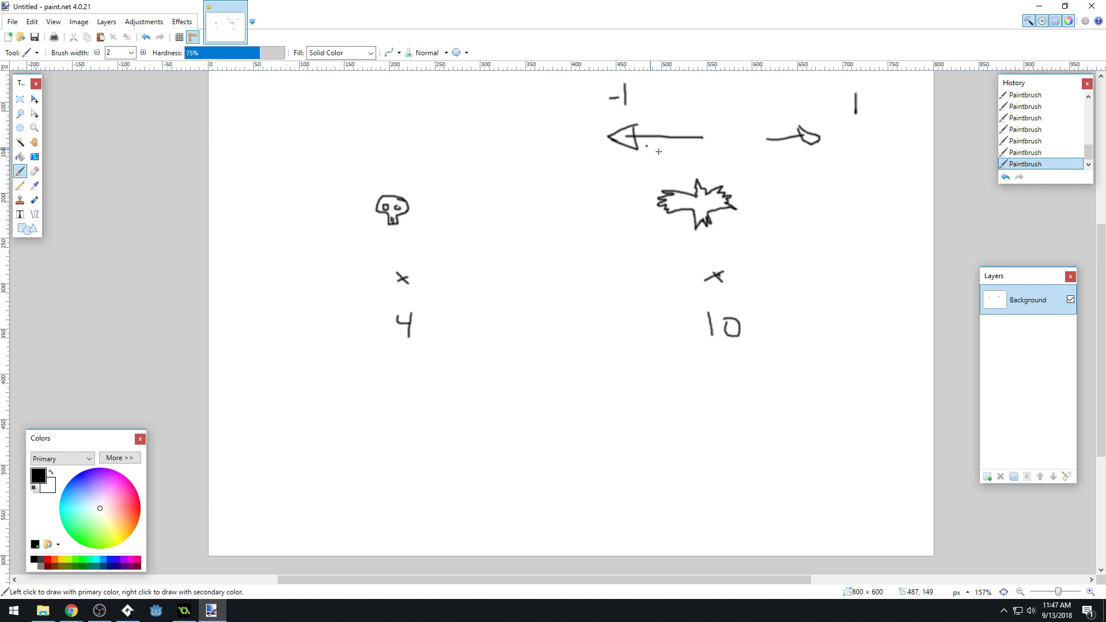
mouse_move(600, 150)
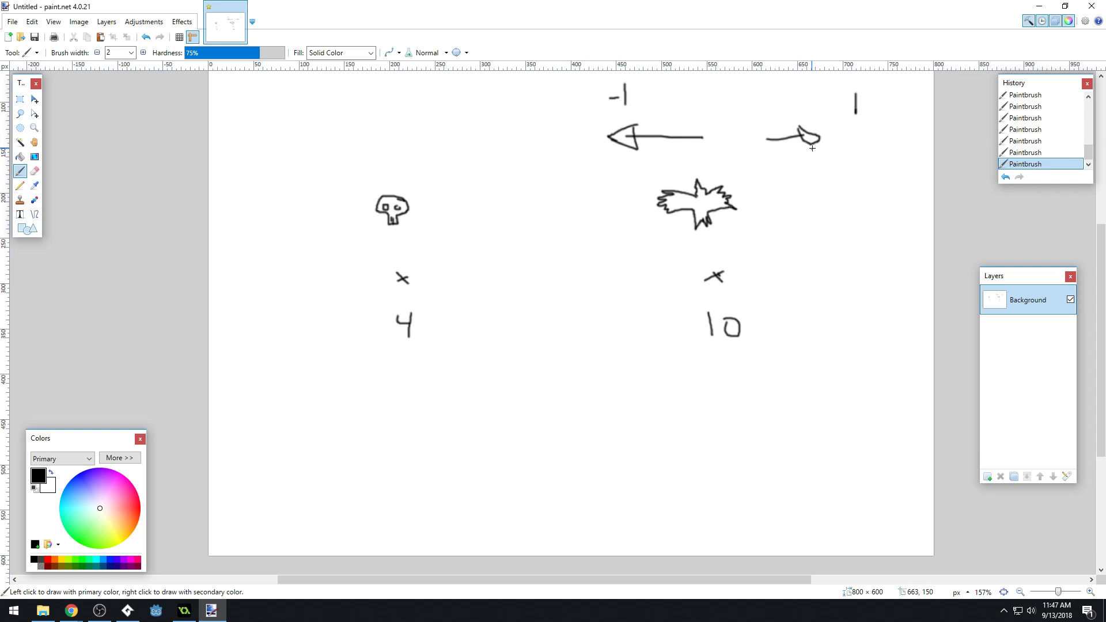
mouse_move(641, 116)
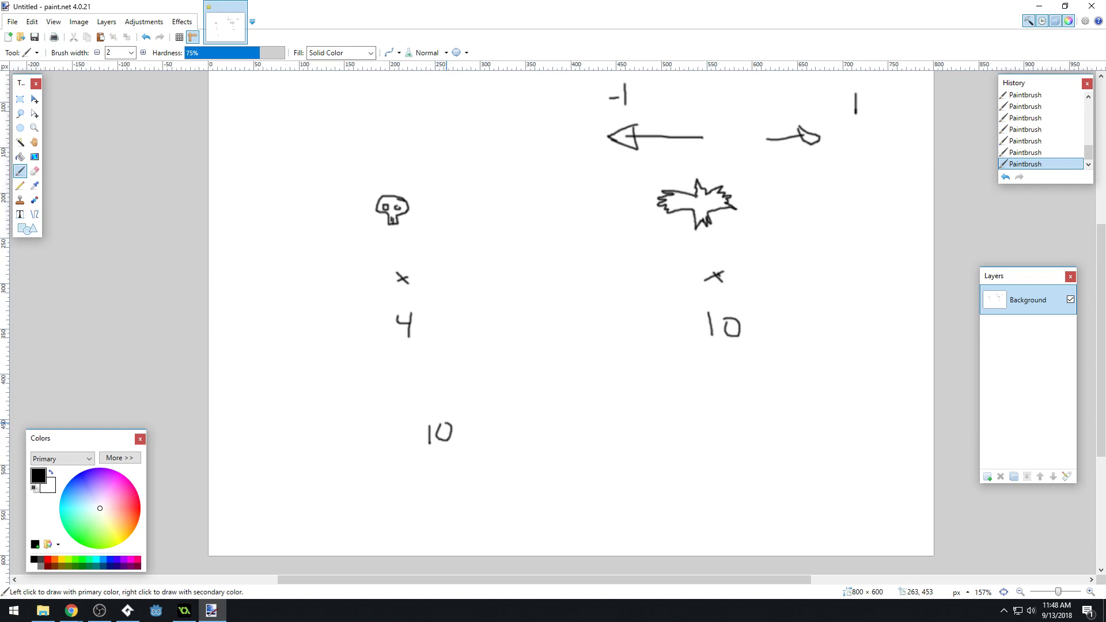
mouse_move(494, 407)
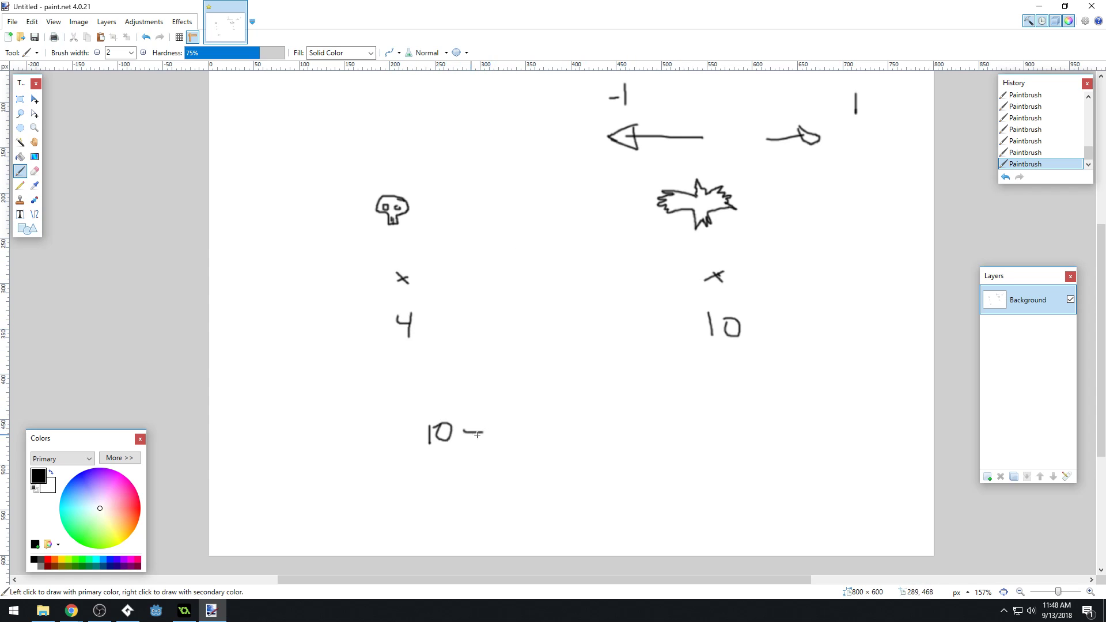
Step: Scribble out the wrong sum and write 4 - 10 = -6 (circled) and 10 - 4 = 6
drag(439, 433, 494, 422)
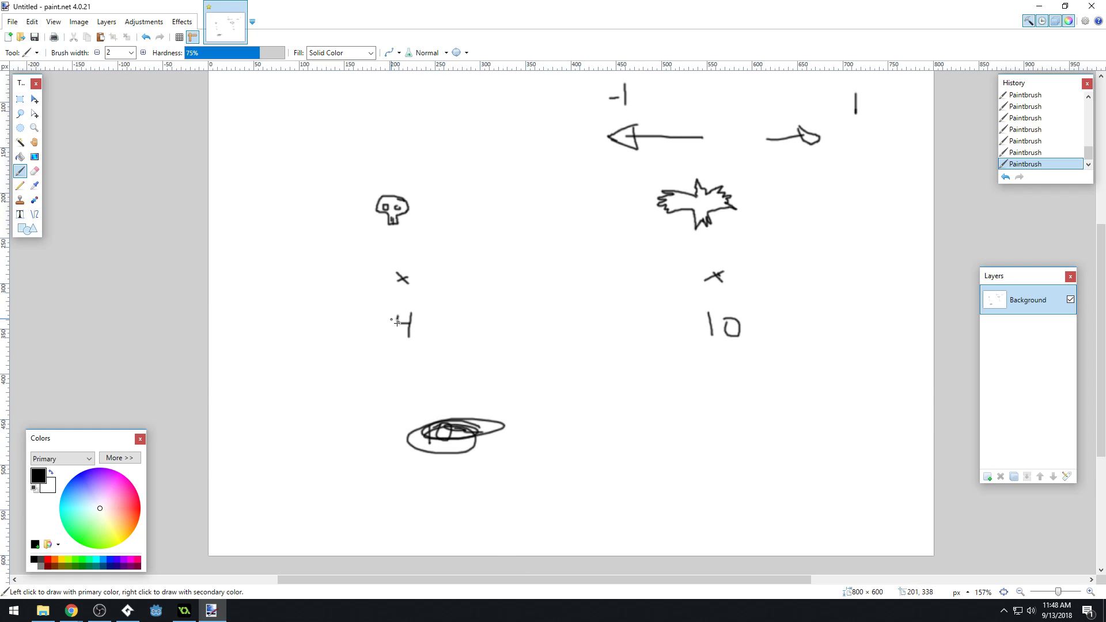
drag(479, 479, 491, 504)
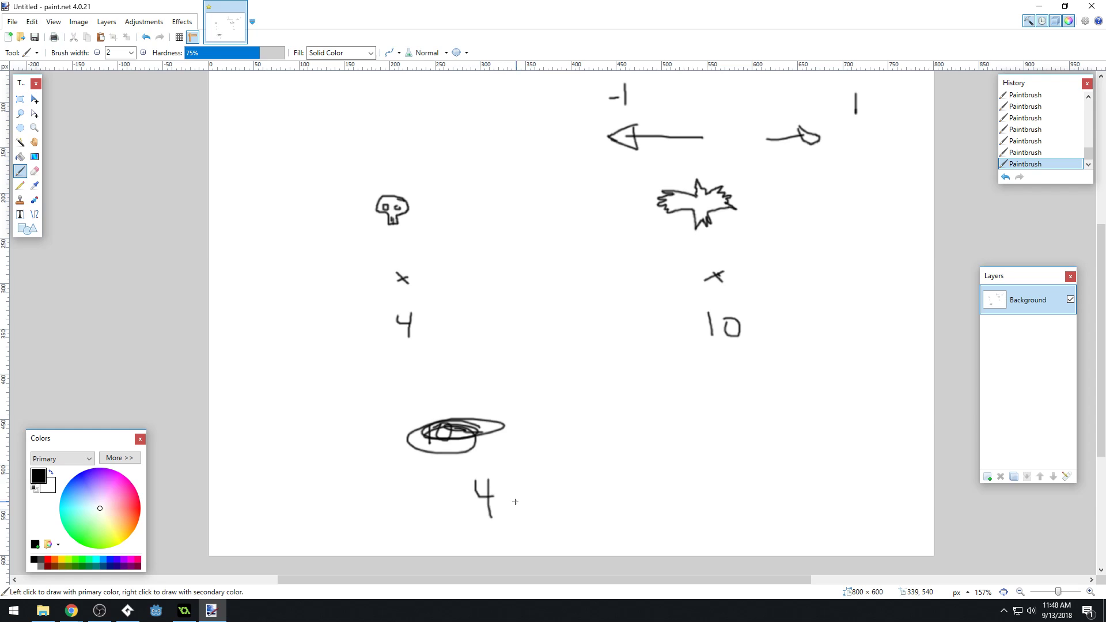
drag(501, 497, 578, 498)
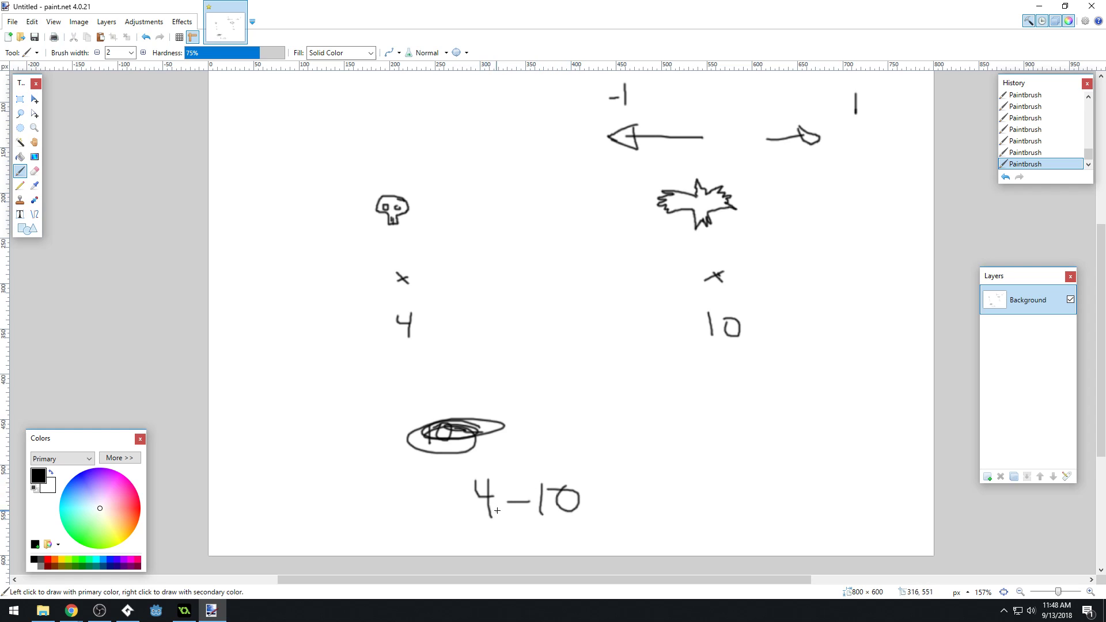
drag(605, 489, 641, 502)
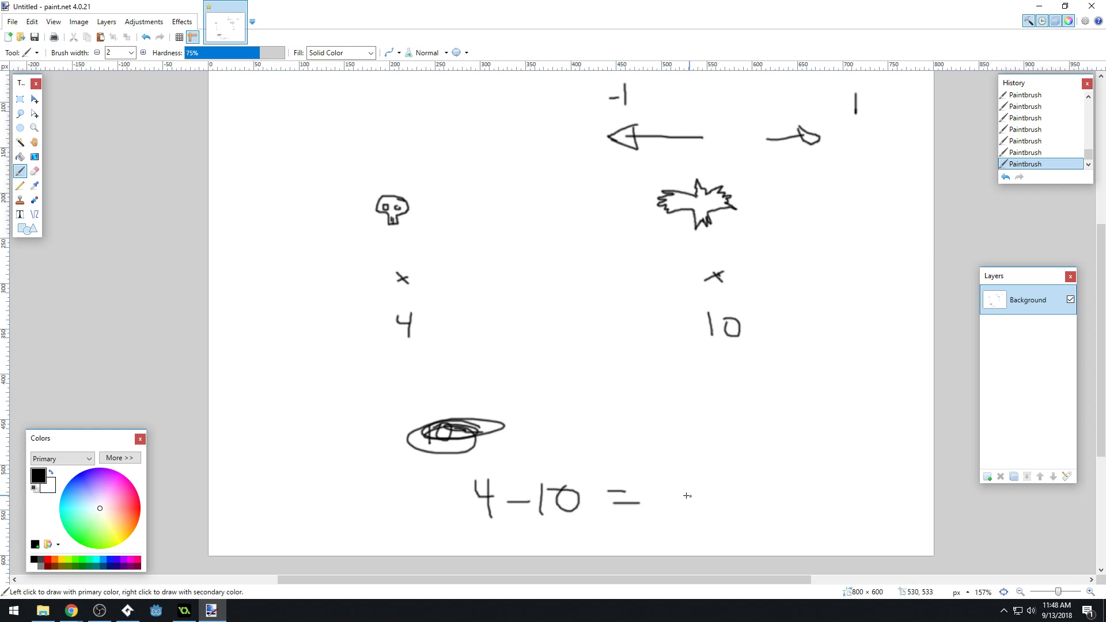
drag(684, 495, 741, 494)
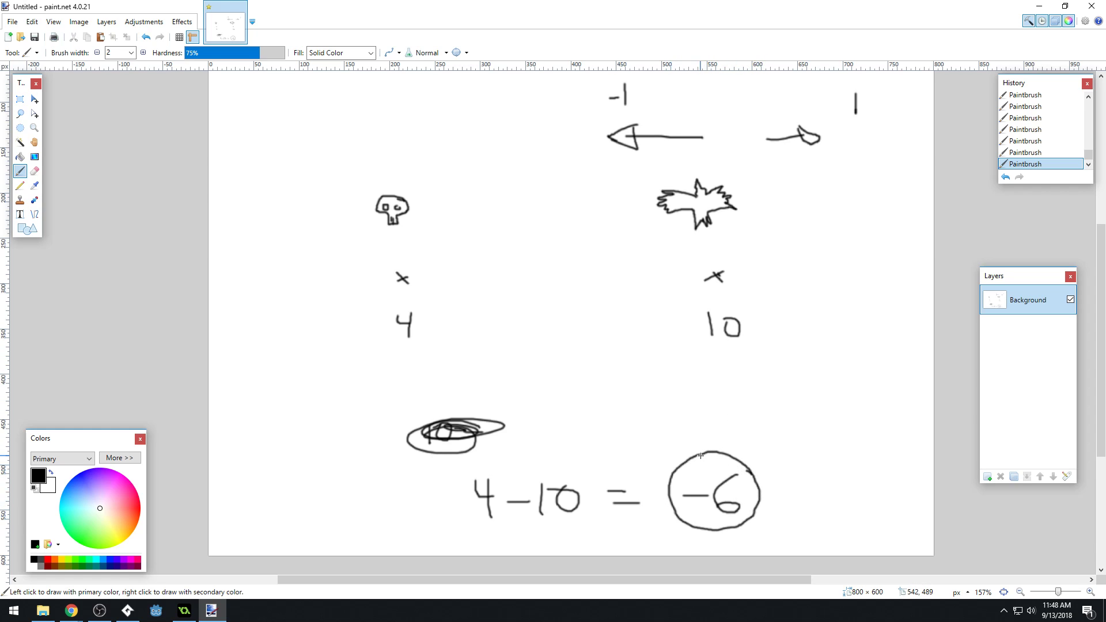
mouse_move(732, 432)
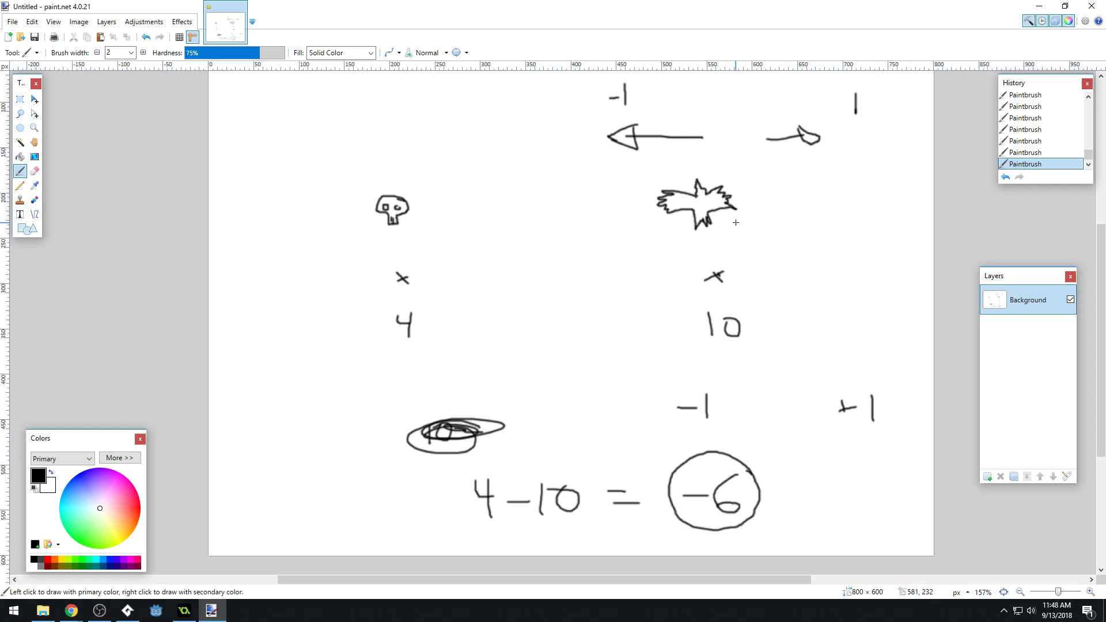
mouse_move(496, 303)
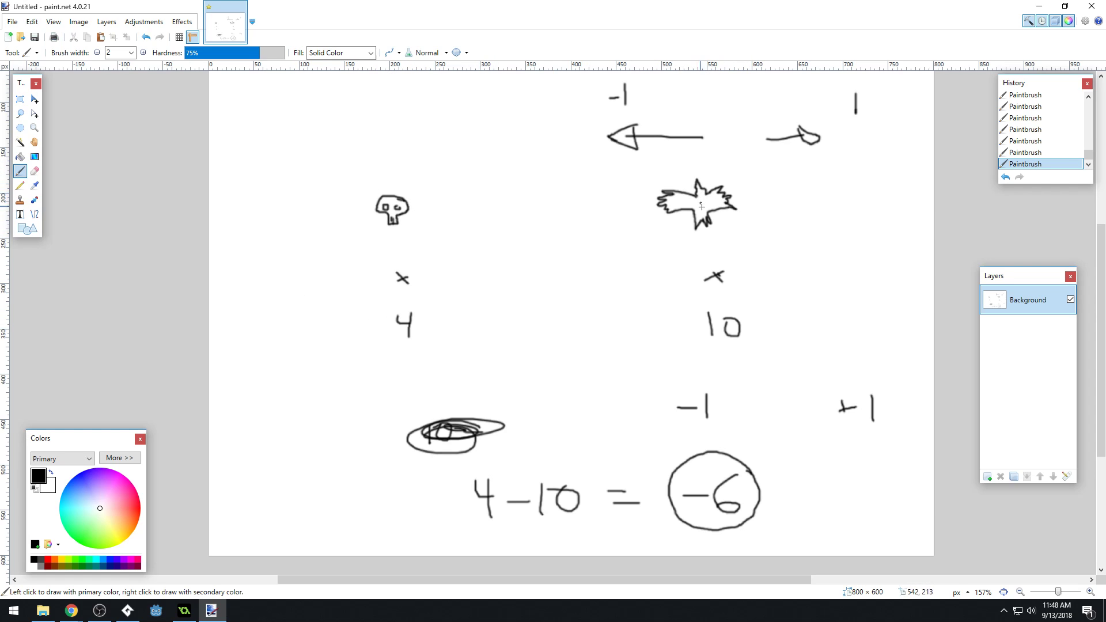
mouse_move(460, 345)
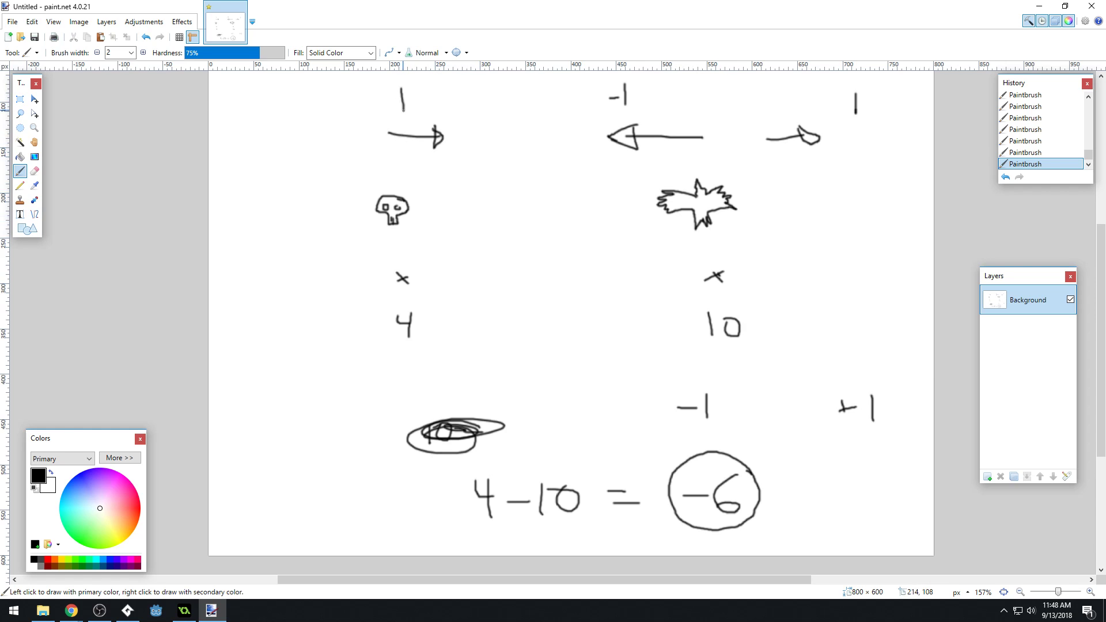
mouse_move(476, 318)
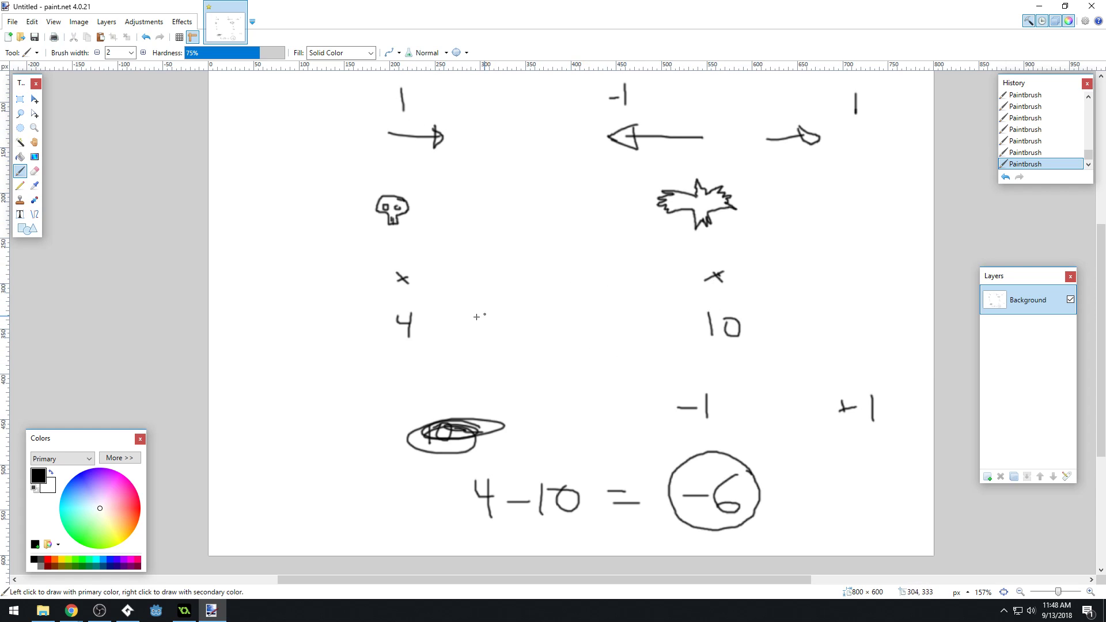
mouse_move(736, 288)
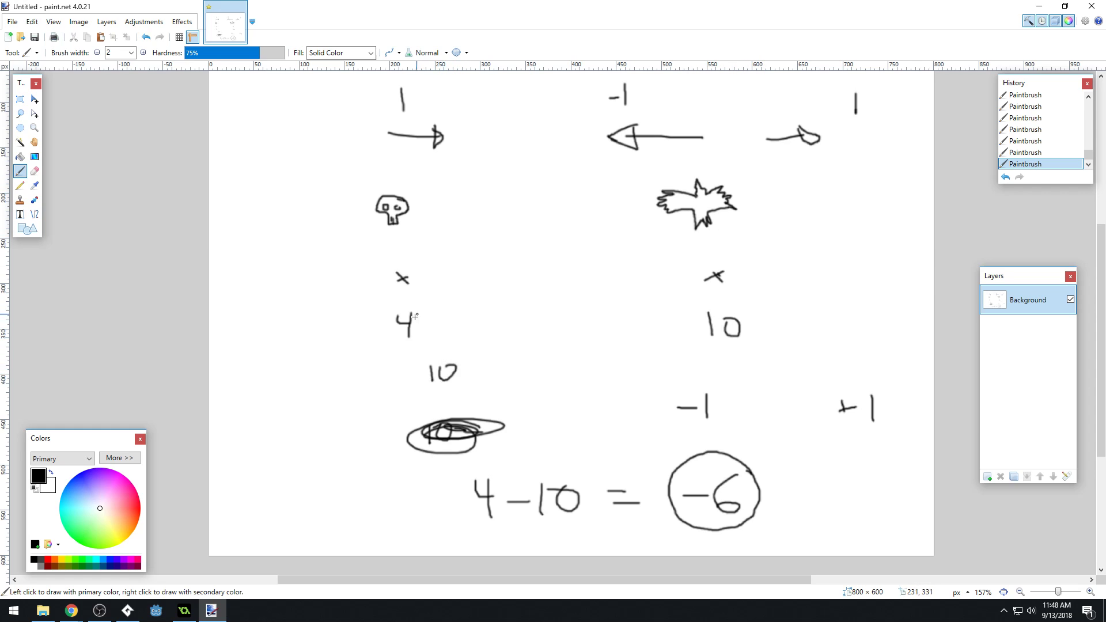
drag(465, 365, 505, 358)
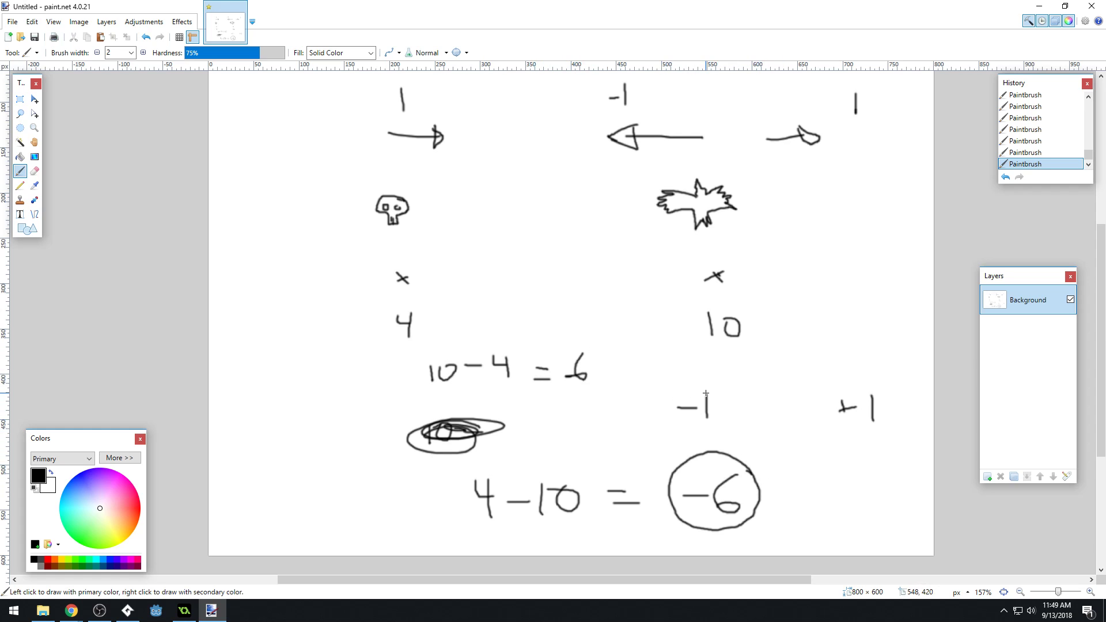
mouse_move(429, 176)
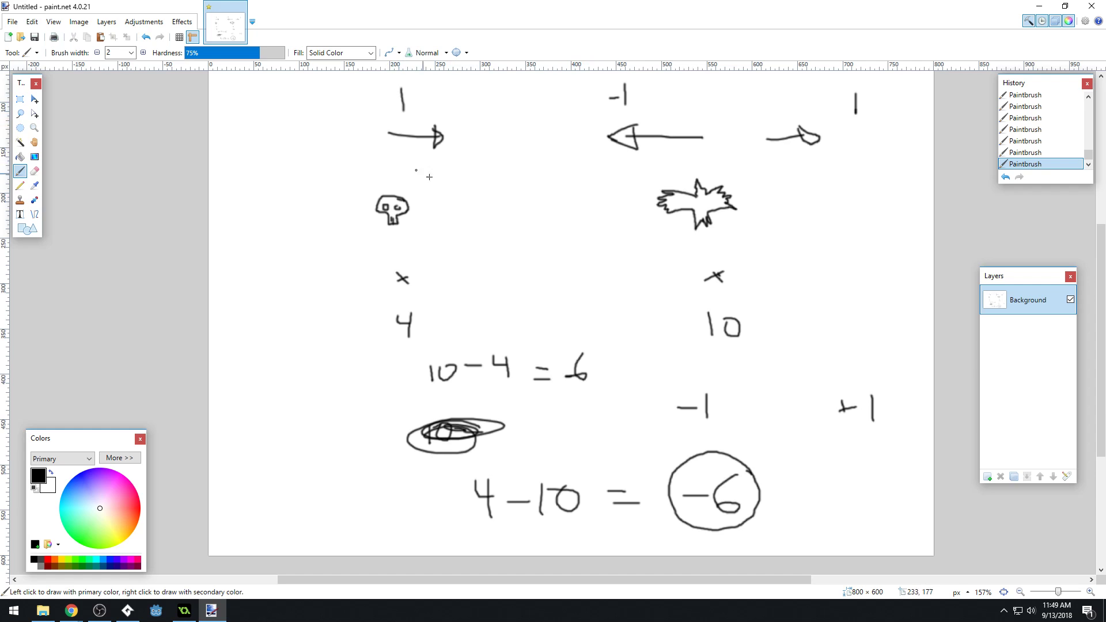
mouse_move(595, 368)
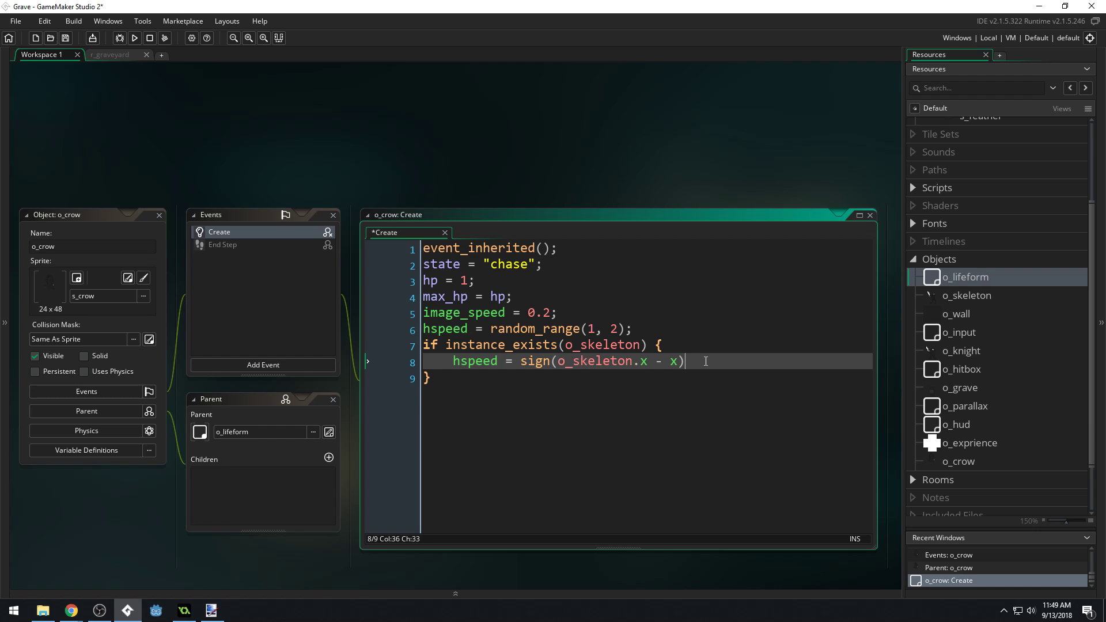
Step: End line 8 with a semicolon and change hspeed = to hspeed *= sign(o_skeleton.x - x)
text(;)
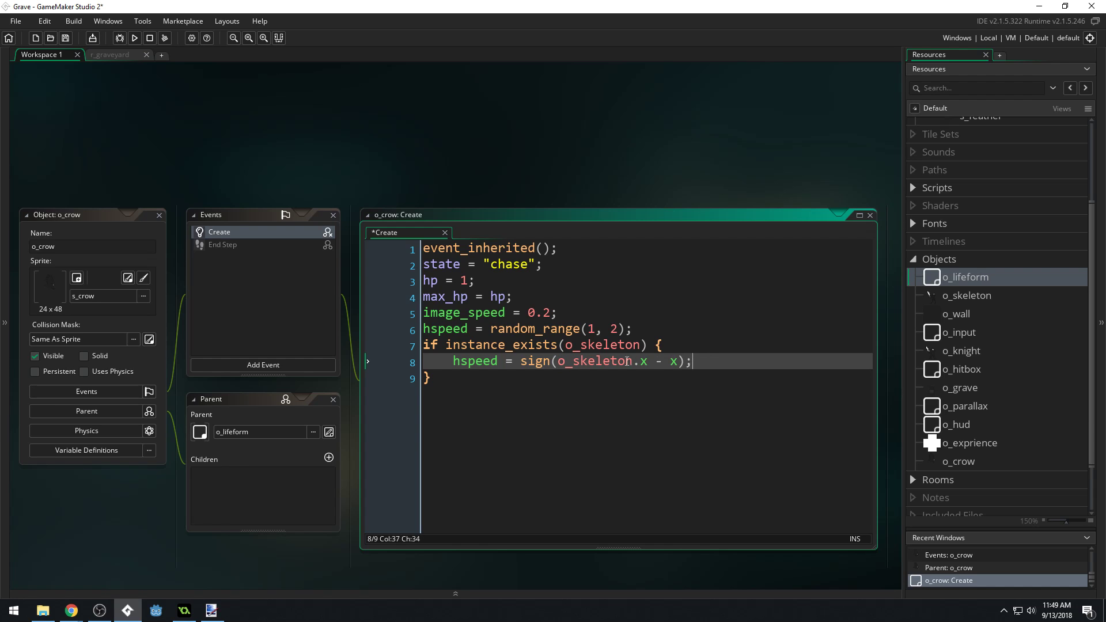
click(608, 360)
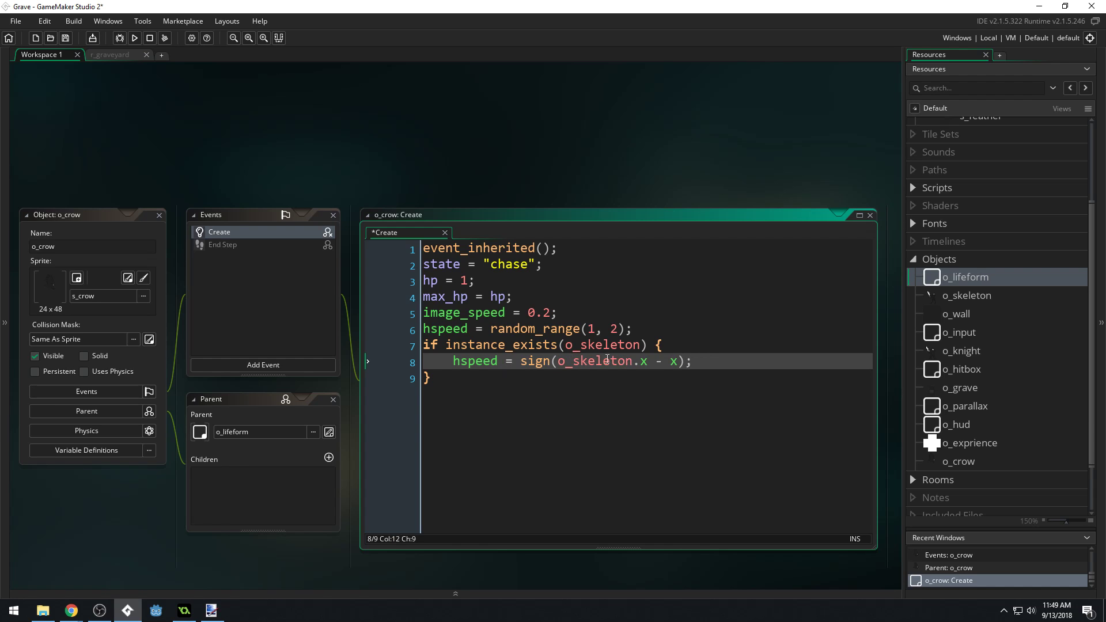
text(*)
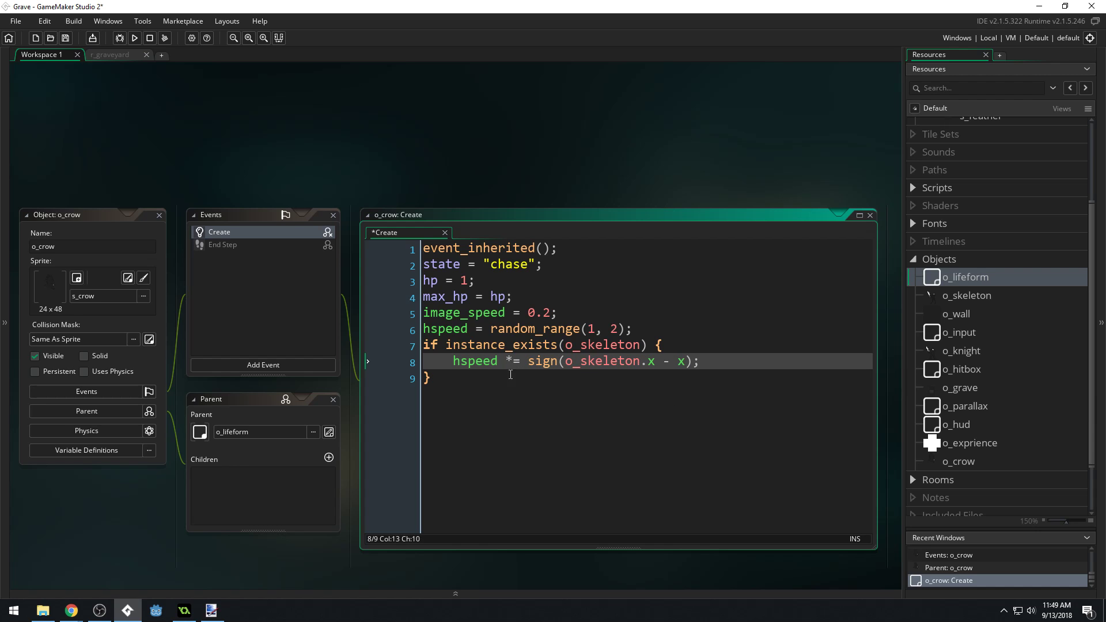
click(520, 361)
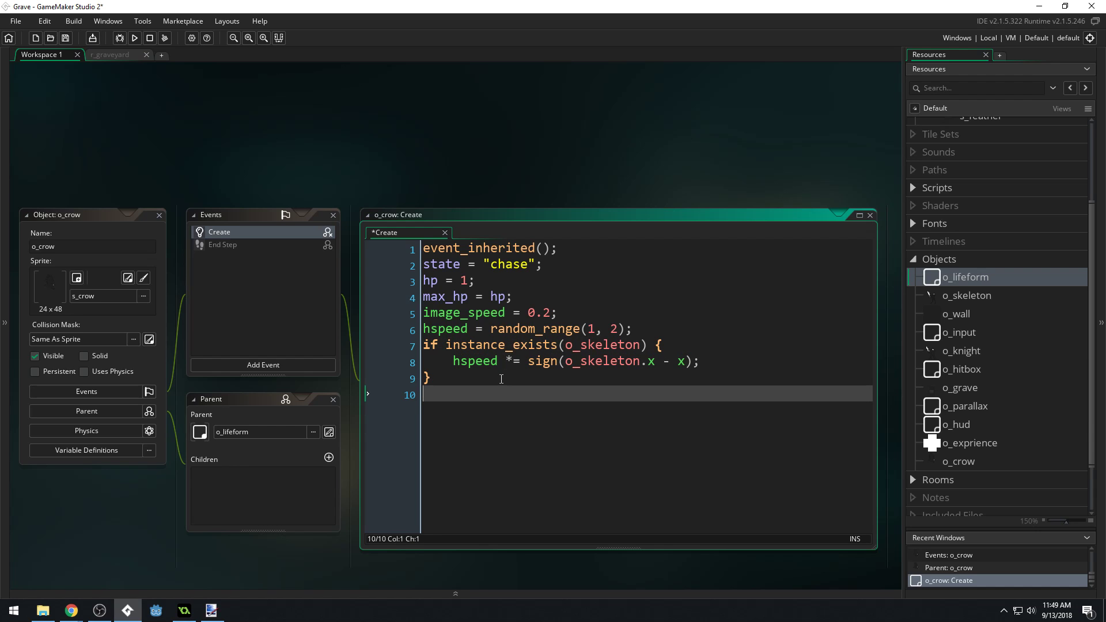
Step: Add image_xscale = sign(hspeed); so the crow faces its movement direction
text(image_)
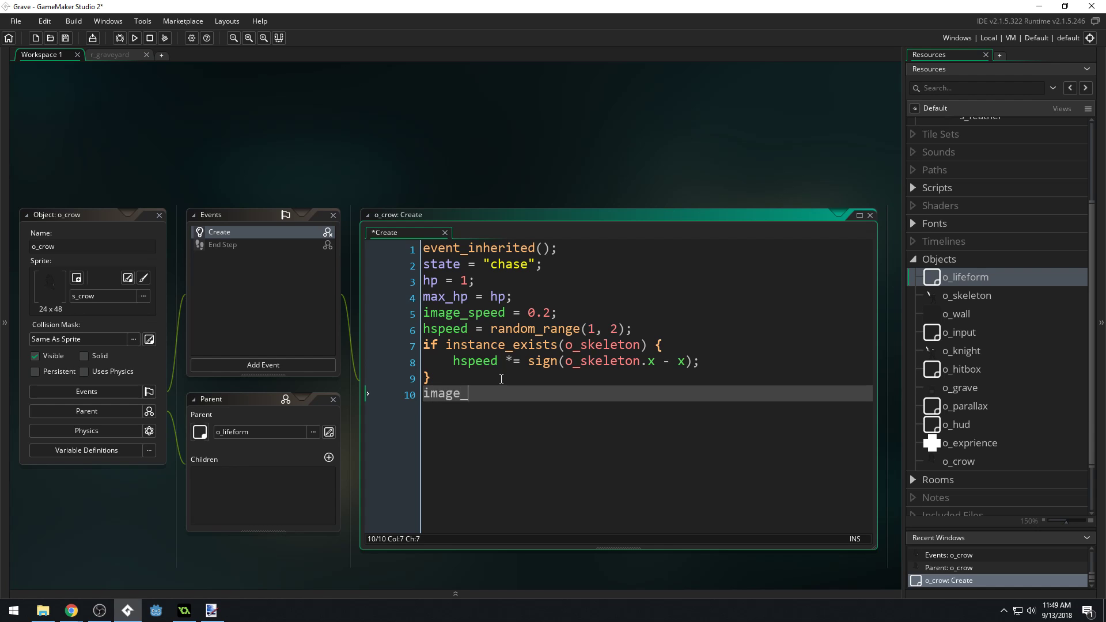
text(xscale)
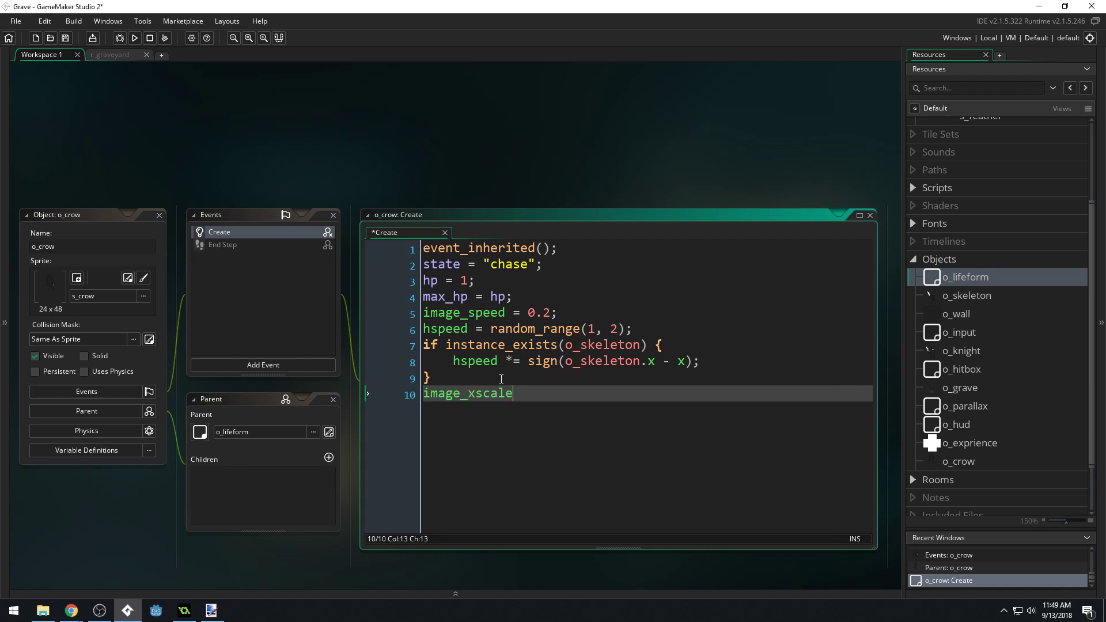
text(=)
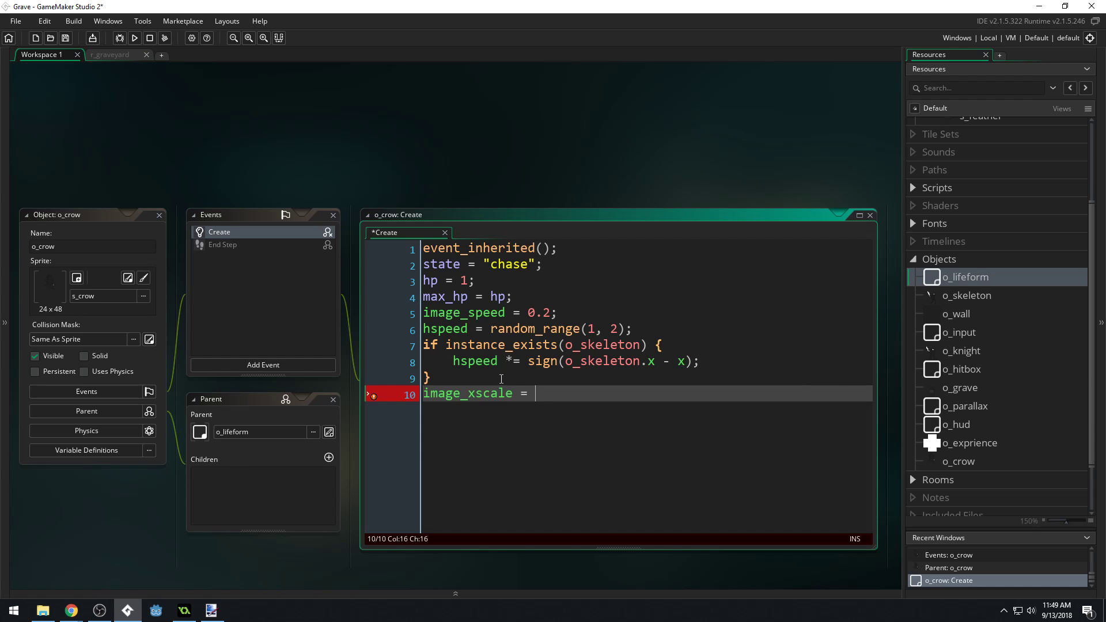
text(sign)
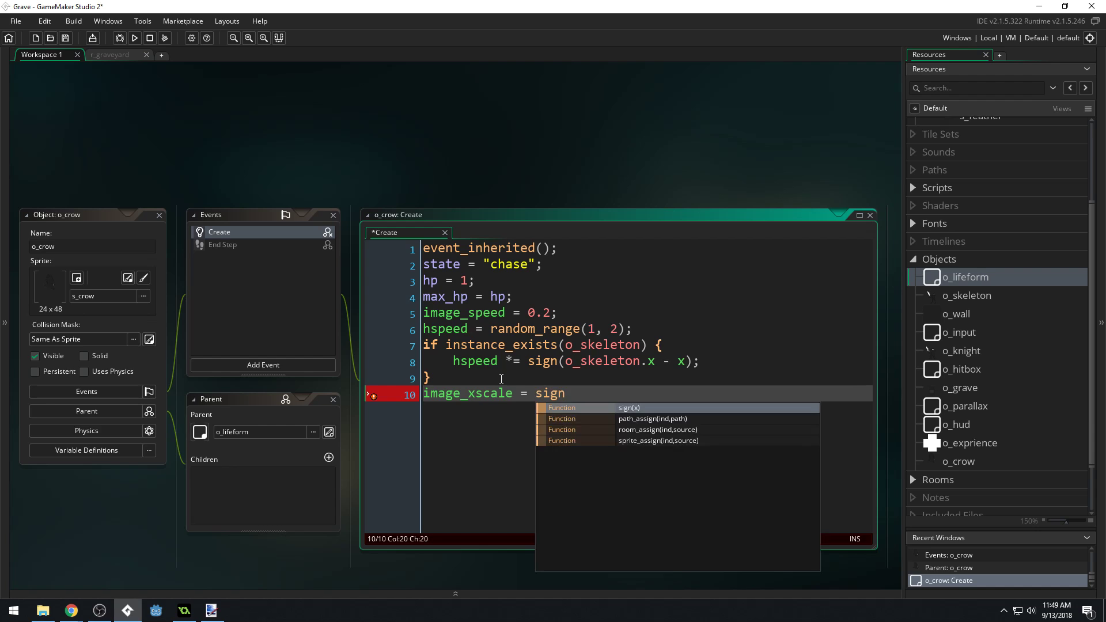
text((hspeed))
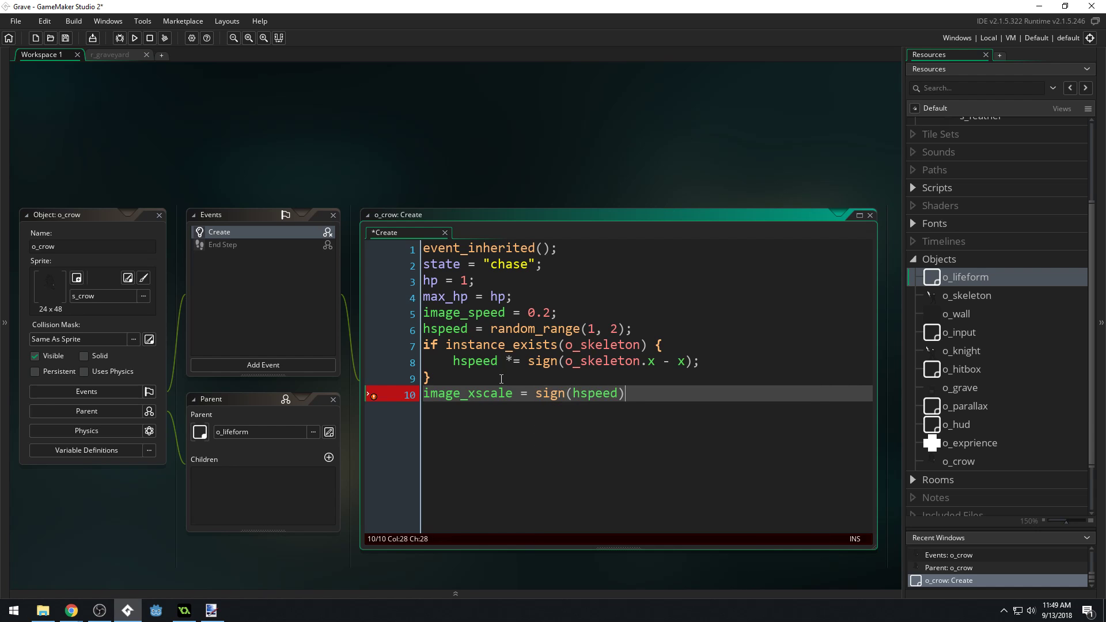
text(;)
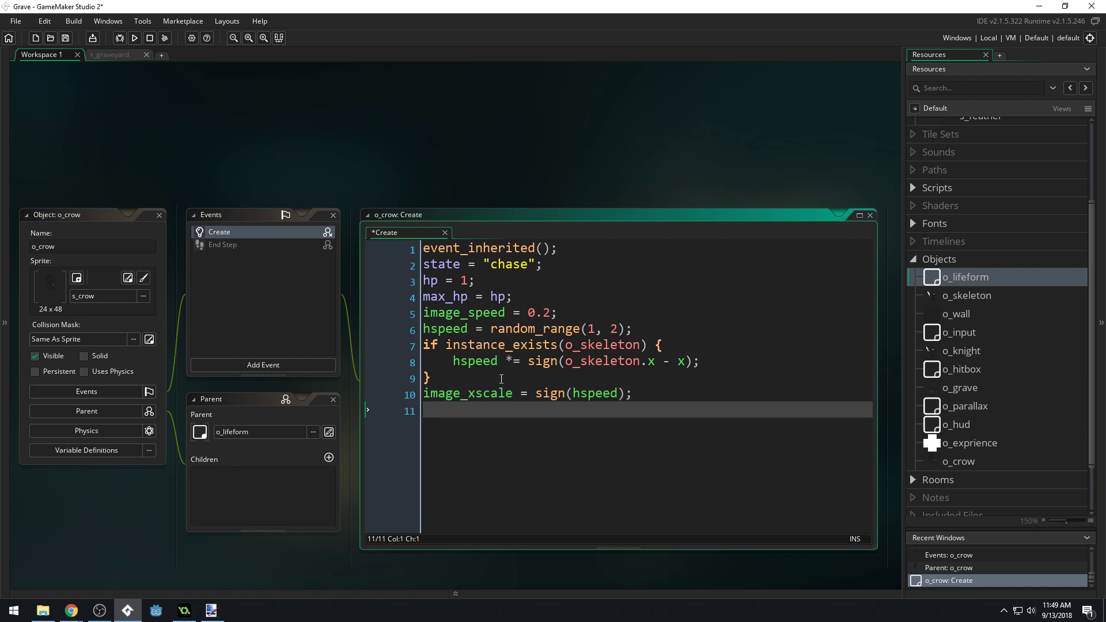
Step: Add damage = 5; attacked = false; experience = 2; to the Create event
text(damage)
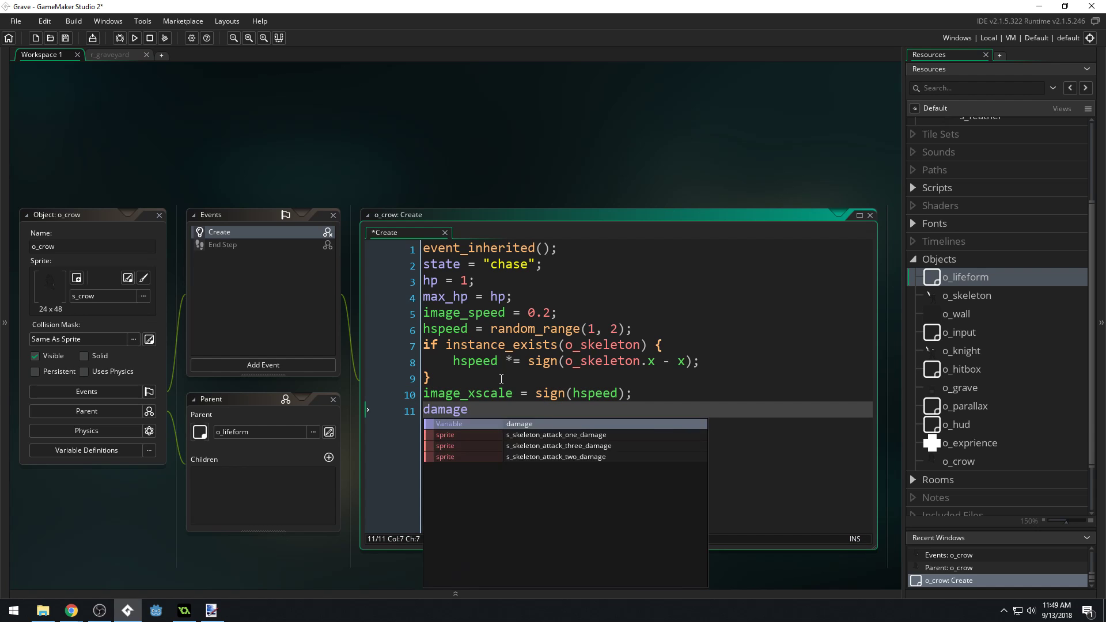
text(= 5;)
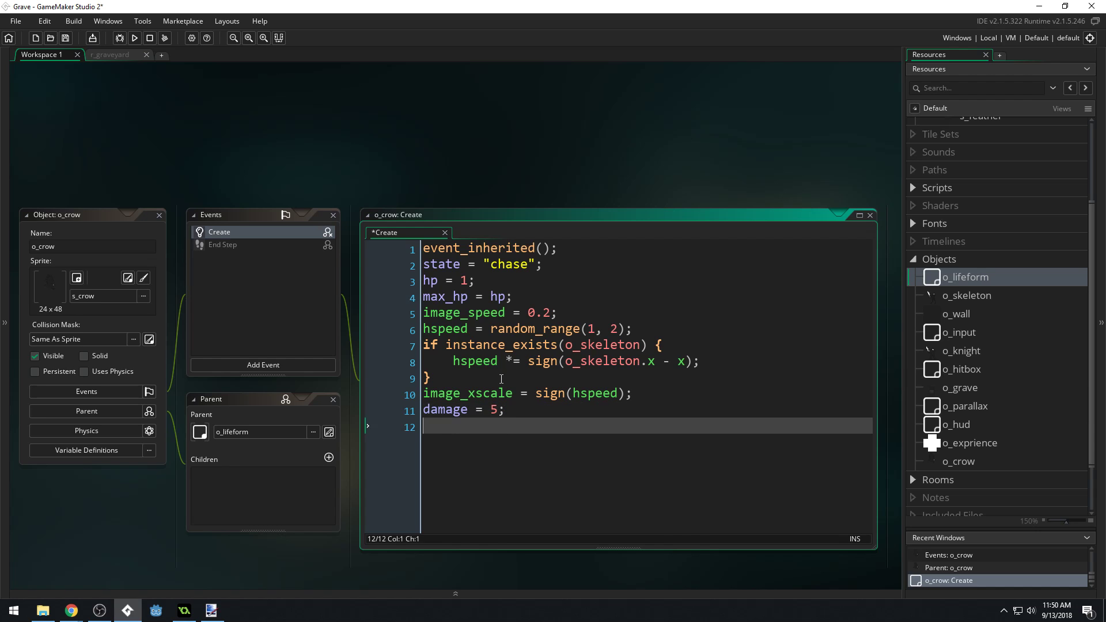
text(a)
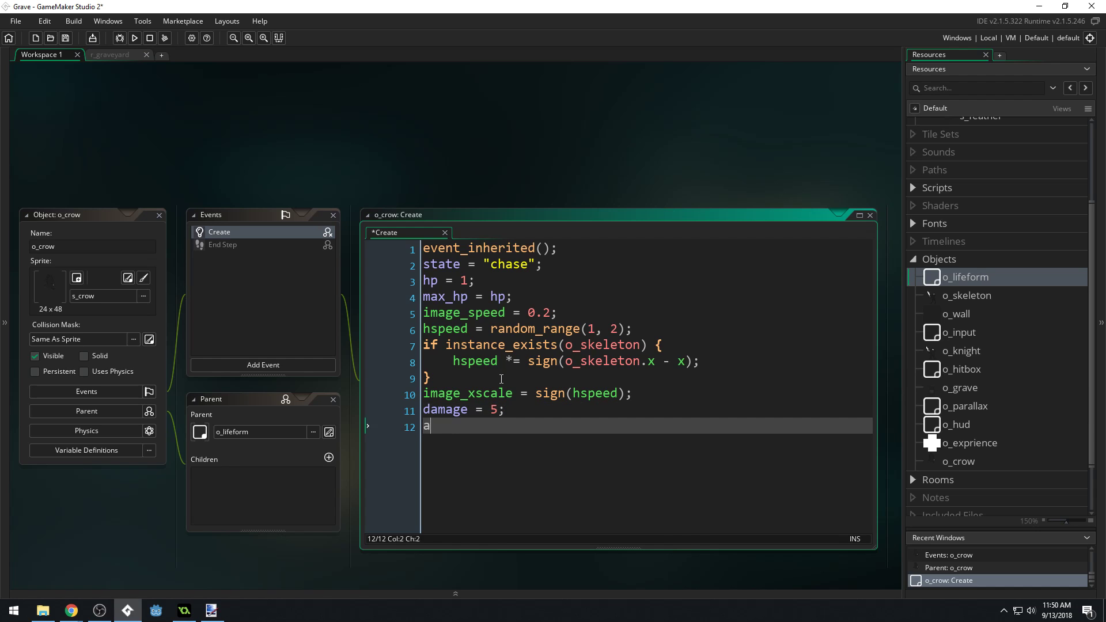
text(ttacke)
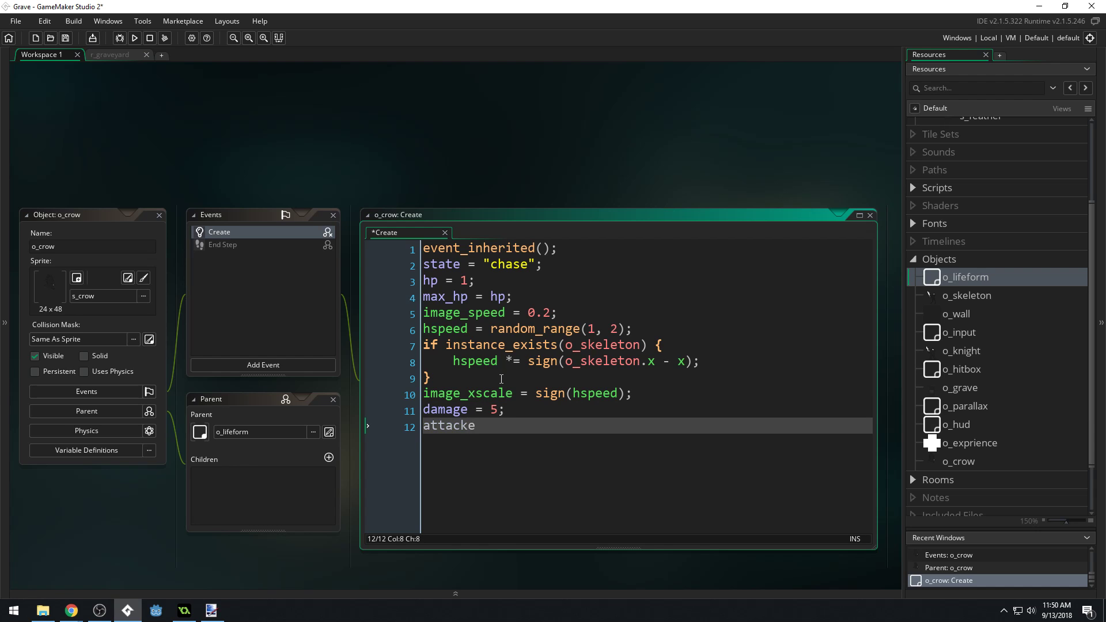
text(d =)
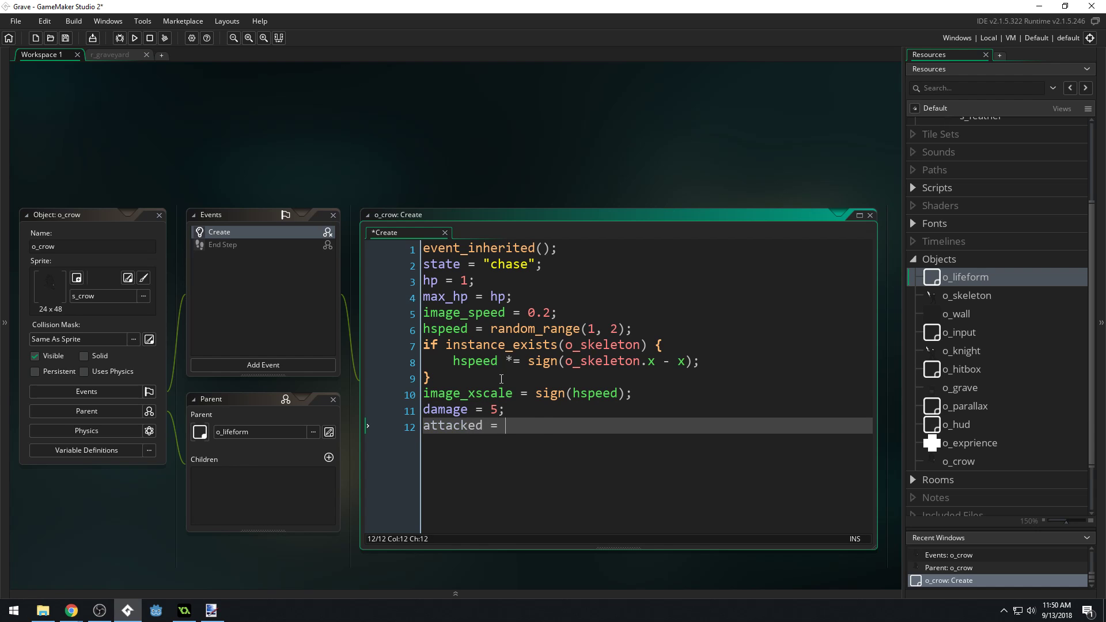
text(false;)
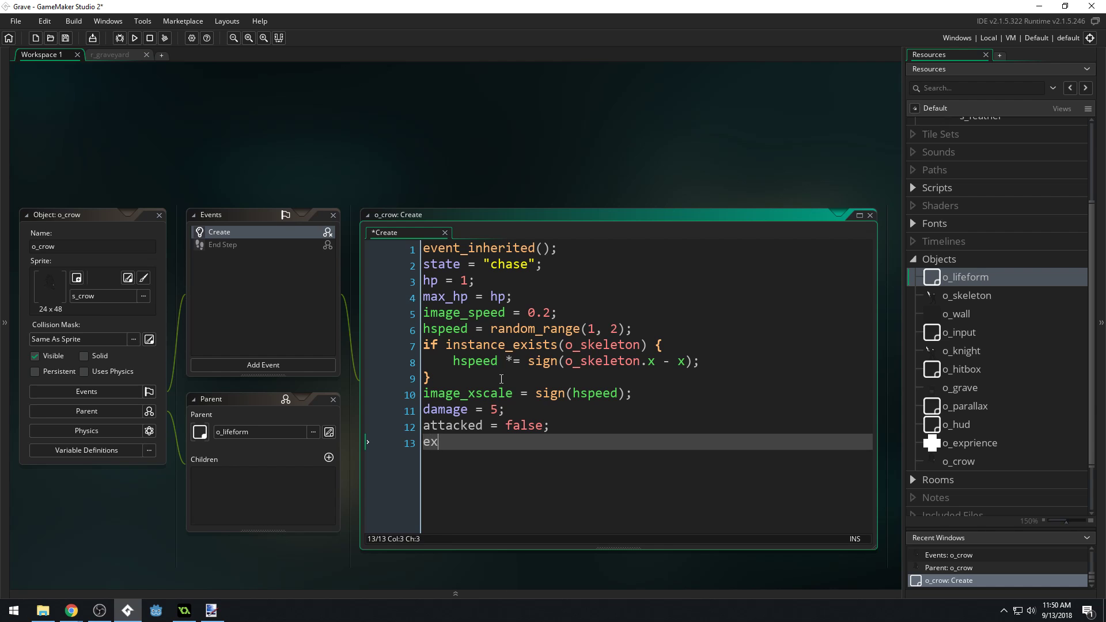
text(perience)
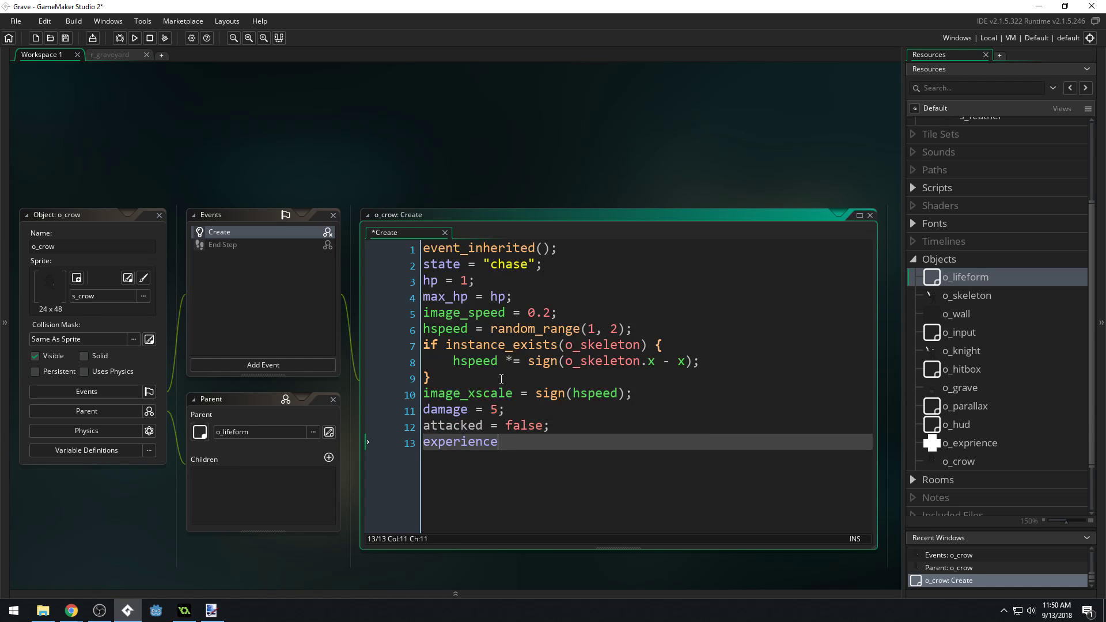
text(= 2;)
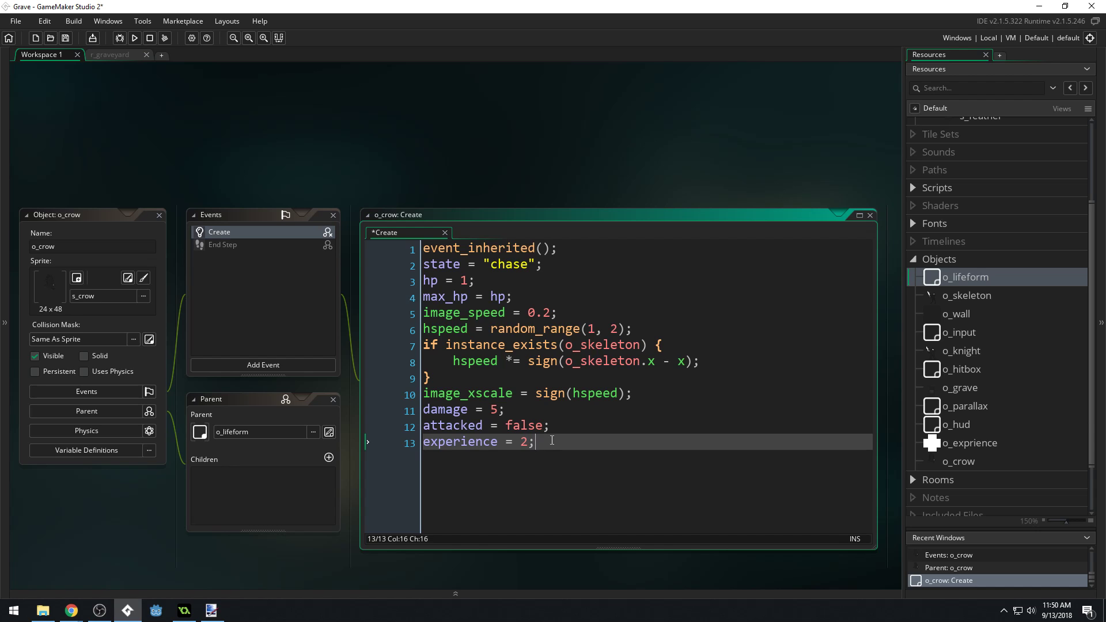
mouse_move(551, 441)
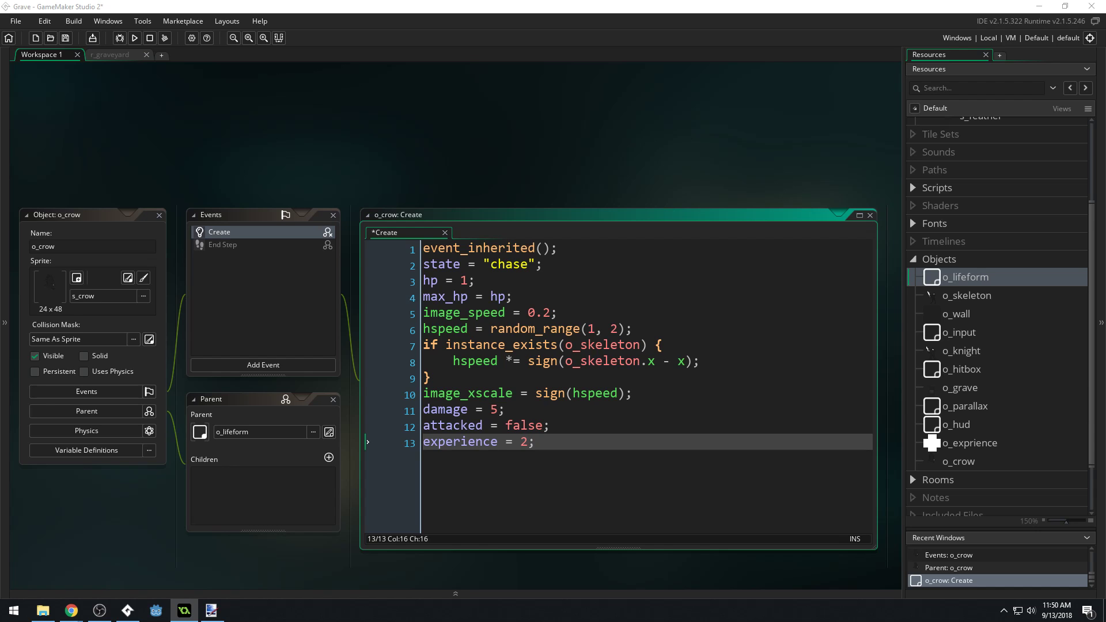
mouse_move(266, 264)
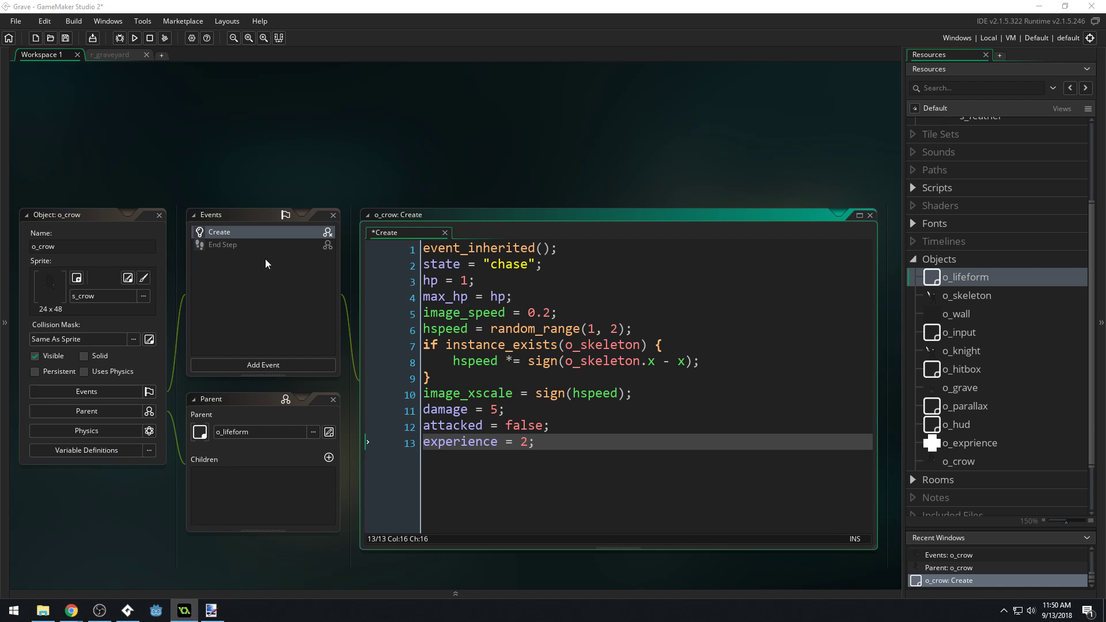
Step: Add a Step event to o_crow starting with switch (state) {
click(263, 365)
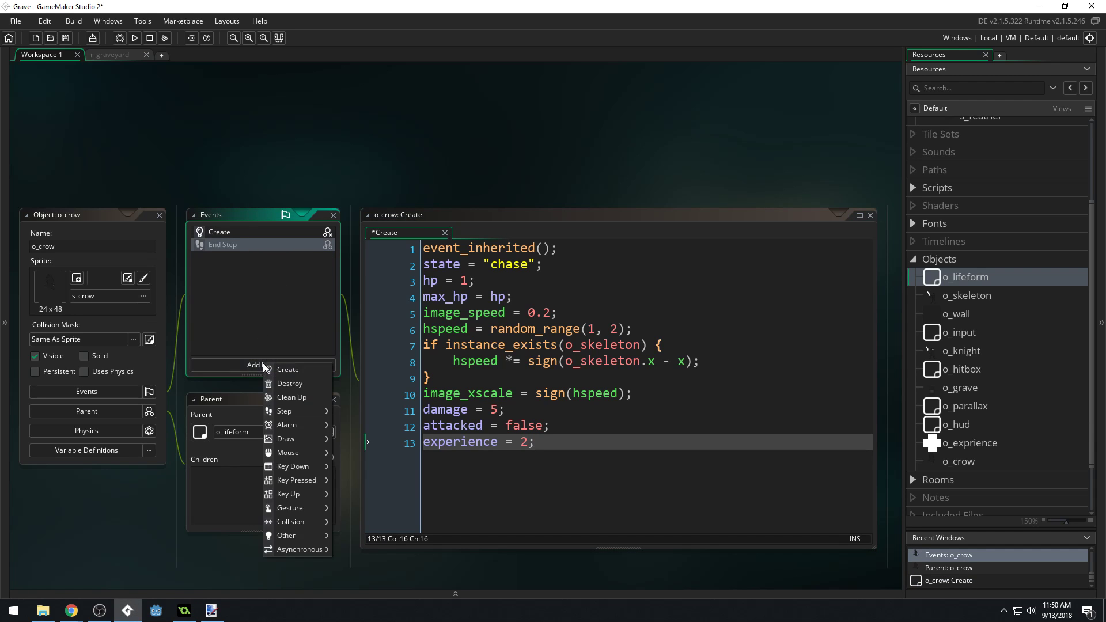
mouse_move(286, 410)
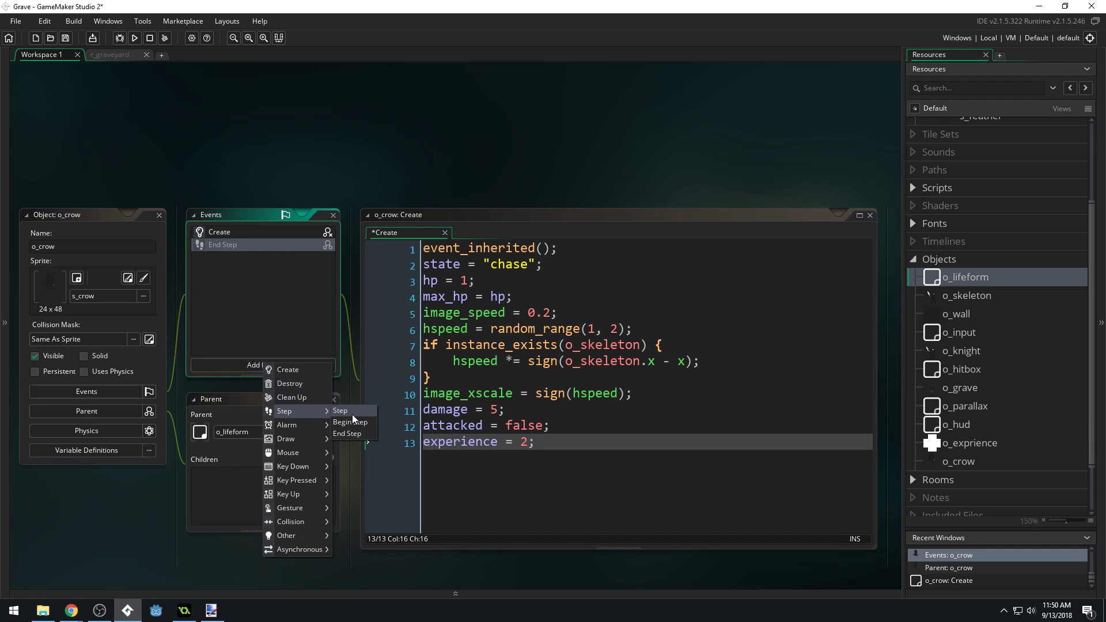
click(340, 410)
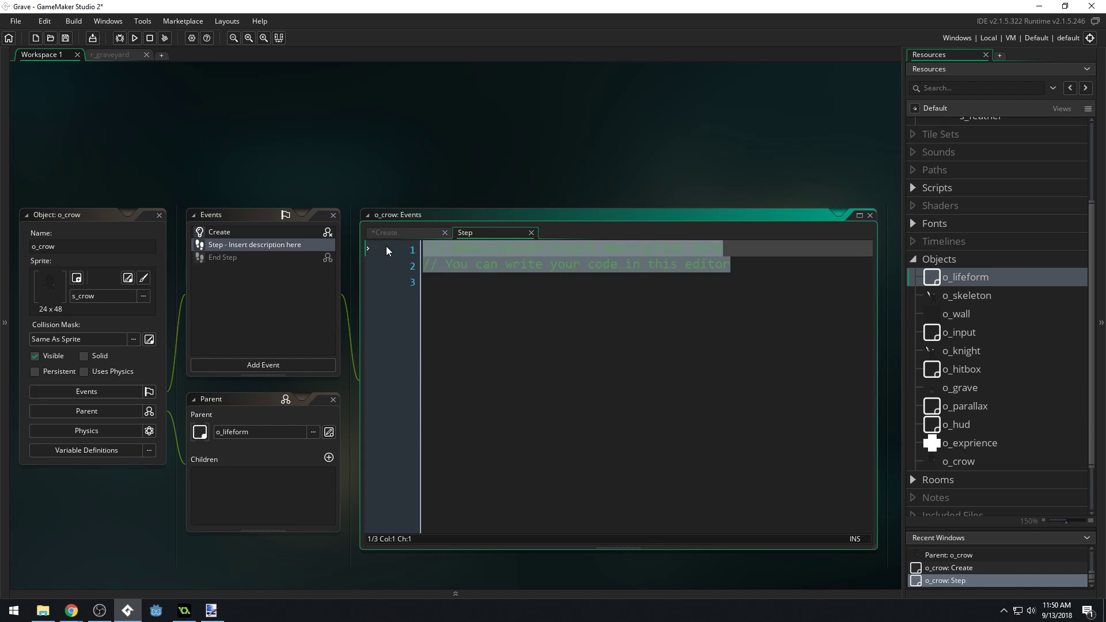
text(switch)
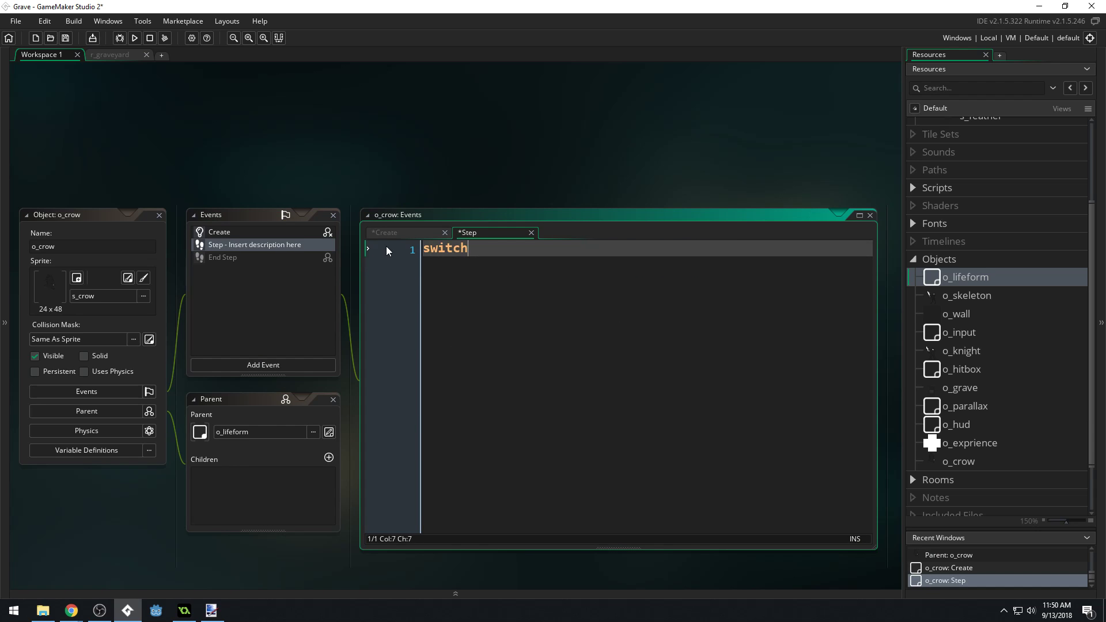
text((state) {)
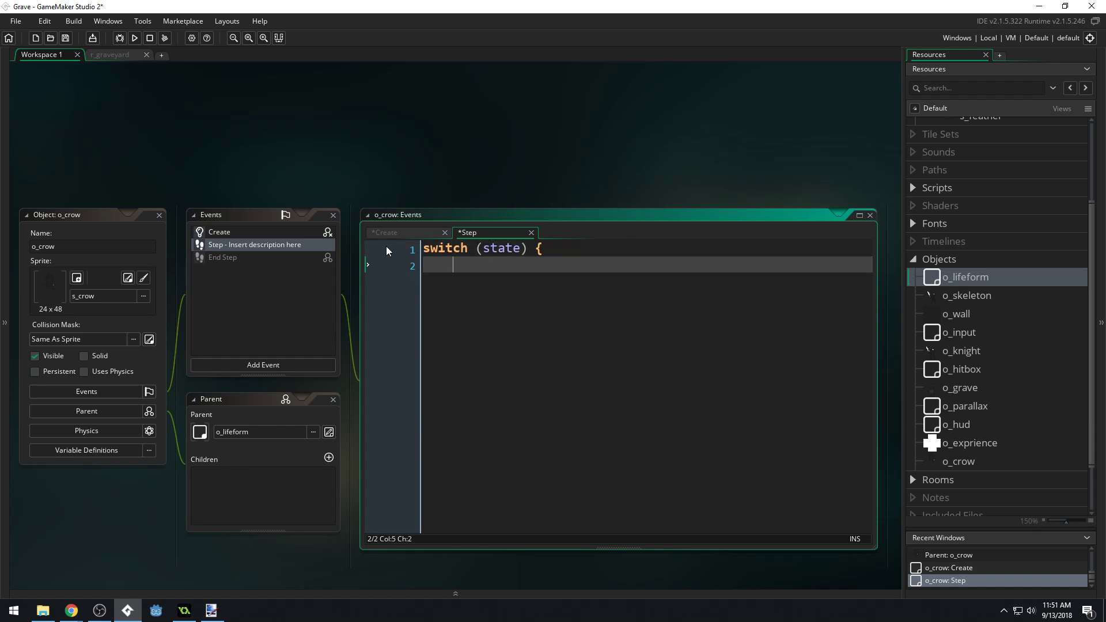
Step: Add an empty case "chase": ending in break;, glancing at the scripts list
text(ca)
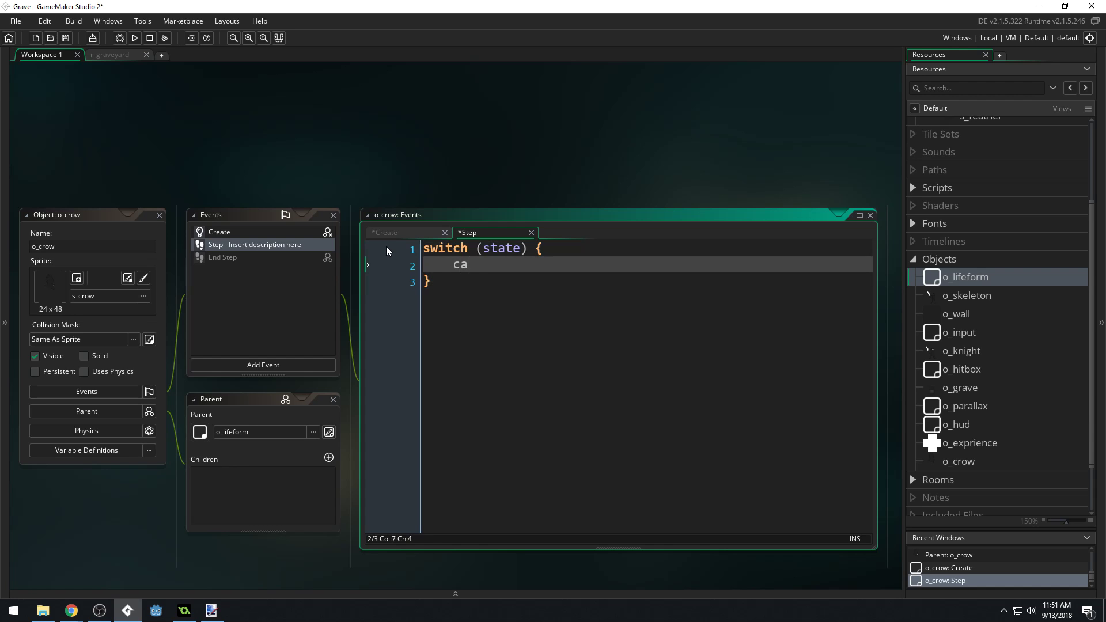
text(se "ch)
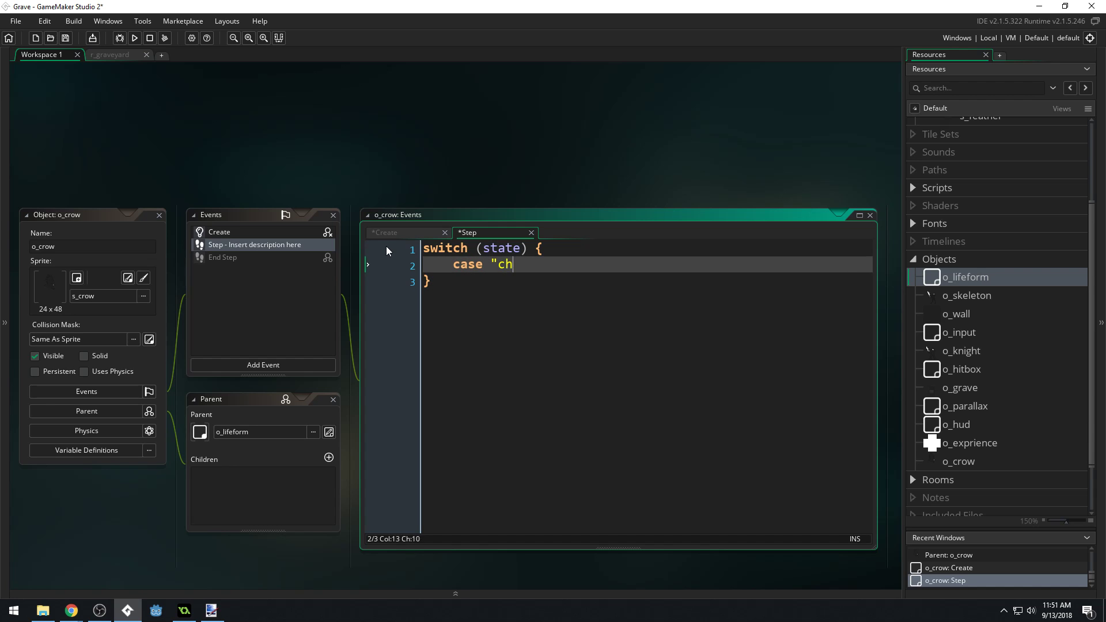
text(ase":)
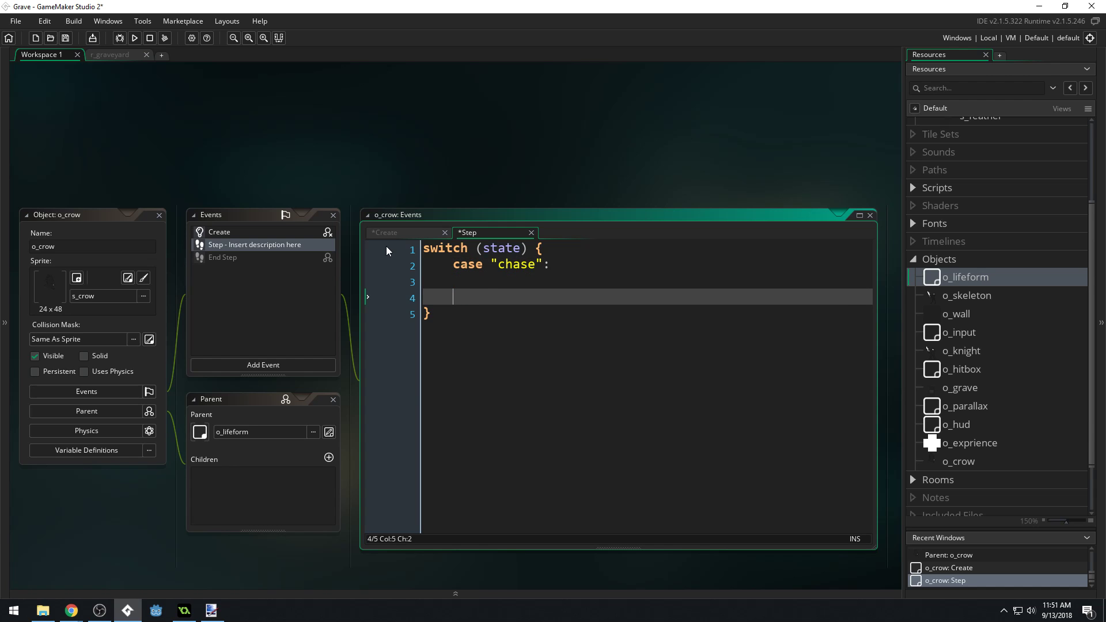
text(break;)
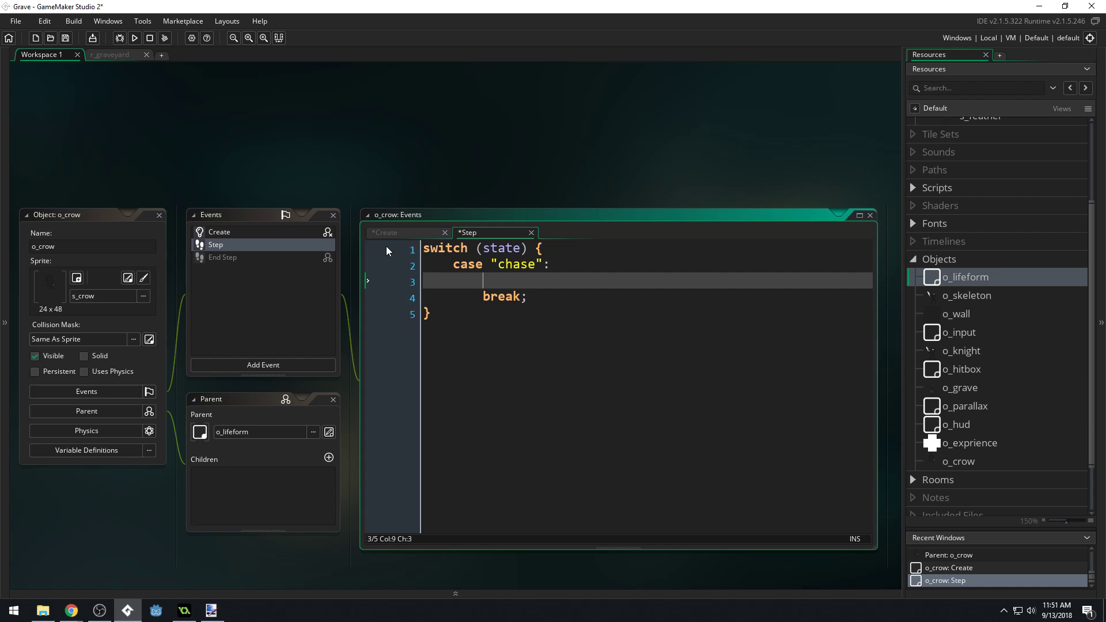
click(912, 188)
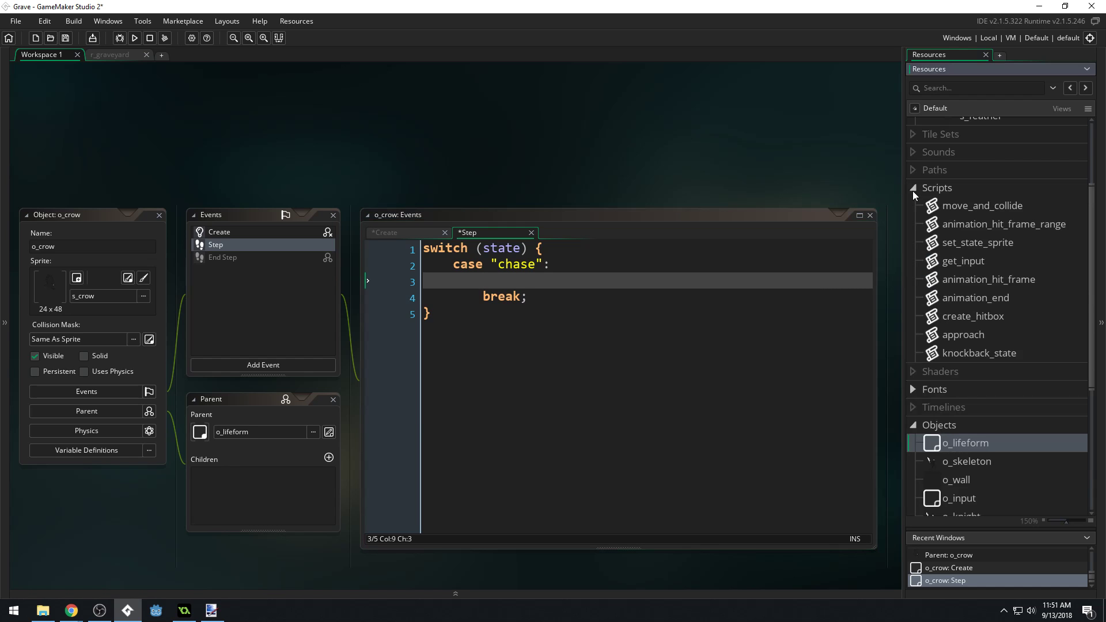
click(912, 187)
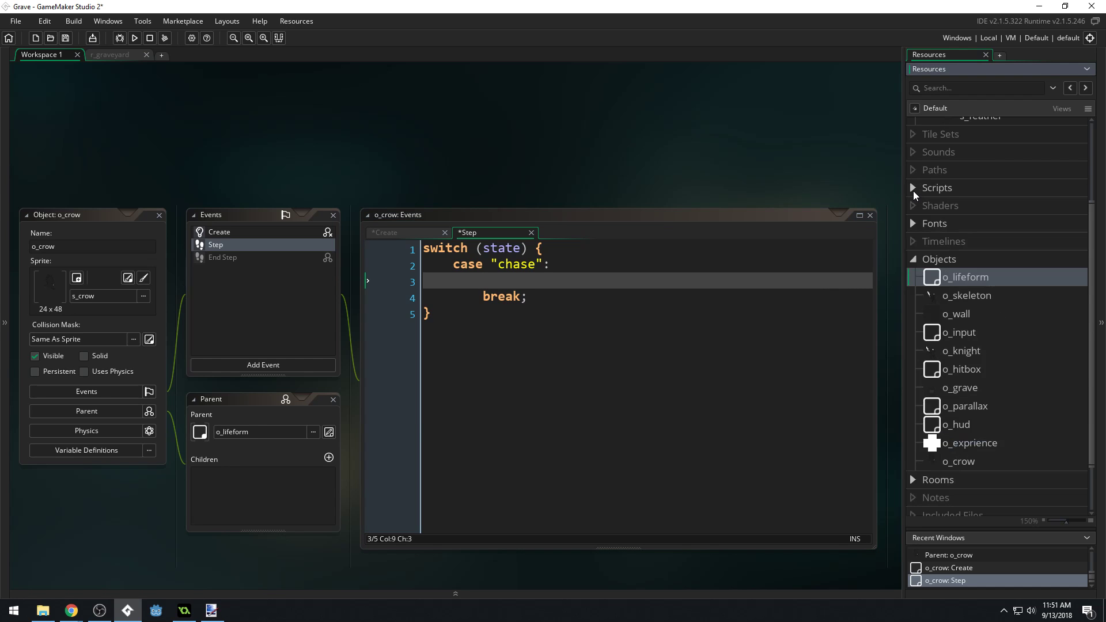
click(555, 274)
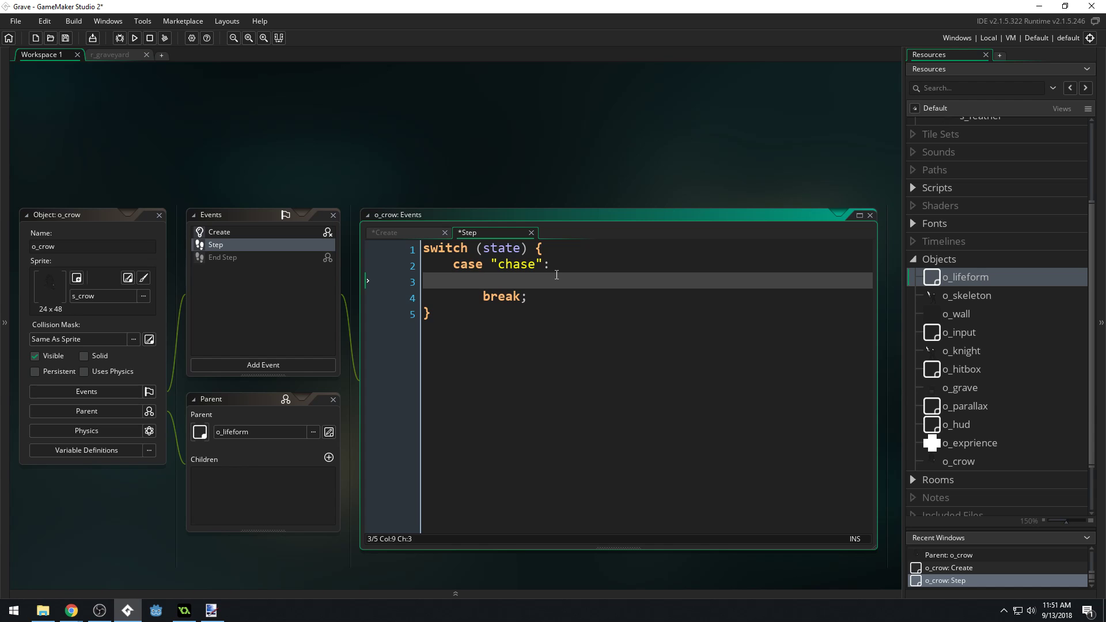
Step: Write if place_meeting(x, y, o_skeleton) and attacked = false { and begin create_hitbox
text(if pla)
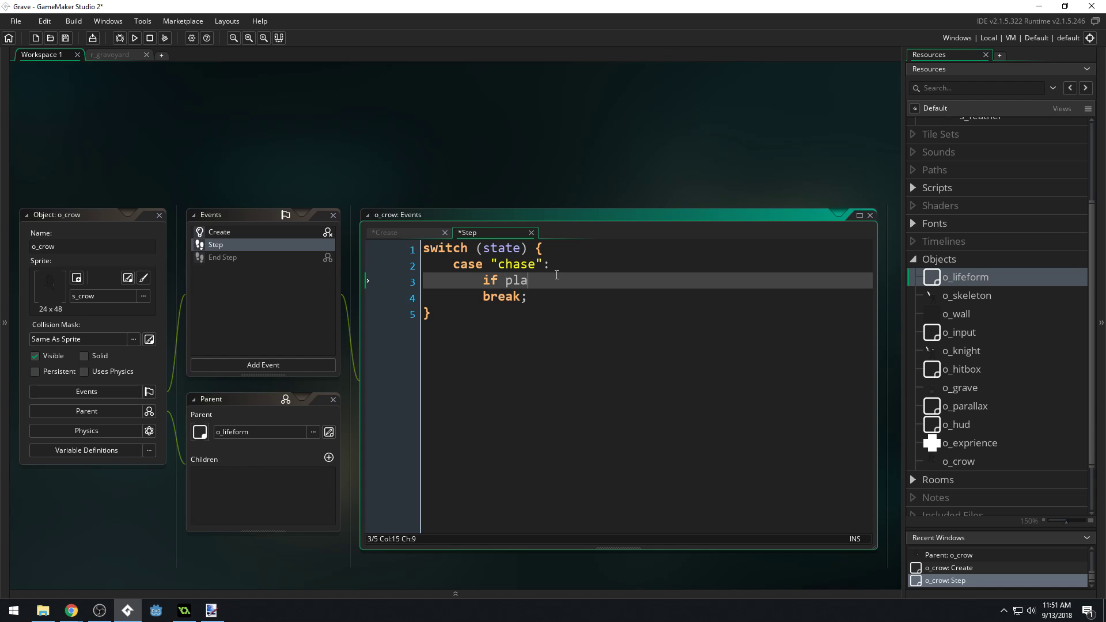
text(ce_me)
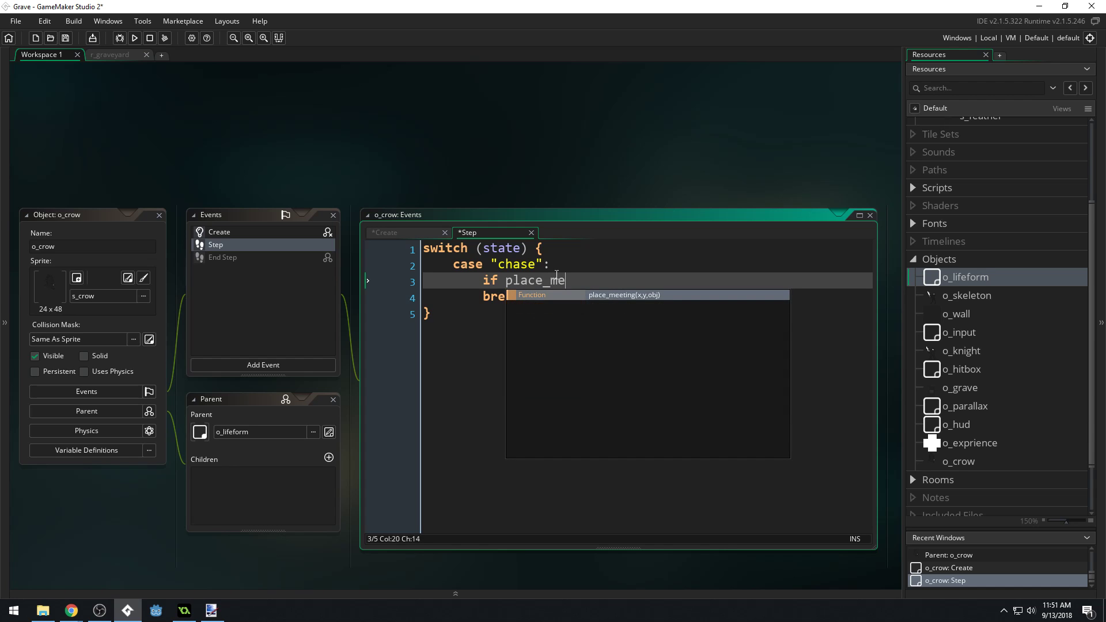
text(eting)
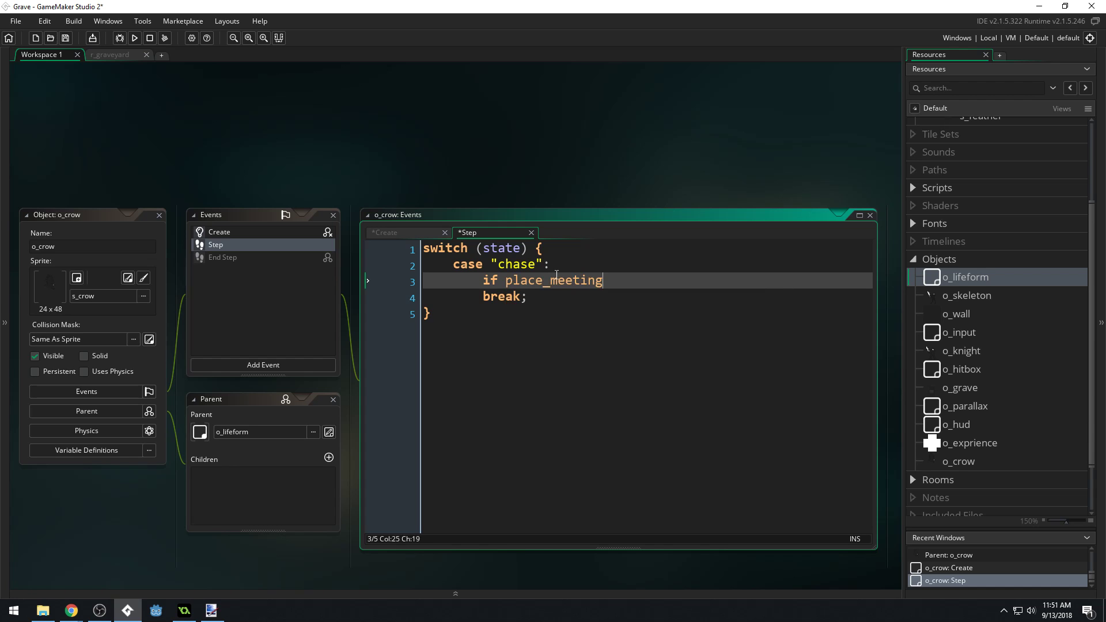
text((x, y, o_s)
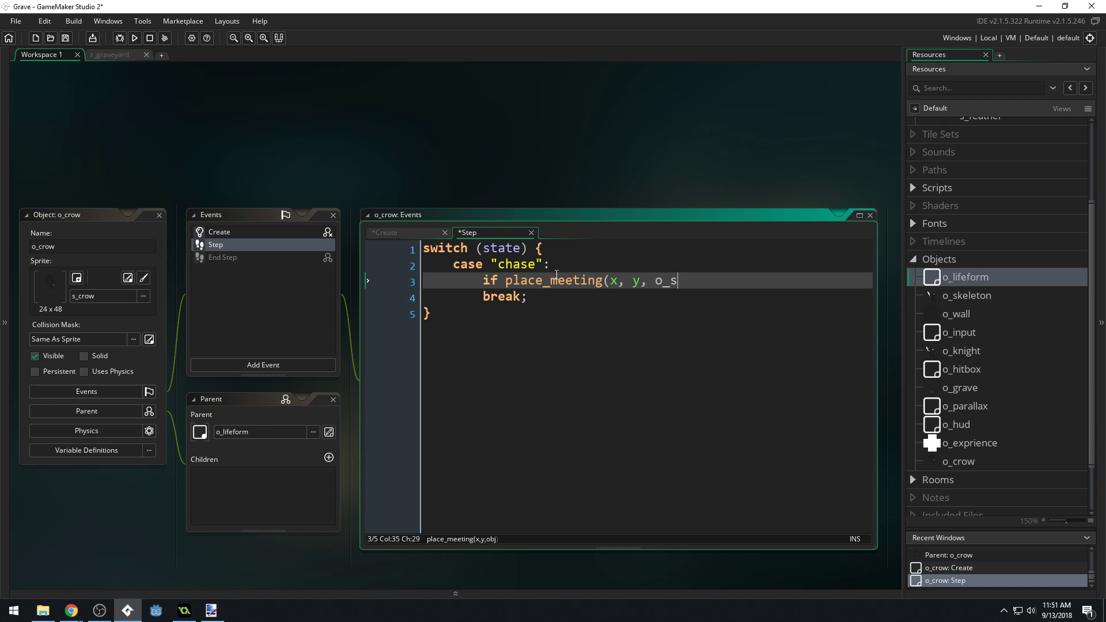
text(keleton))
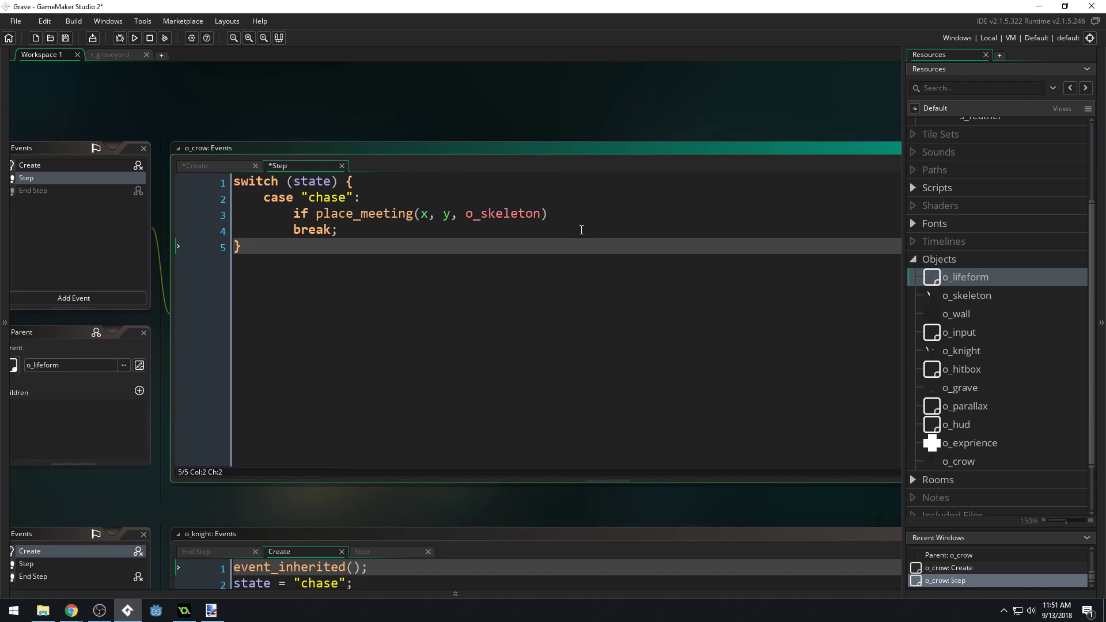
text(and)
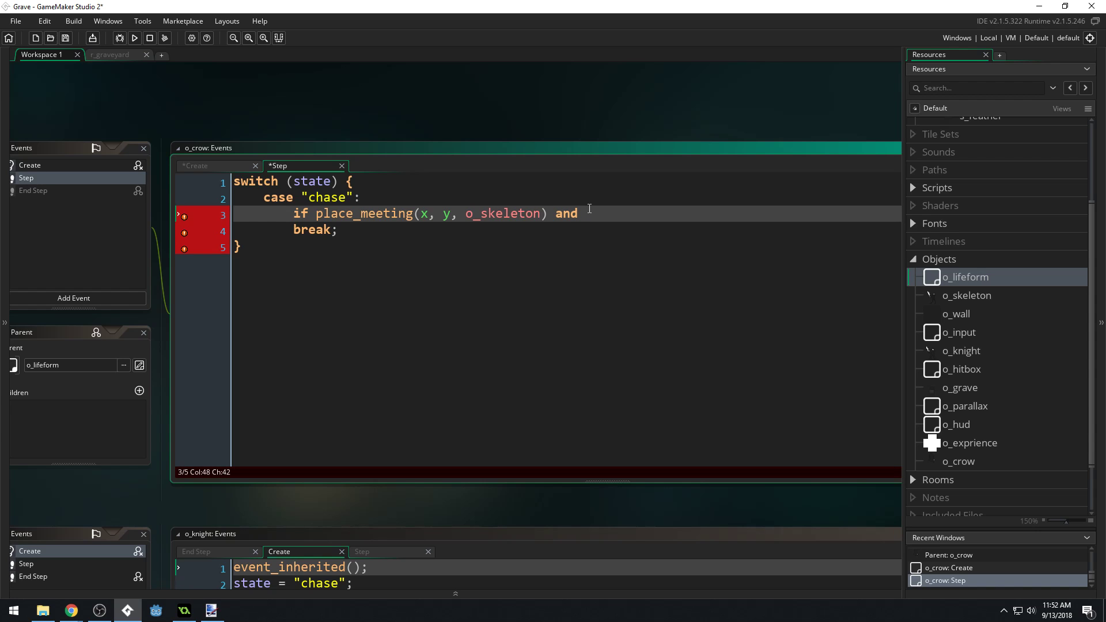
text(attacked =)
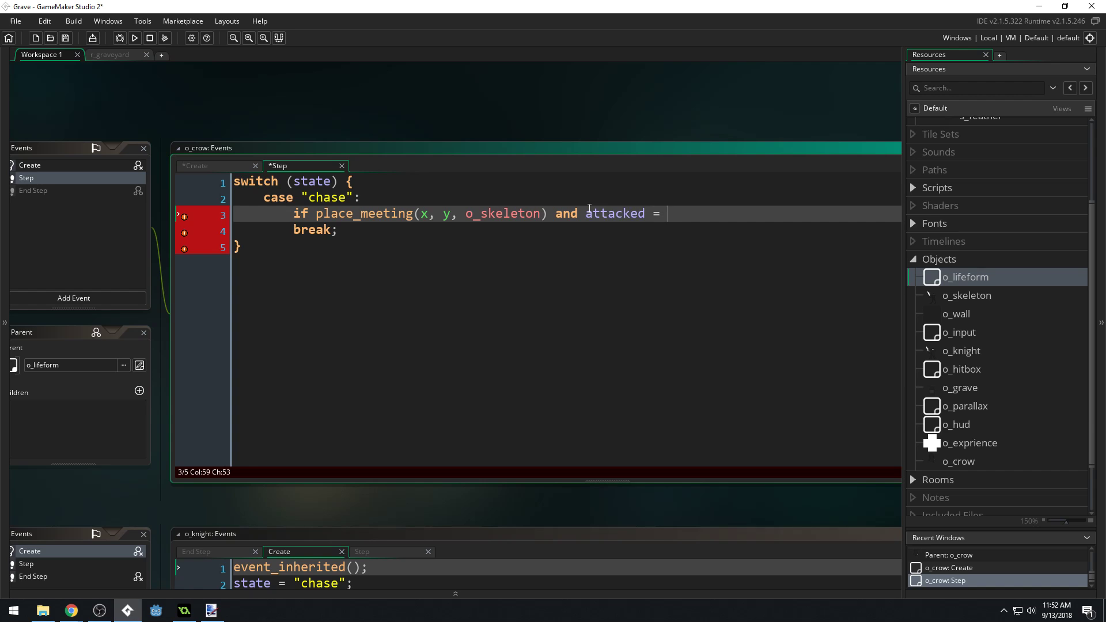
text(false {)
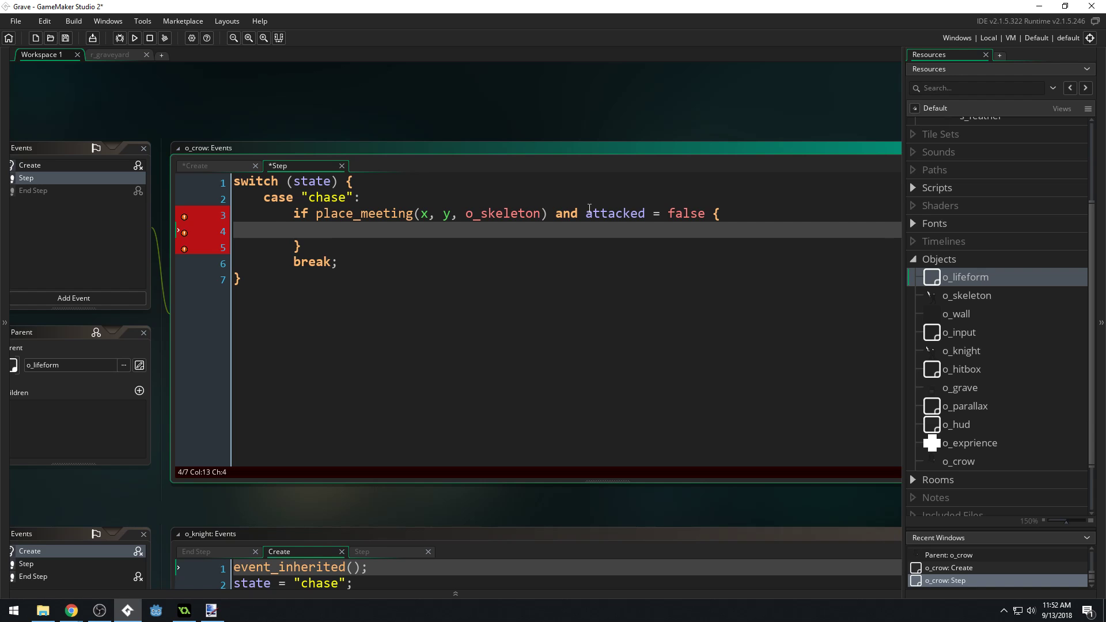
text(create_hitbox()
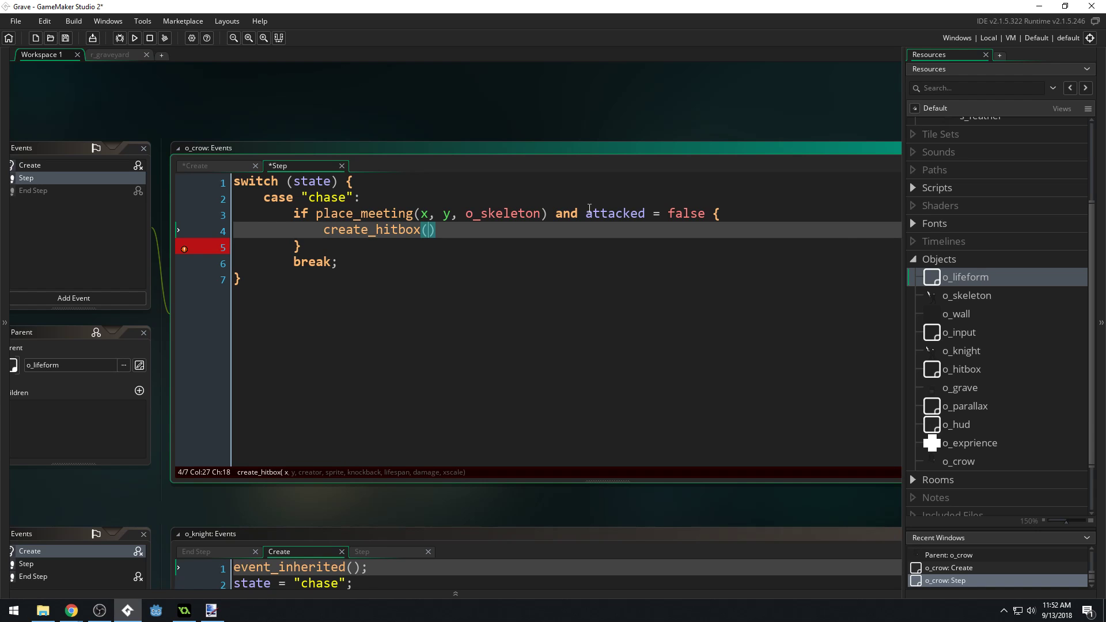
Step: Pass x, y, self, sprite_index as the first create_hitbox arguments
text(x,)
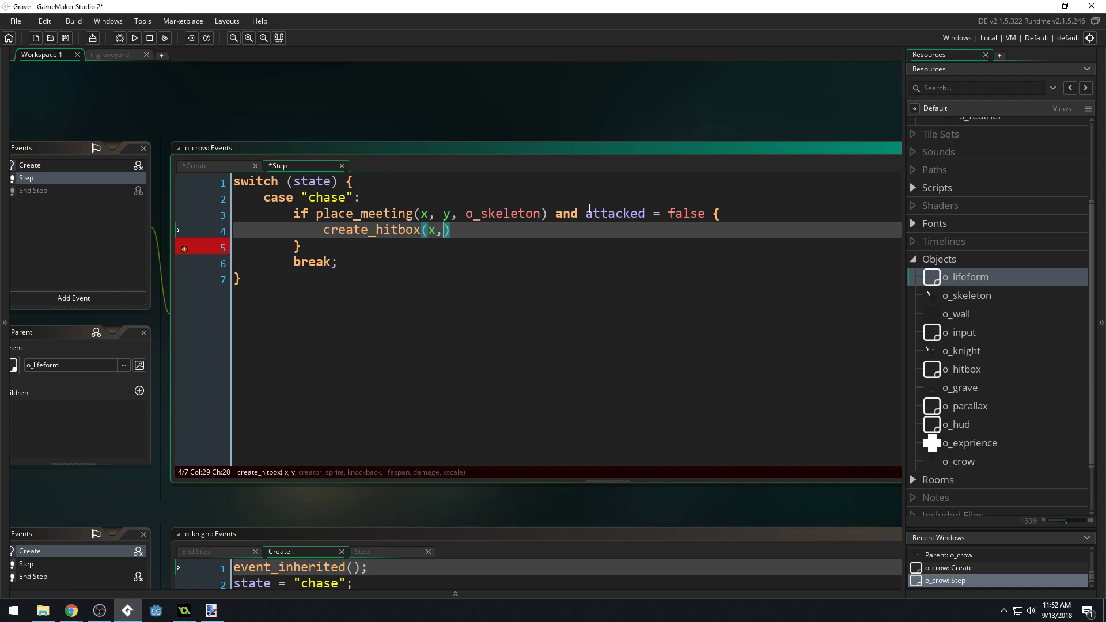
text(y,)
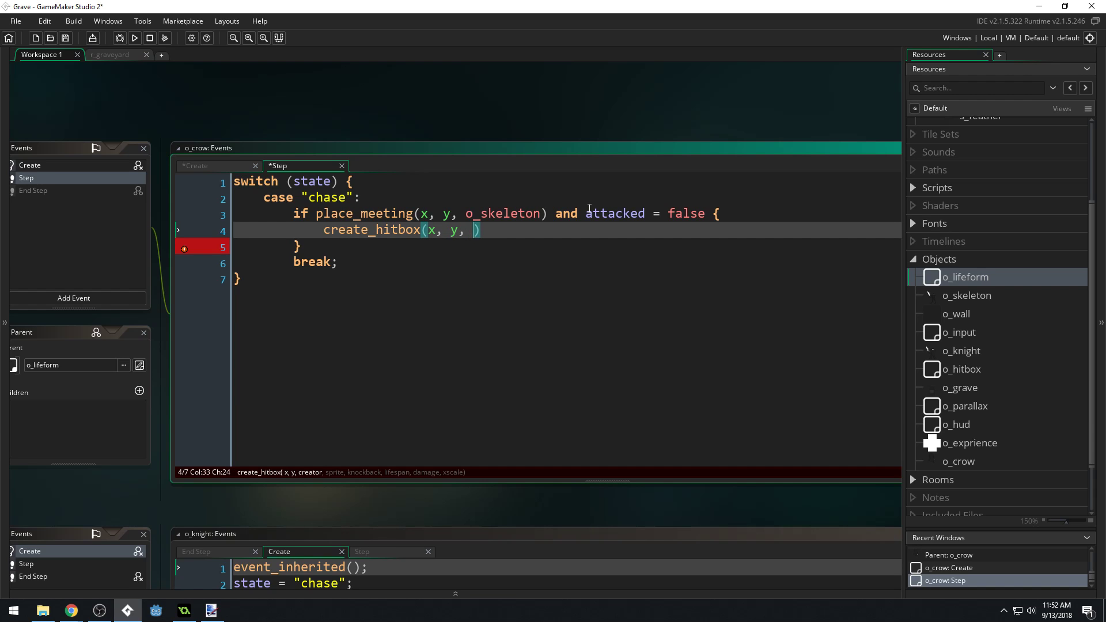
text(self,)
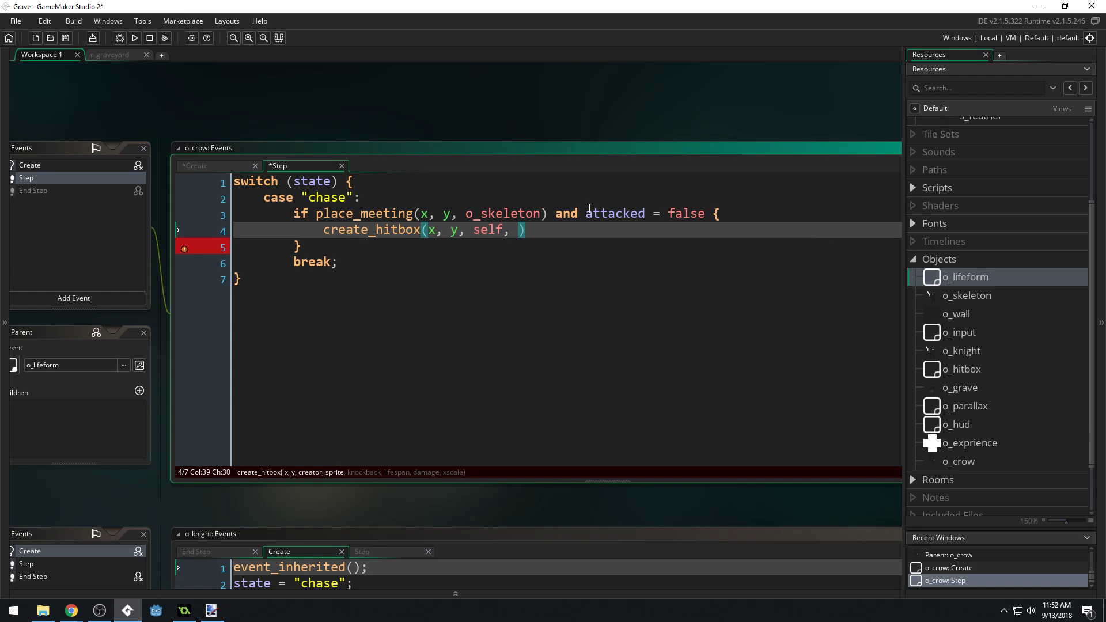
text(s)
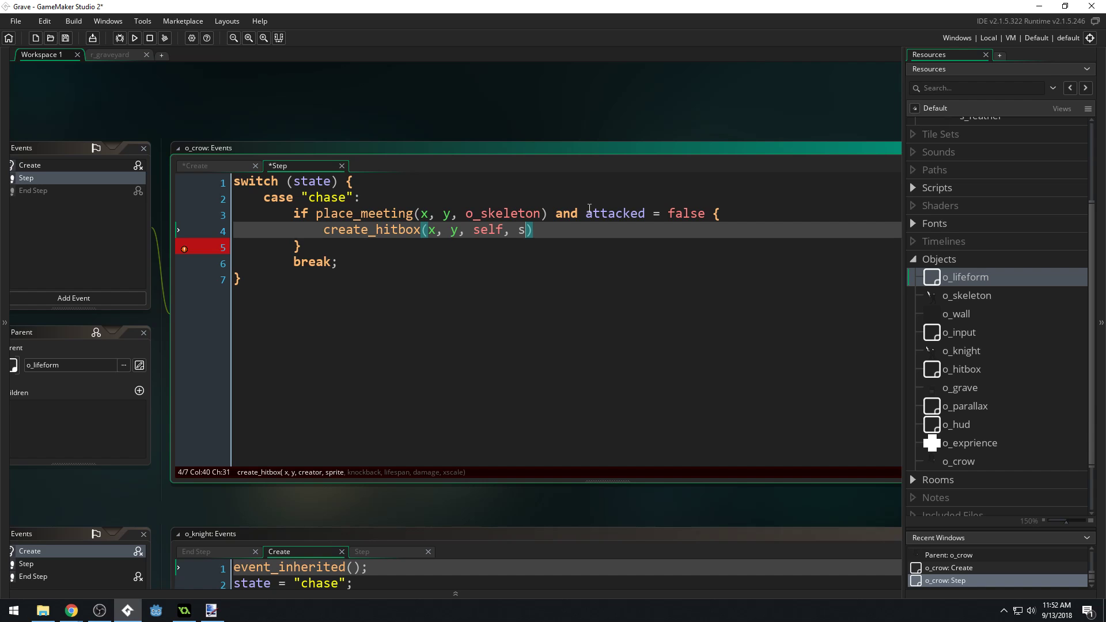
text(prite_index)
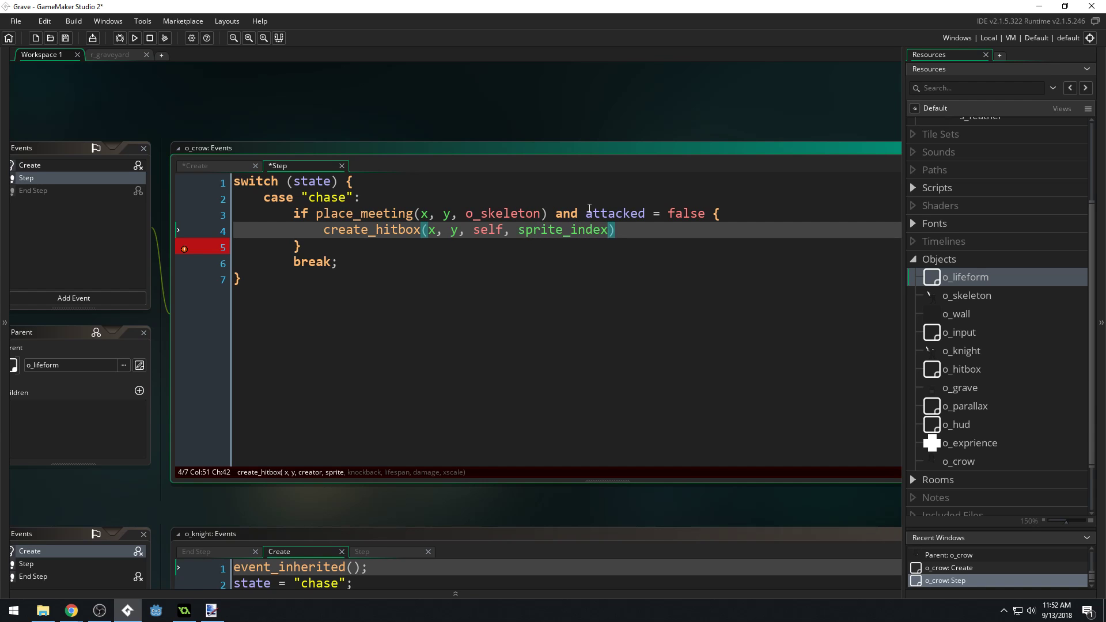
text(,)
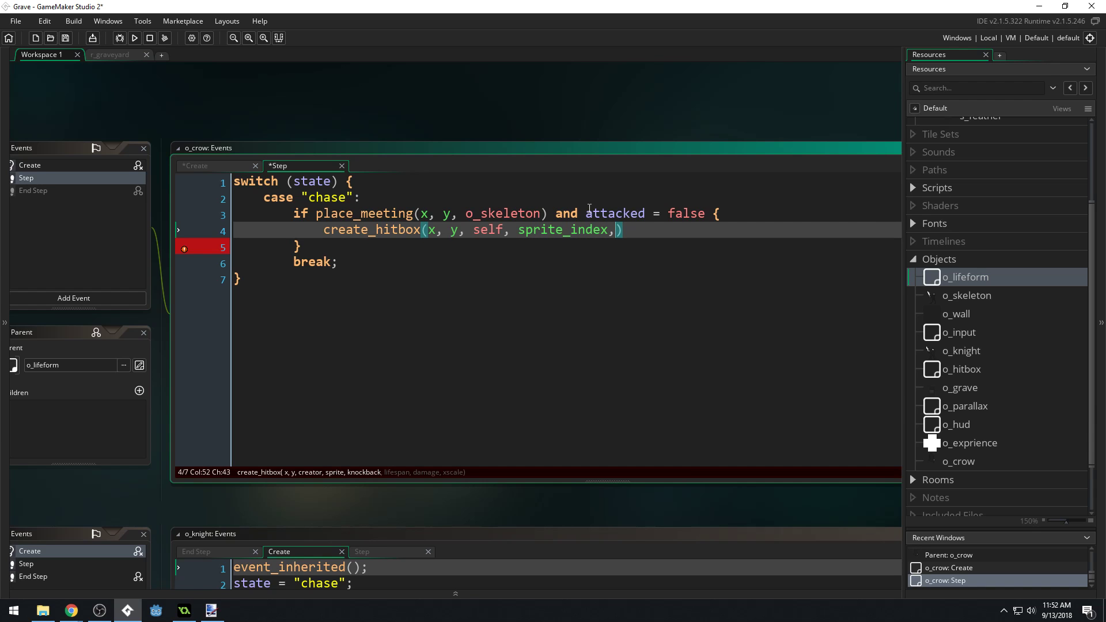
Step: Finish create_hitbox with knockback, 1, damage, image_xscale
text(knockba)
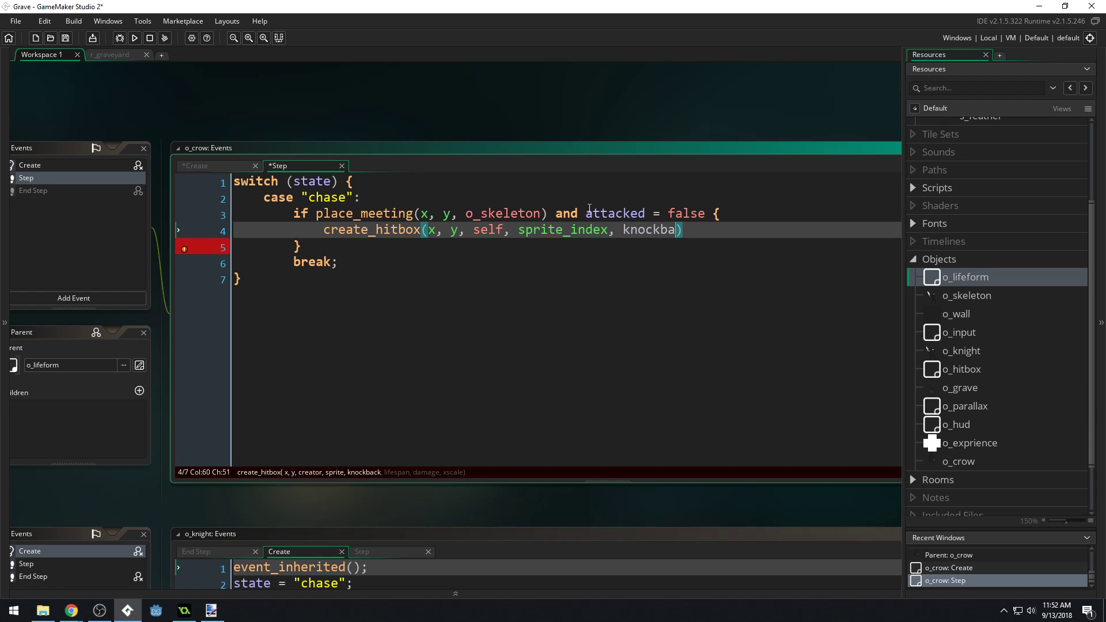
text(ck)
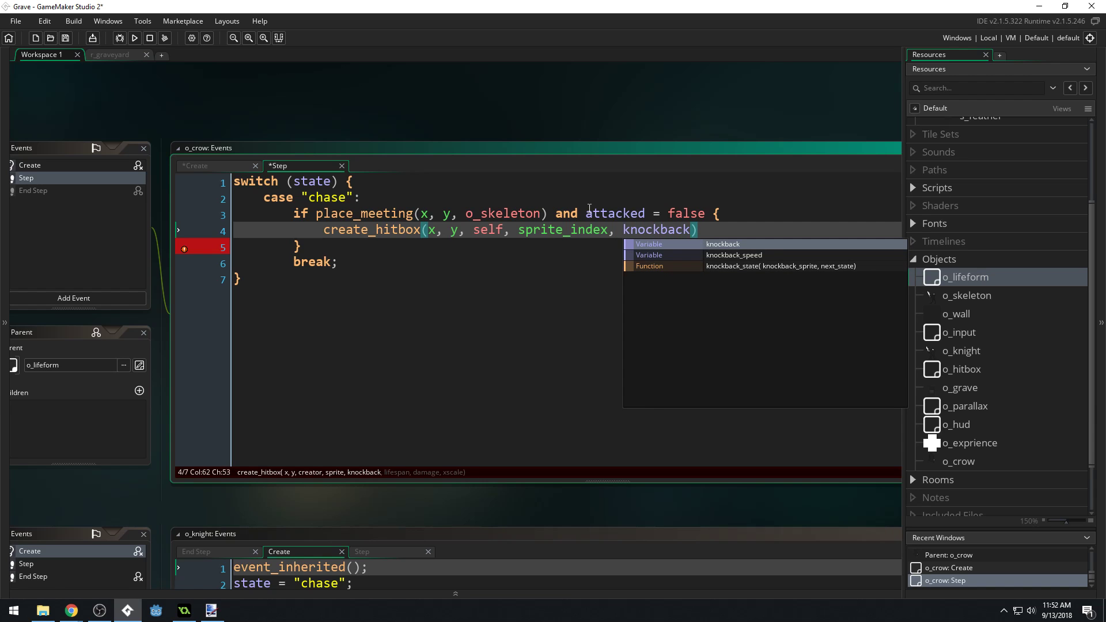
text(,)
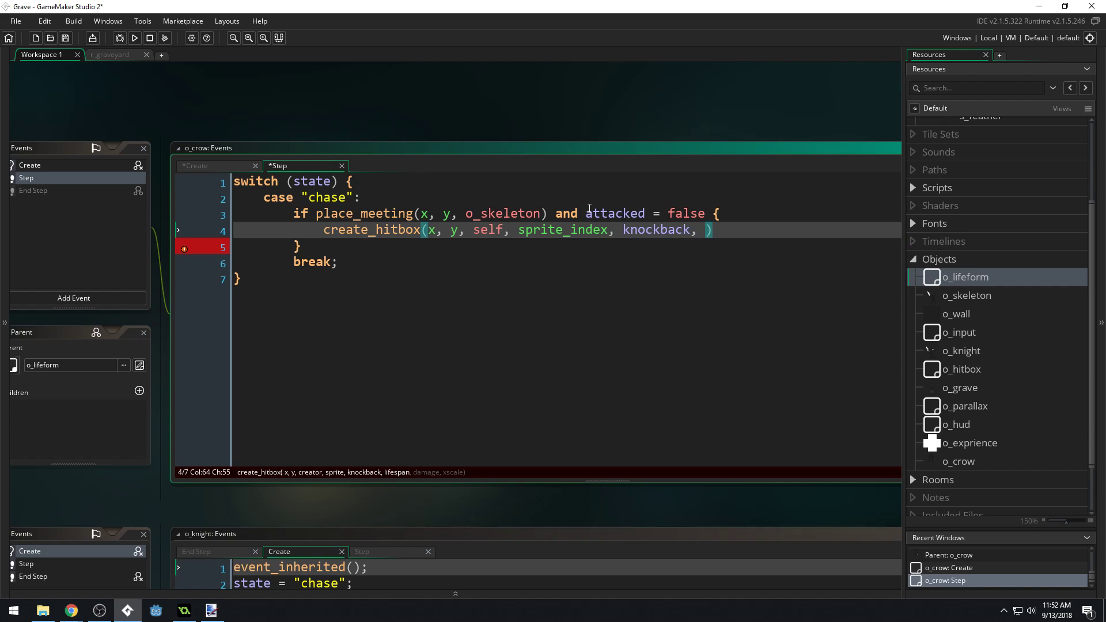
text(1,)
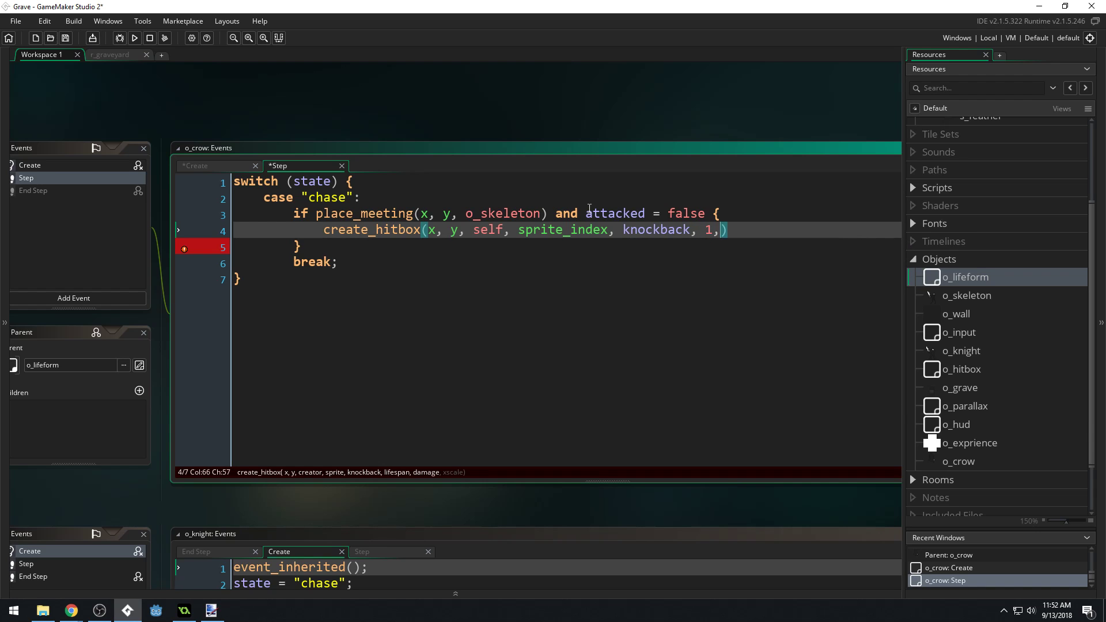
text(damage)
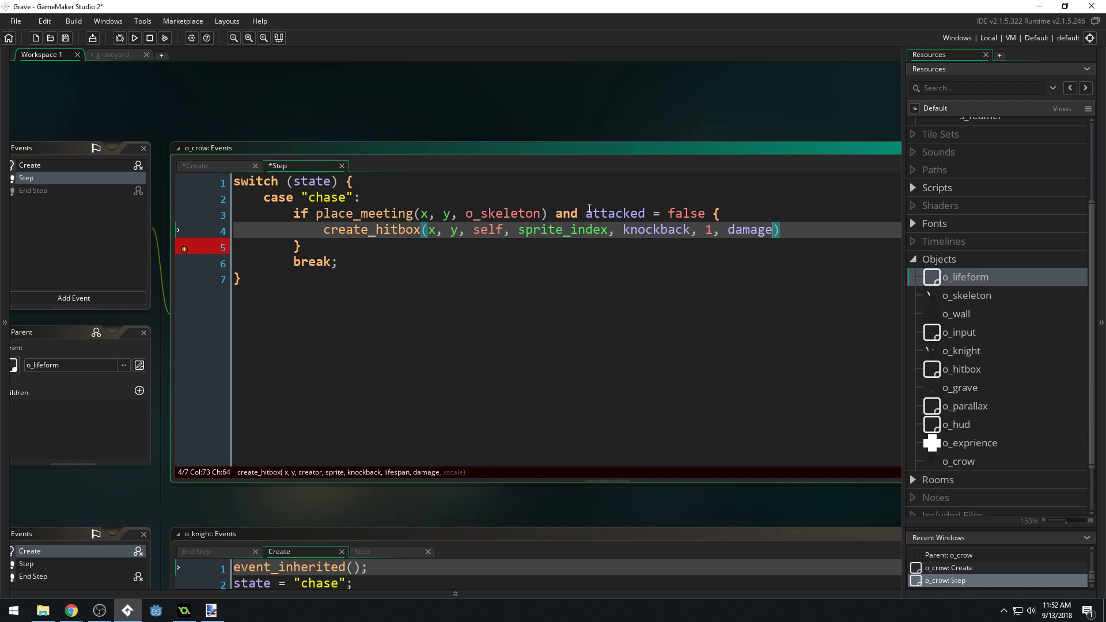
text(,)
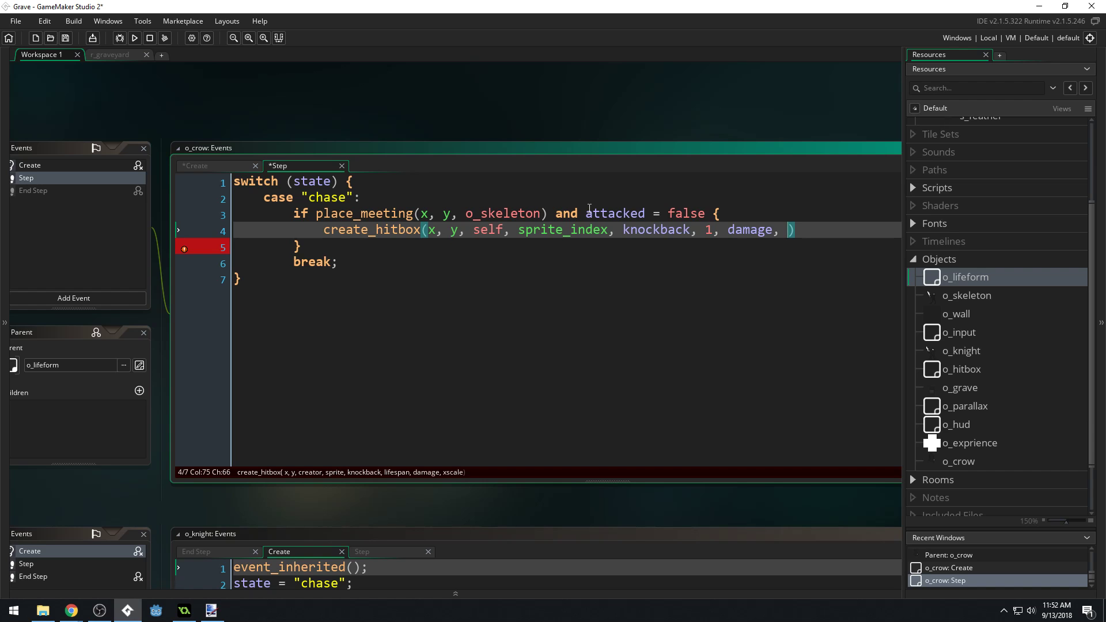
text(image_xscale)
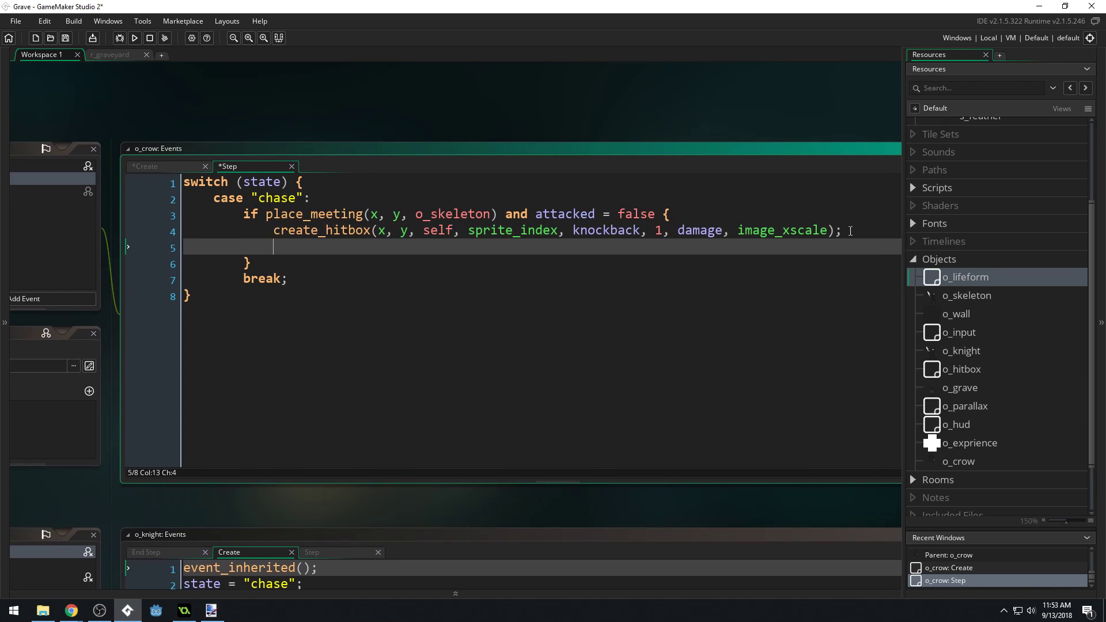
Step: Set attacked = true after the hit, start if attacked == true, and fix the earlier = to ==
text(attacked =)
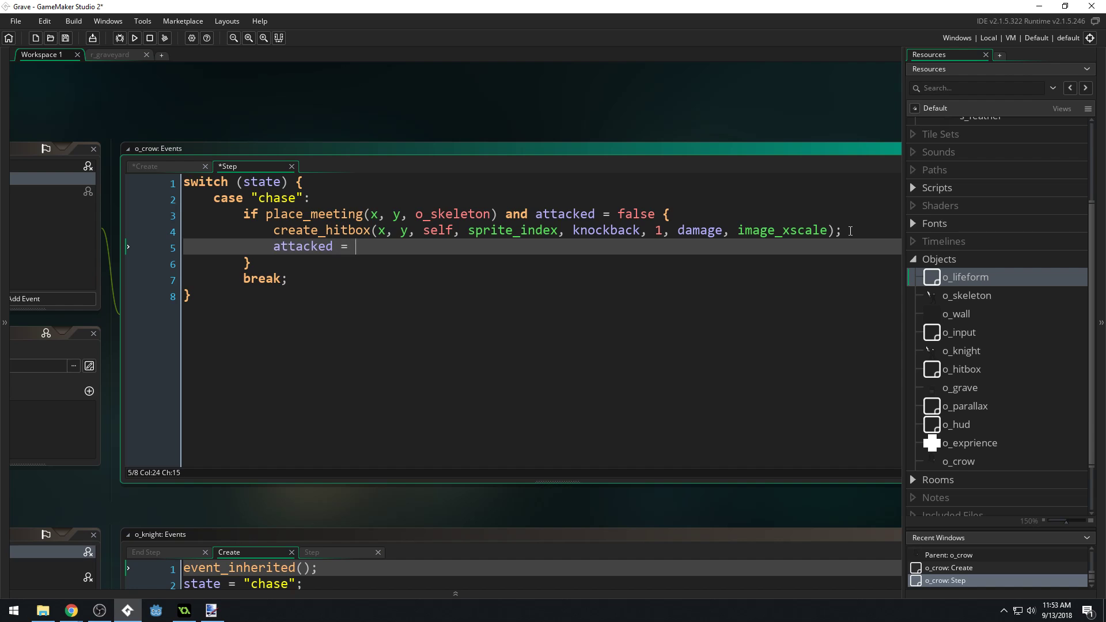
text(true)
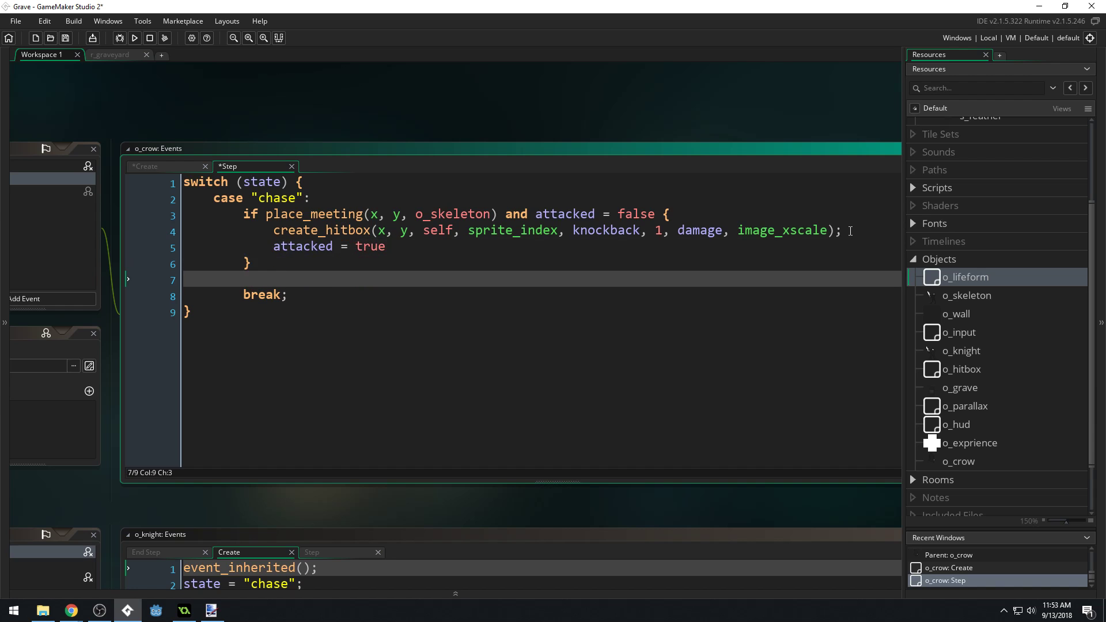
text(if a)
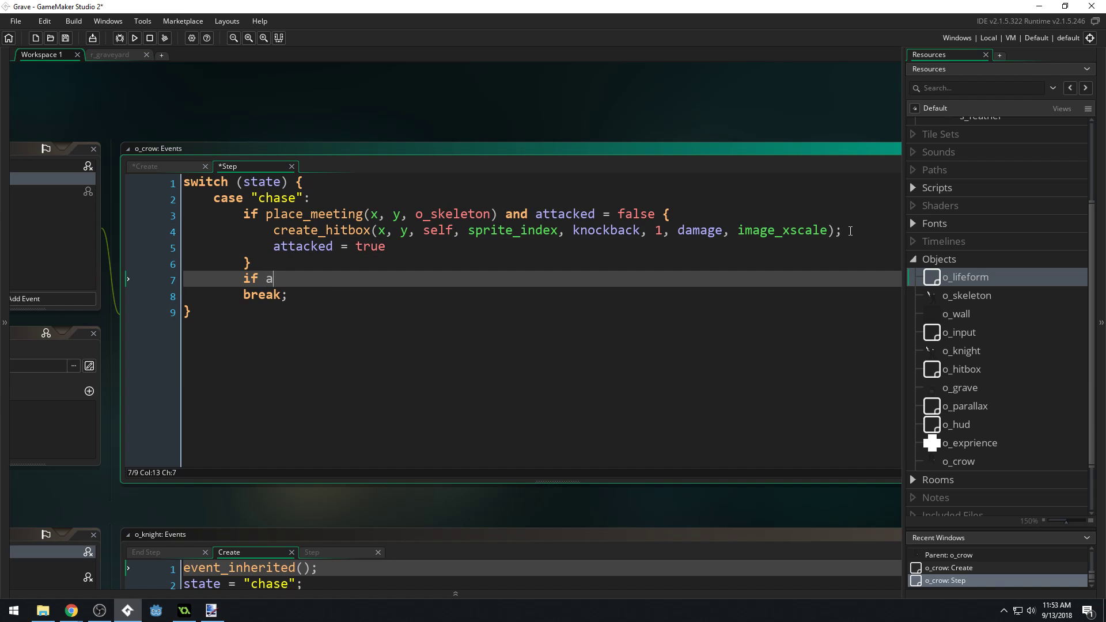
text(ttacked)
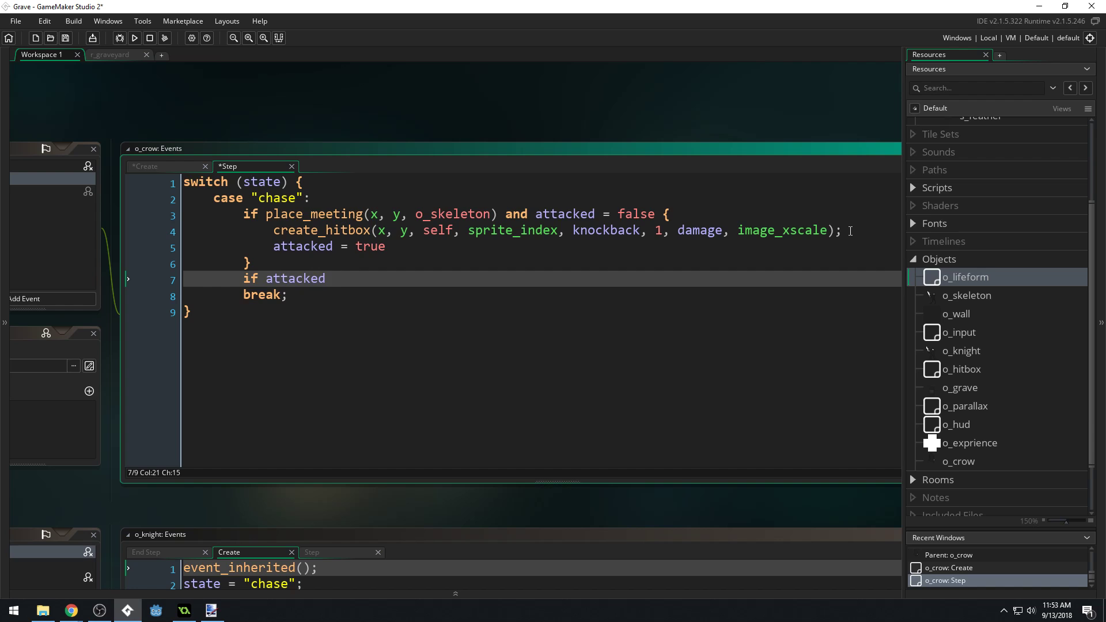
text(==)
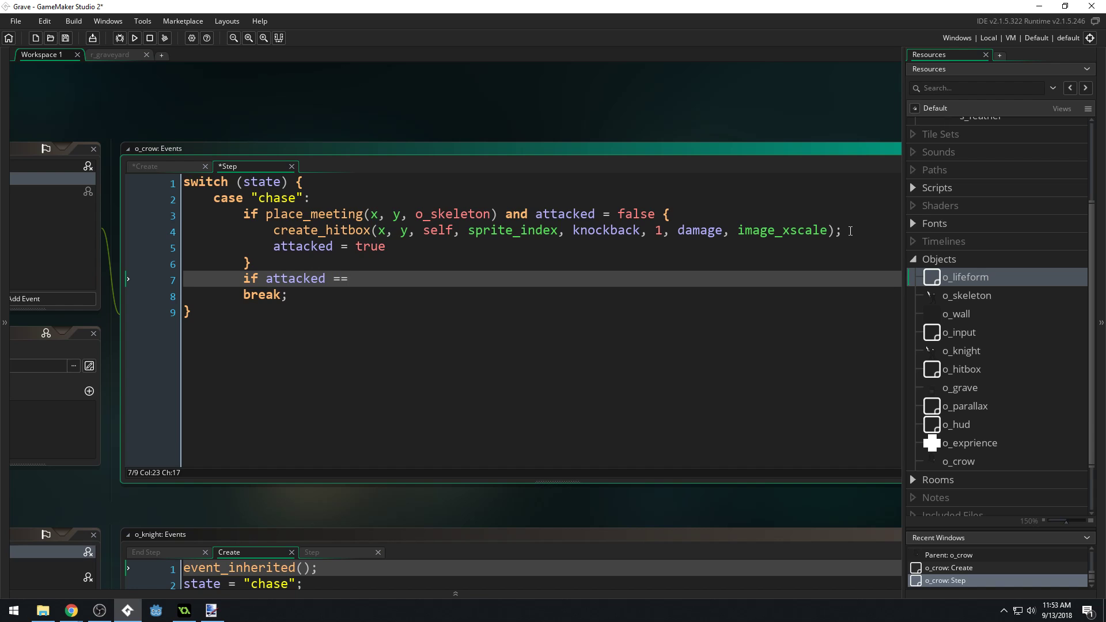
text(true)
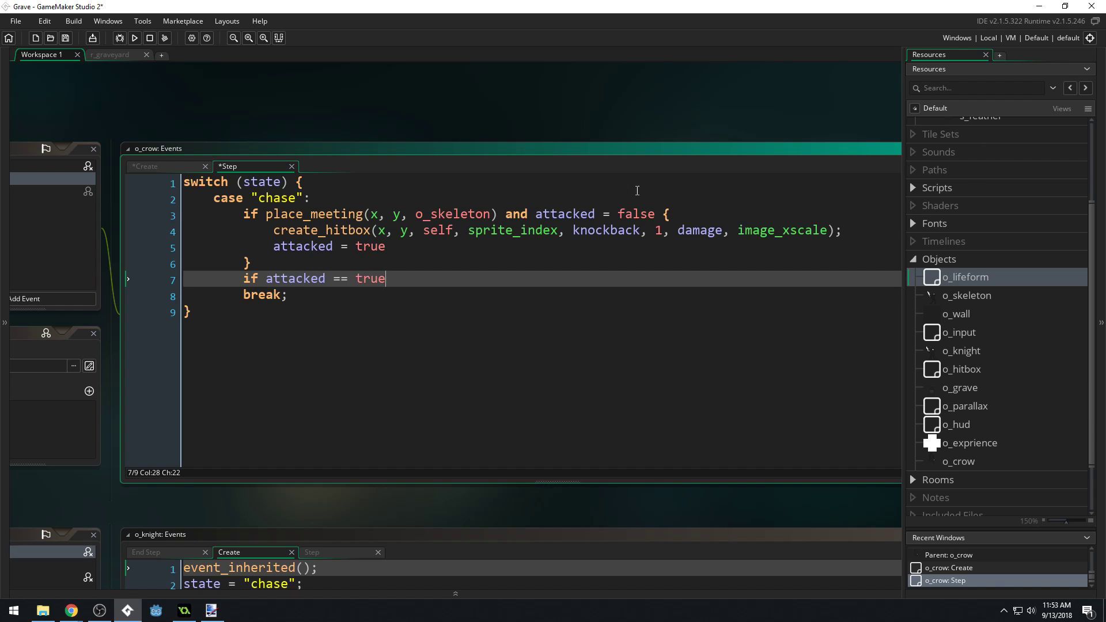
text(=)
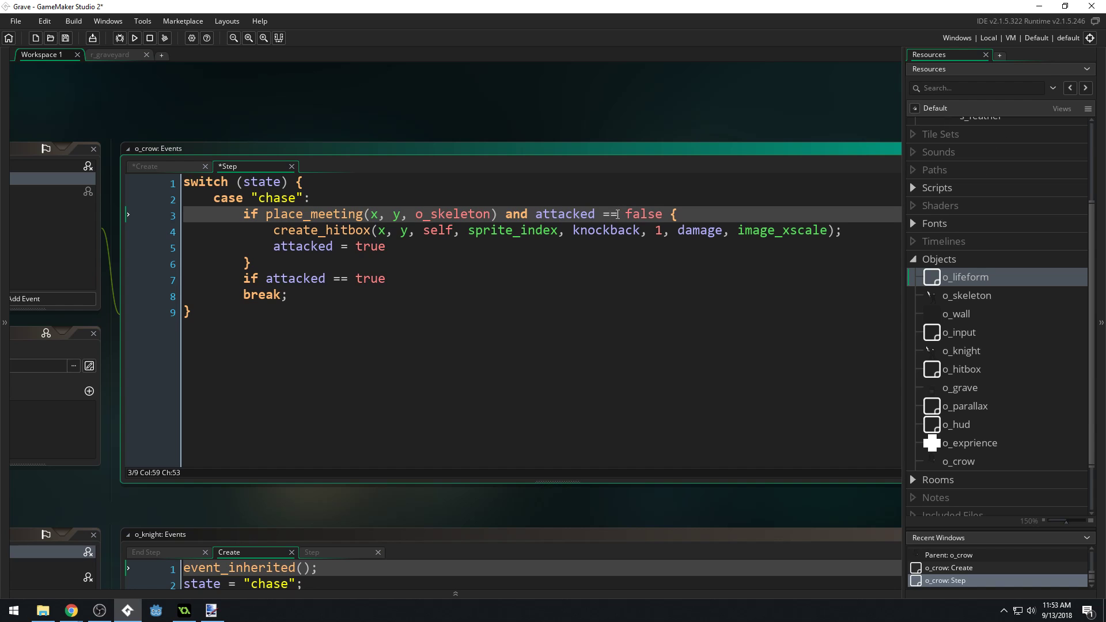
click(421, 278)
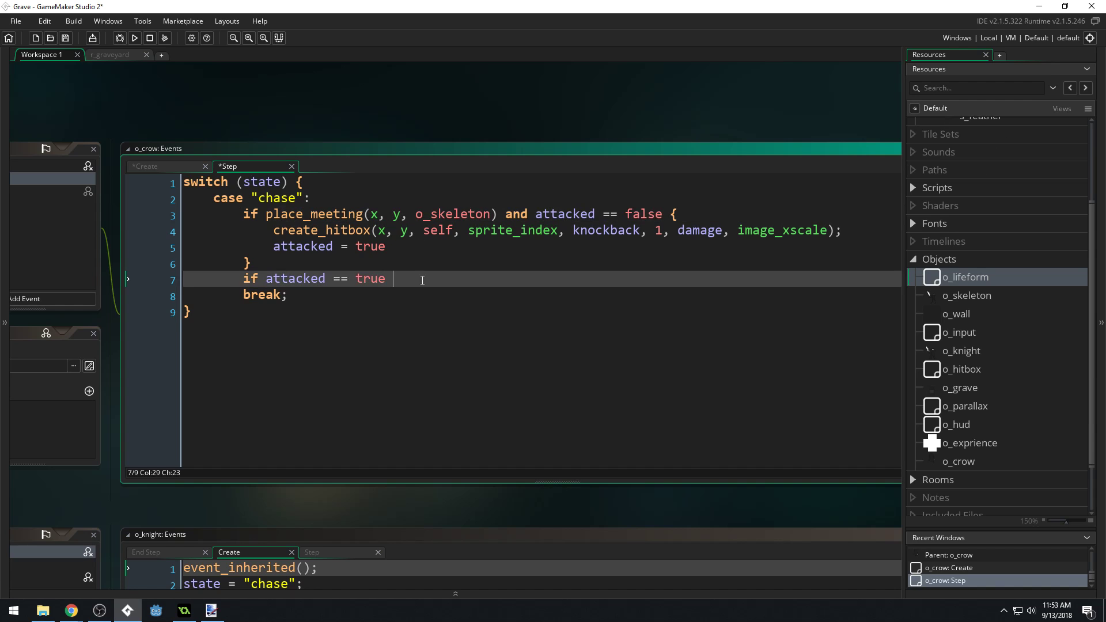
Step: Give the attacked check a body setting vspeed = -1;
text({)
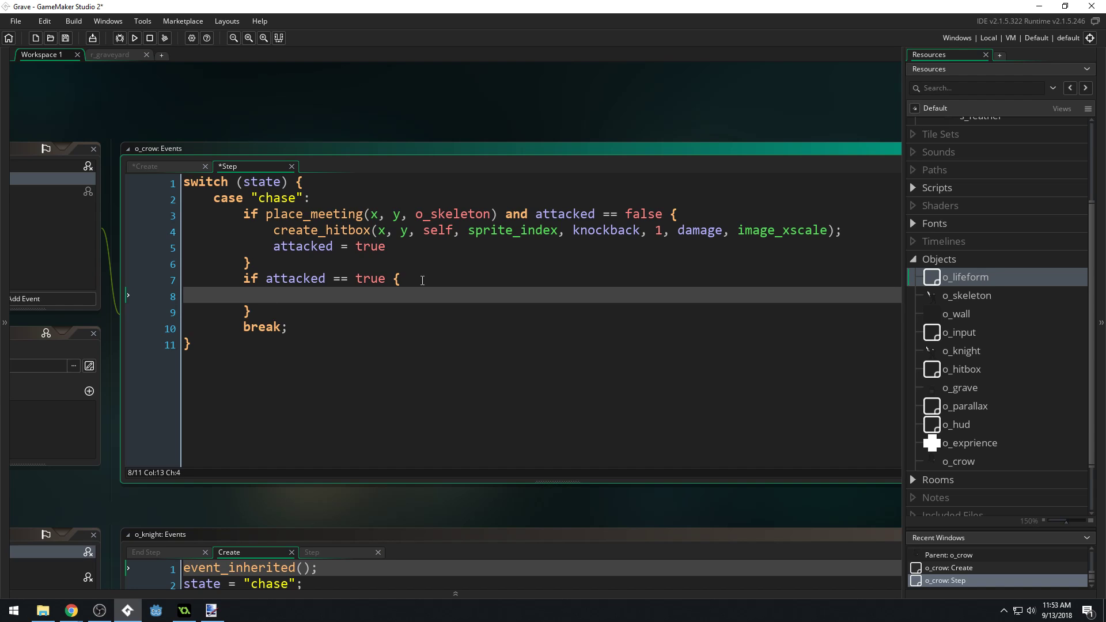
text(vspe)
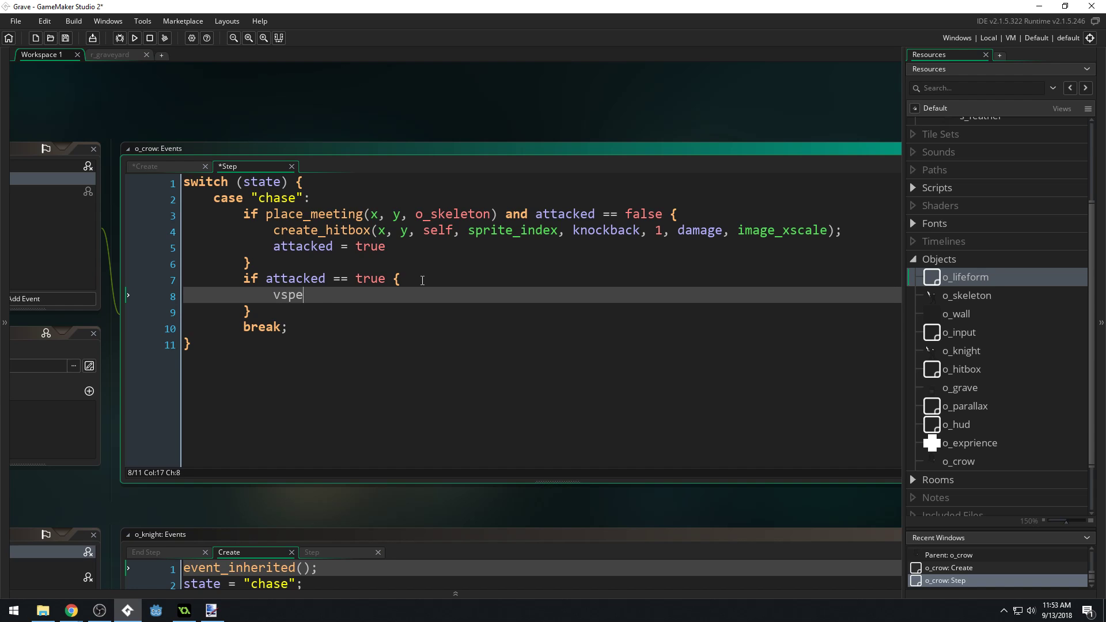
text(ed = -1)
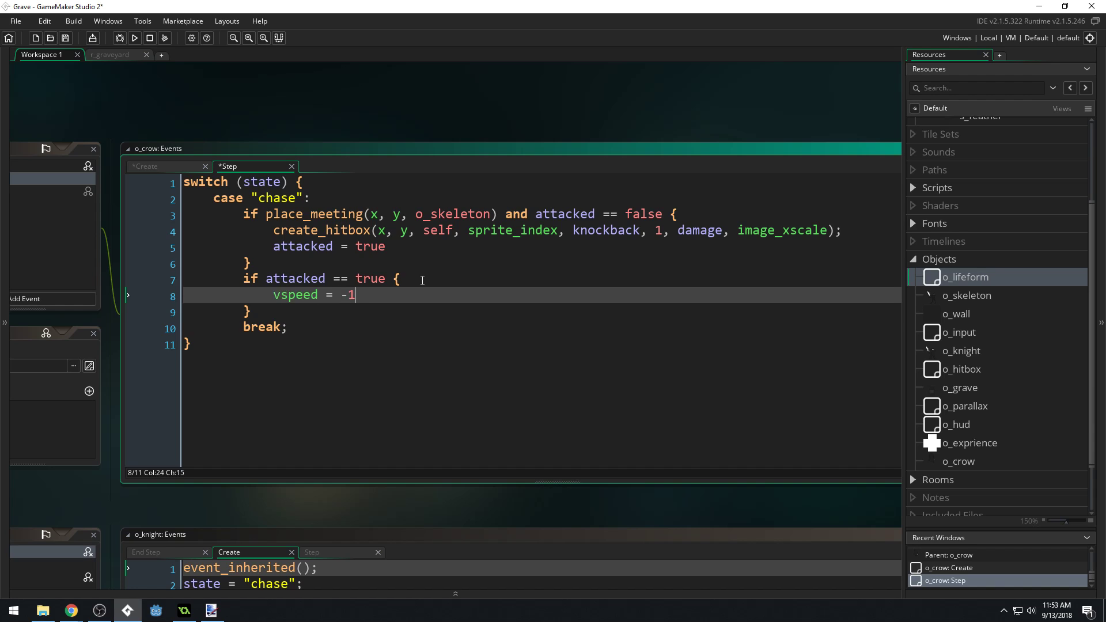
text(;)
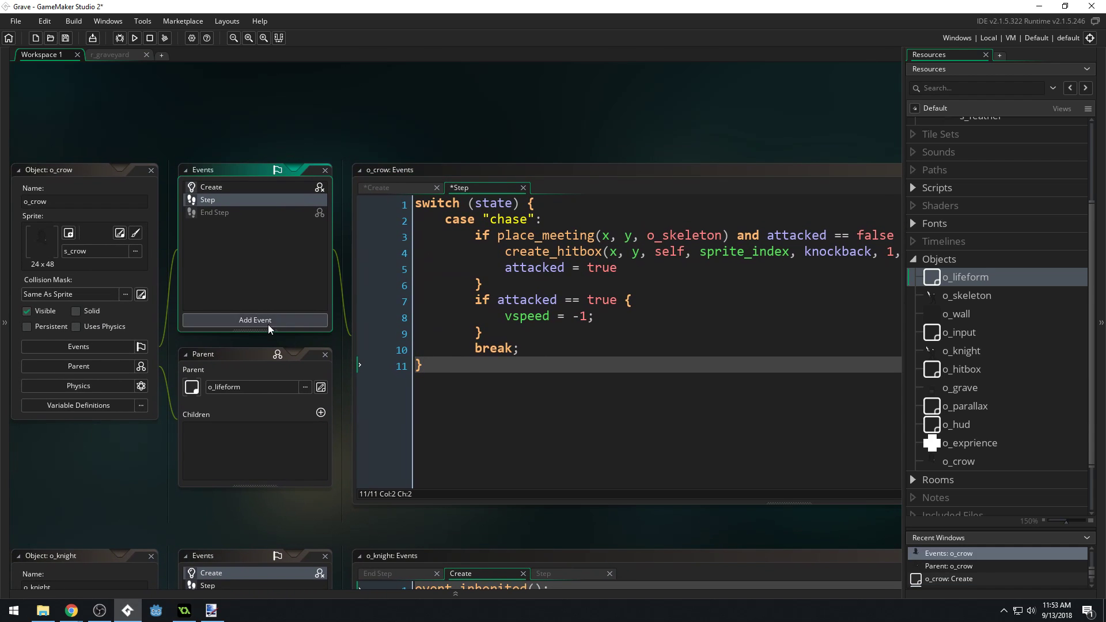
Step: Bring up o_crow's Add Event list with the Other category showing
click(254, 319)
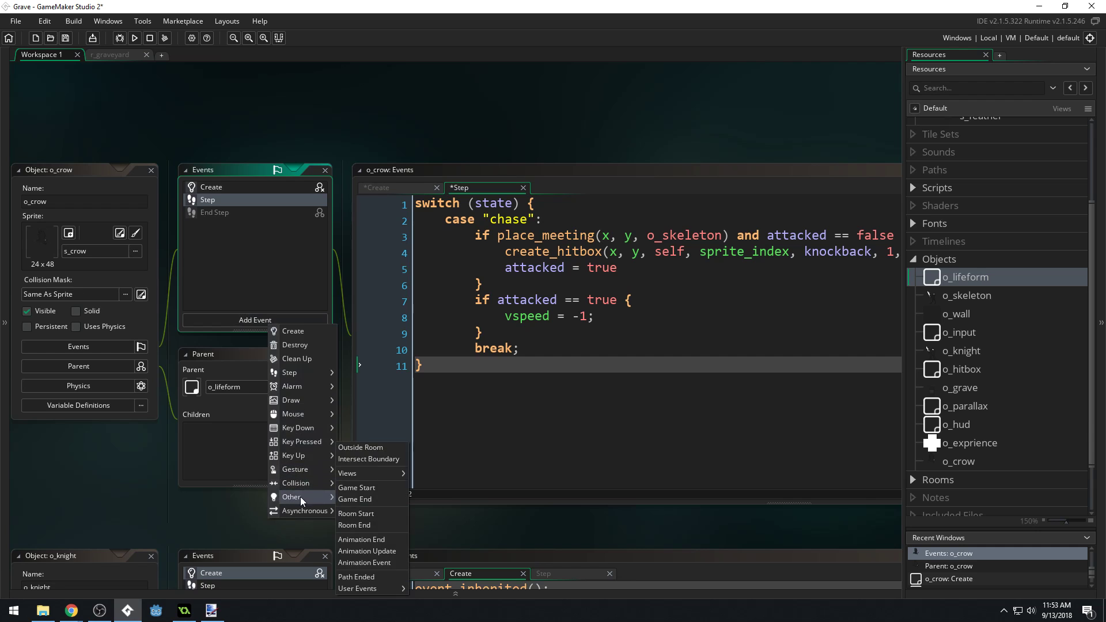
mouse_move(372, 562)
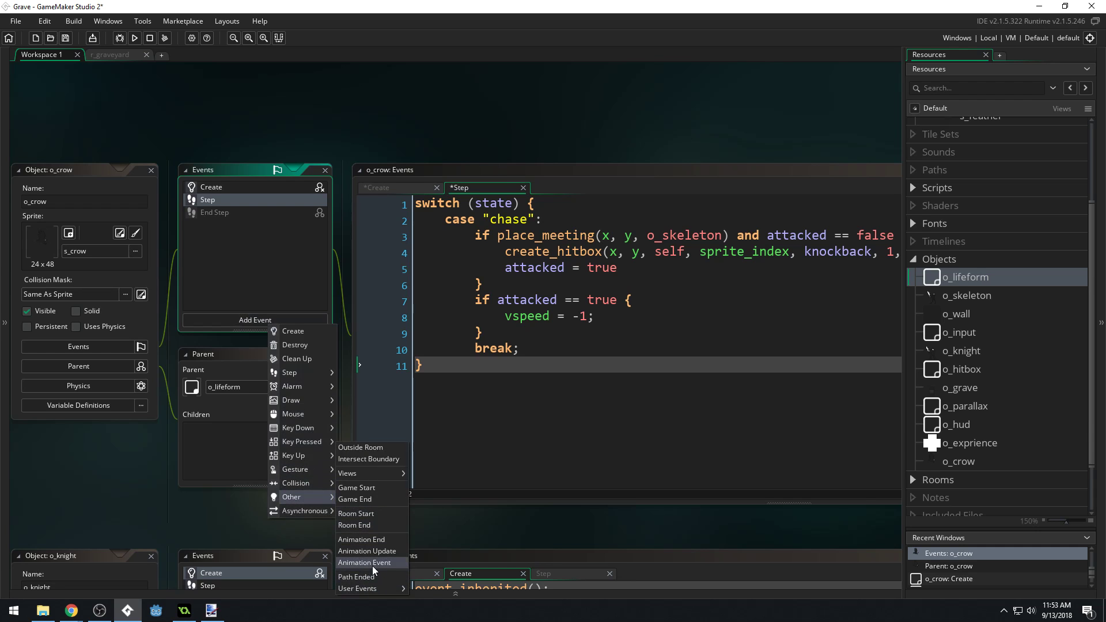
mouse_move(356, 488)
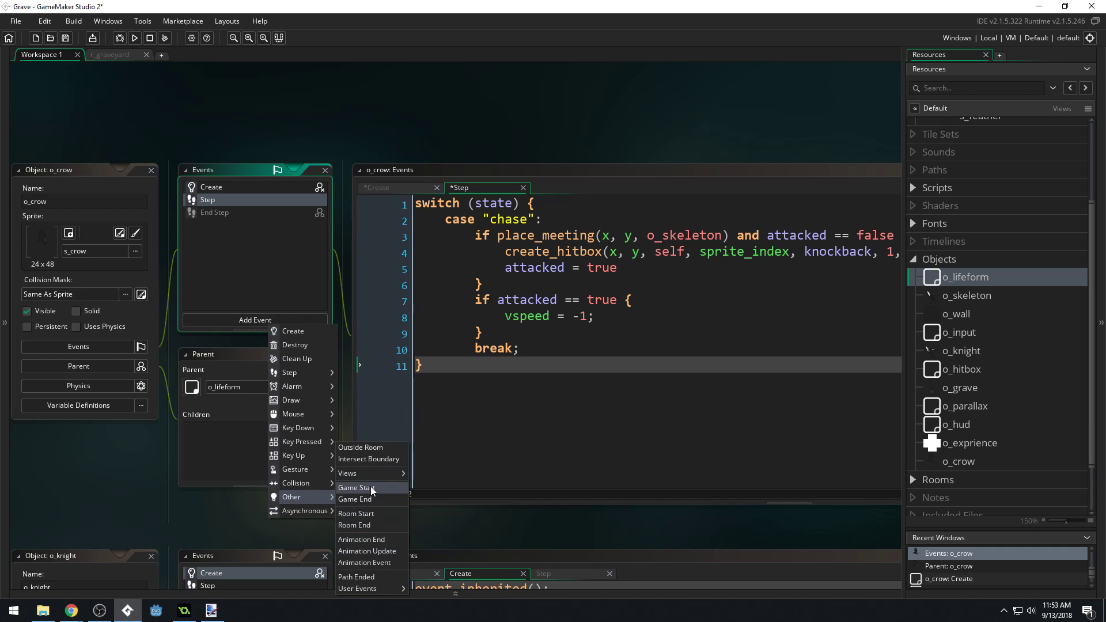
Step: Add an Outside Room event to o_crow that calls instance_destroy();
click(361, 447)
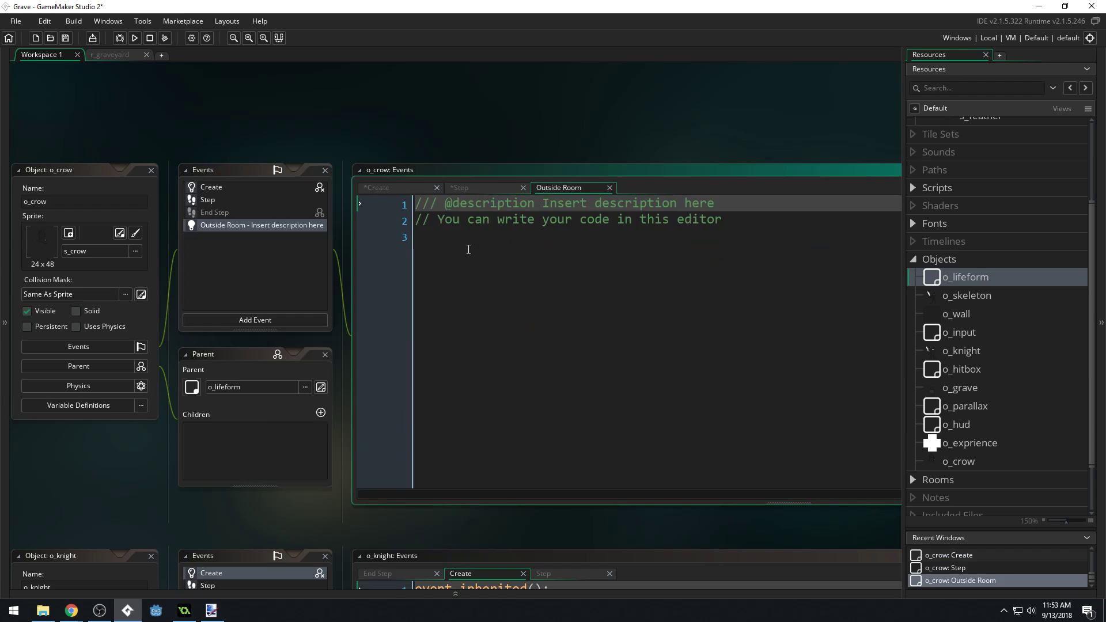
text(instance)
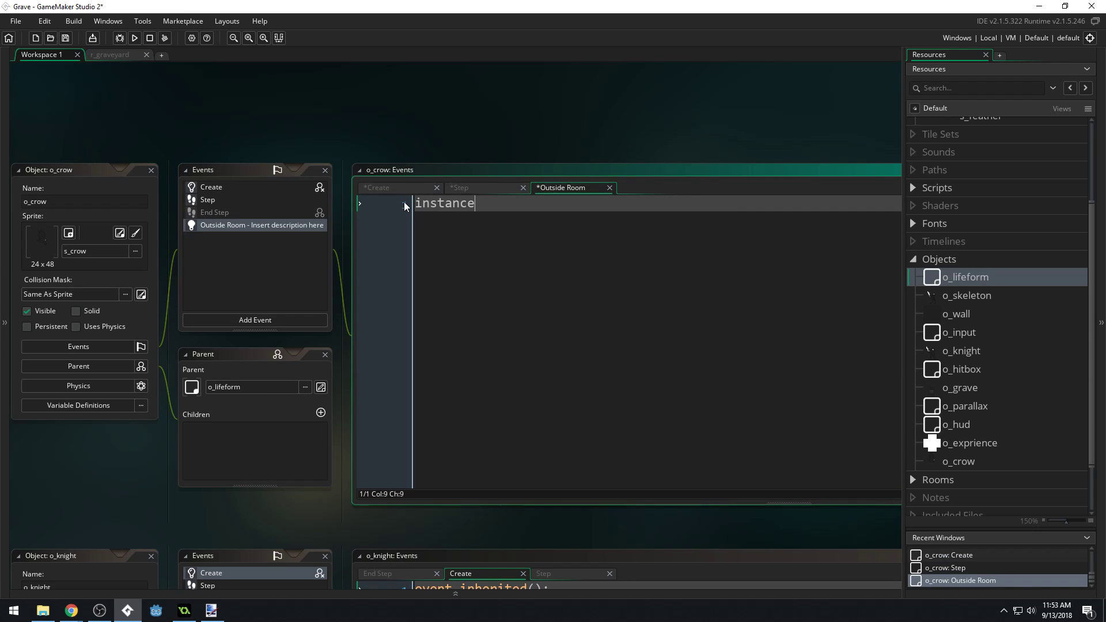
text(_destroy())
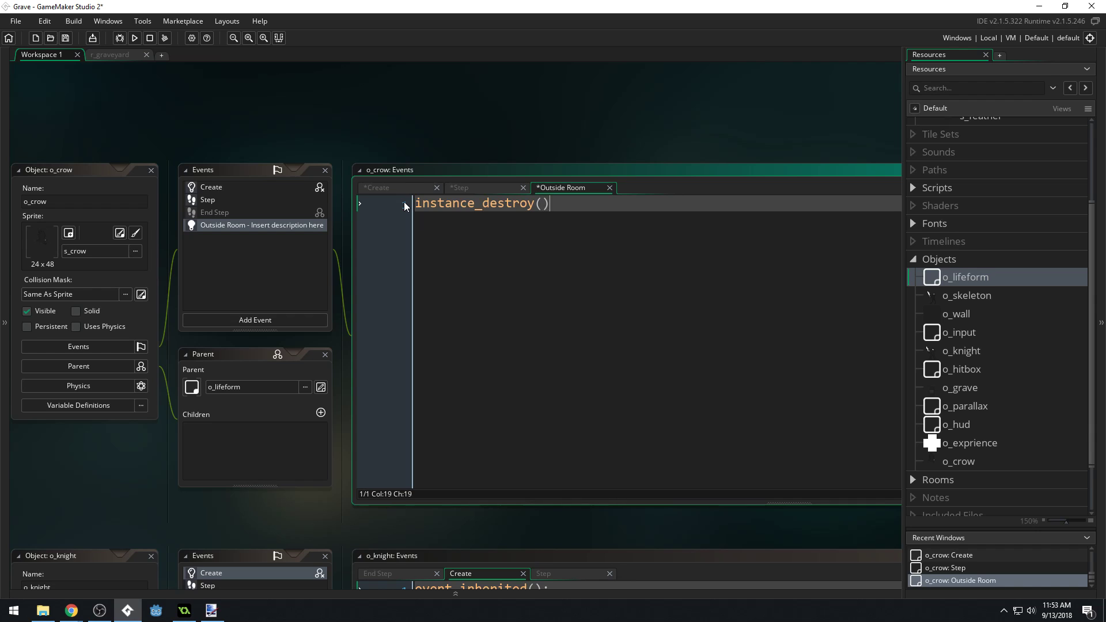
text(;)
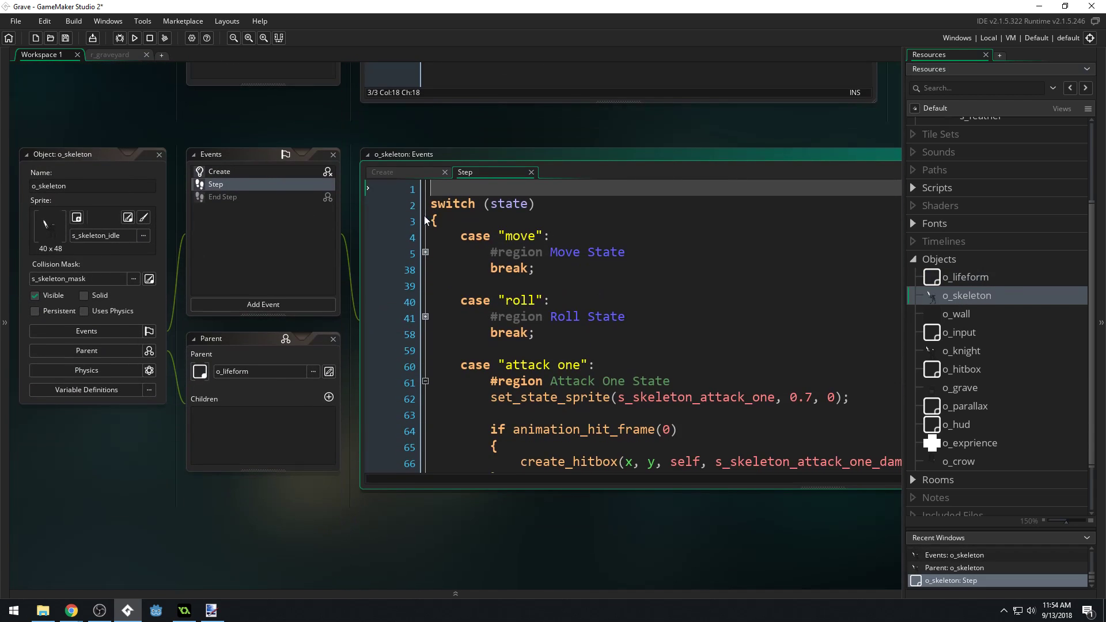
mouse_move(994, 300)
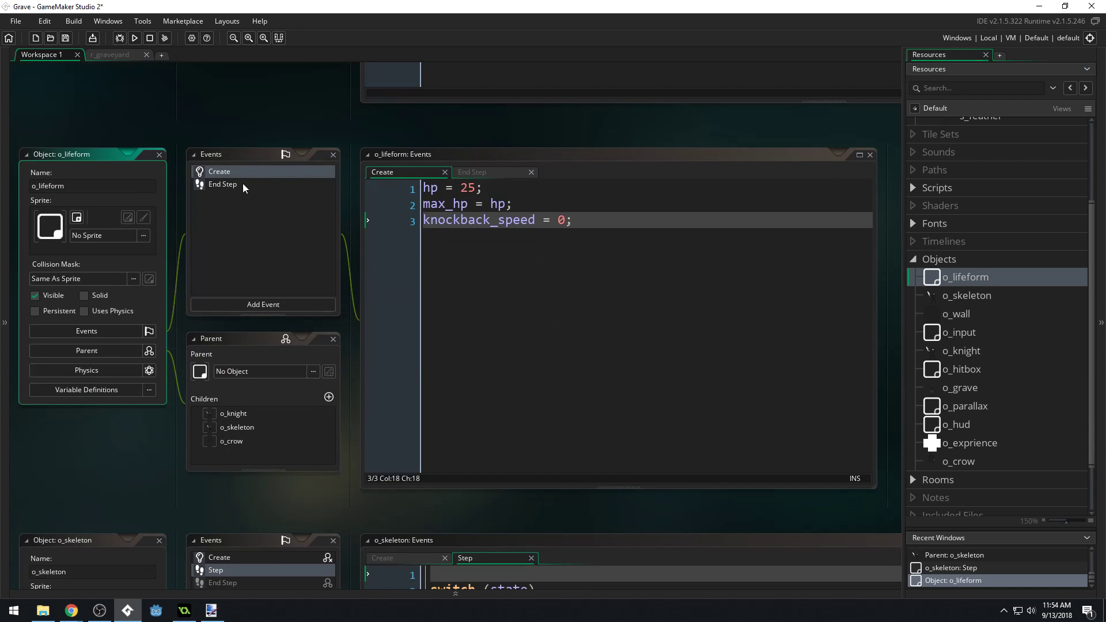
Step: Review o_lifeform's Create code and o_hitbox's alarm and lifeform-collision events
click(222, 184)
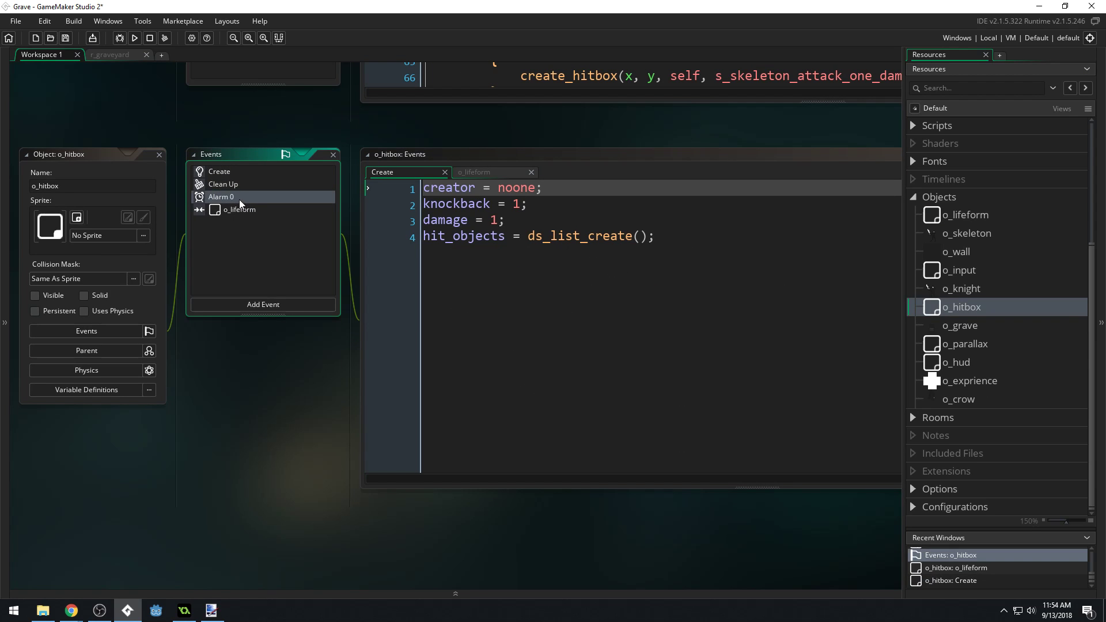
click(237, 209)
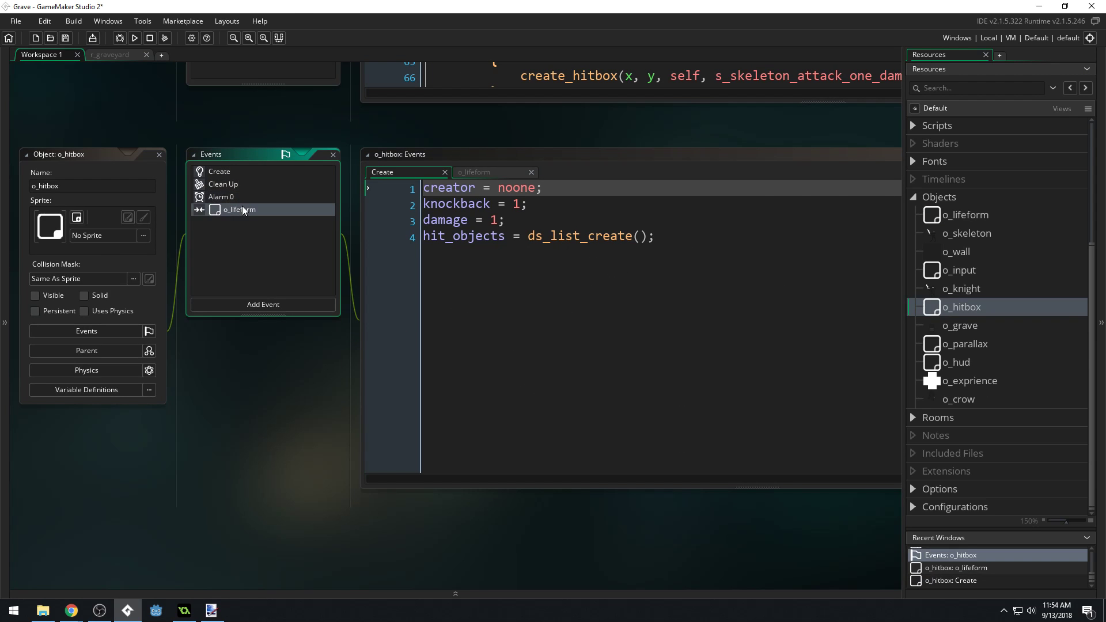
click(491, 172)
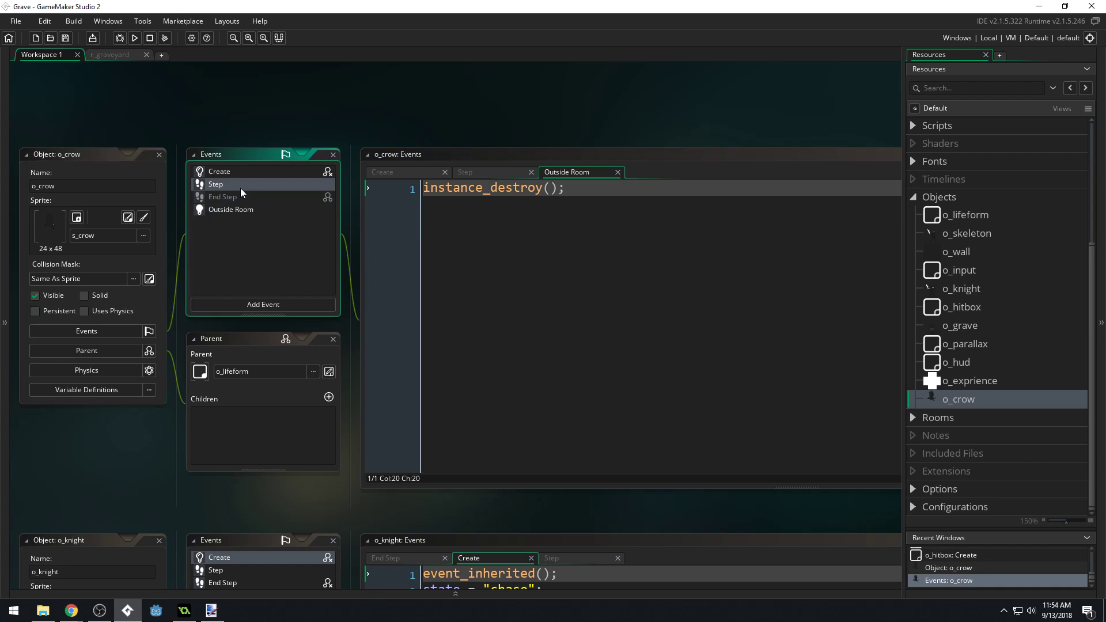
Step: Review o_crow's Step event, then bring up r_graveyard in the room editor
click(464, 172)
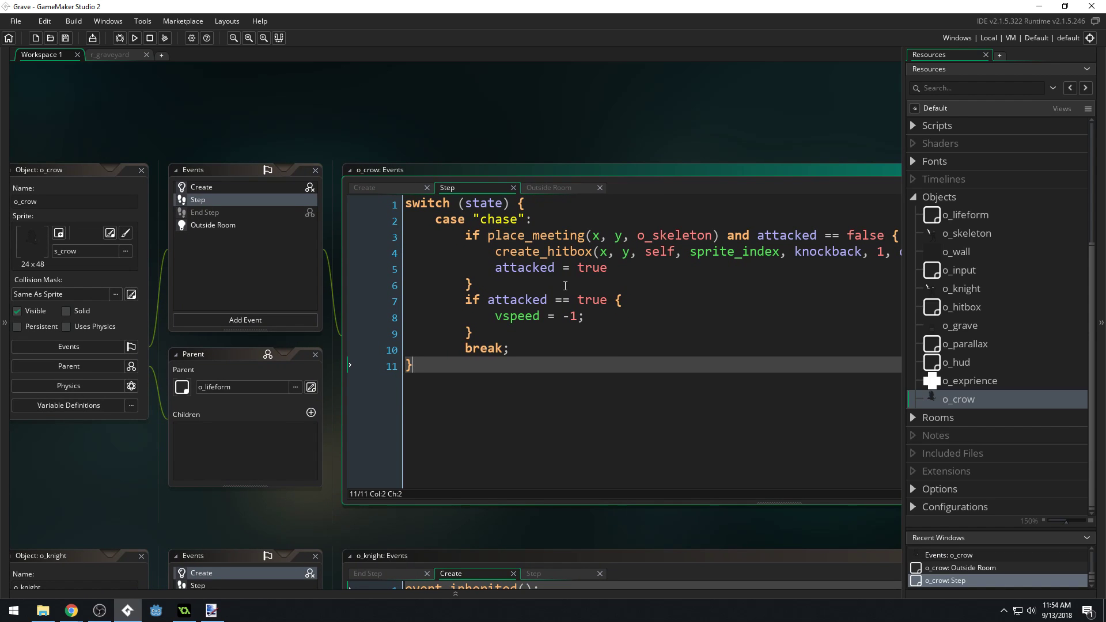
mouse_move(632, 319)
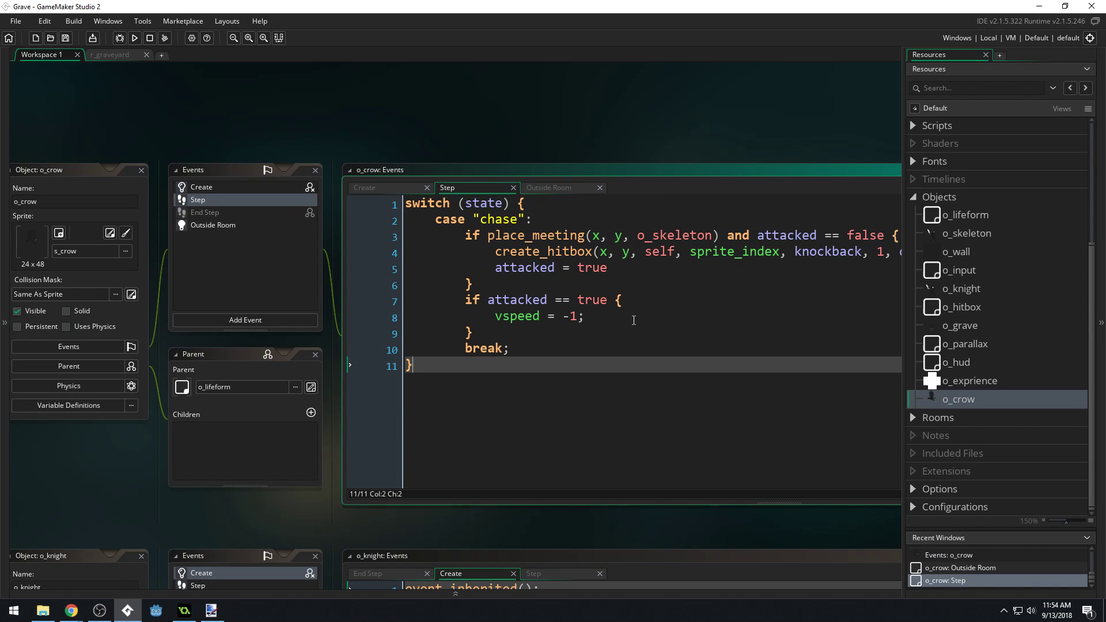
mouse_move(943, 395)
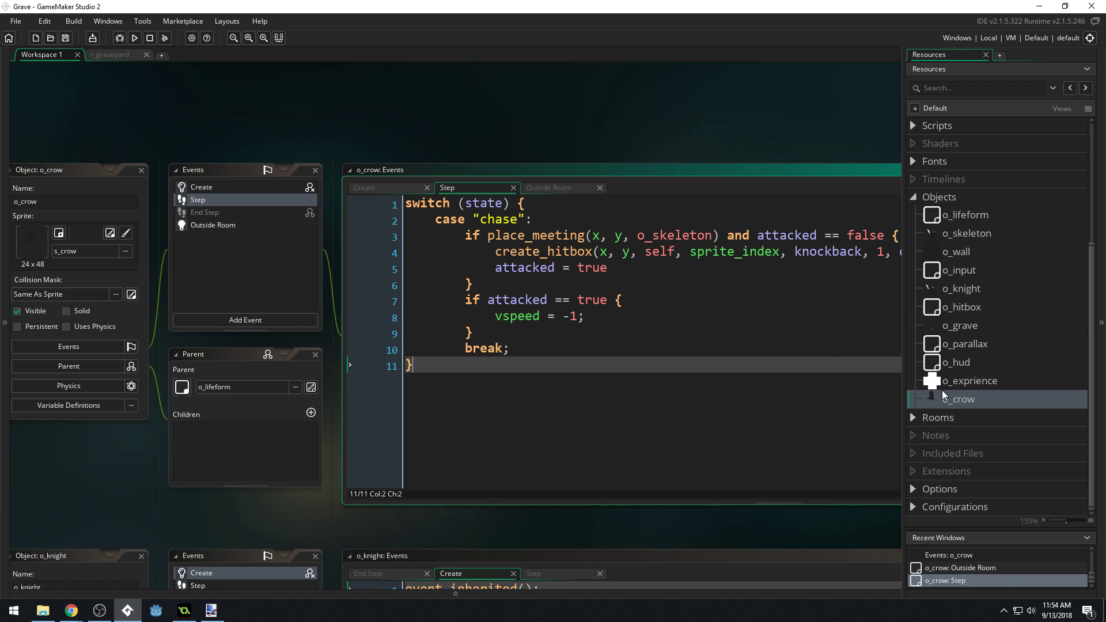
double_click(969, 435)
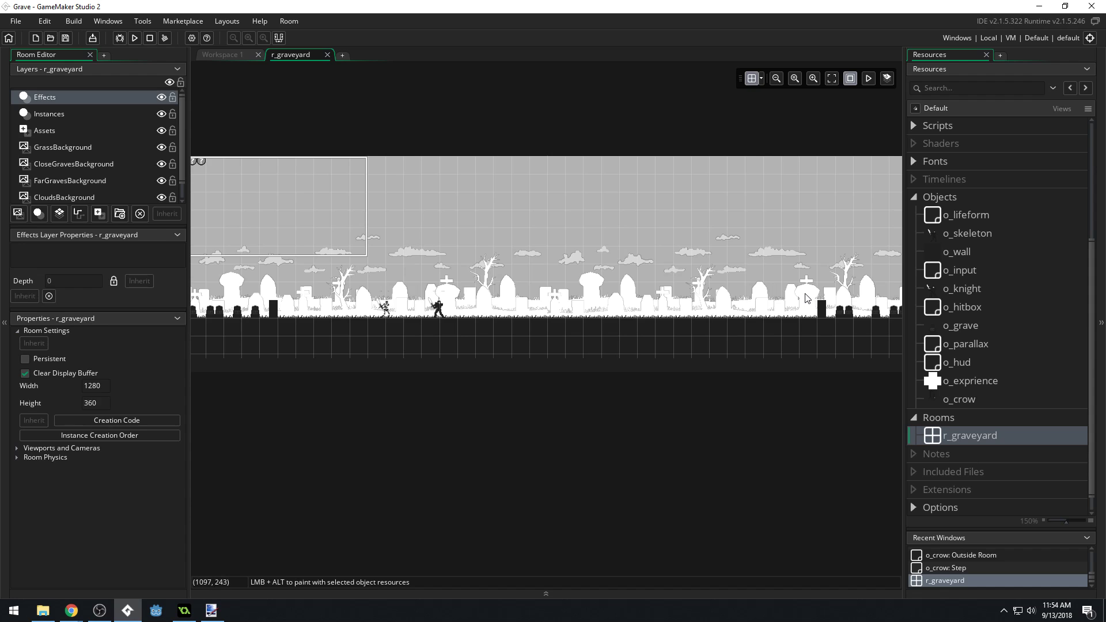
Step: Place o_crow on the Instances layer of r_graveyard, zoom to check it, and run a test build
click(49, 114)
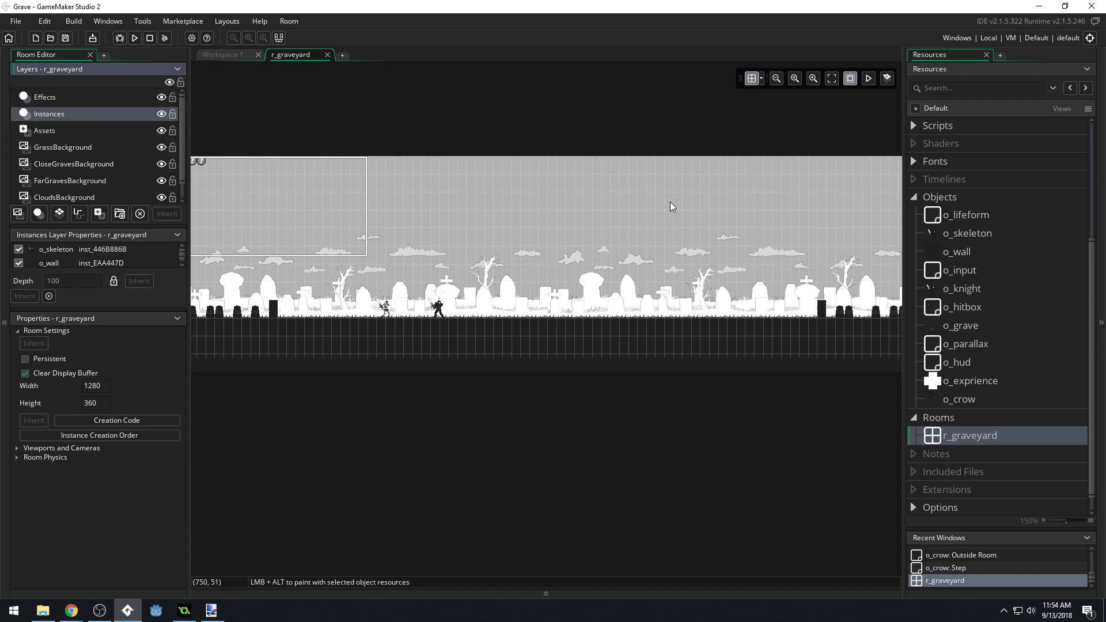
click(803, 319)
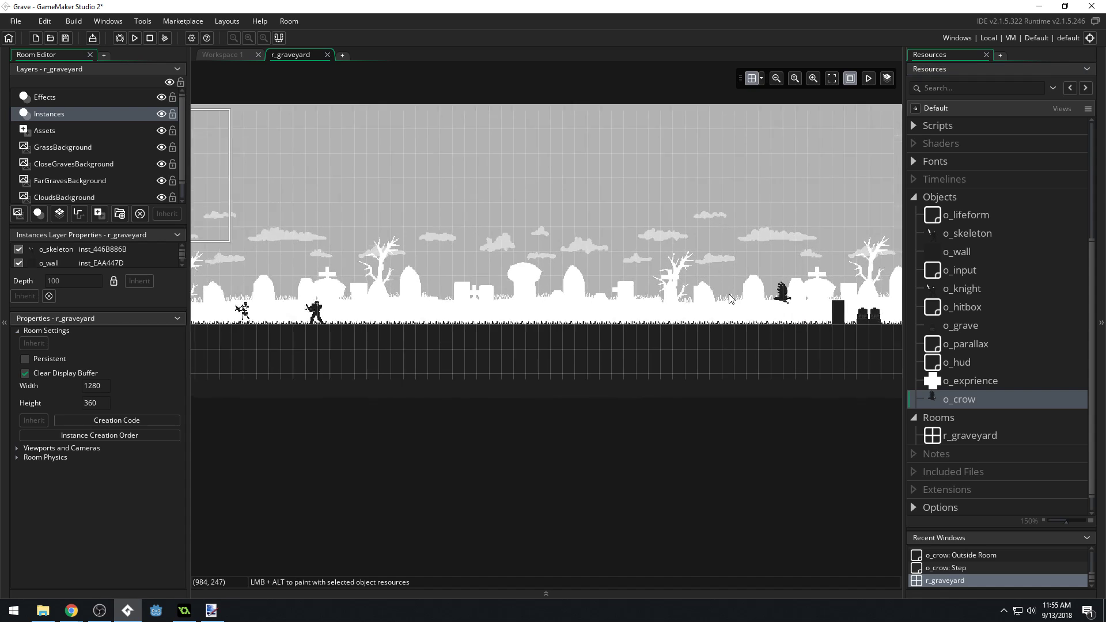
click(775, 78)
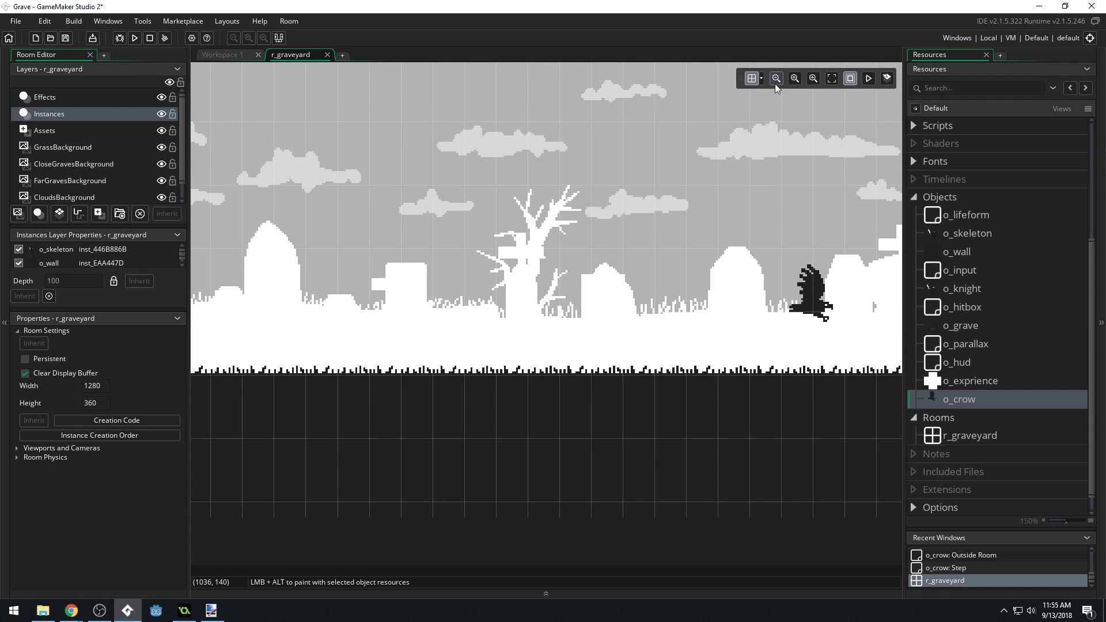
click(752, 78)
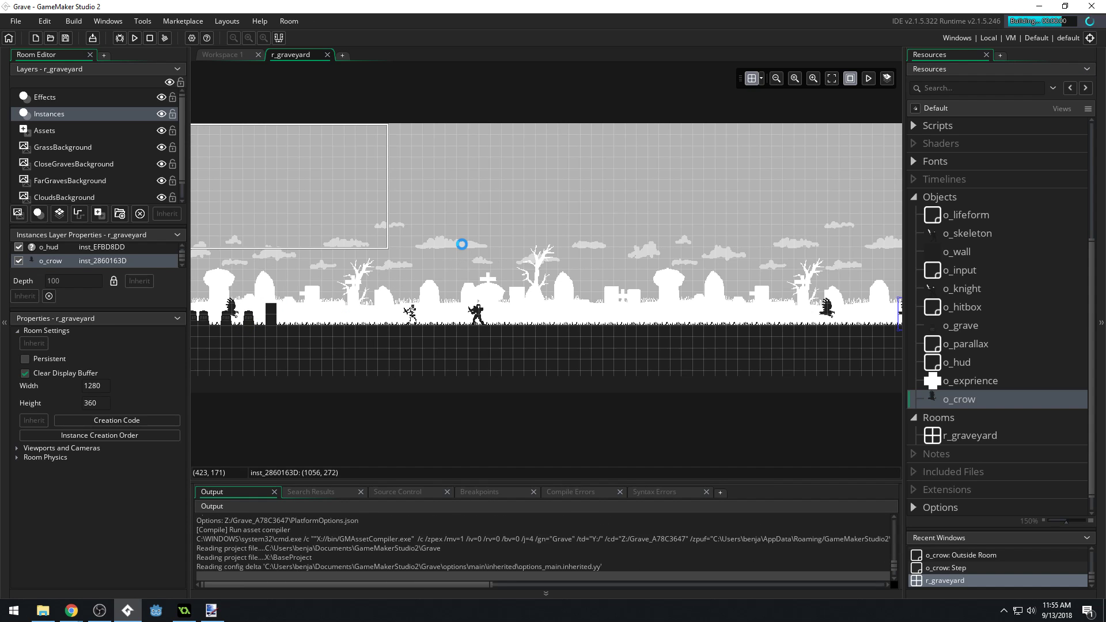
click(135, 38)
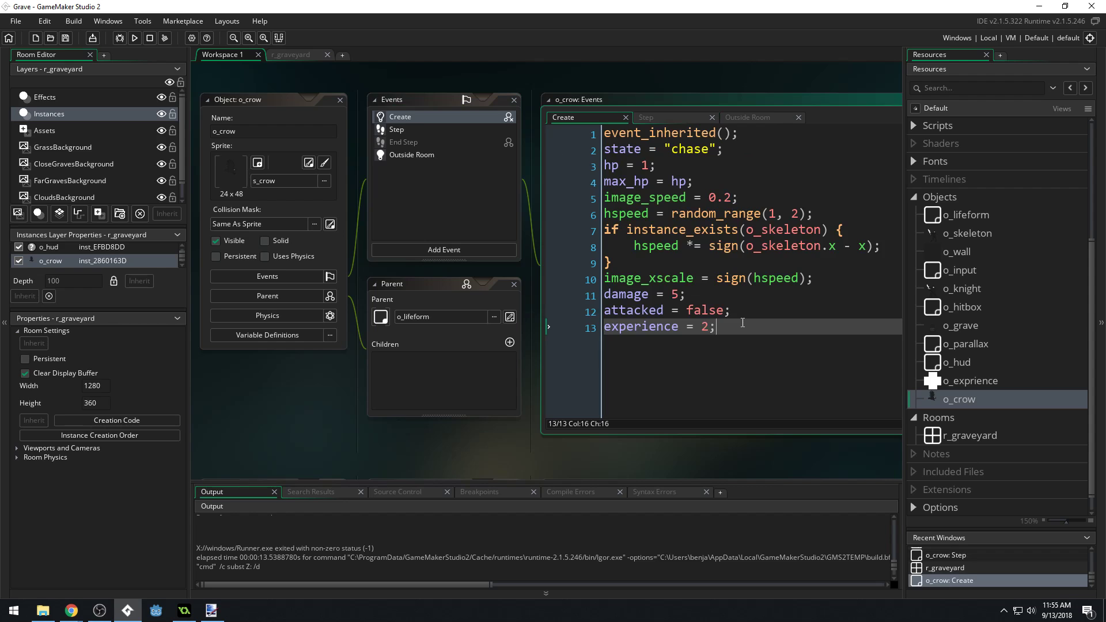
Step: Add a knockback value to o_crow's Create event and check o_knight's Attack State hitbox call
text(knockba)
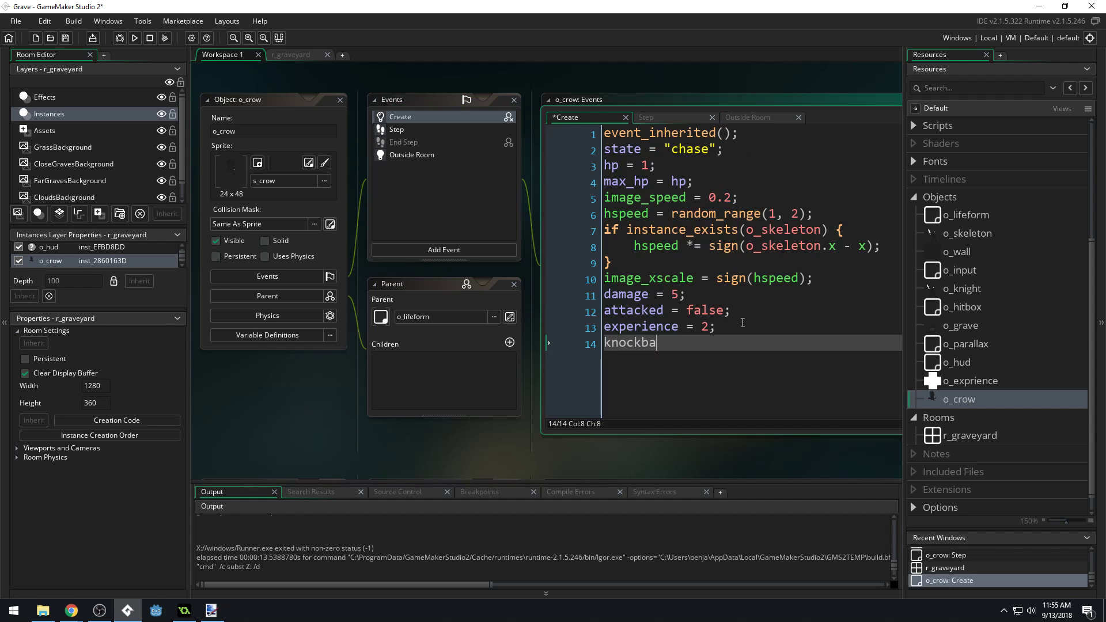
text(ck =)
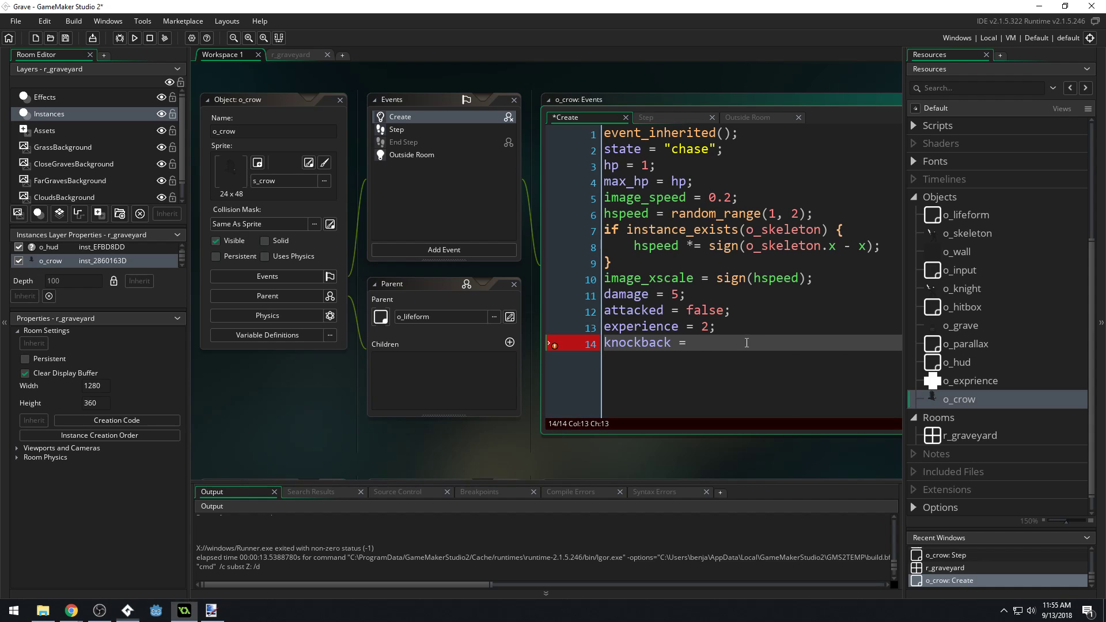
text(8)
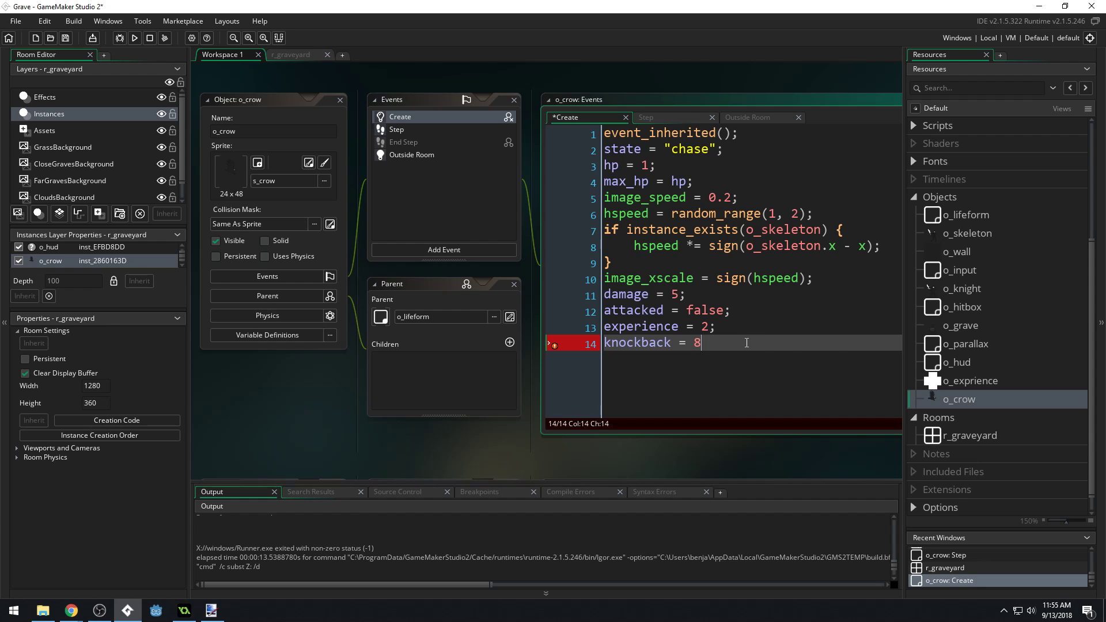
text(;)
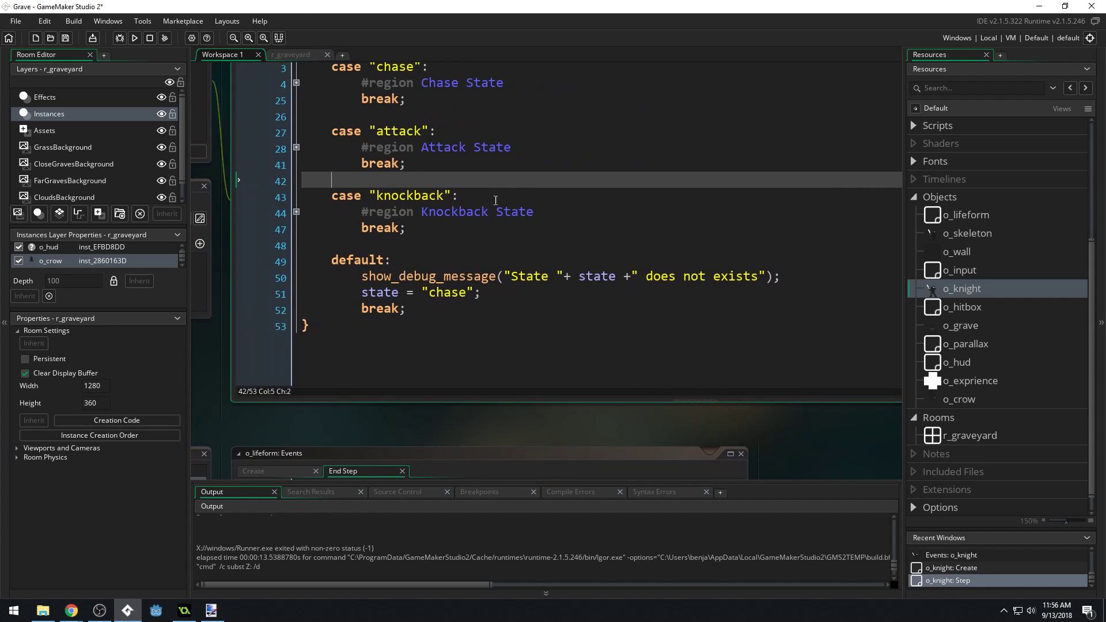
click(296, 149)
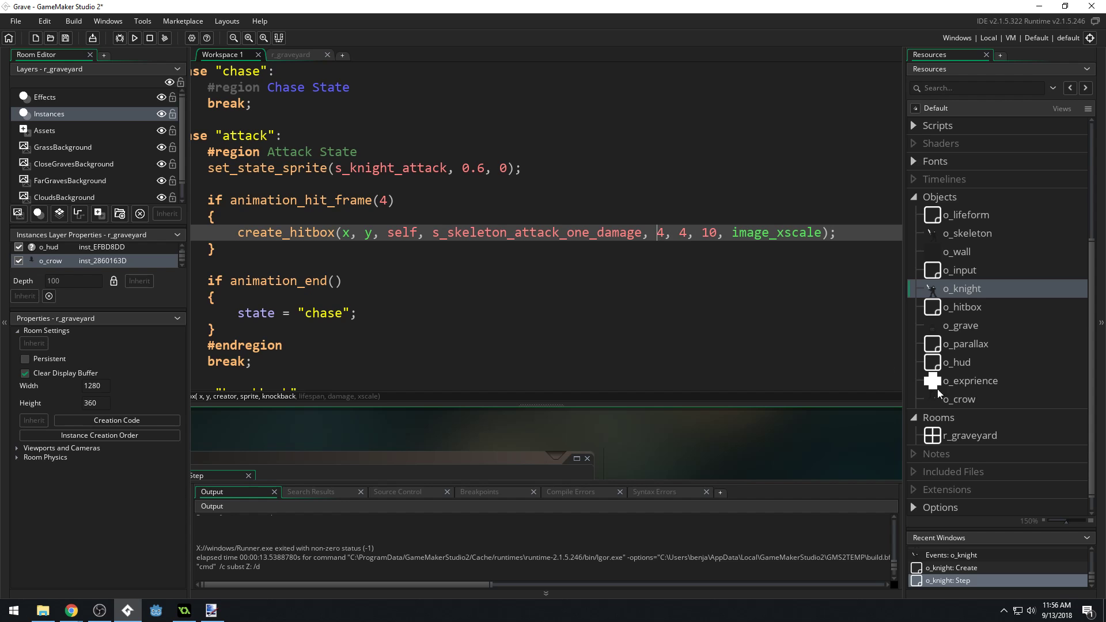
mouse_move(958, 325)
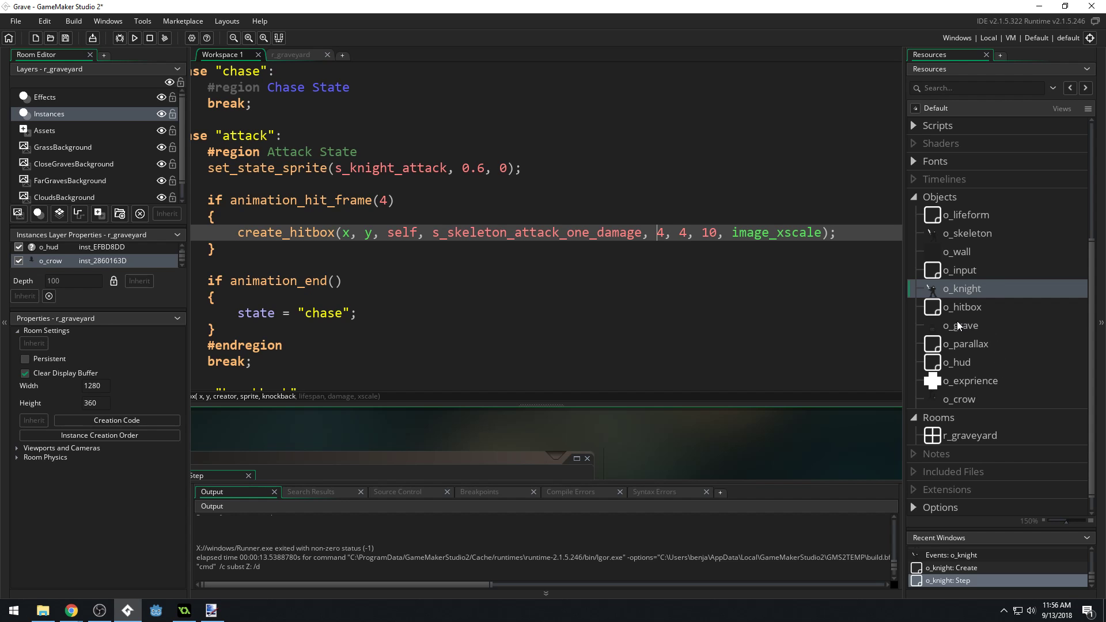
Step: Raise o_crow's random horizontal speed to random_range(2, 3)
double_click(959, 399)
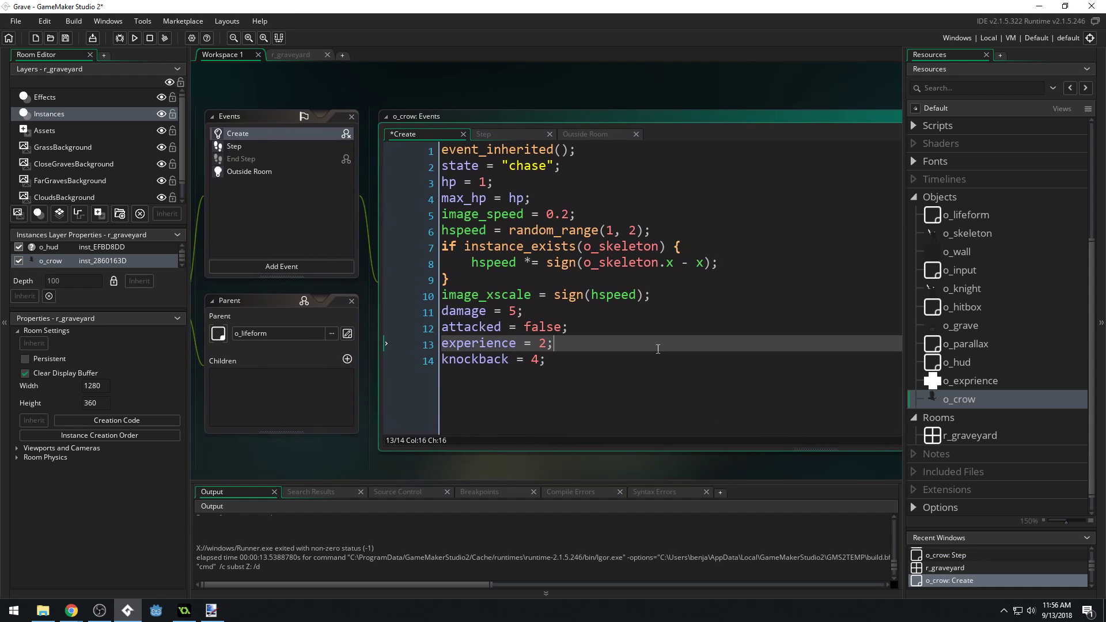
click(608, 230)
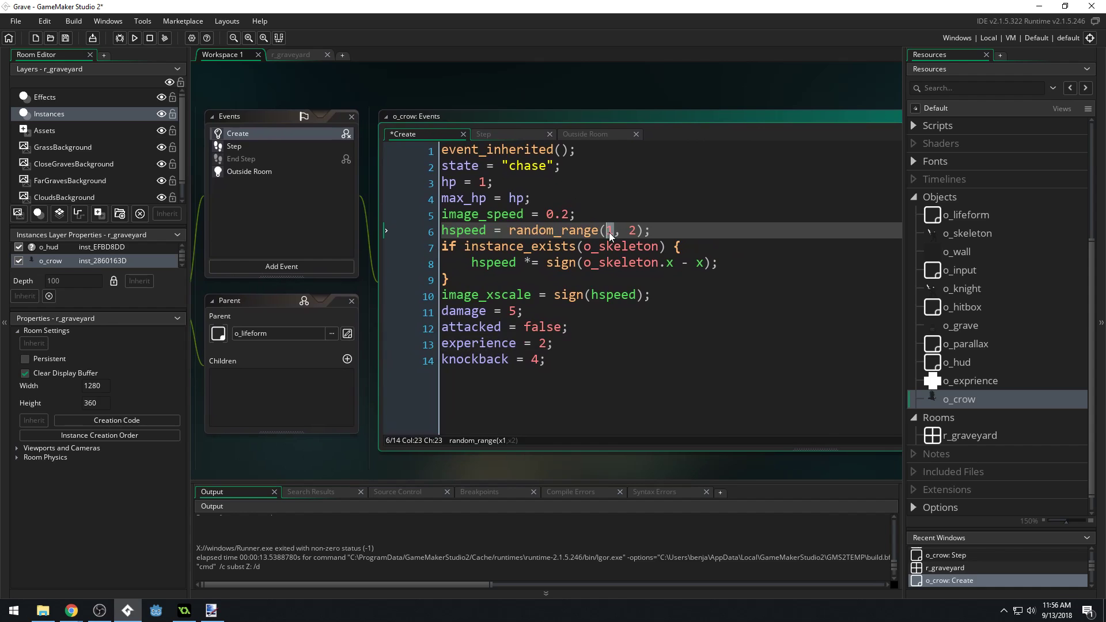
text(2, 3)
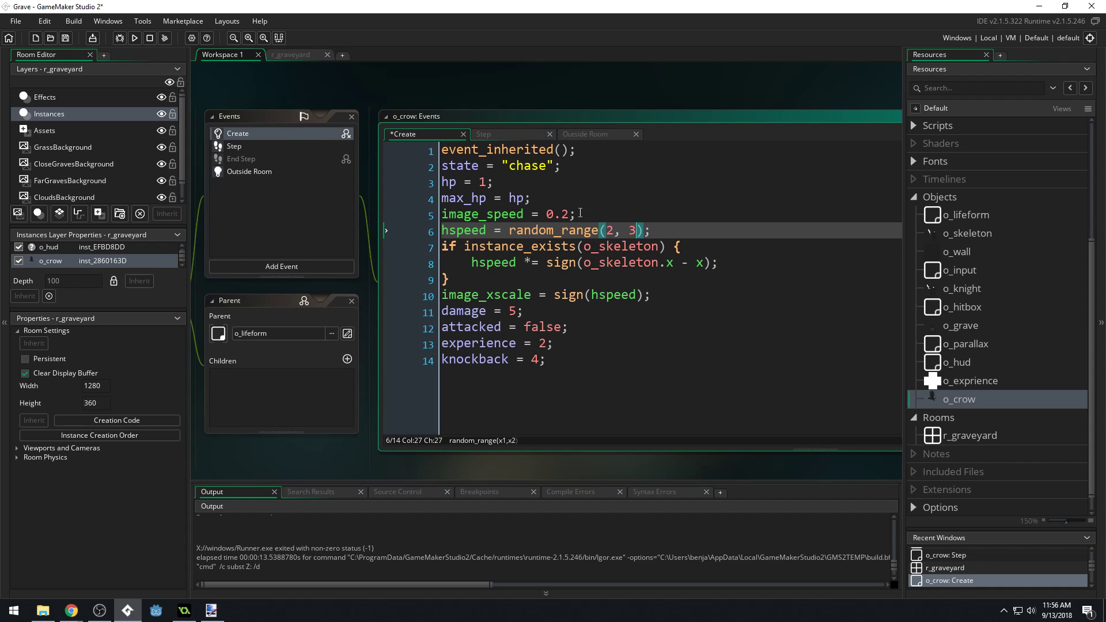
click(564, 214)
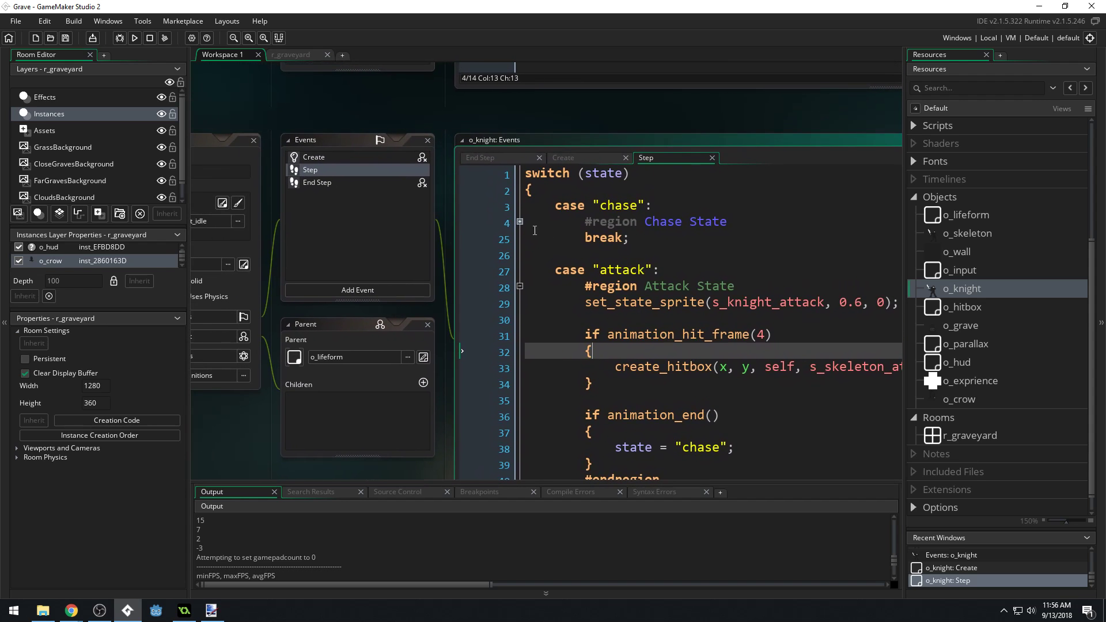
Step: In o_crow's Step, break the chase when no o_skeleton exists and add an o_skeleton.state != check to the place_meeting condition
click(519, 221)
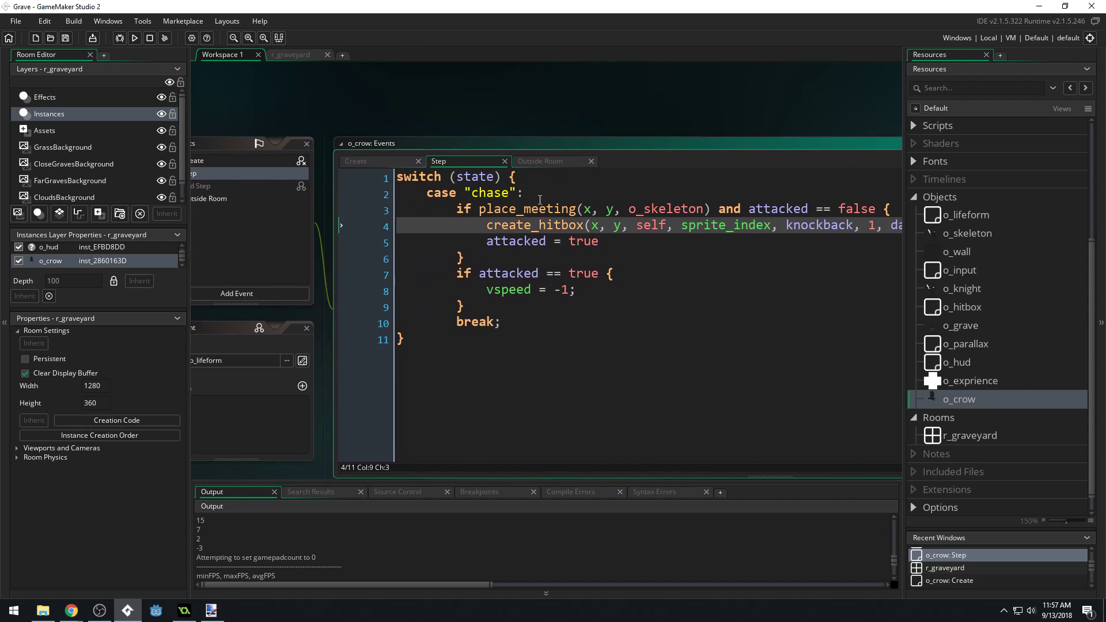
text(if not instance_exists(o_skeleton) break;)
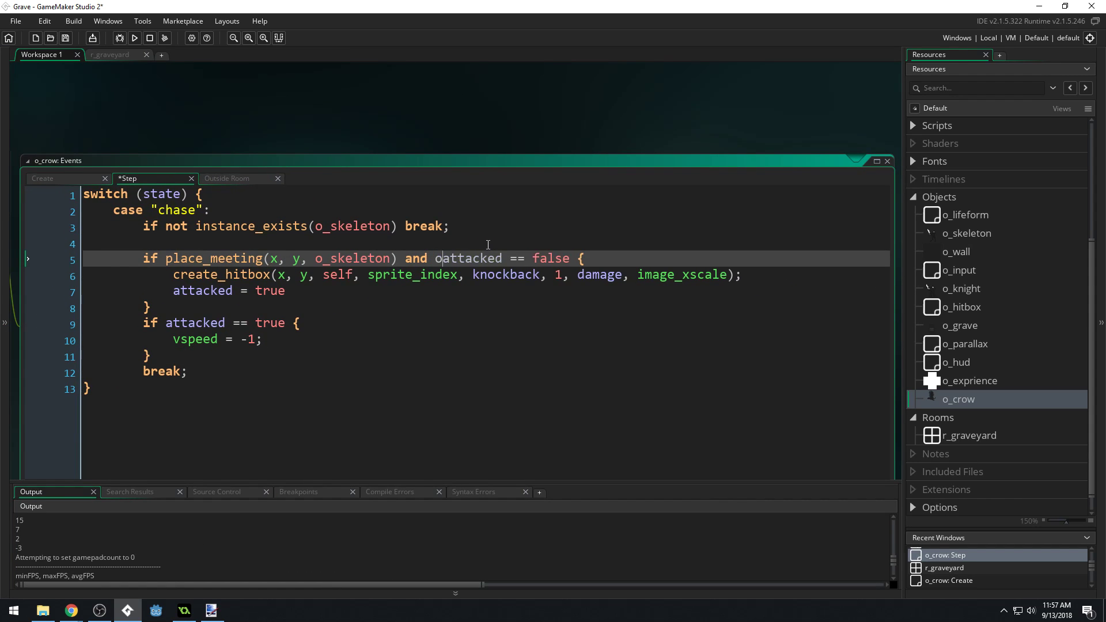
text(_skeleton)
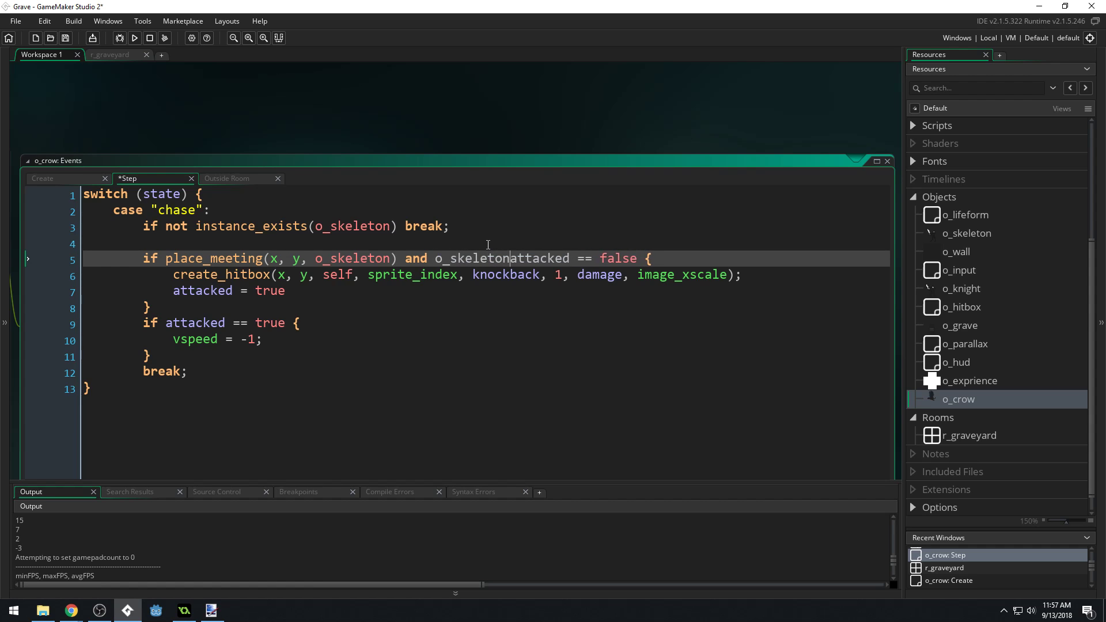
text(.state)
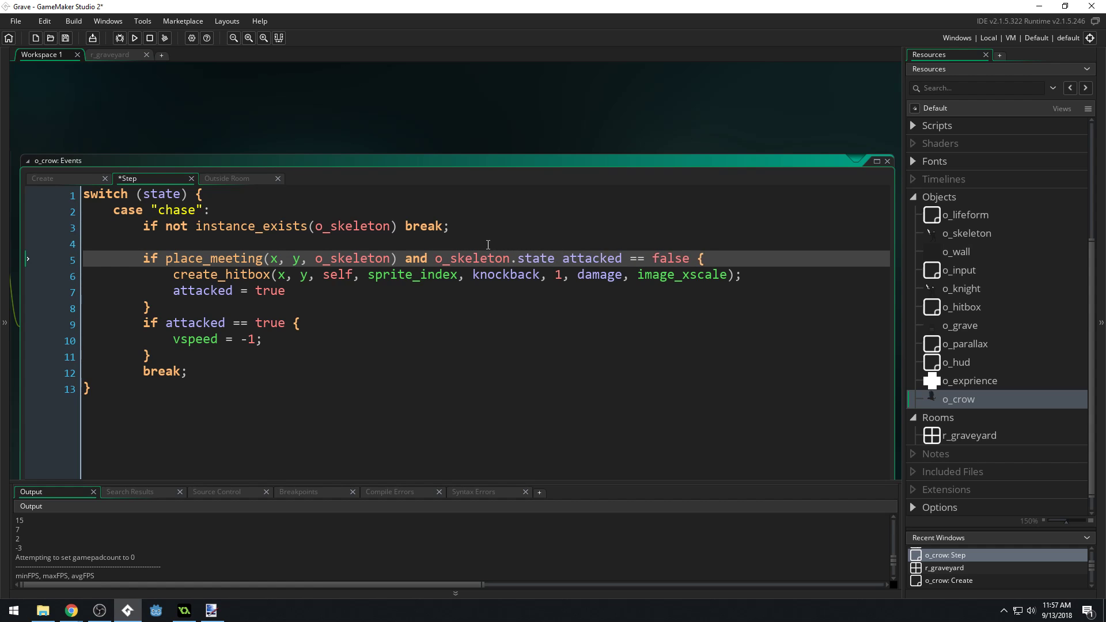
text(!= ")
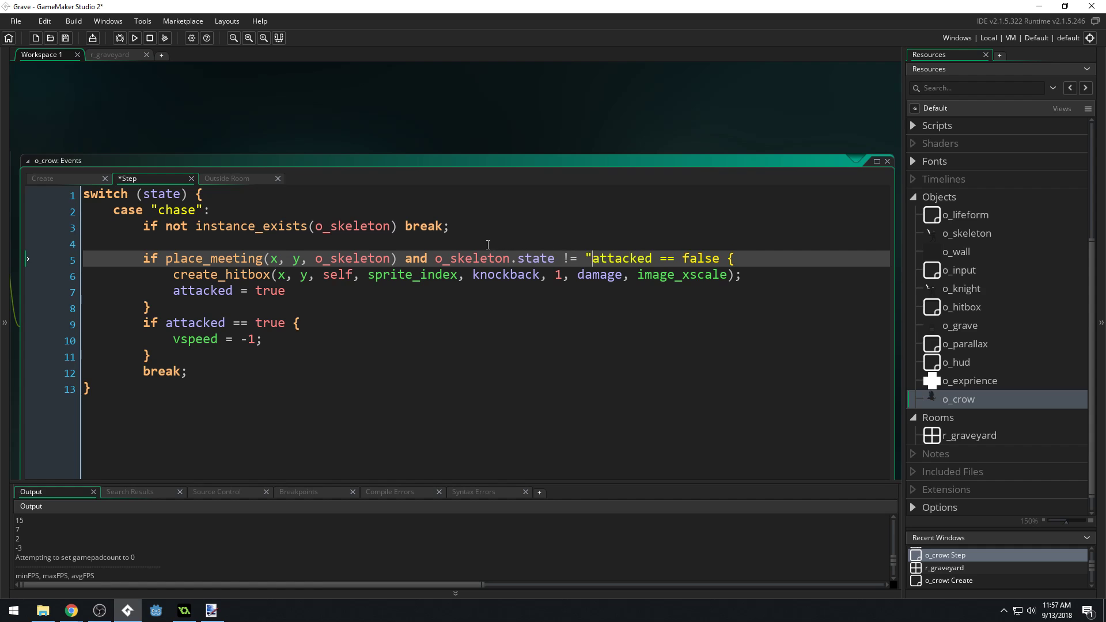
text("" and)
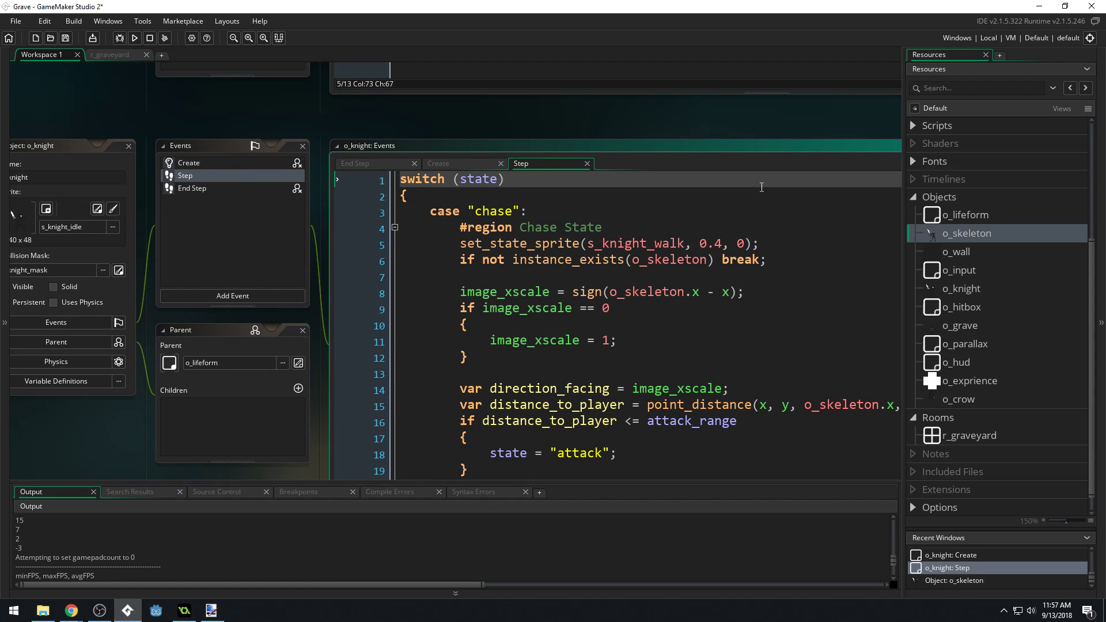
click(134, 38)
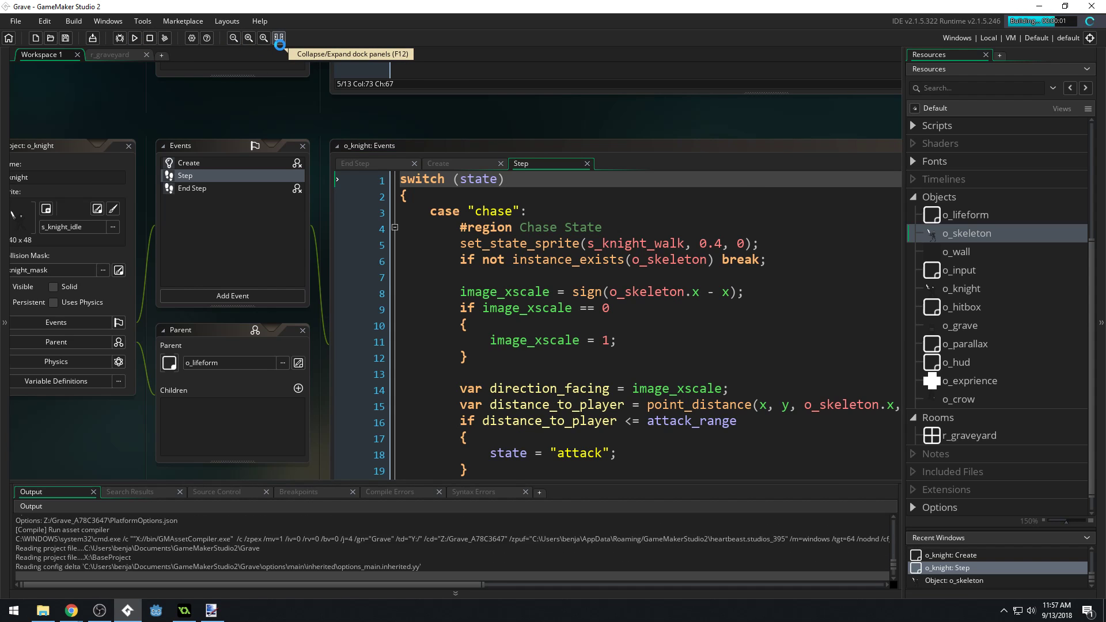
click(133, 38)
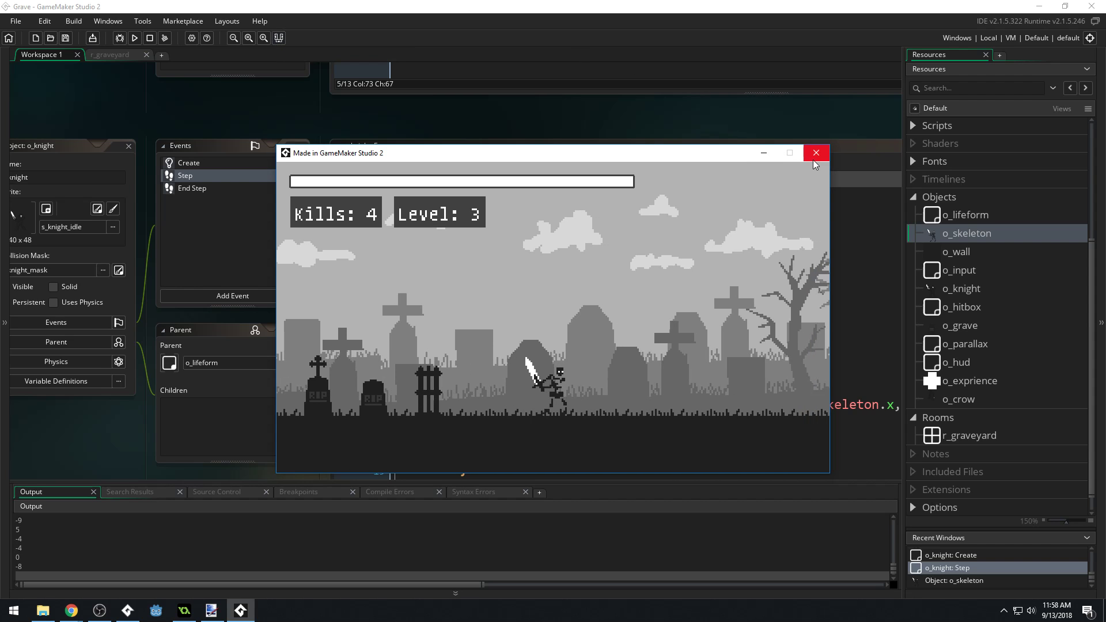
click(816, 152)
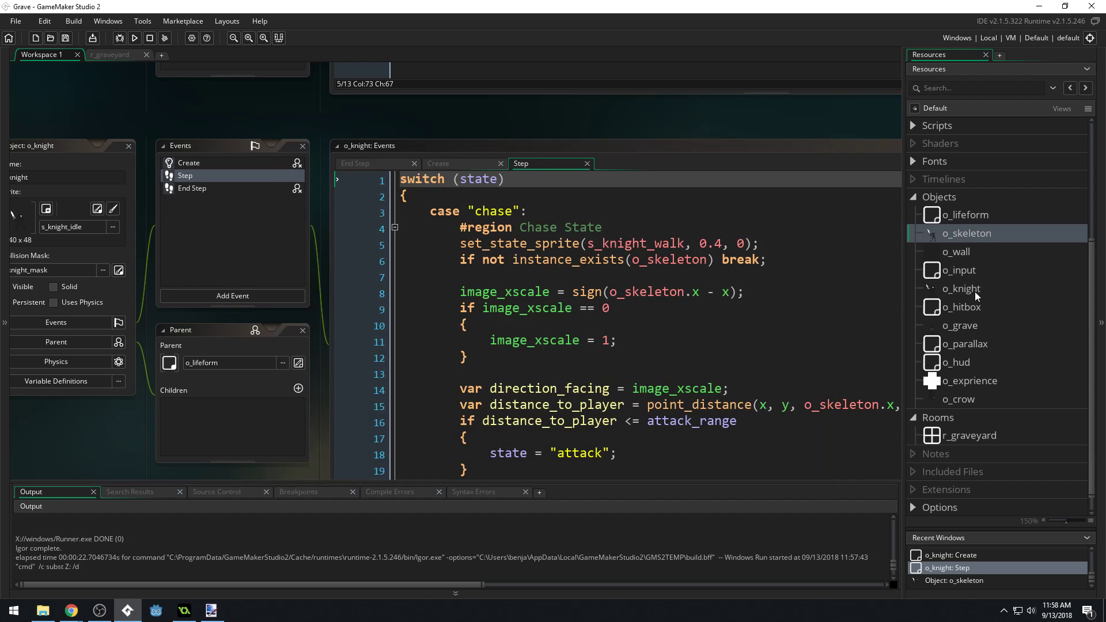
Step: Copy o_knight's End Step code that destroys it and spawns experience at low health
click(961, 288)
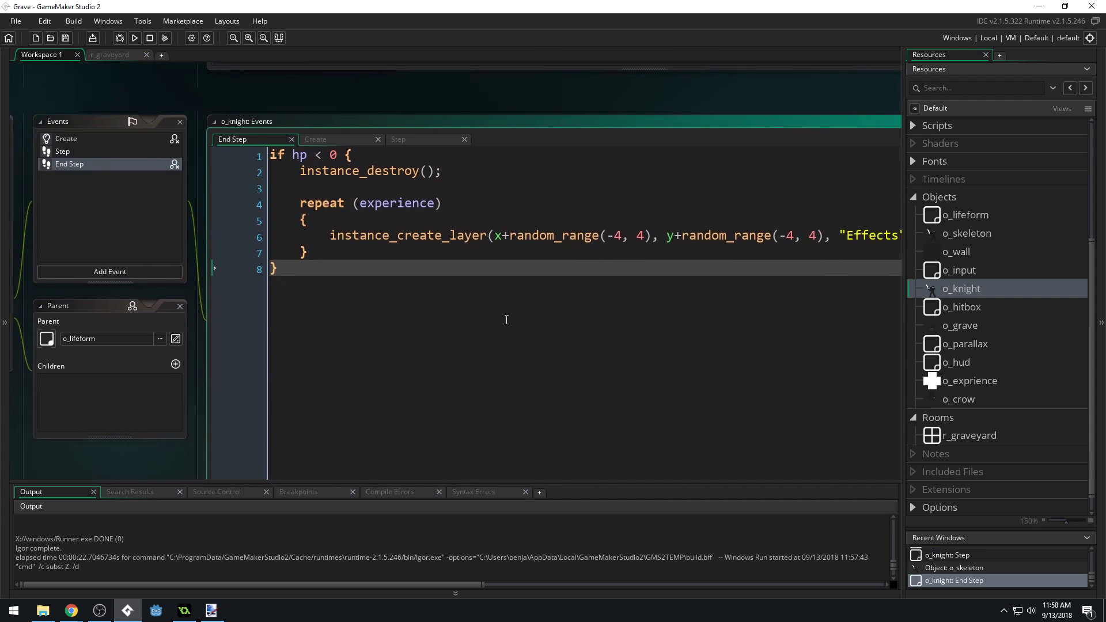
double_click(961, 288)
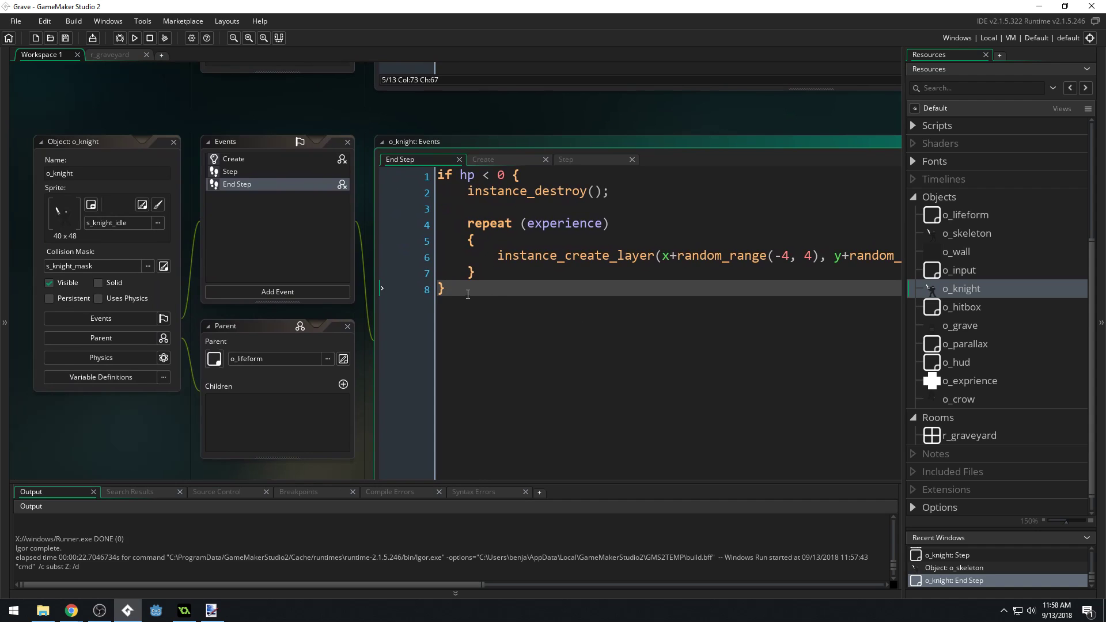
key(ctrl+a)
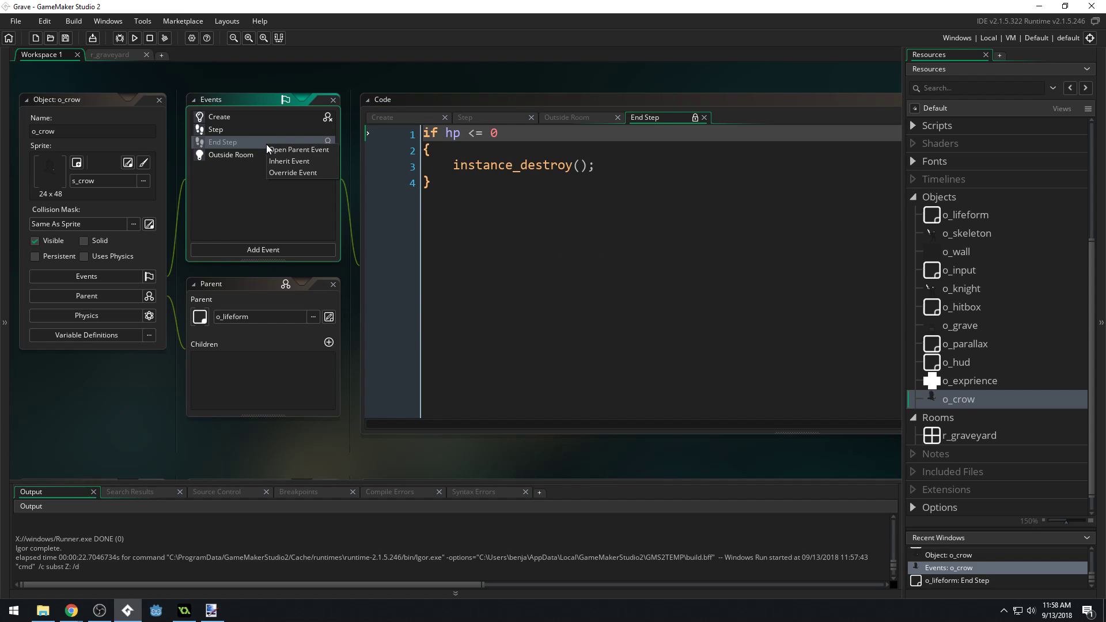
Step: Override o_crow's inherited End Step with that code and run the game to test
click(291, 173)
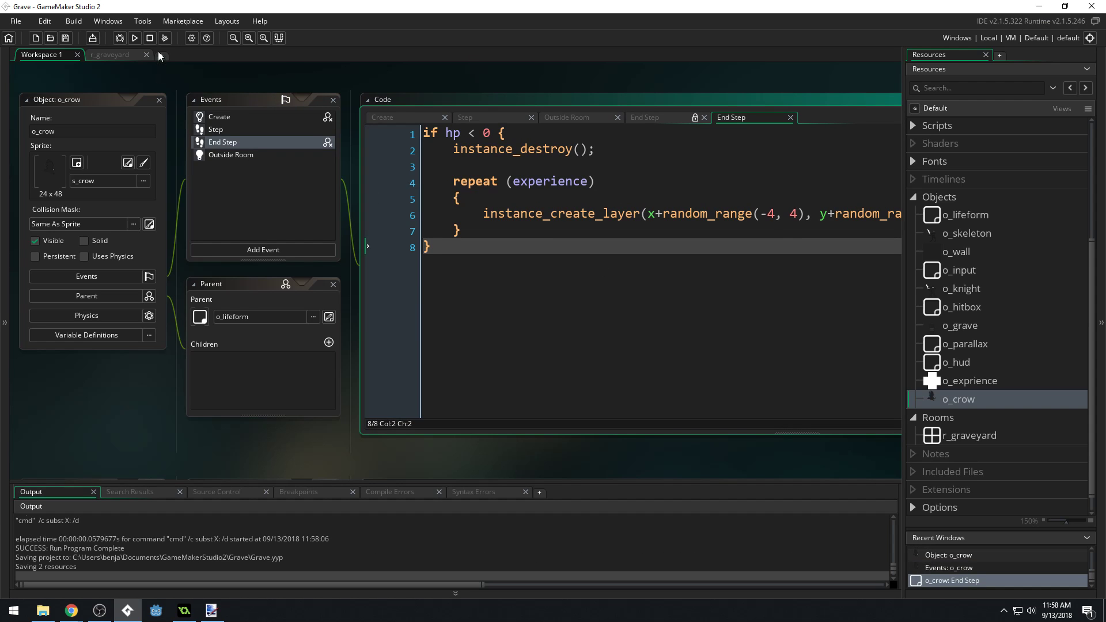
click(133, 38)
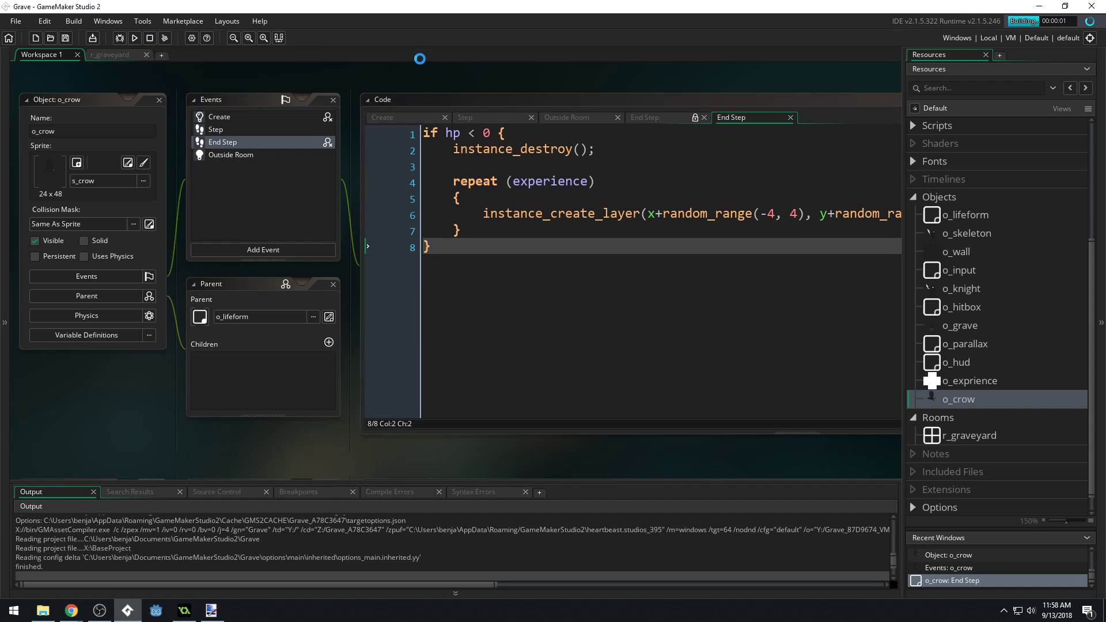
click(133, 38)
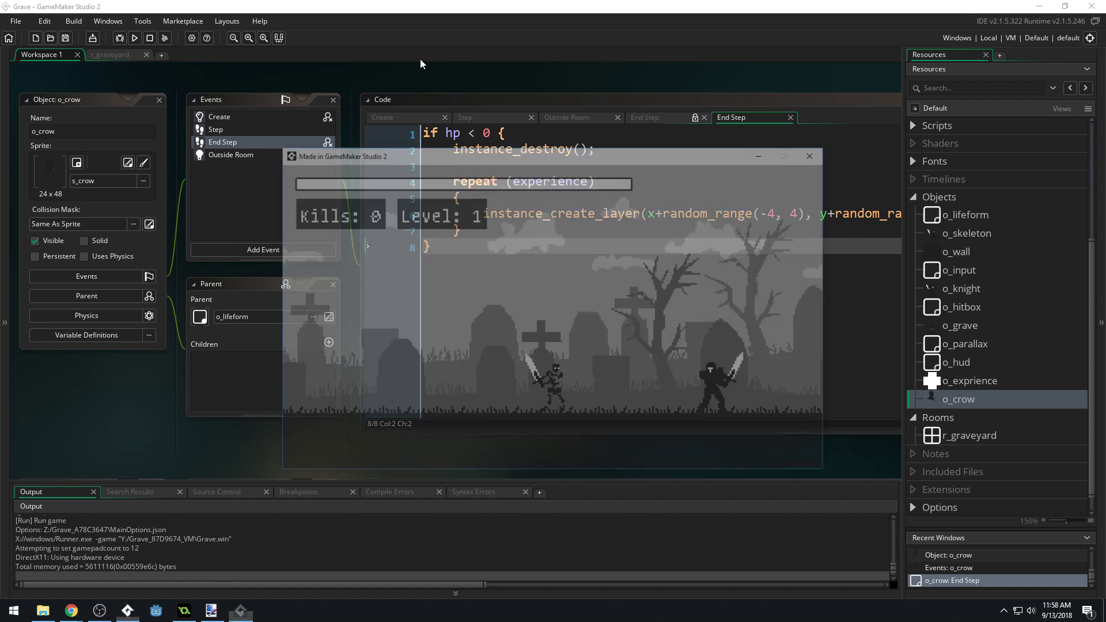